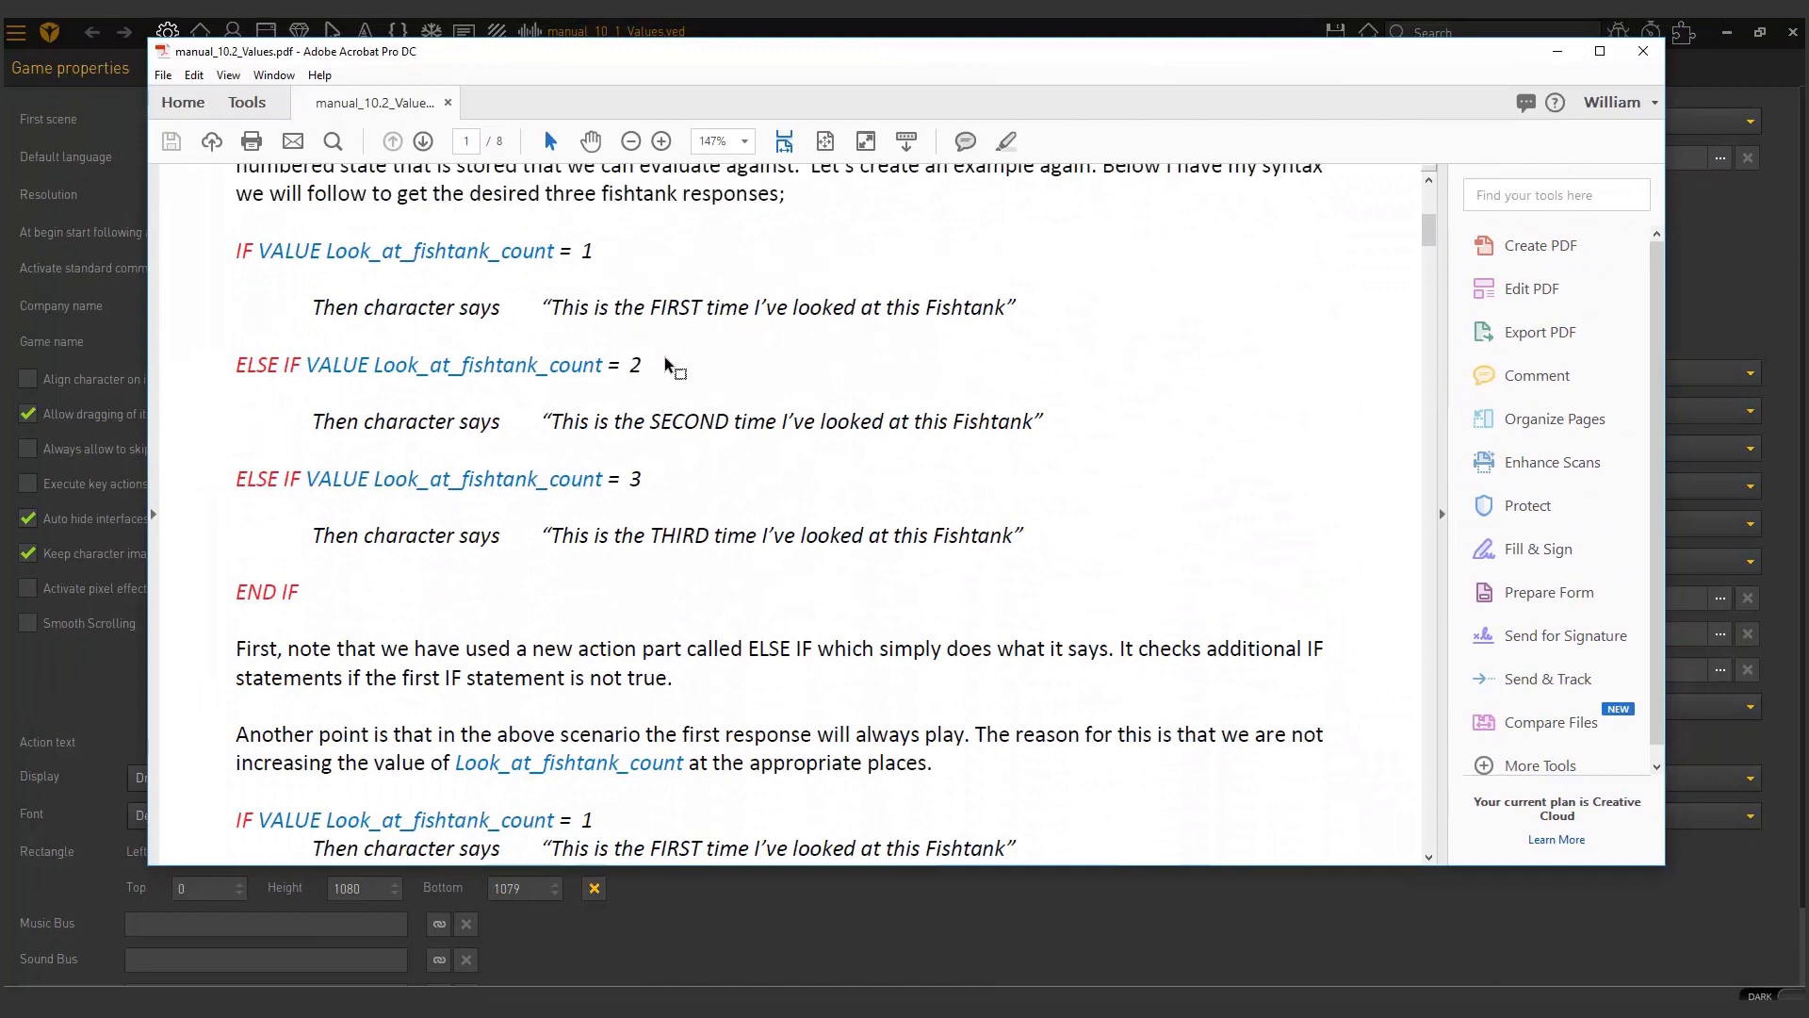
{"action": "mouse_move", "coordinate": [427, 583]}
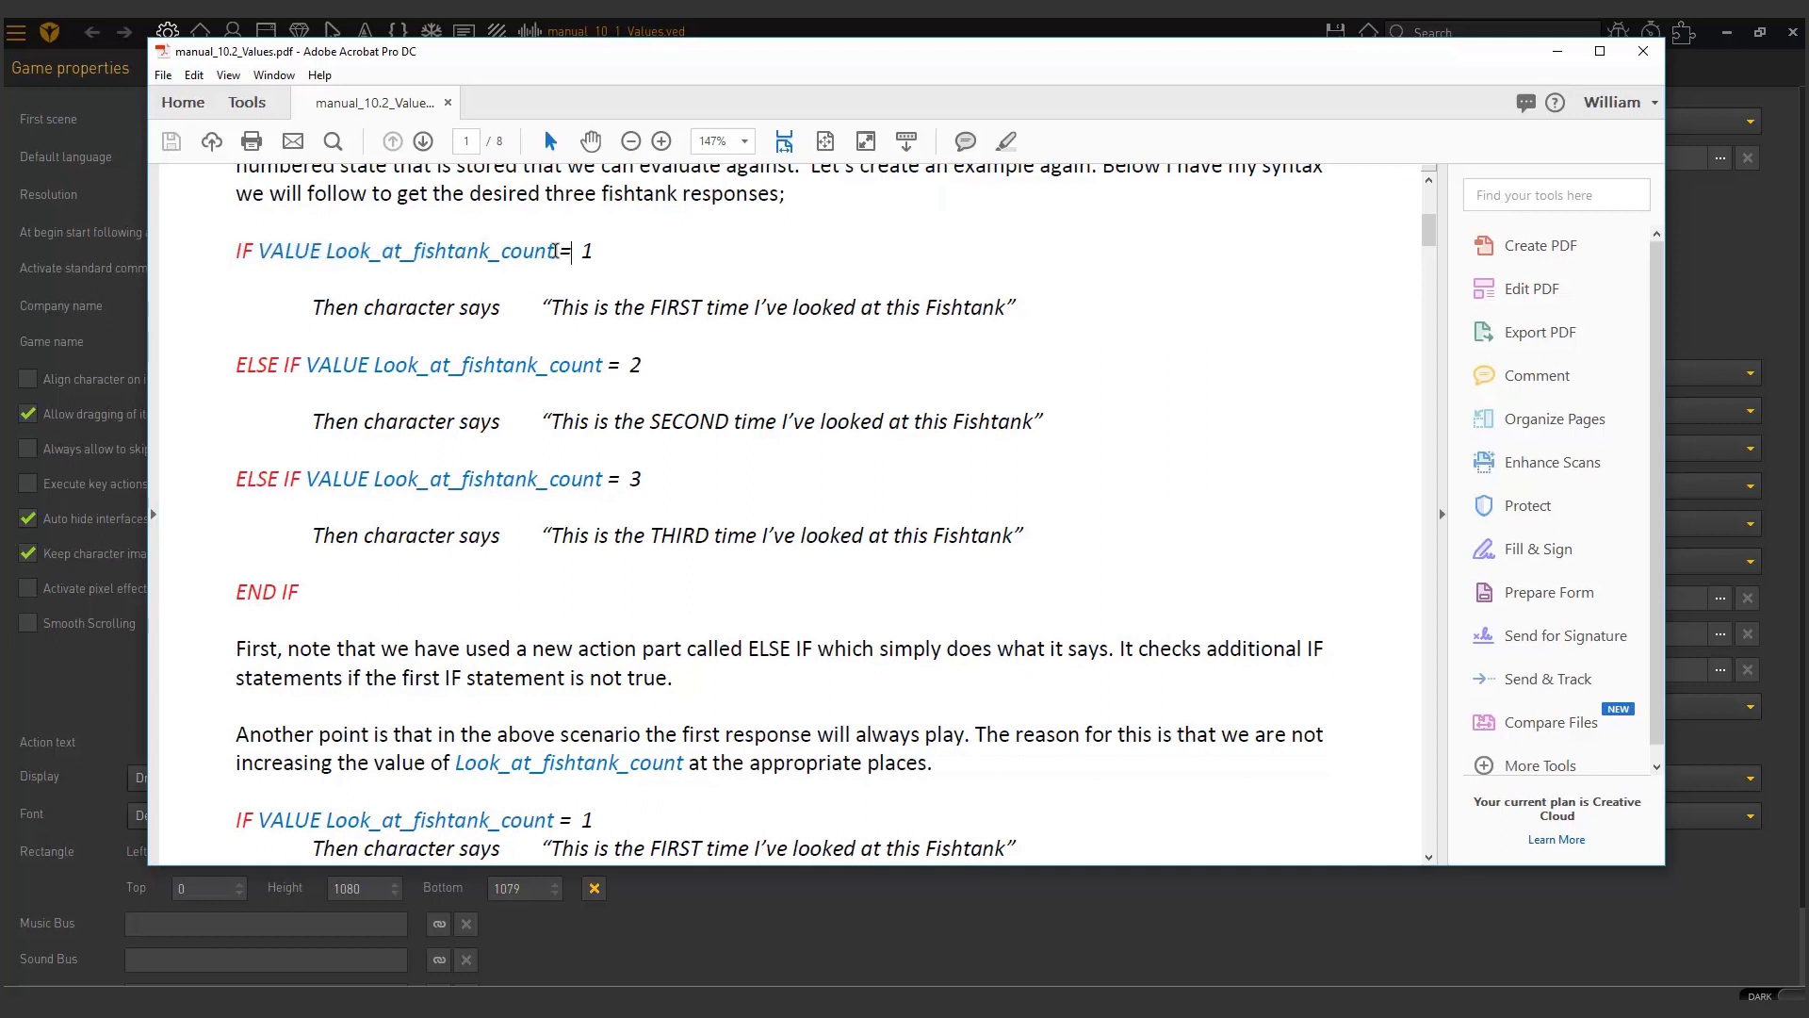
Step: Highlight Look_at_fishtank_count, VALUE, END IF and ELSE IF in the syntax notes
{"action": "double_click", "coordinate": [438, 251]}
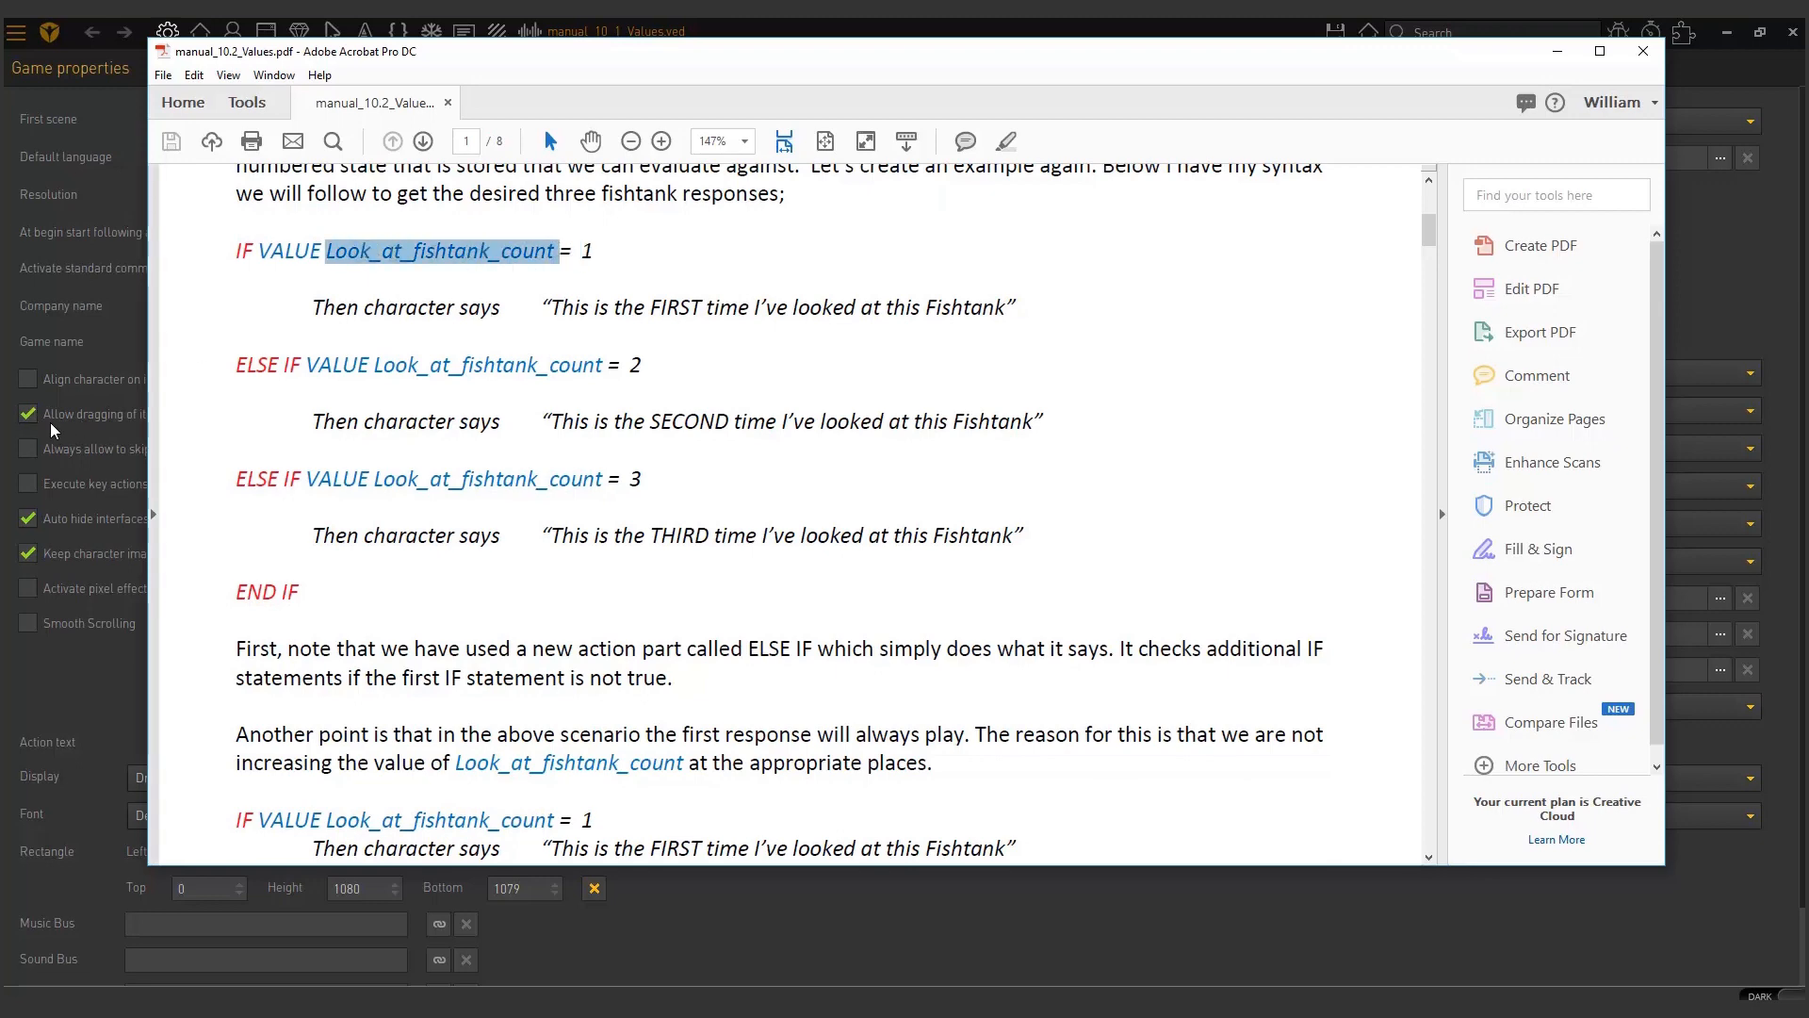
{"action": "mouse_move", "coordinate": [76, 303]}
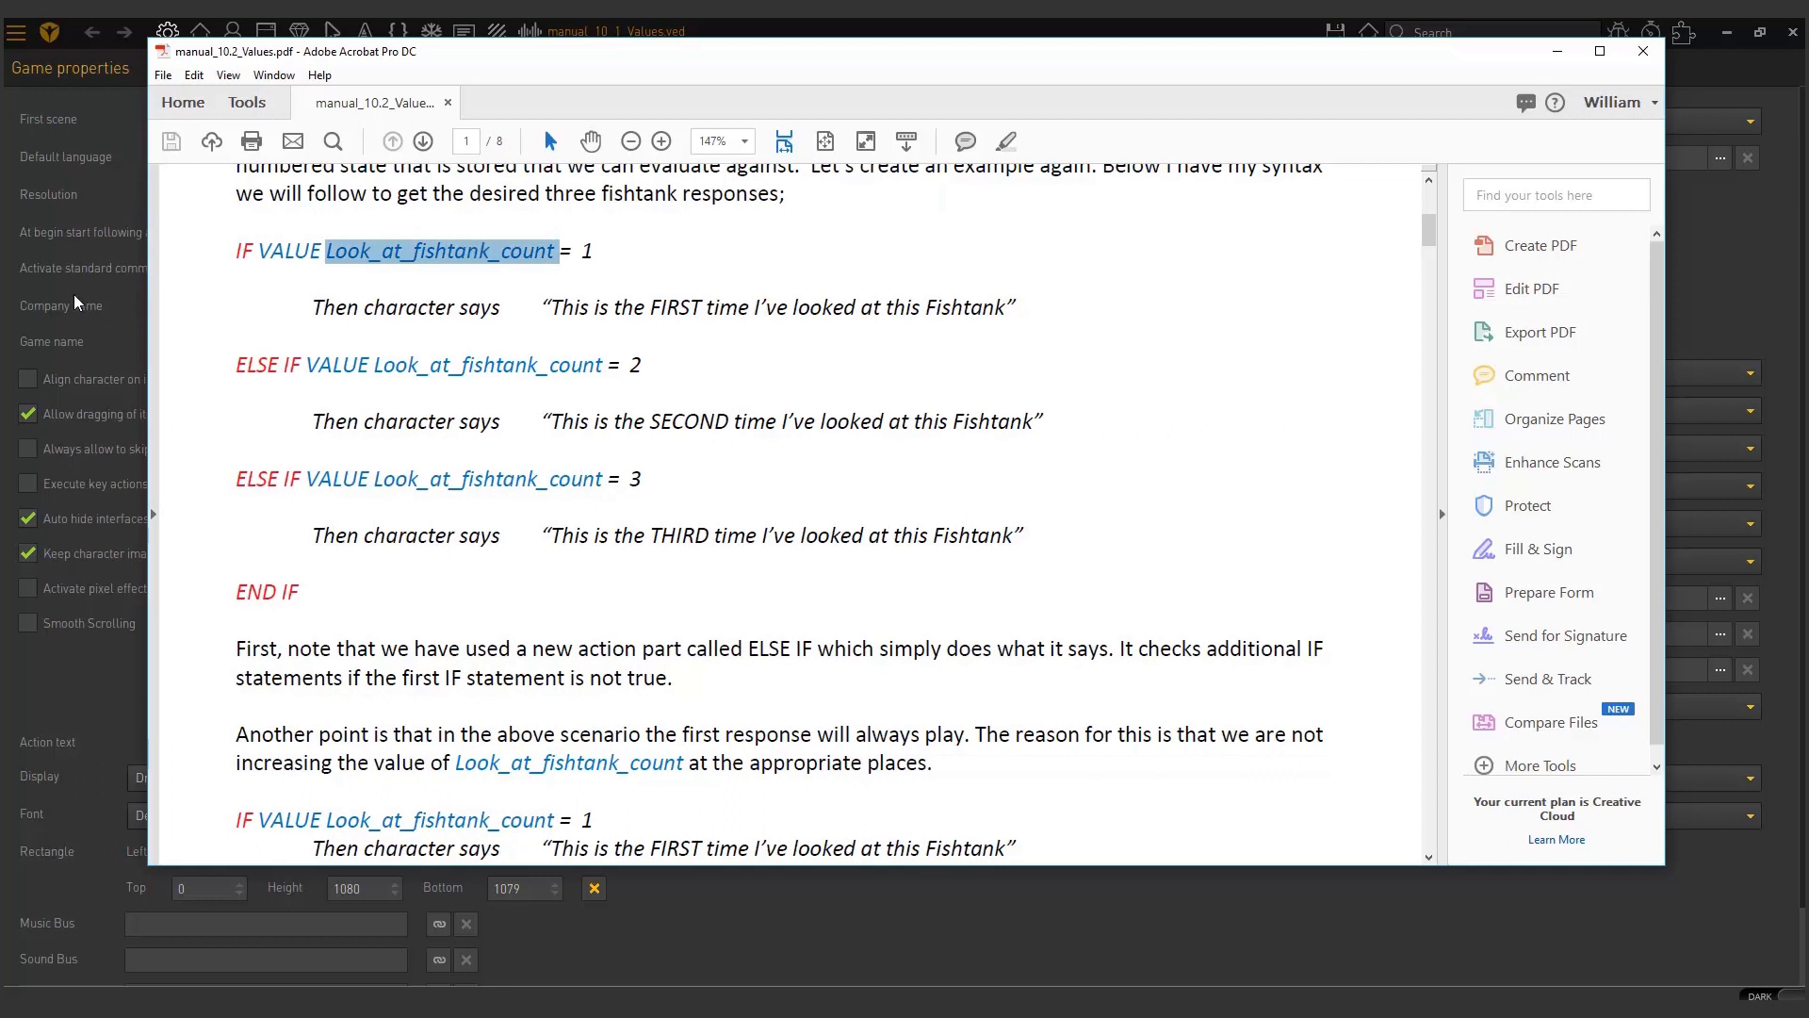
{"action": "mouse_move", "coordinate": [113, 260]}
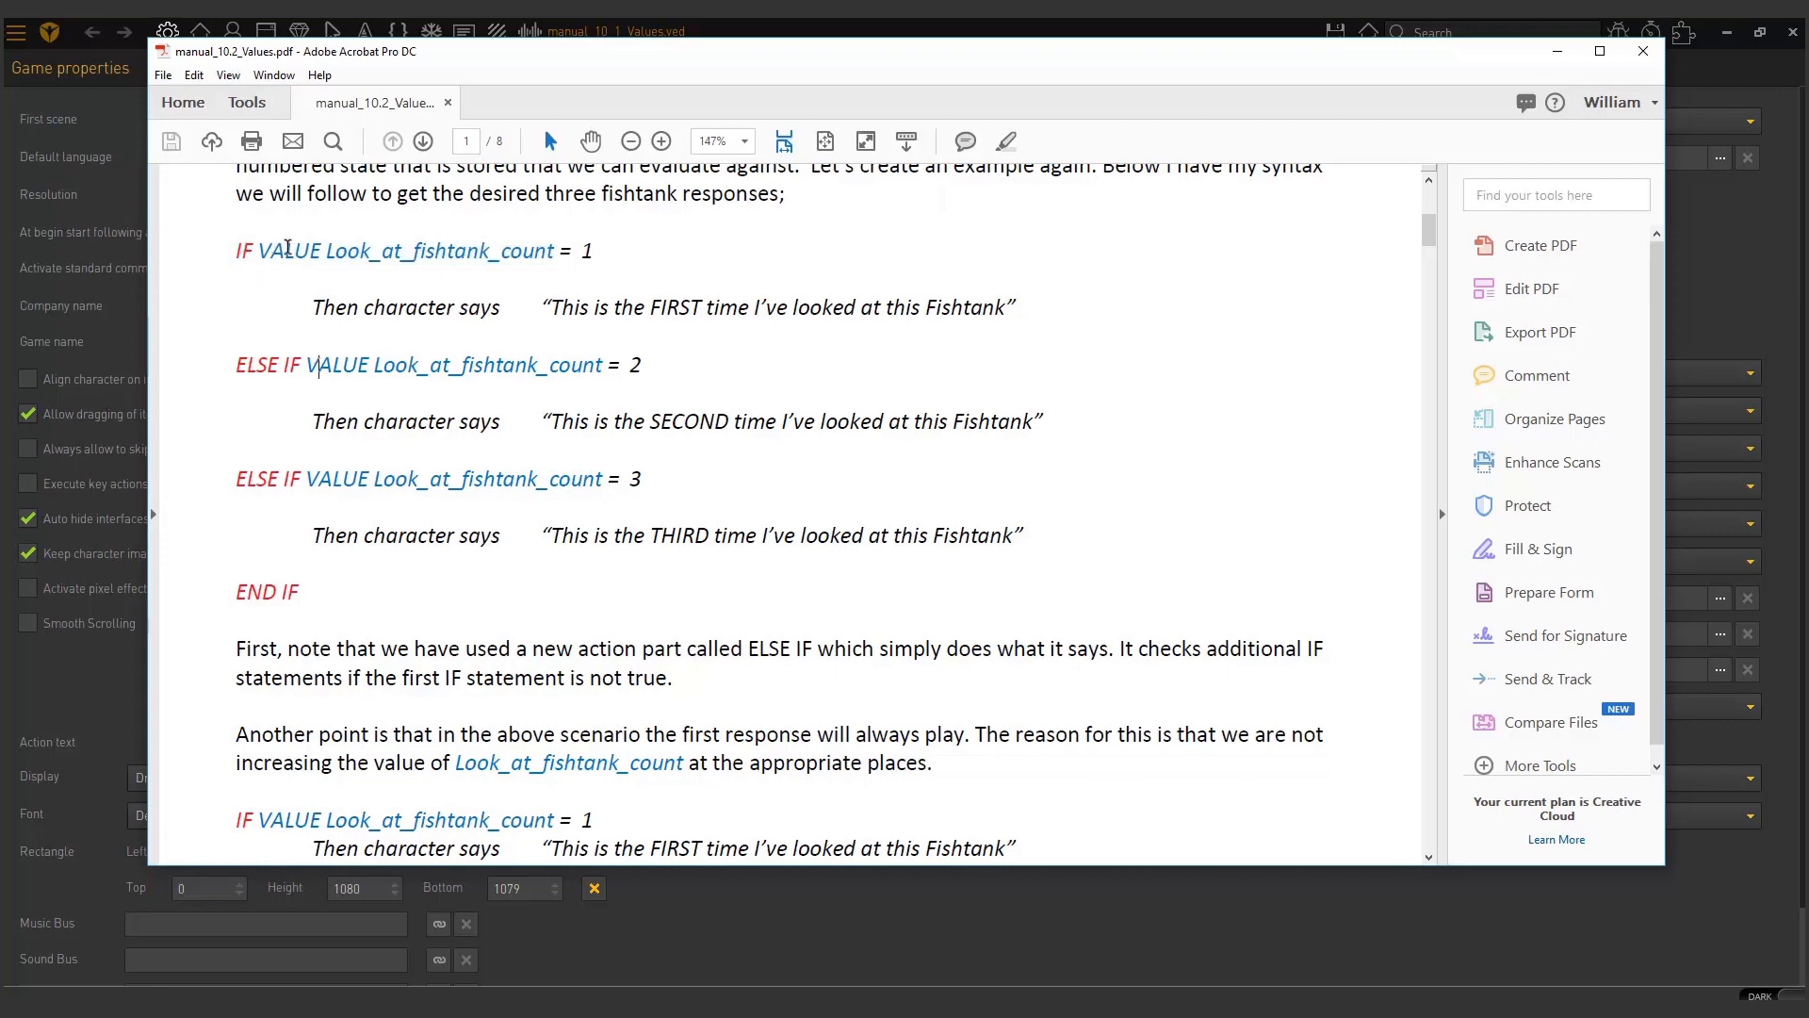
{"action": "double_click", "coordinate": [587, 251]}
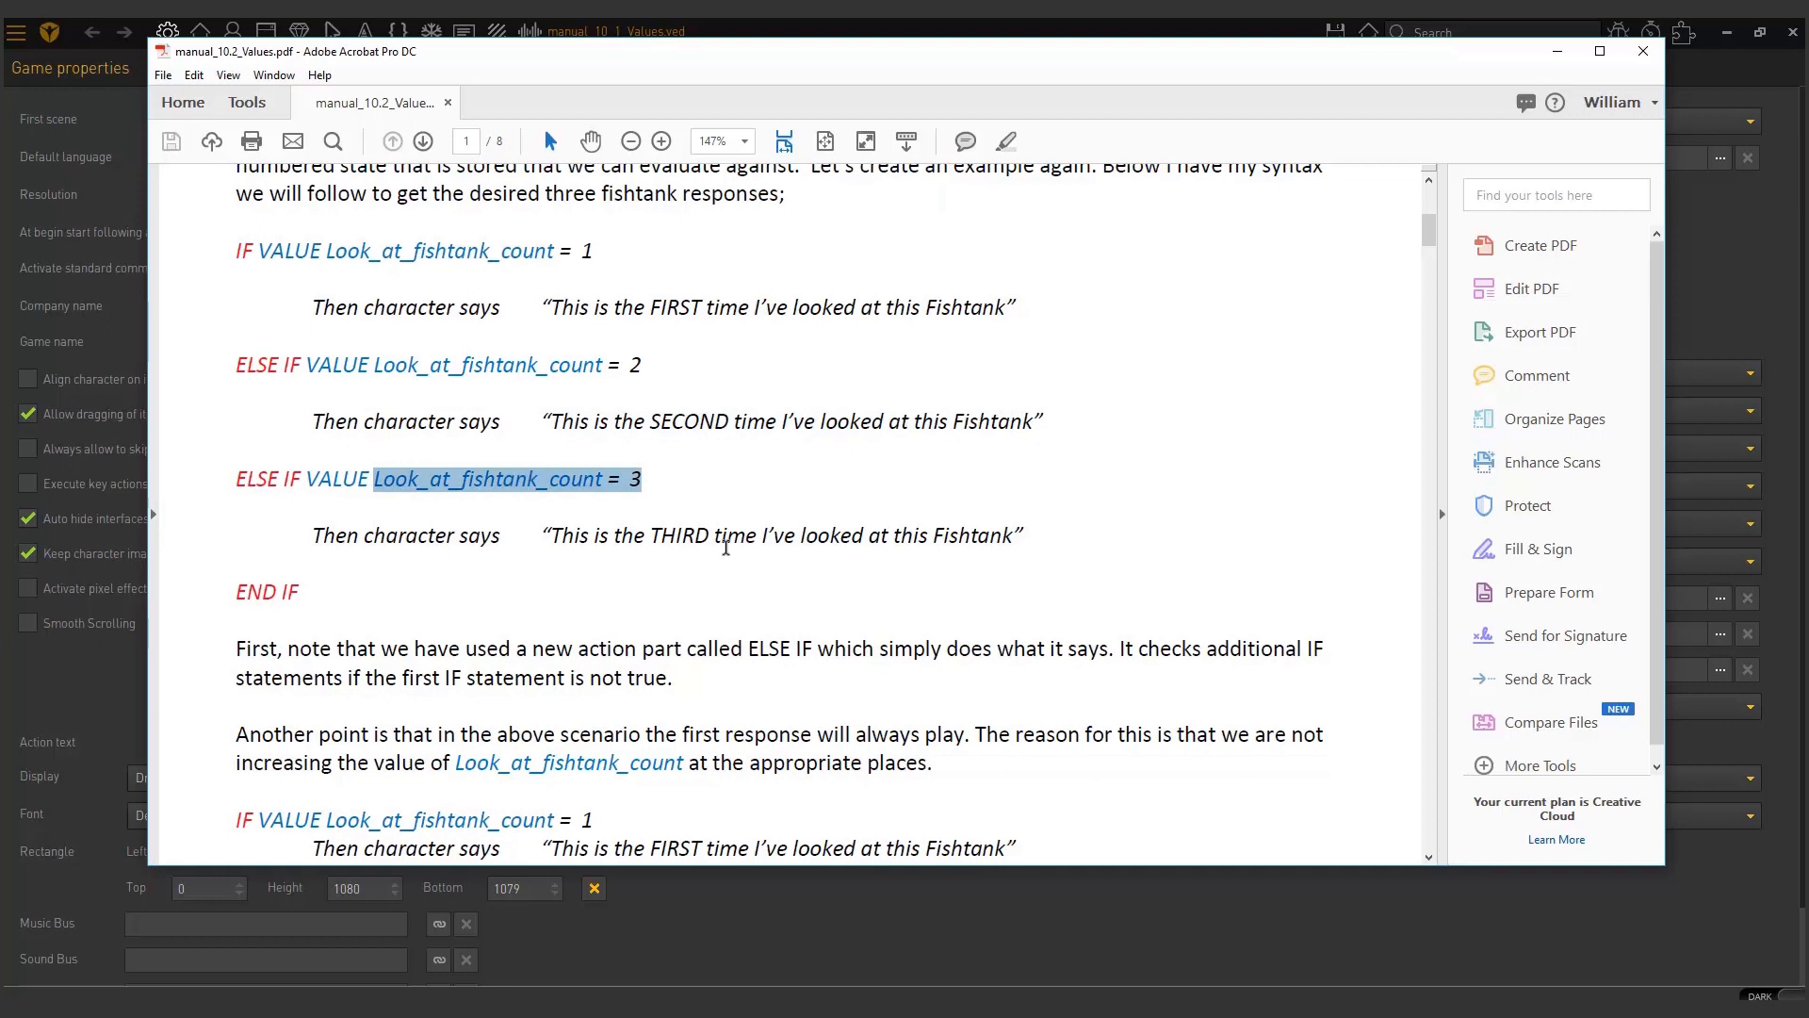
{"action": "mouse_move", "coordinate": [272, 574]}
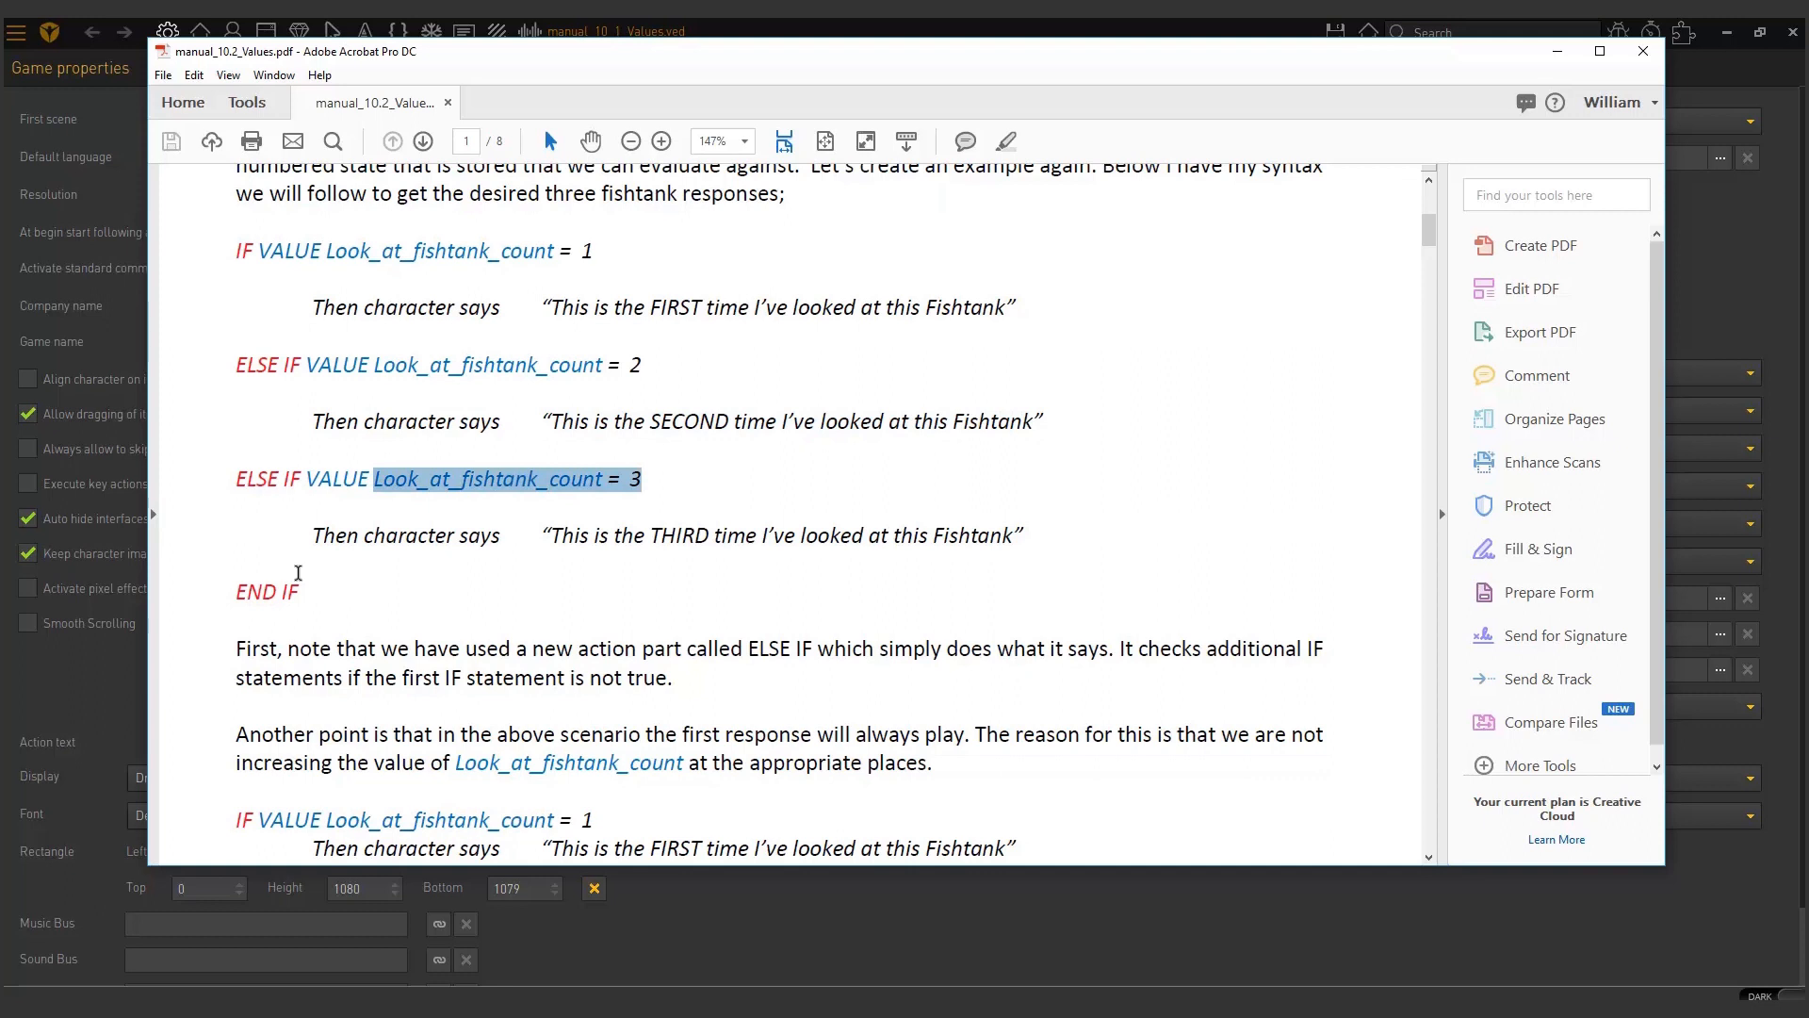
{"action": "double_click", "coordinate": [266, 592]}
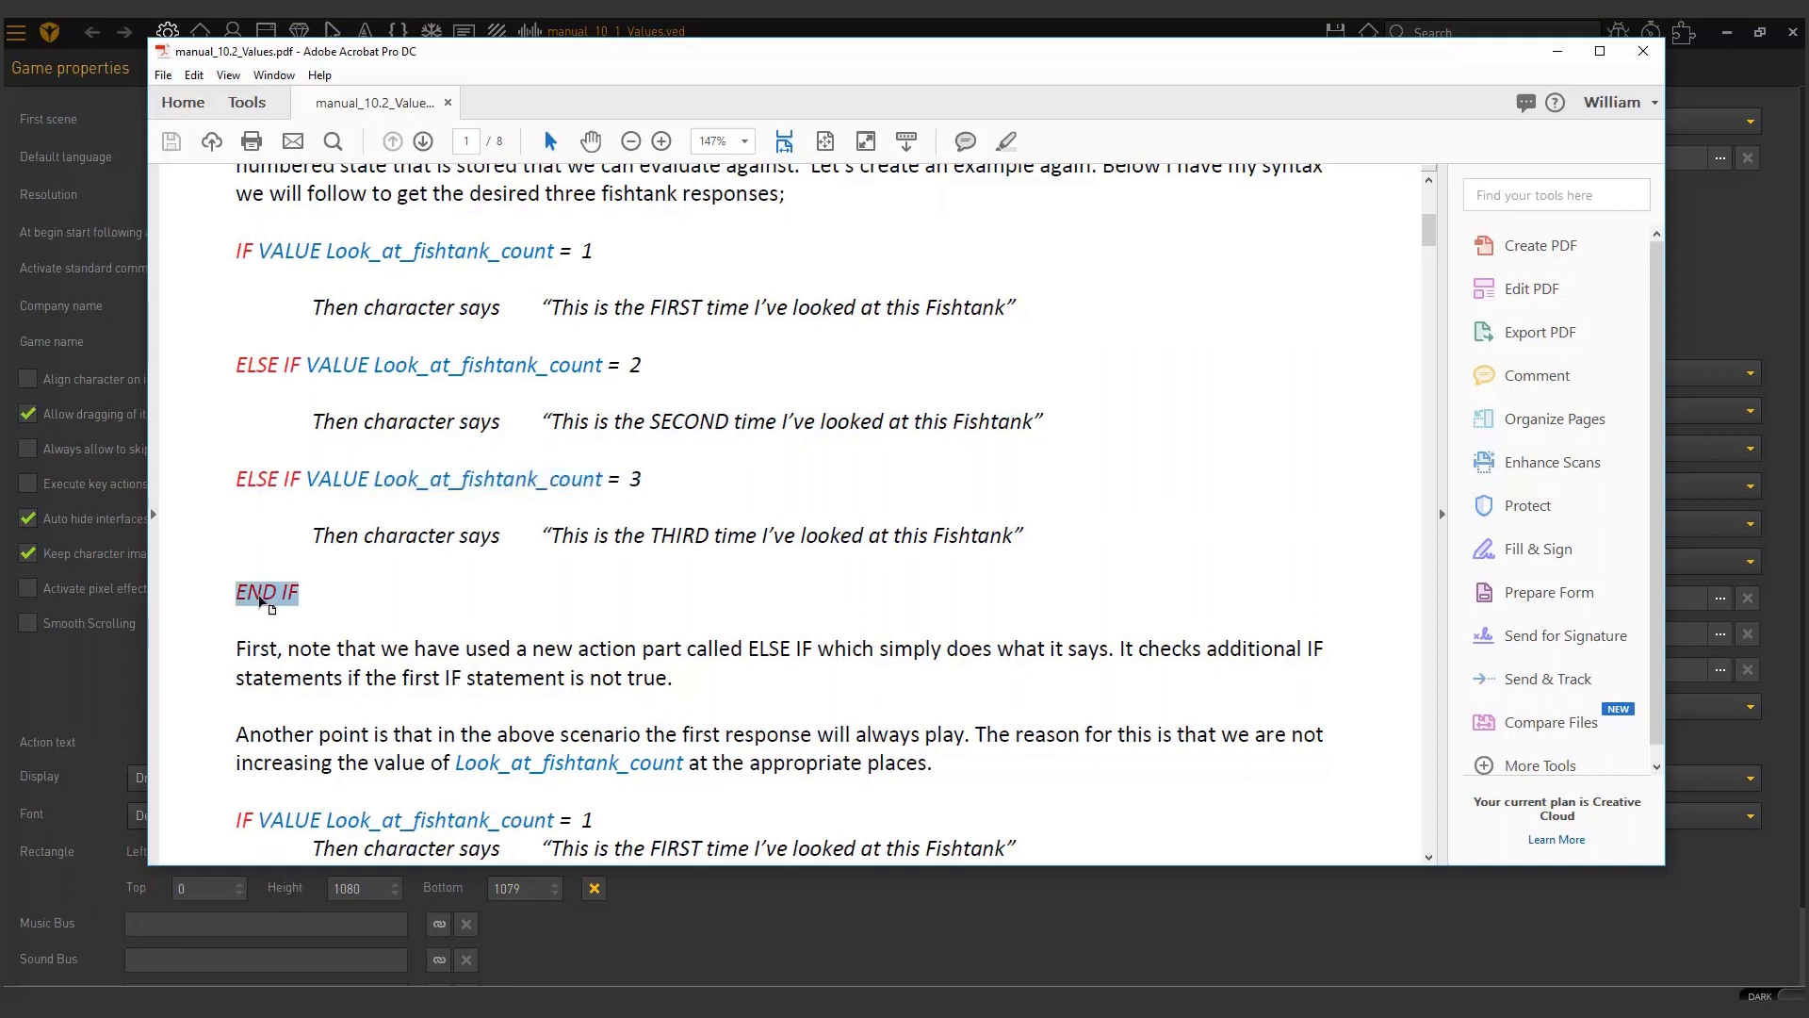
{"action": "mouse_move", "coordinate": [279, 372]}
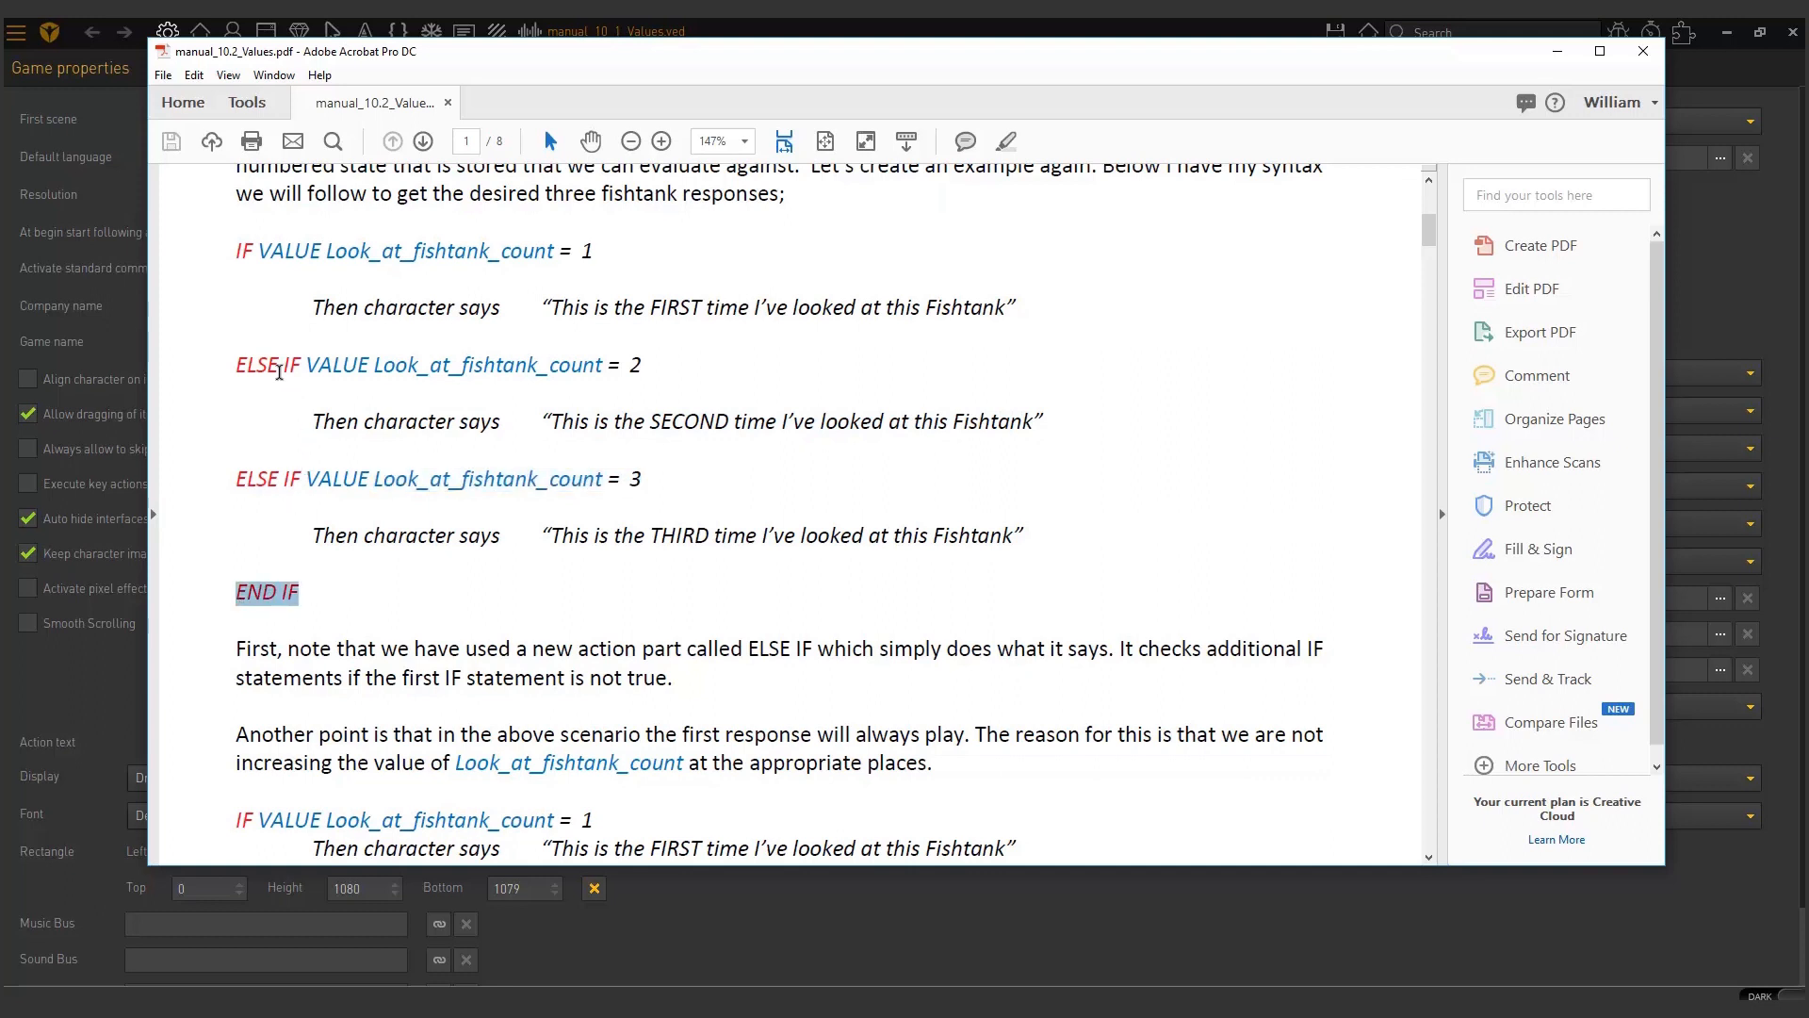
{"action": "double_click", "coordinate": [255, 365]}
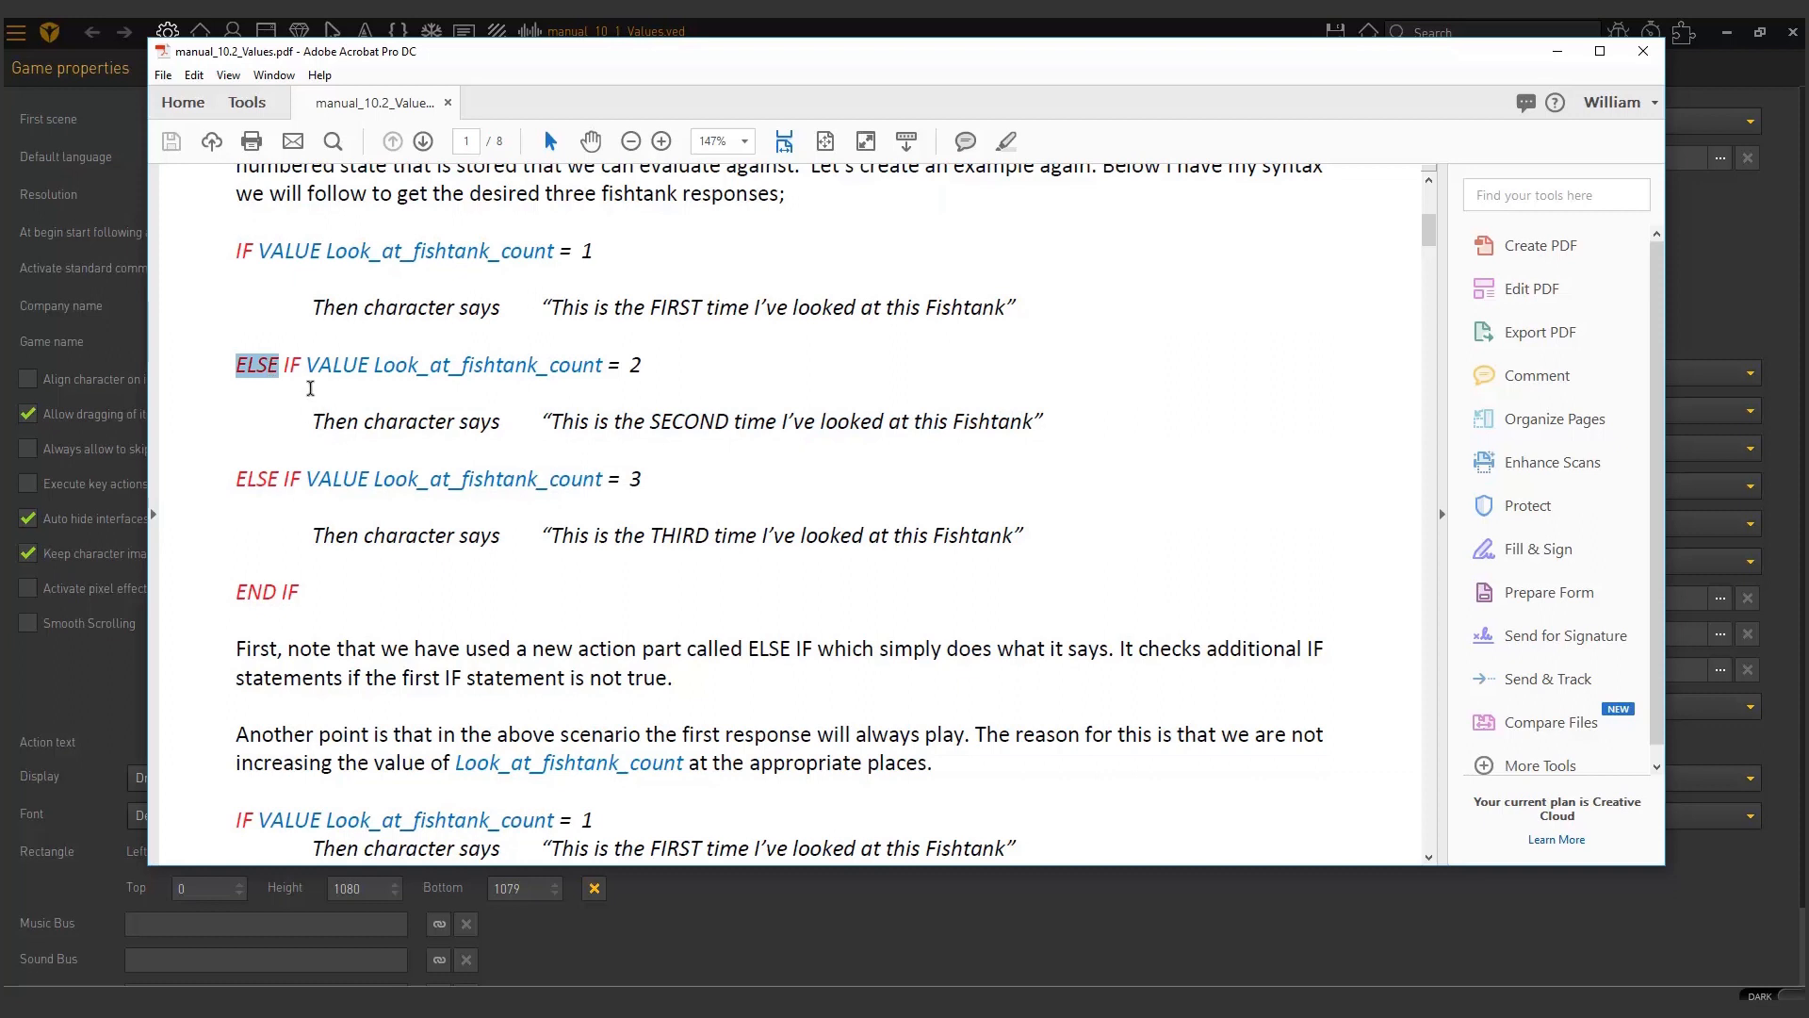
{"action": "left_click_drag", "start_coordinate": [236, 364], "coordinate": [309, 365]}
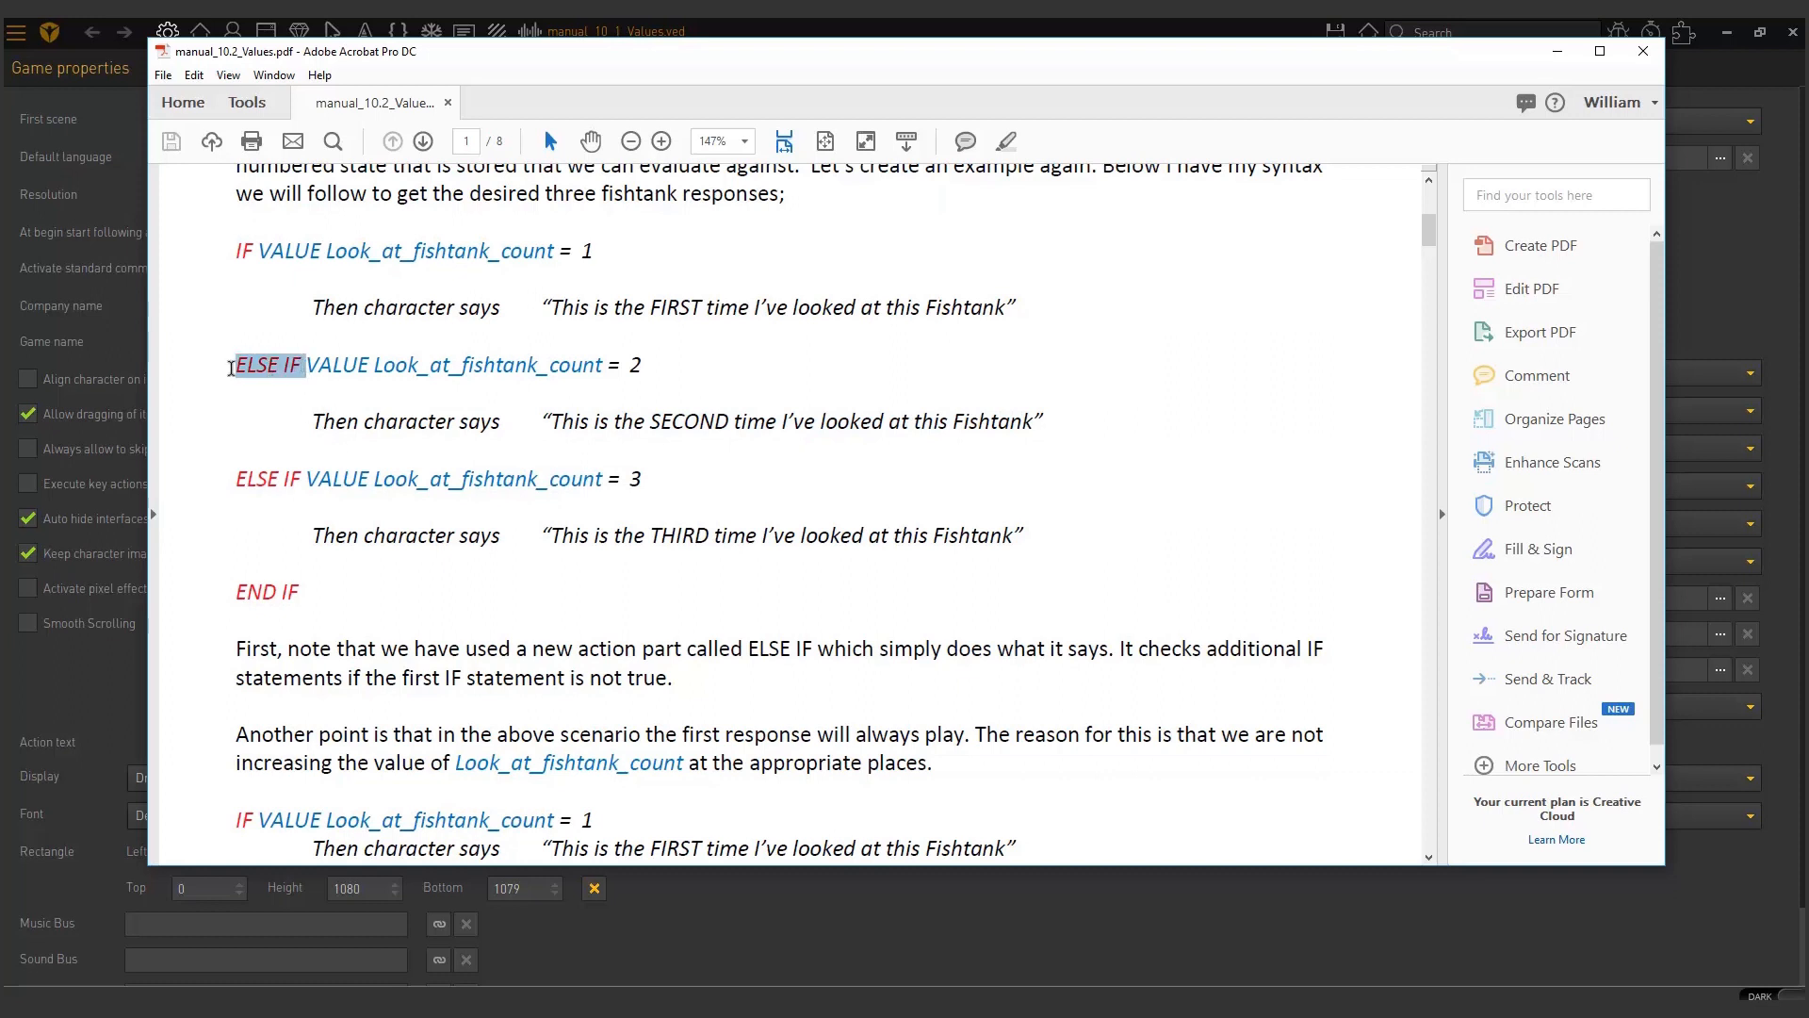
{"action": "left_click", "coordinate": [383, 462]}
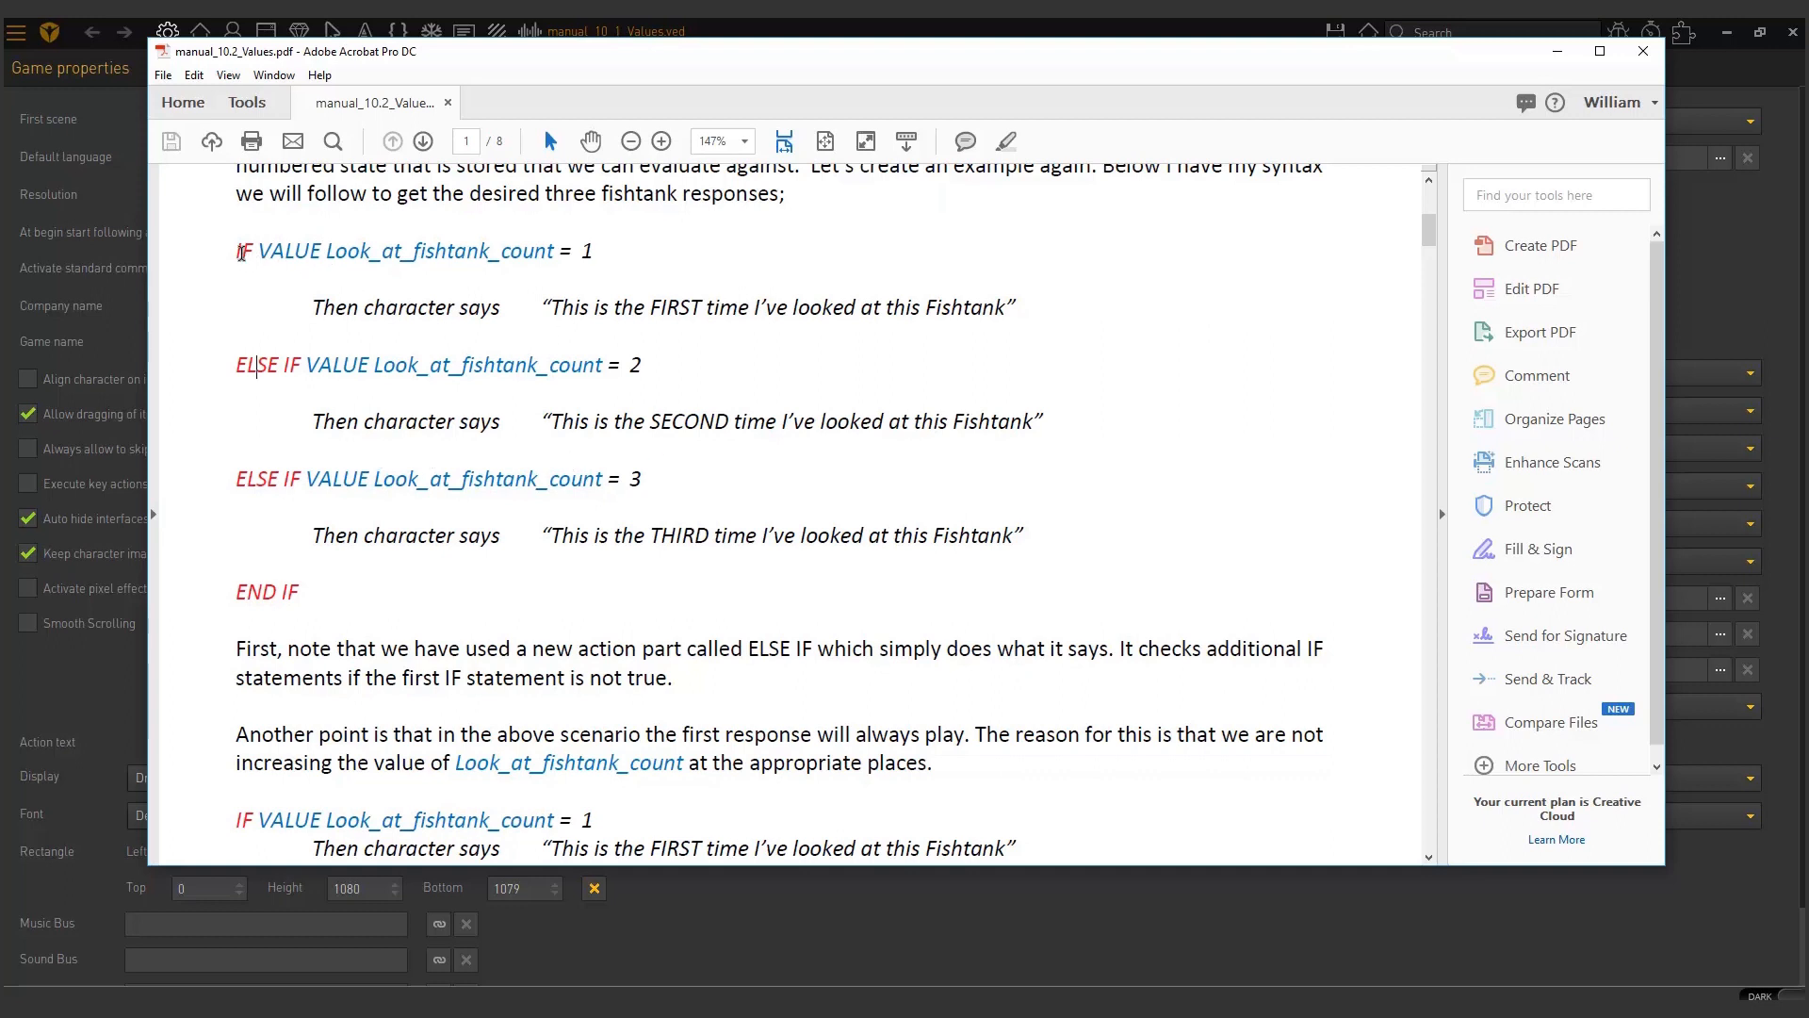
Step: Highlight the END IF line and scroll down through the syntax block
{"action": "left_click_drag", "start_coordinate": [239, 251], "coordinate": [588, 251]}
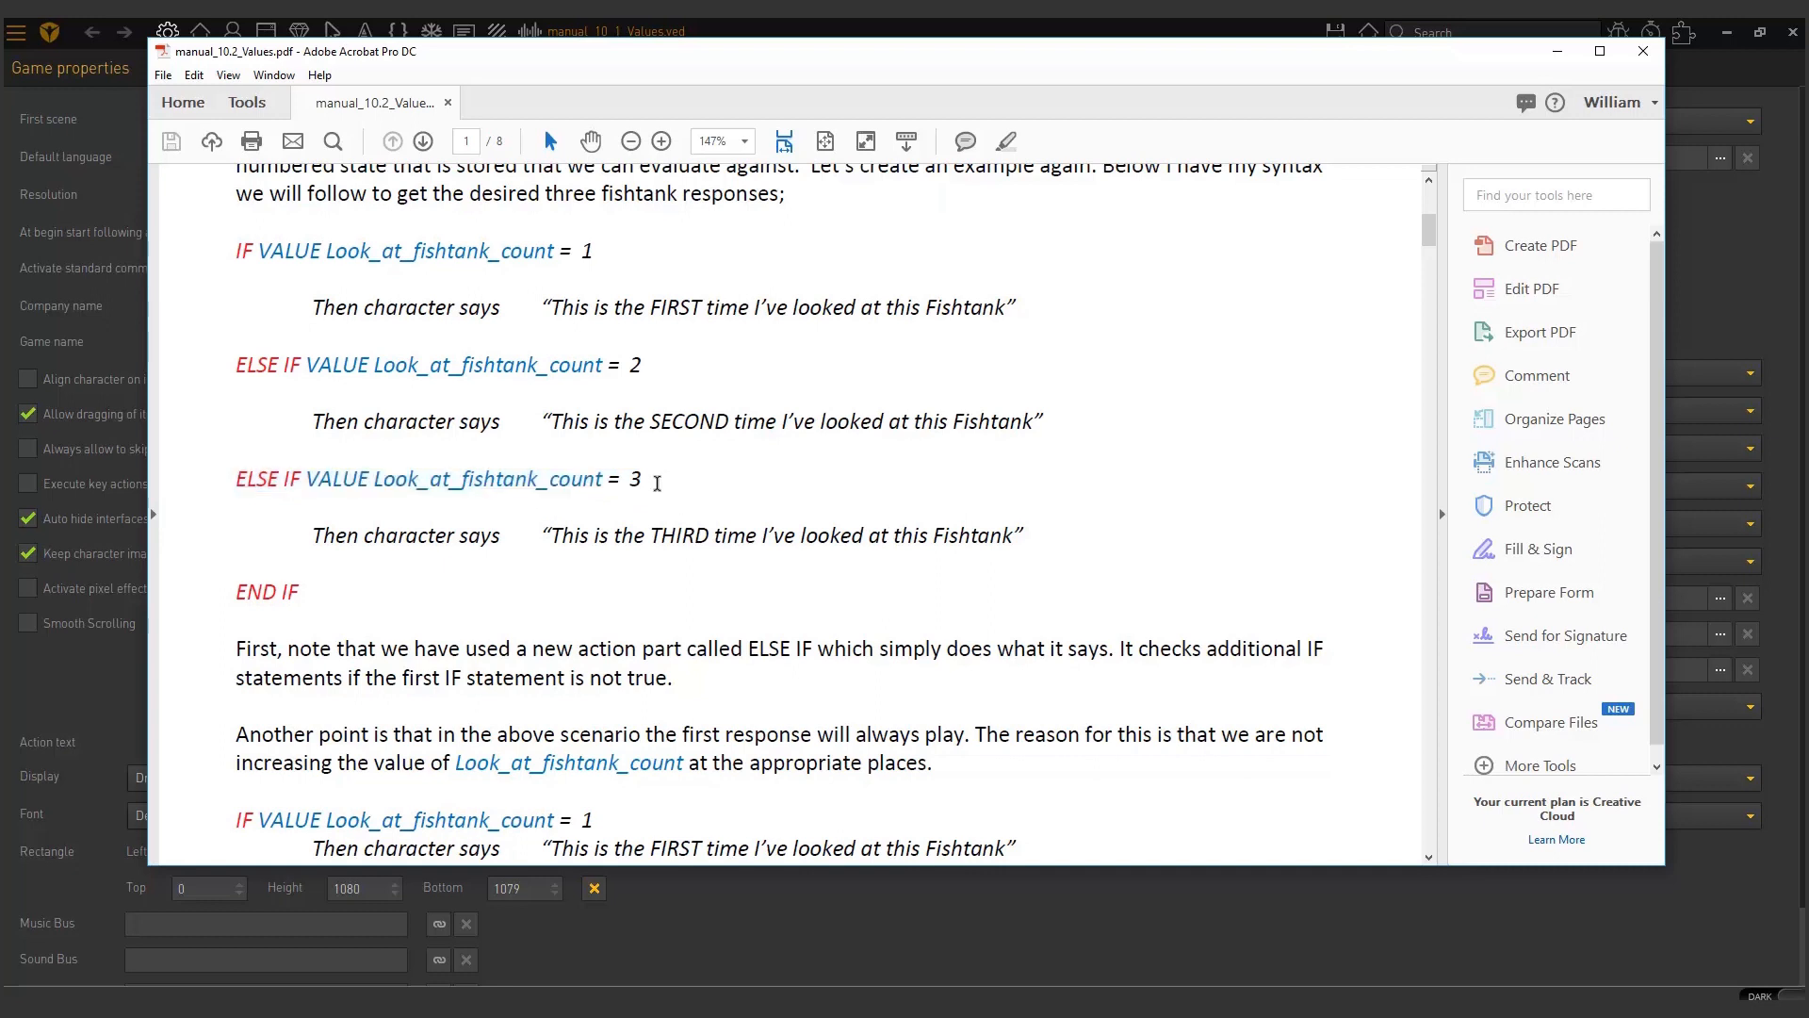
{"action": "mouse_move", "coordinate": [484, 560]}
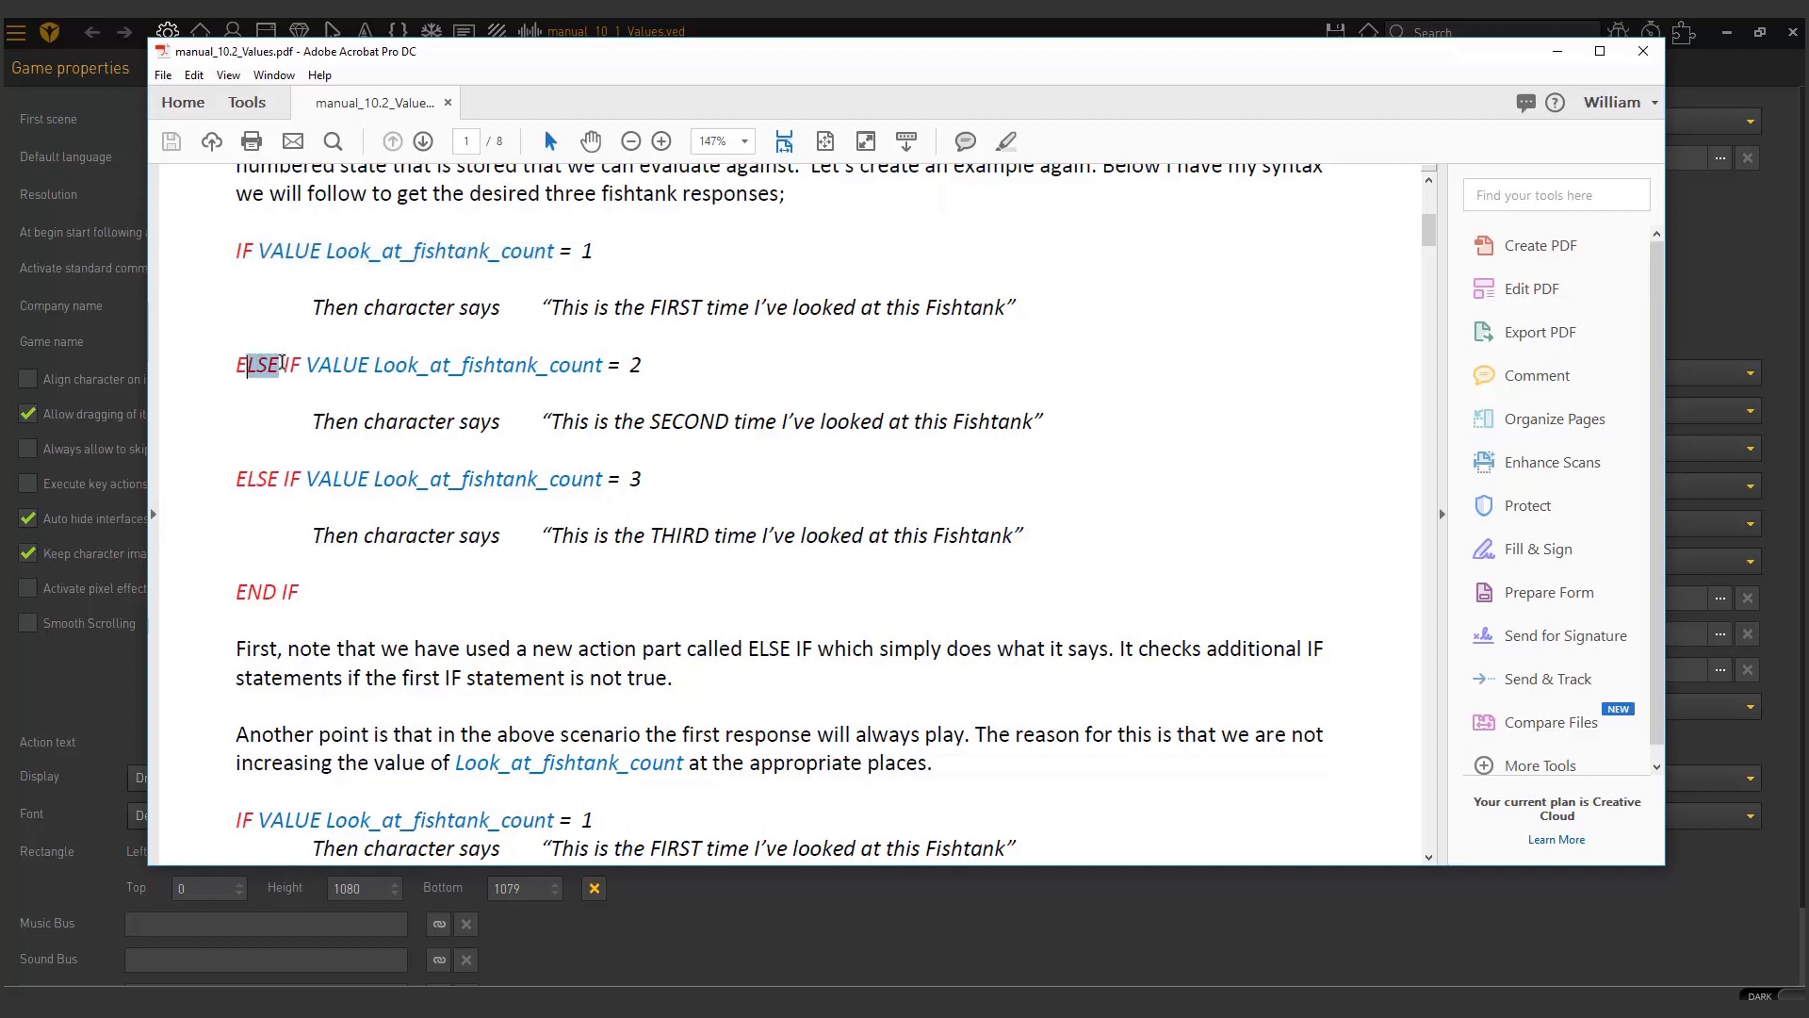
{"action": "left_click_drag", "start_coordinate": [237, 365], "coordinate": [640, 364]}
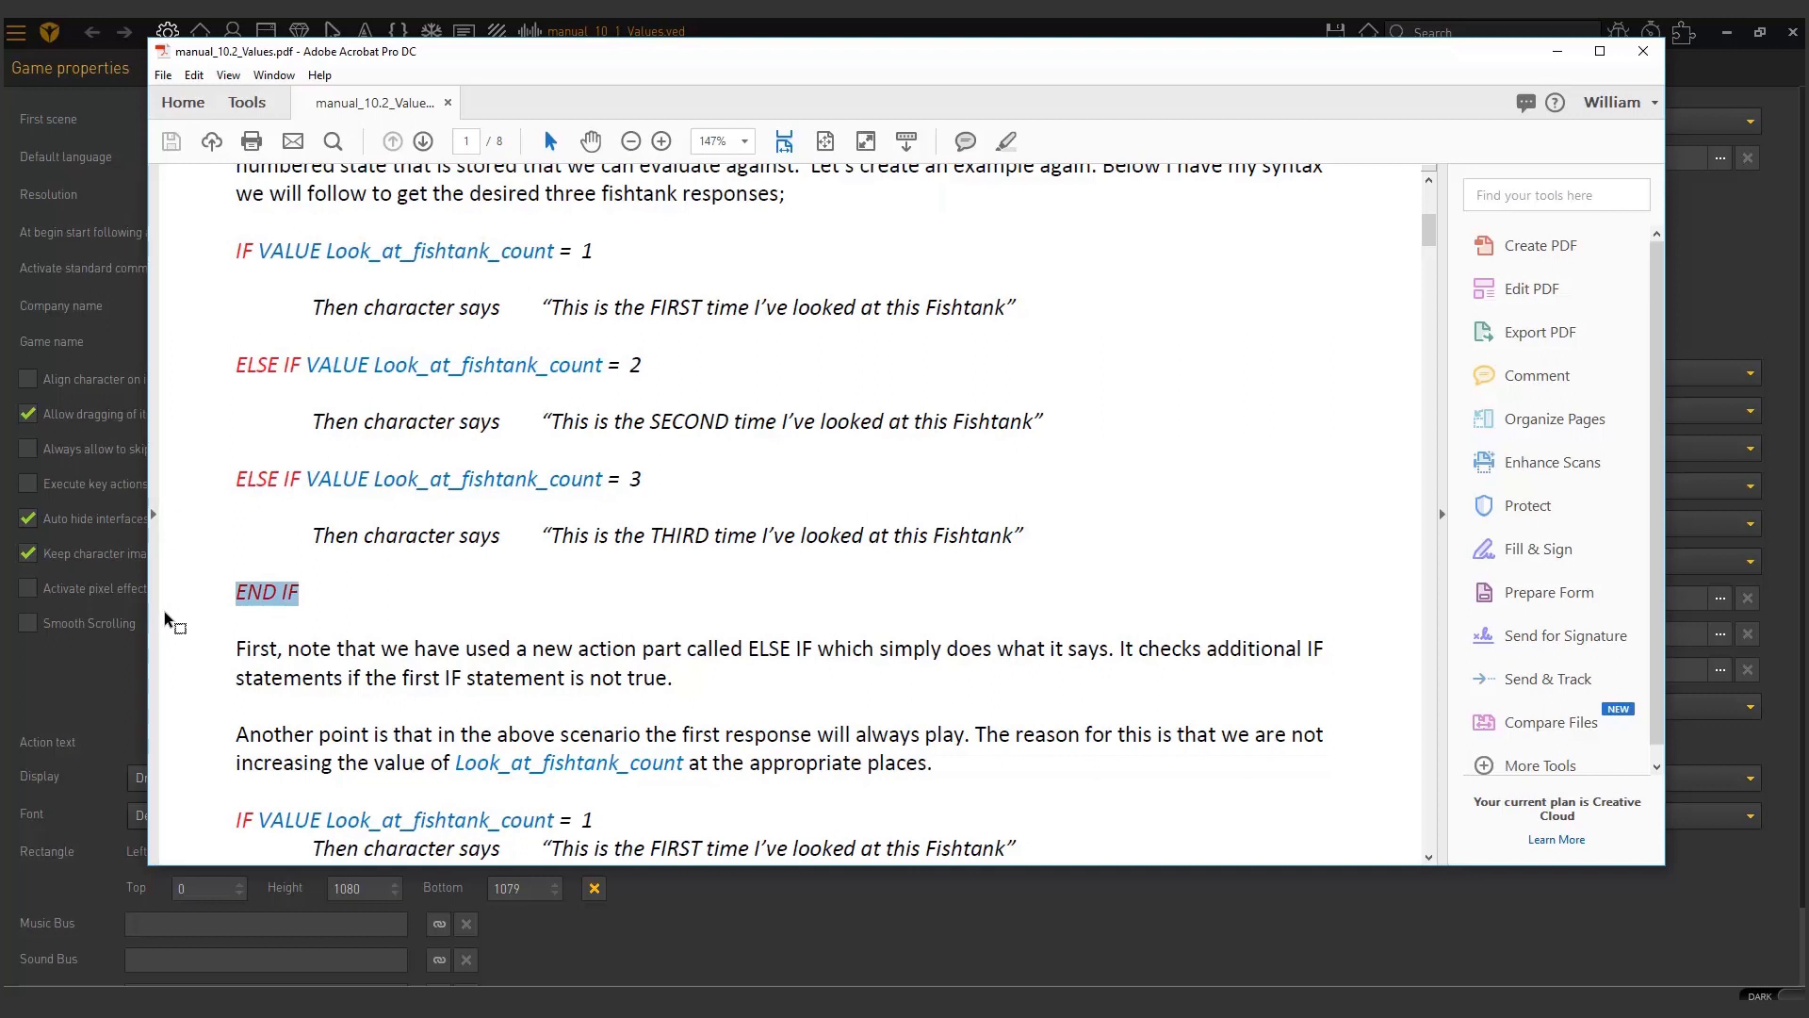
{"action": "mouse_move", "coordinate": [540, 551]}
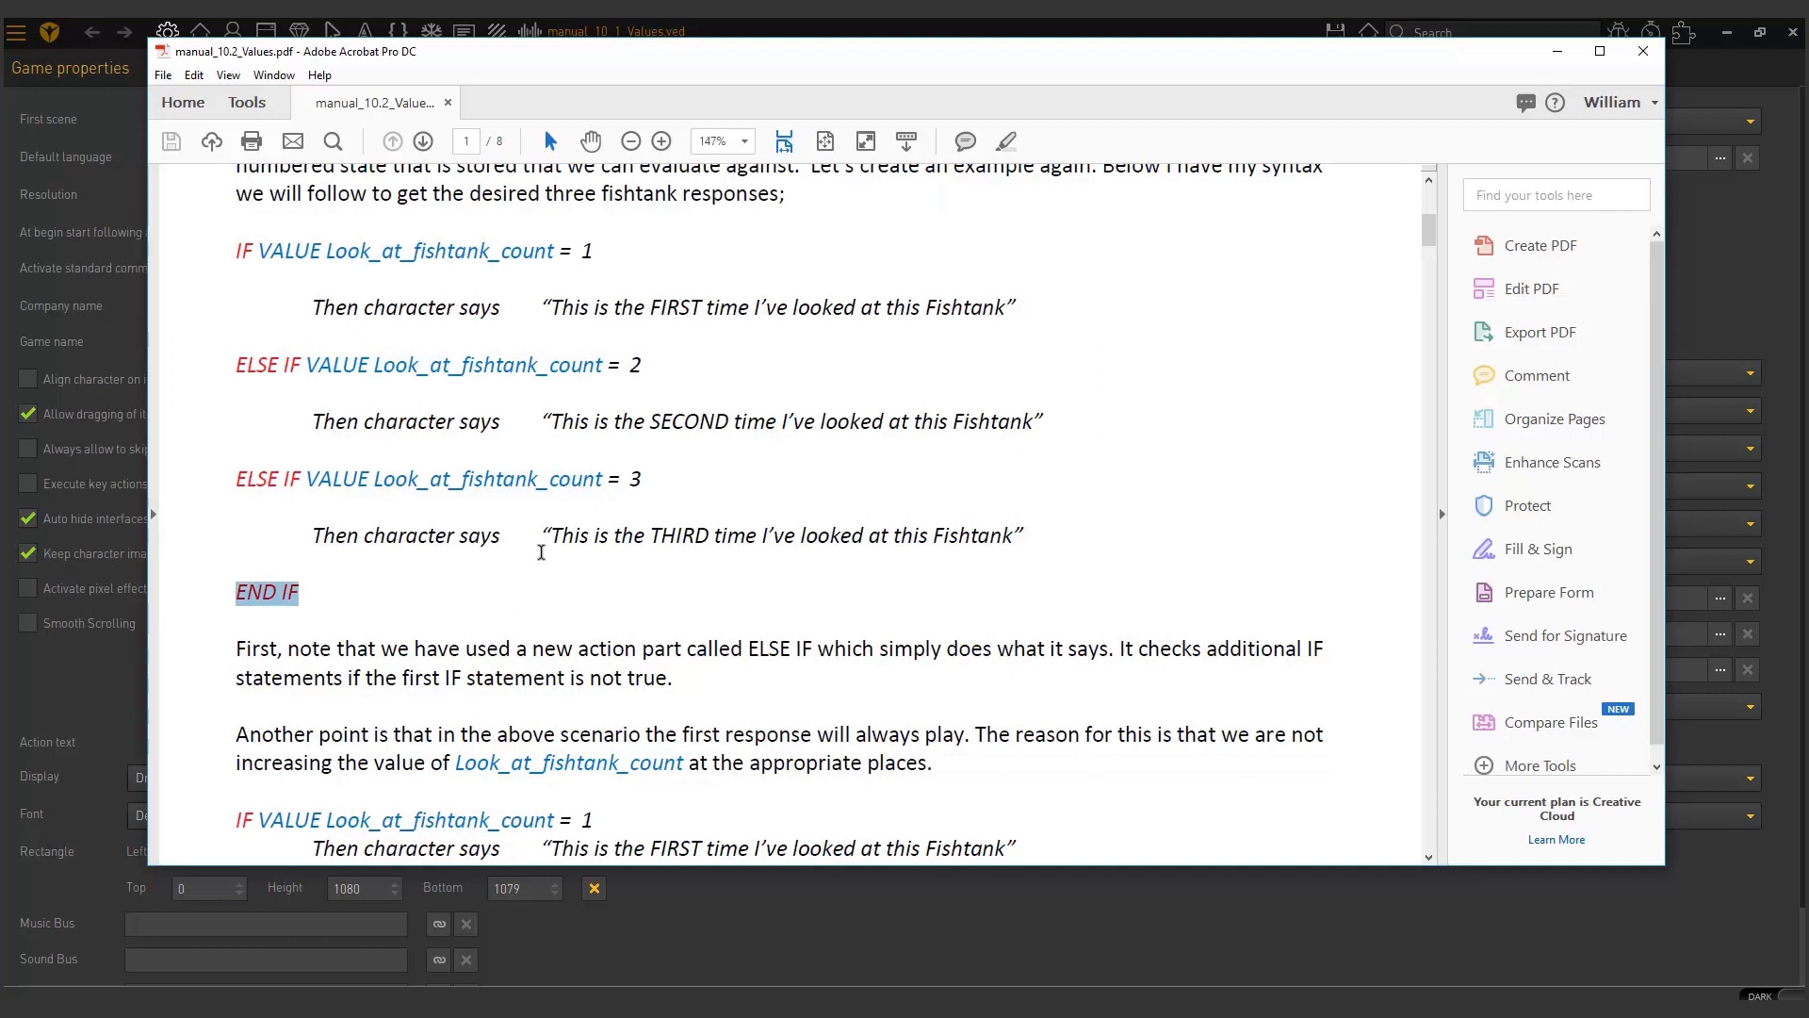
{"action": "scroll", "scroll_direction": "down", "scroll_amount": 3}
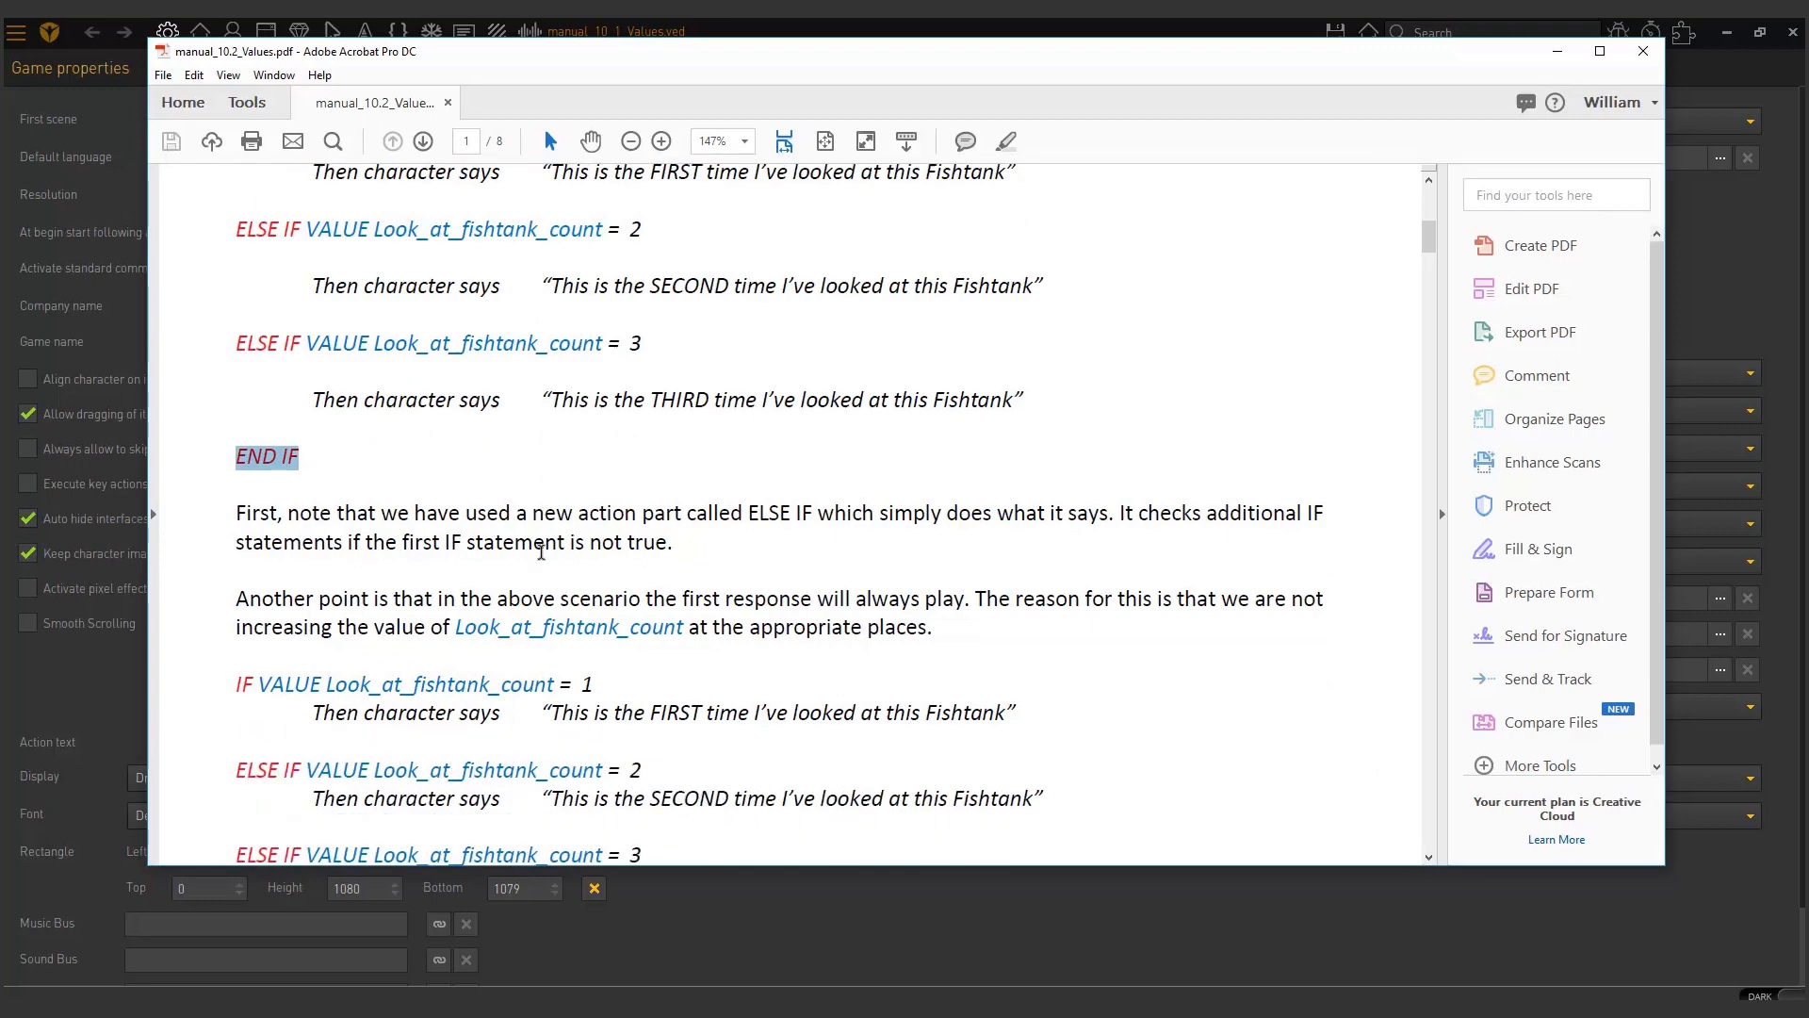
{"action": "scroll", "scroll_direction": "down", "scroll_amount": 3}
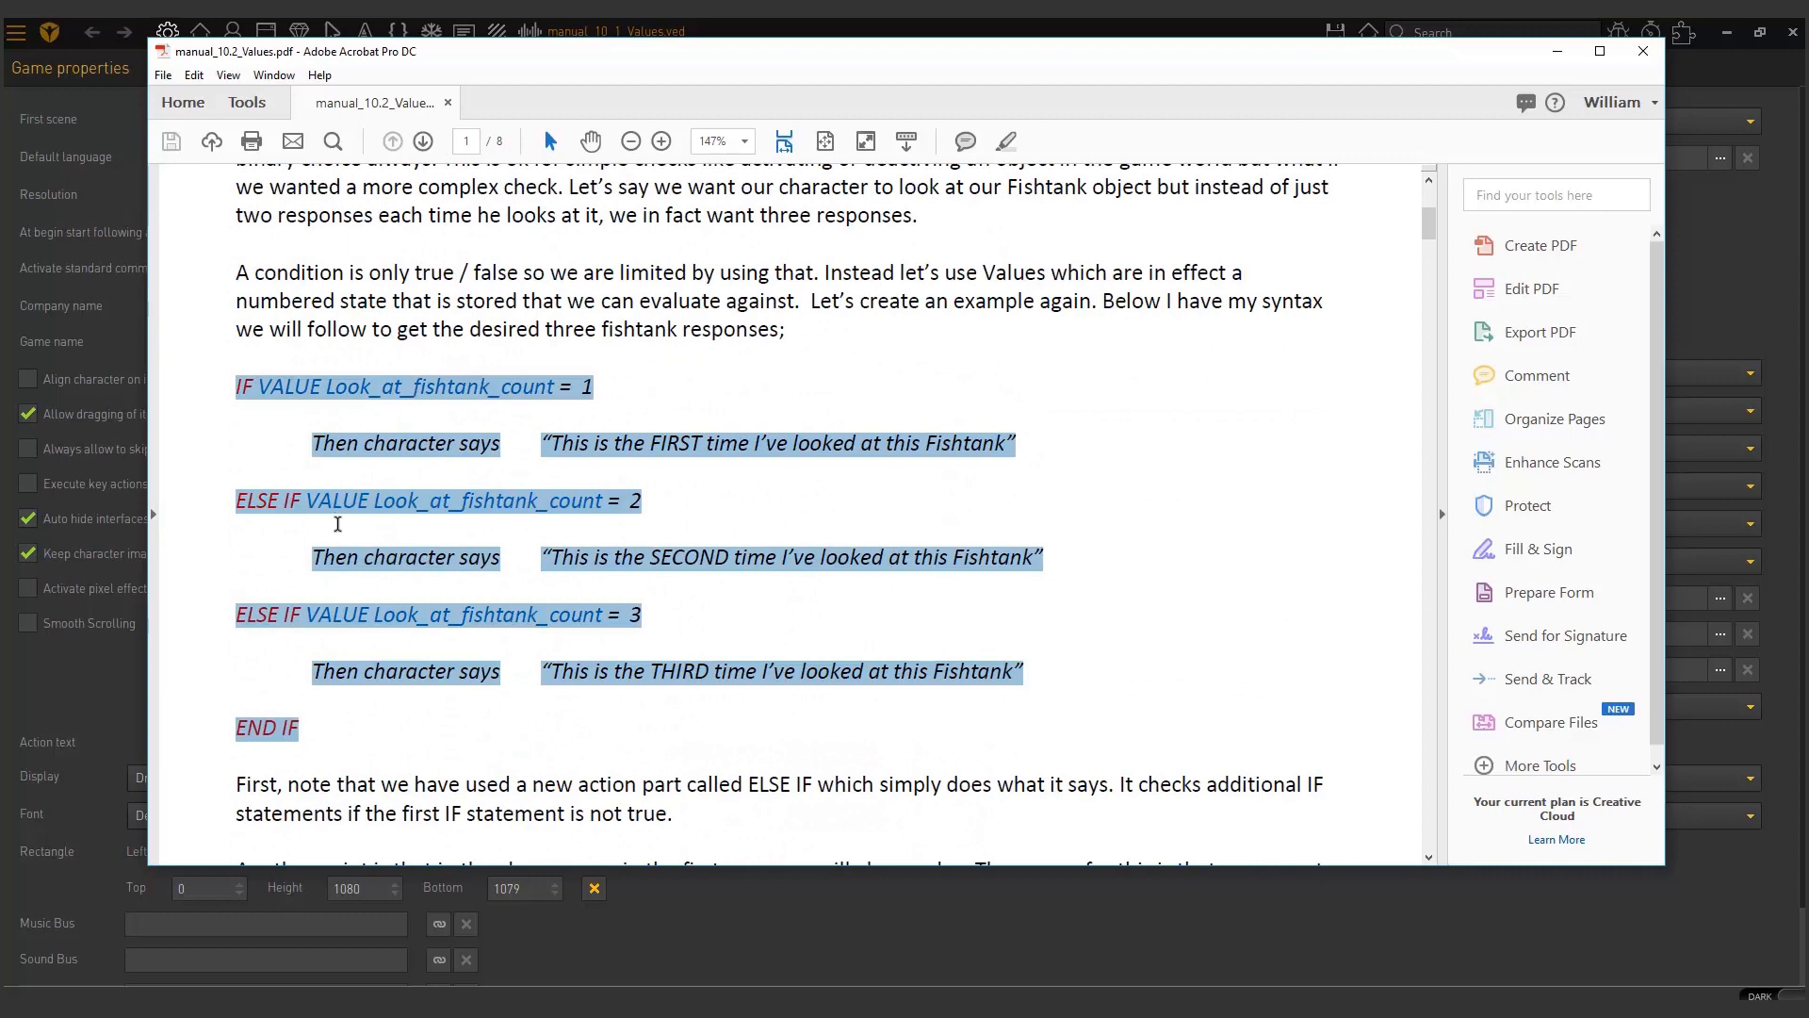
{"action": "left_click", "coordinate": [1019, 442]}
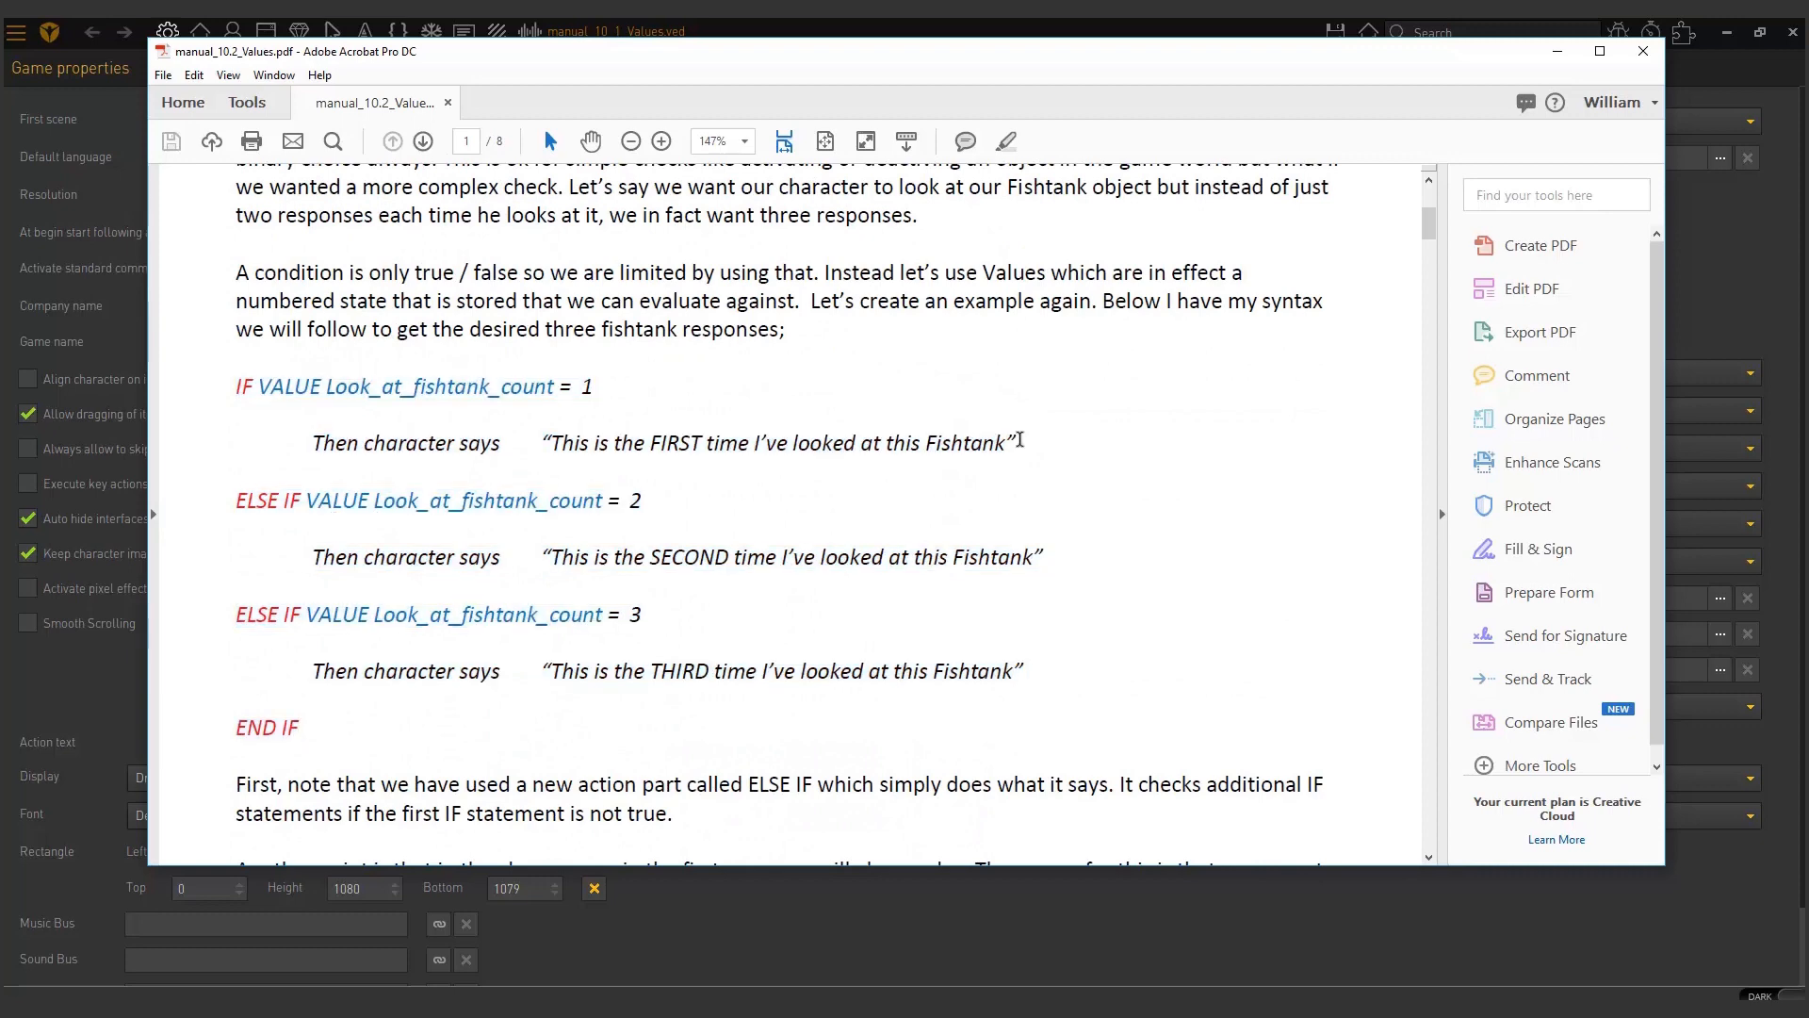
{"action": "left_click_drag", "start_coordinate": [551, 441], "coordinate": [1014, 442]}
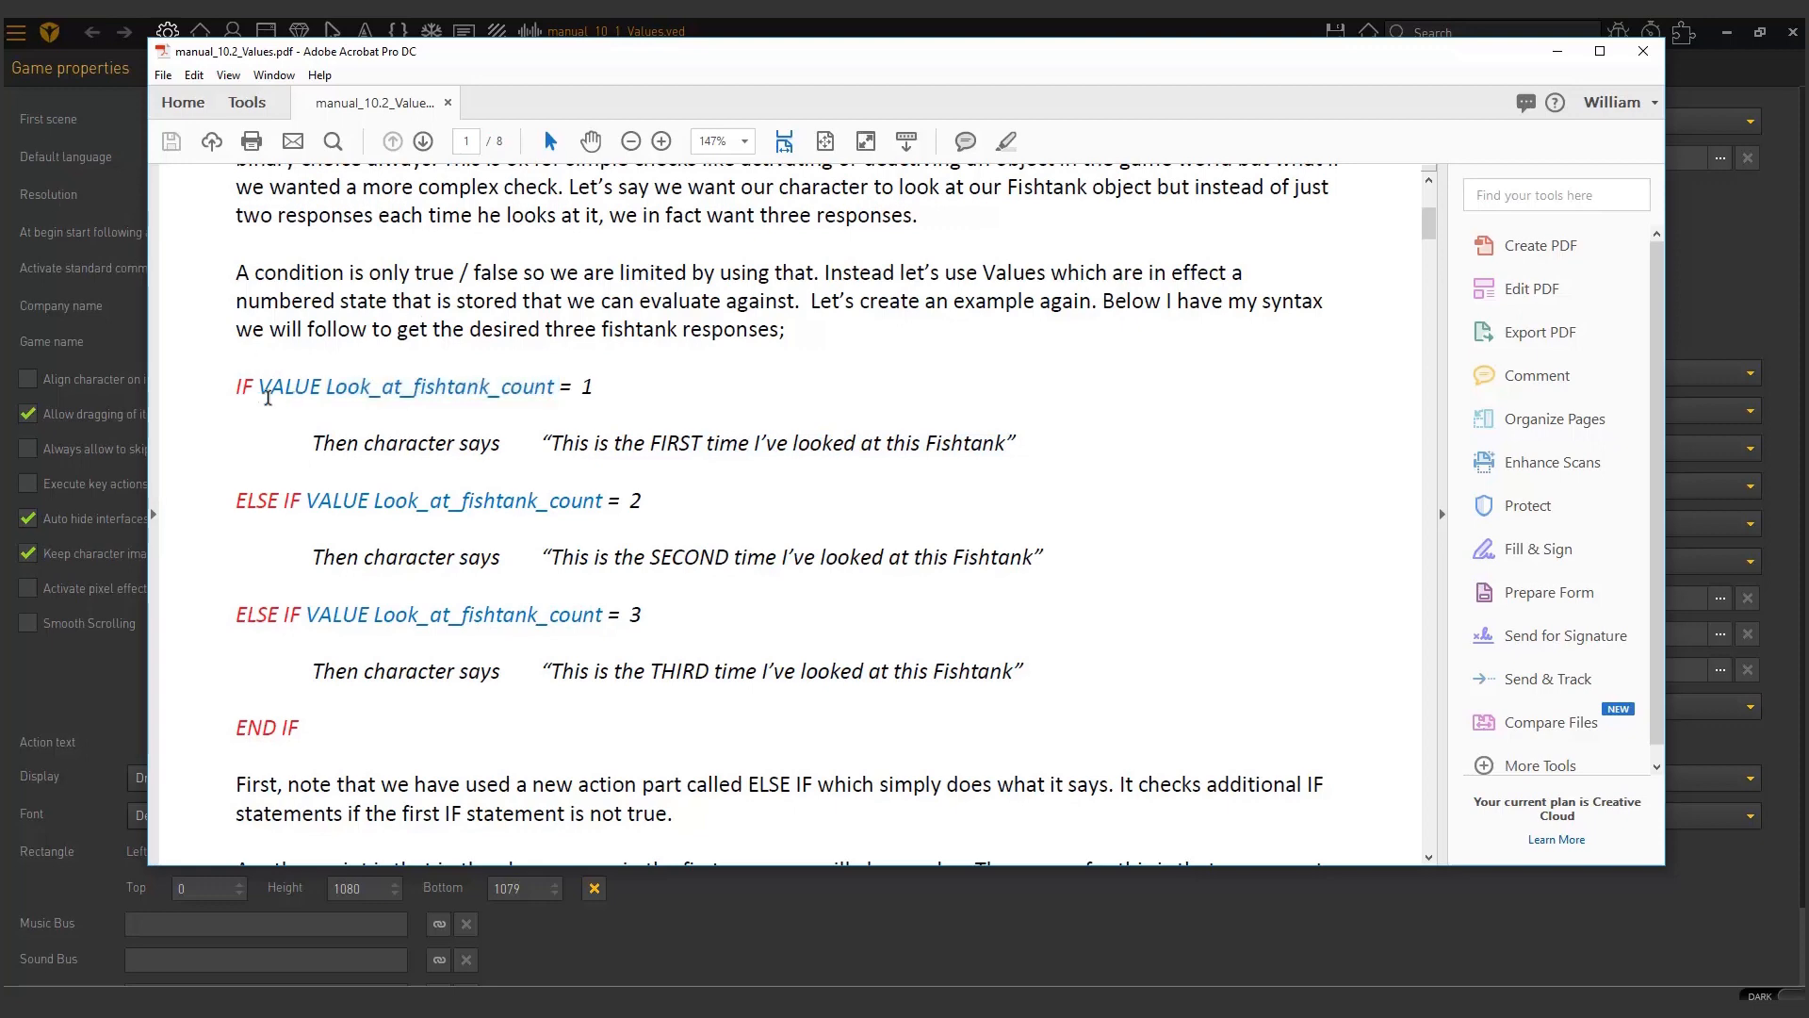
Step: Highlight VALUE in the first check and the first and second response lines
{"action": "double_click", "coordinate": [579, 387]}
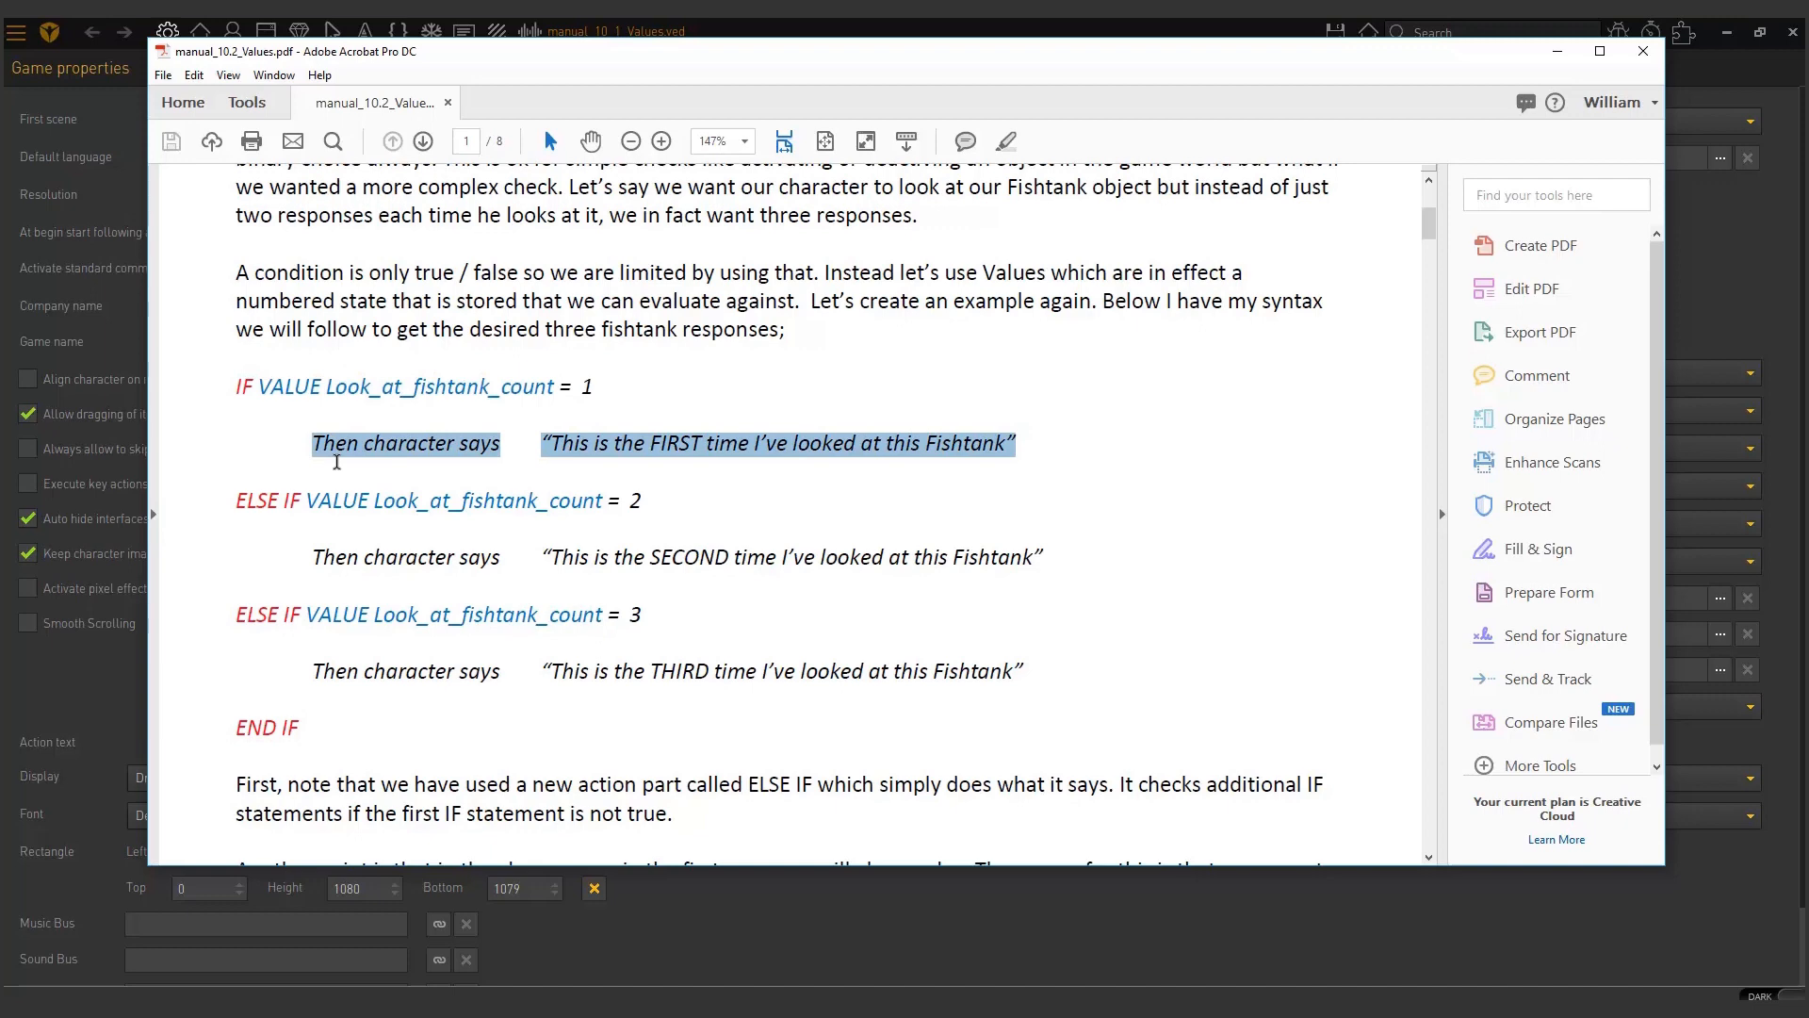
{"action": "left_click", "coordinate": [1022, 447]}
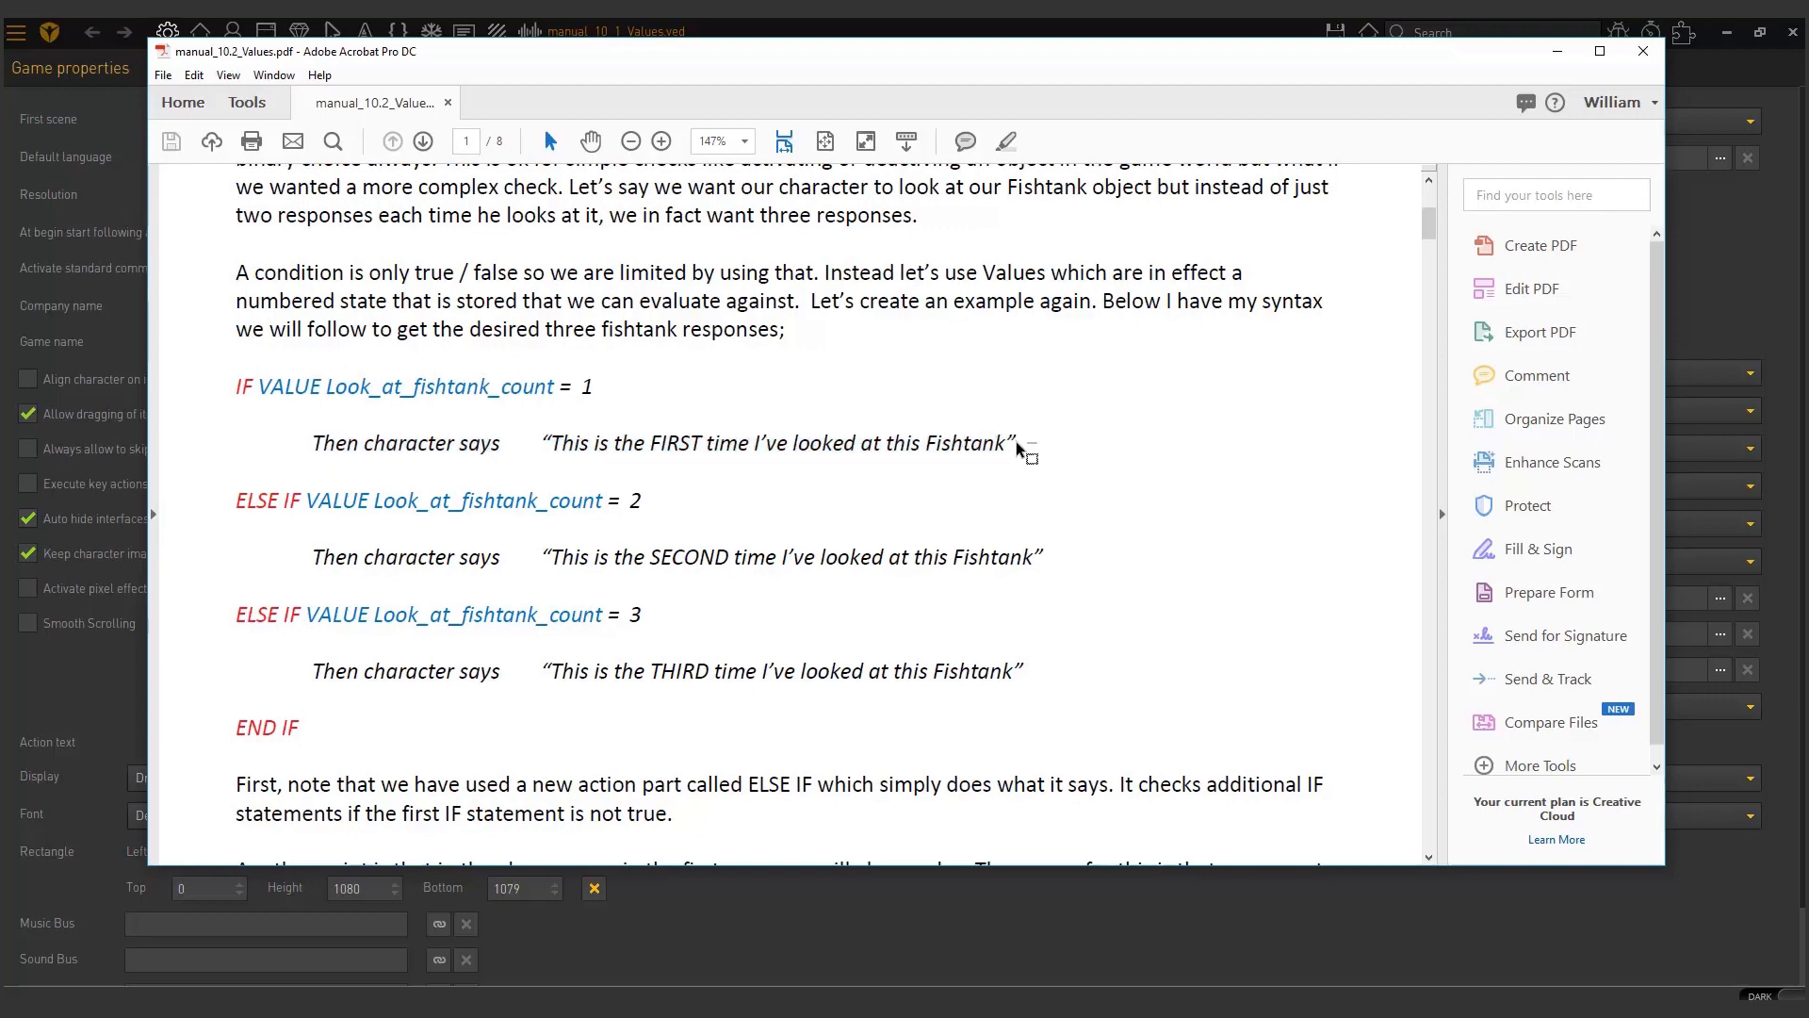
{"action": "left_click_drag", "start_coordinate": [362, 443], "coordinate": [1016, 444]}
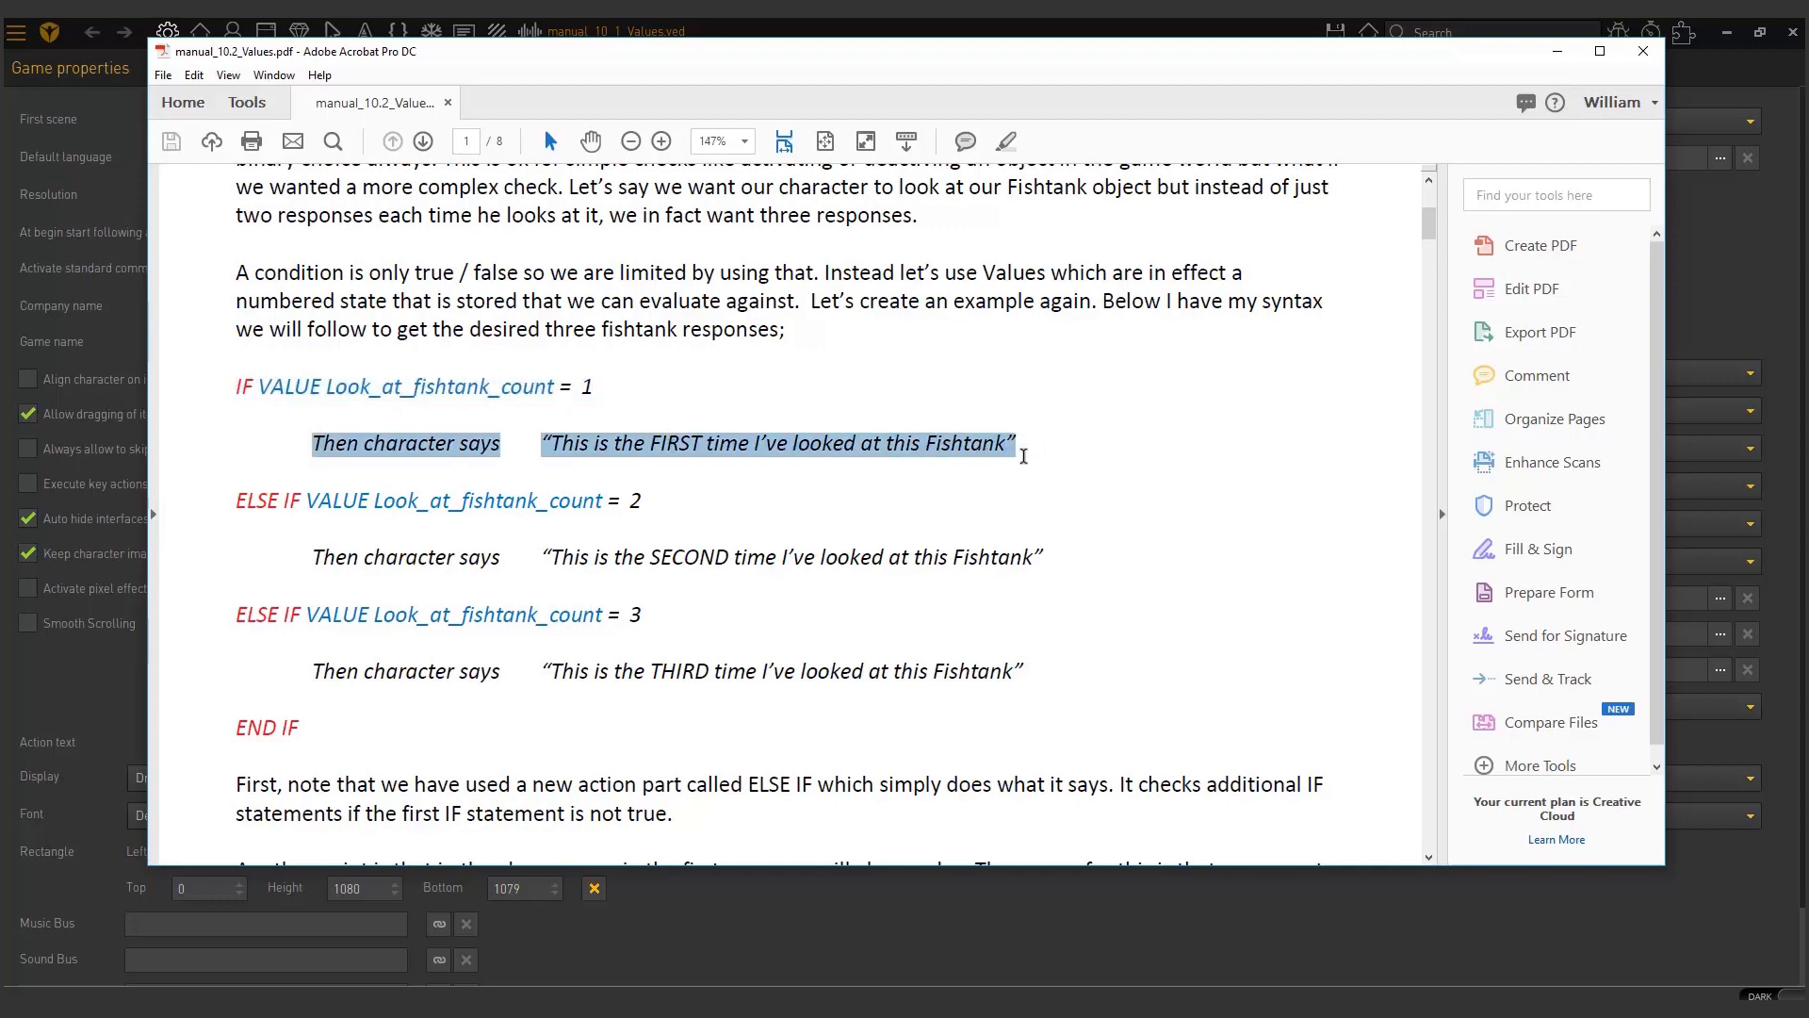
{"action": "left_click", "coordinate": [251, 761]}
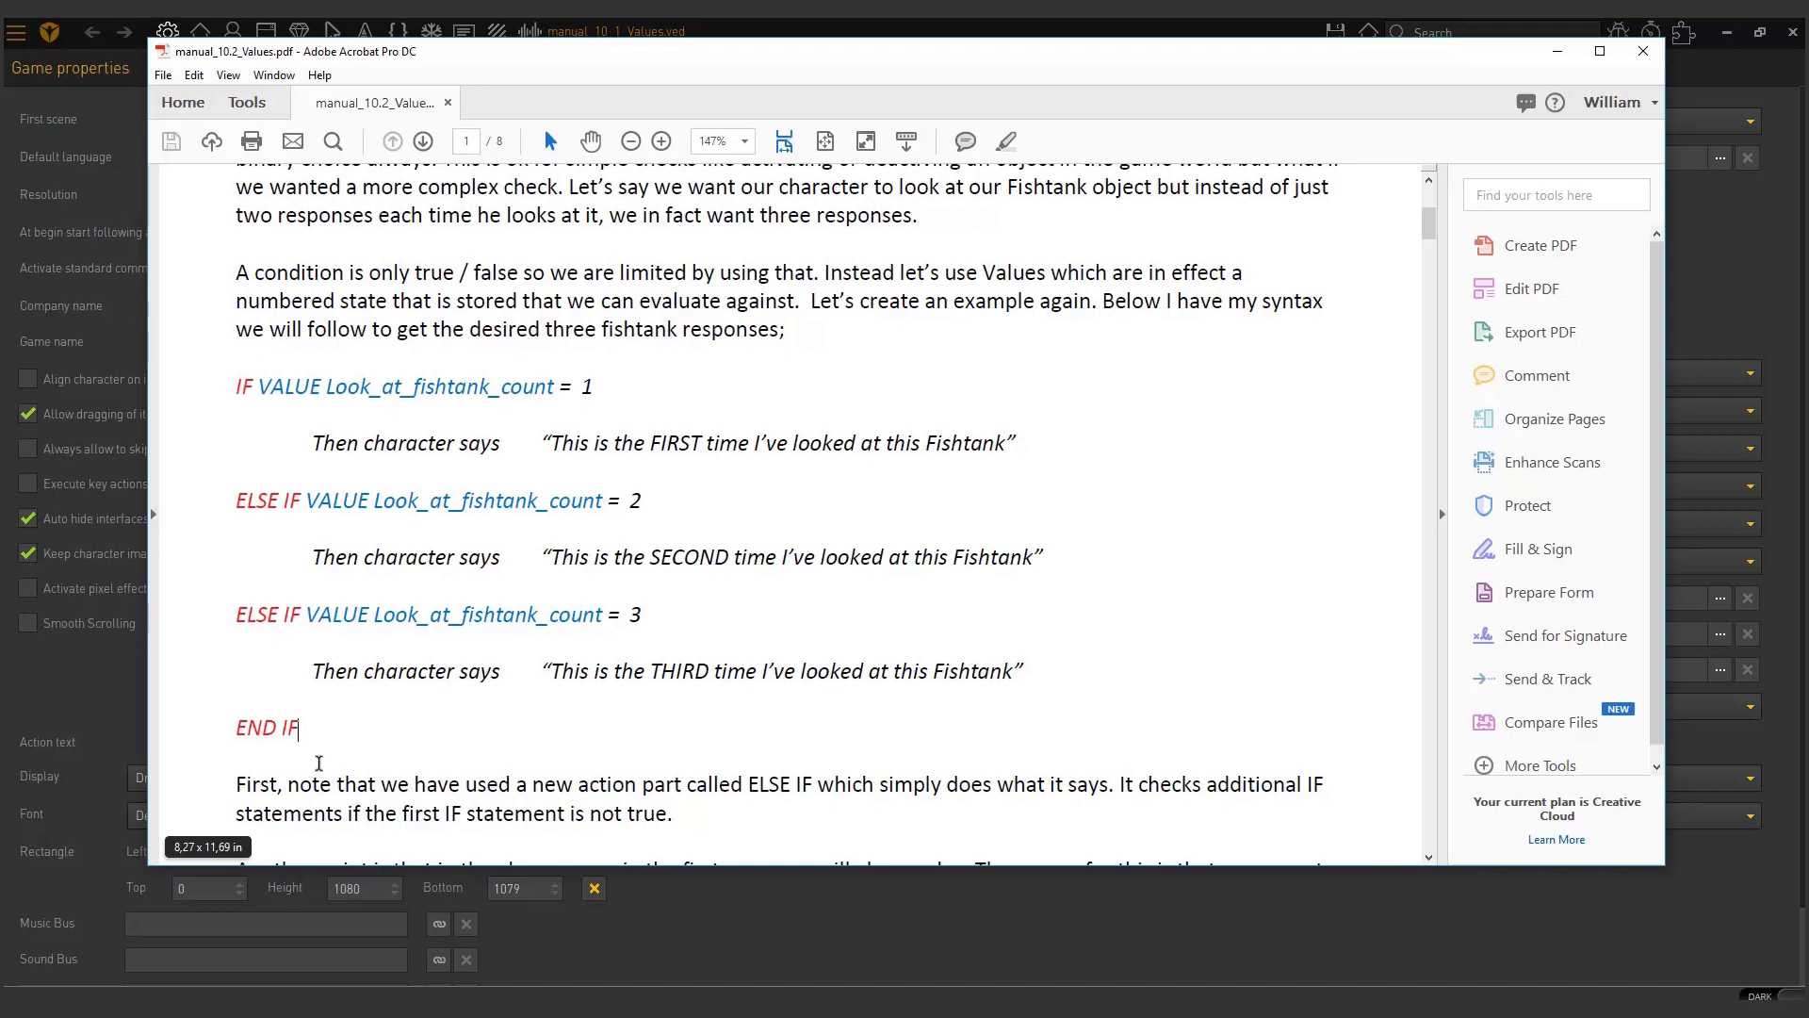
{"action": "left_click_drag", "start_coordinate": [237, 387], "coordinate": [1019, 443]}
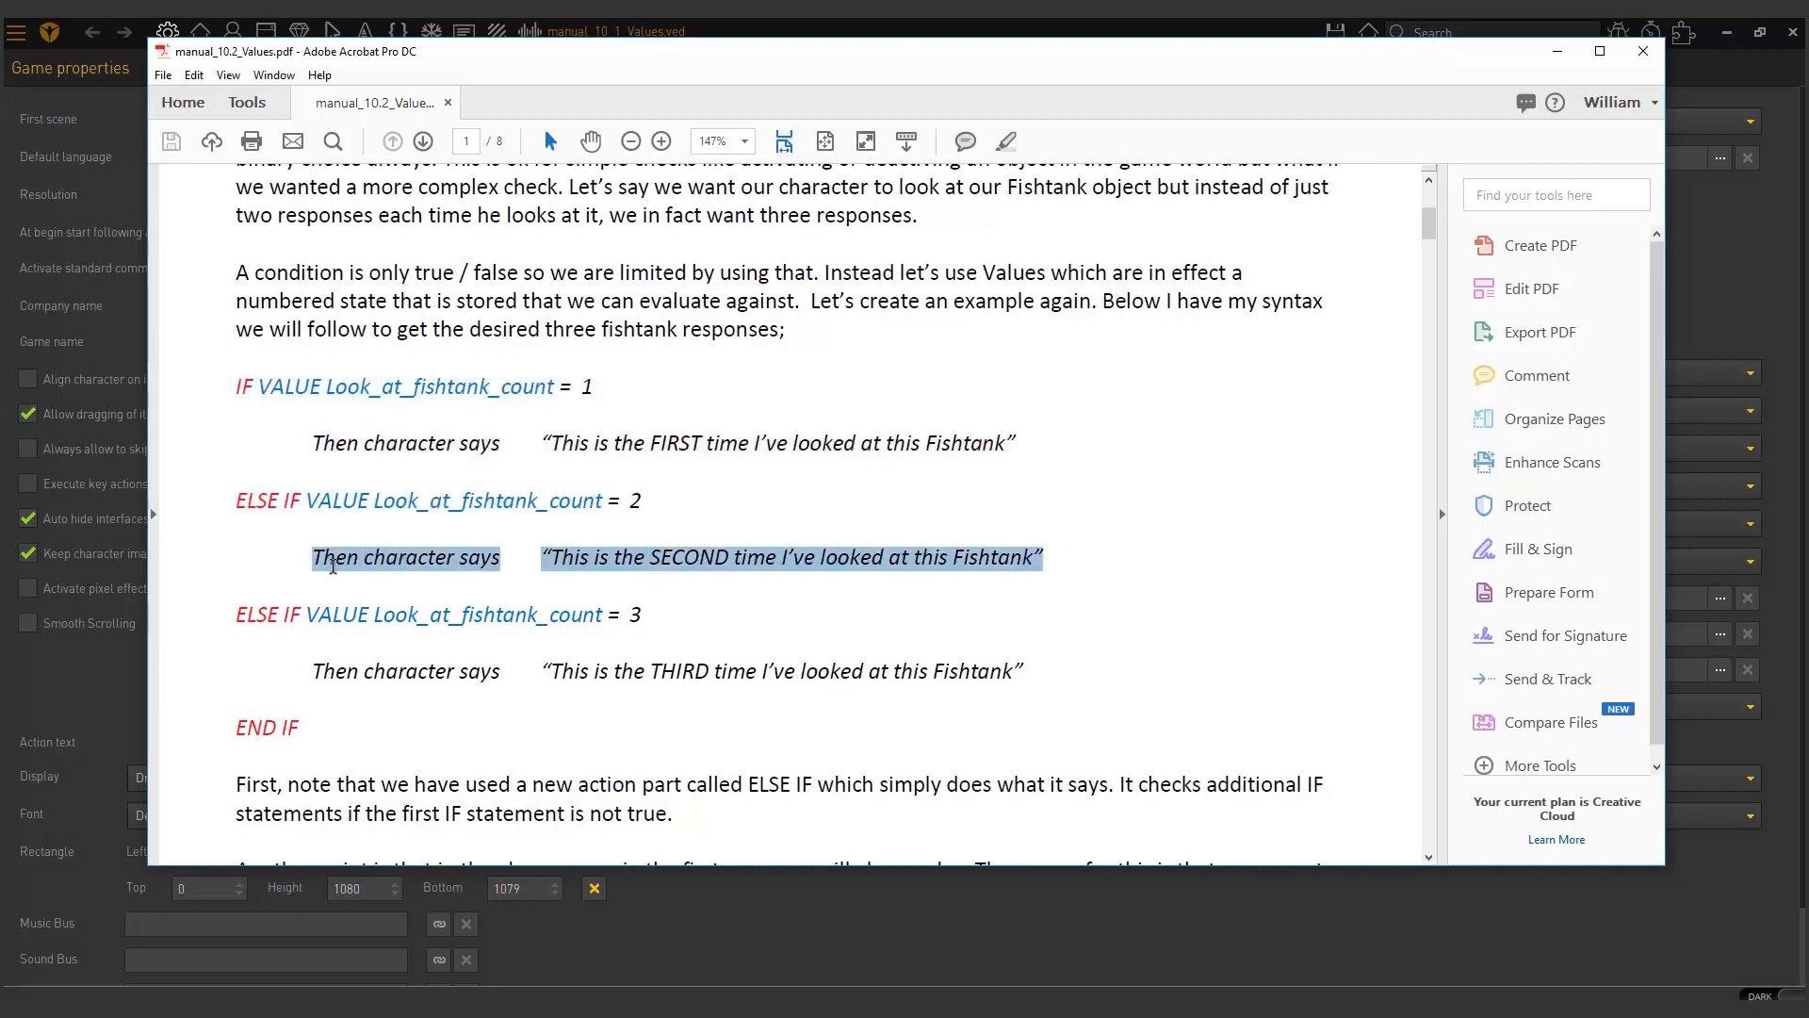
{"action": "left_click", "coordinate": [249, 758]}
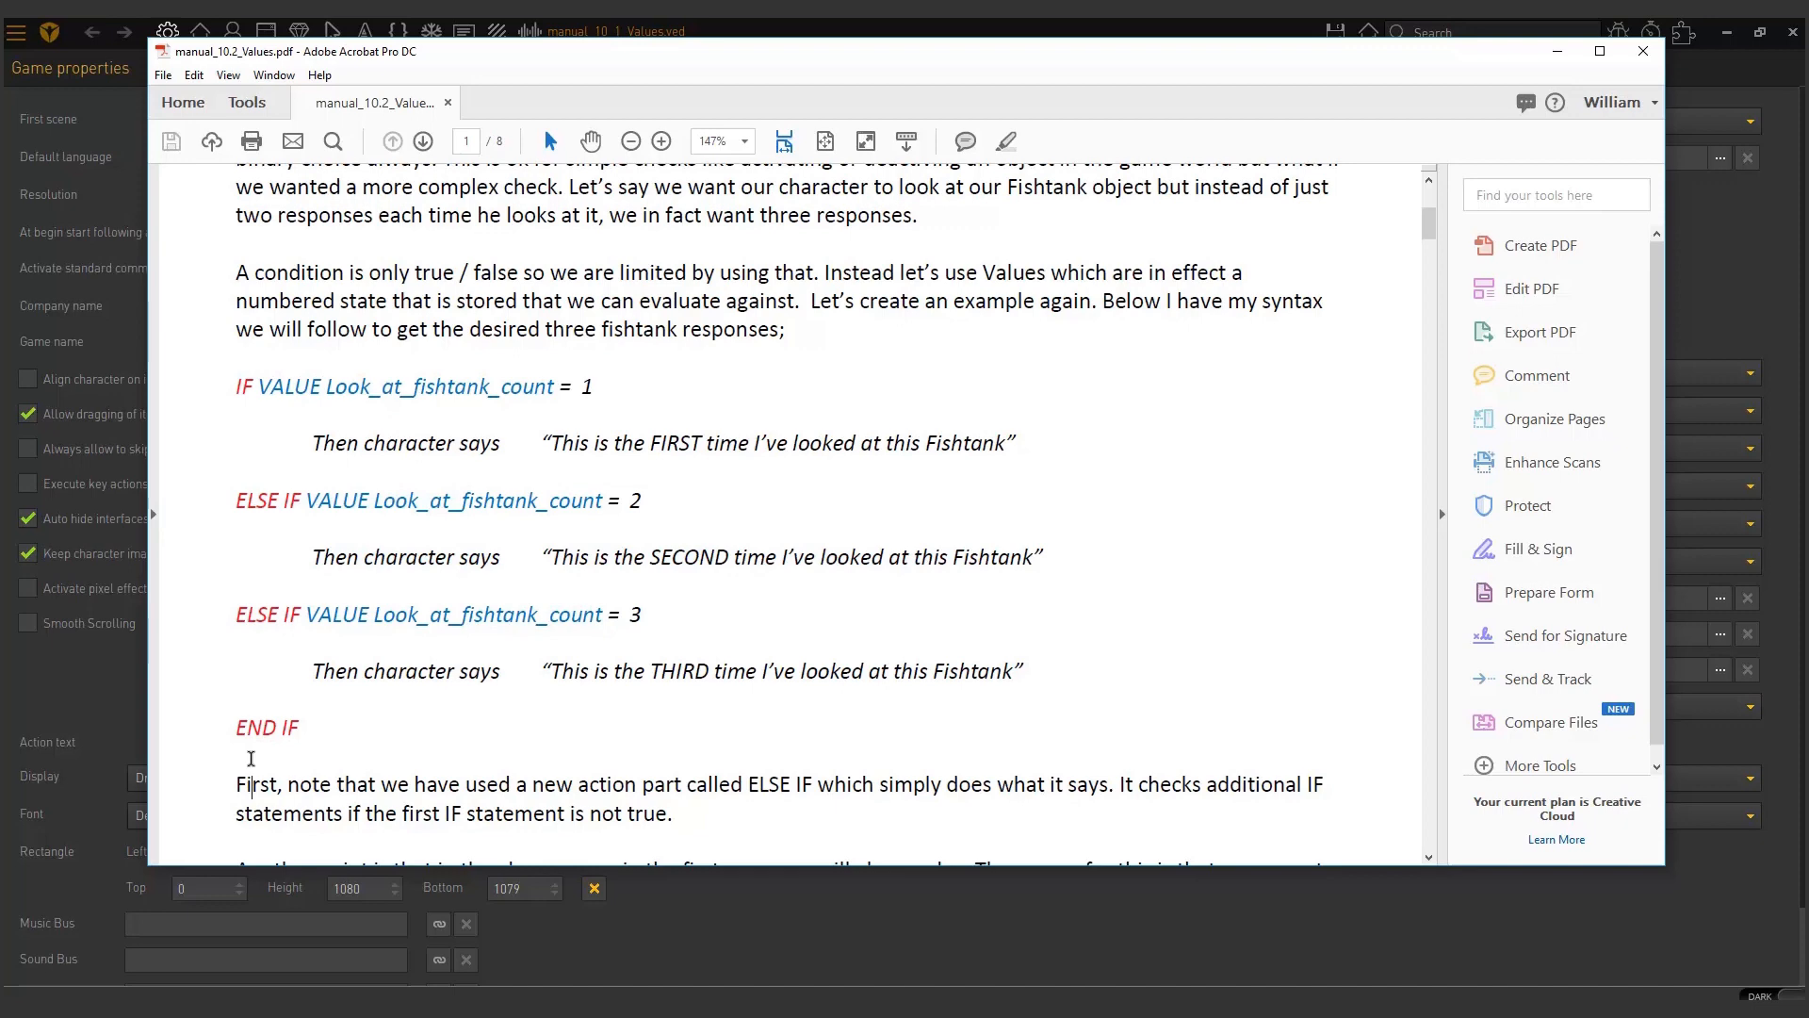
{"action": "mouse_move", "coordinate": [659, 598]}
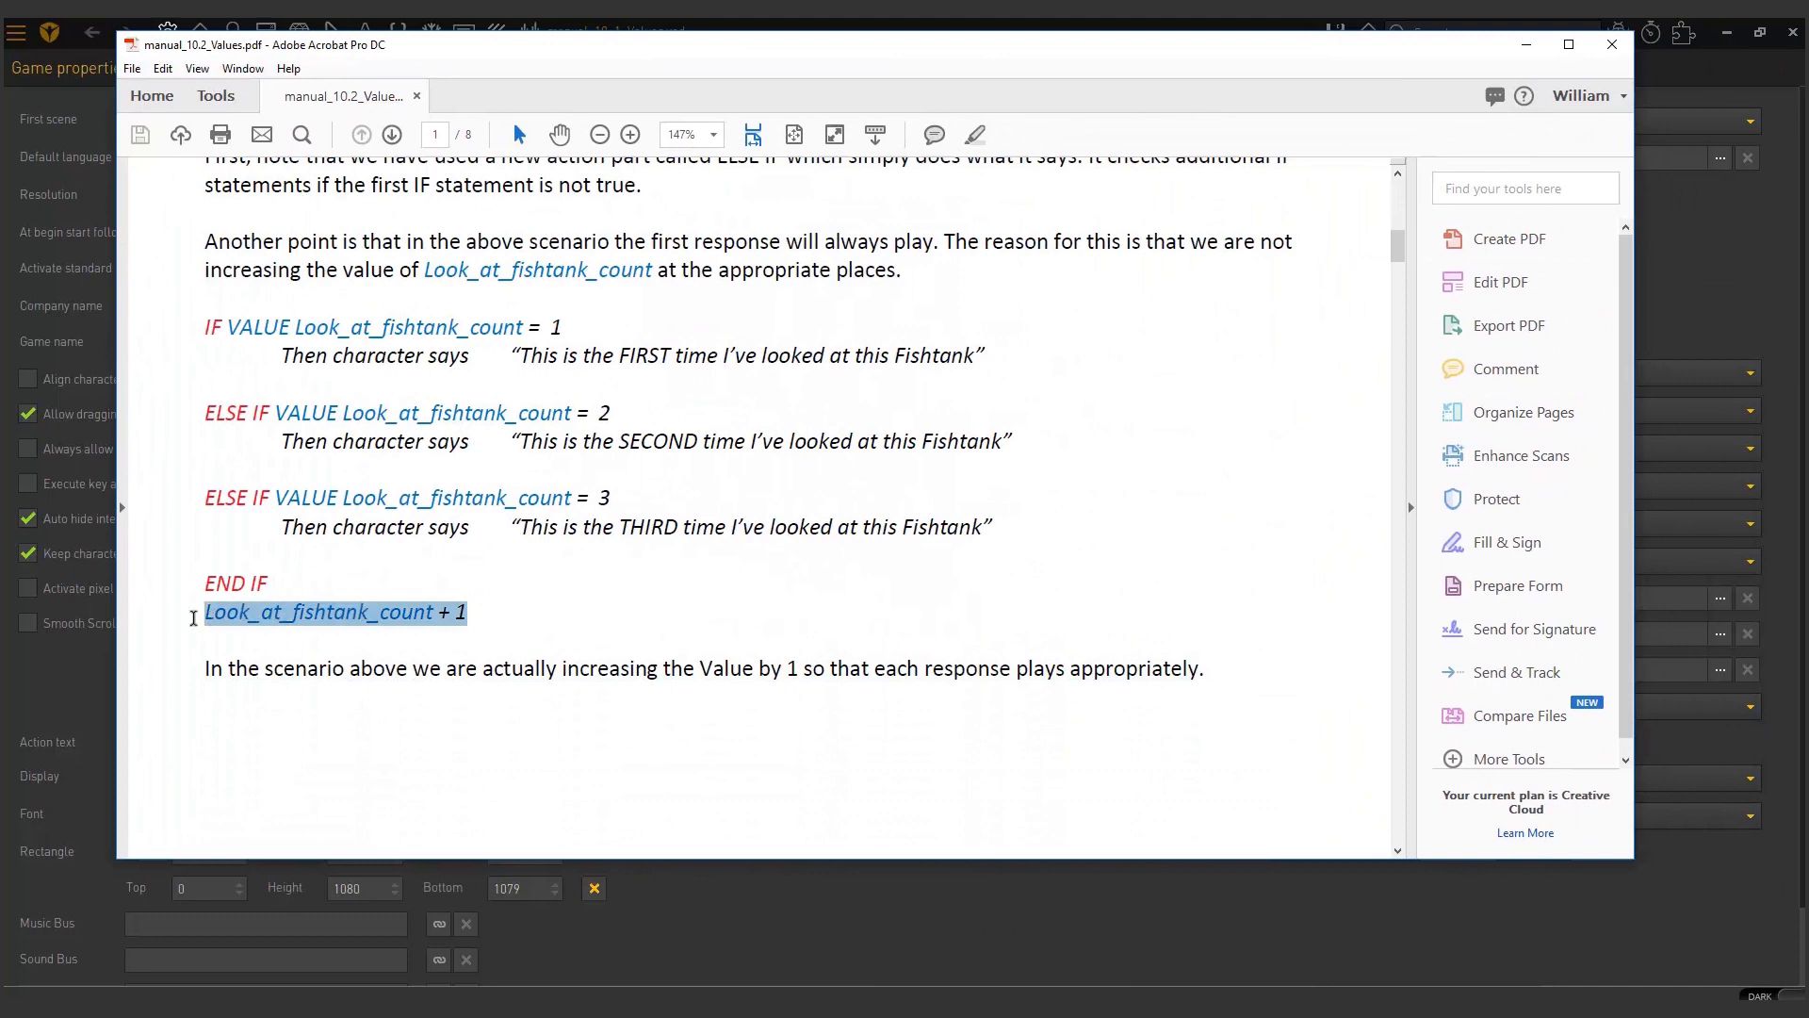
{"action": "mouse_move", "coordinate": [388, 630]}
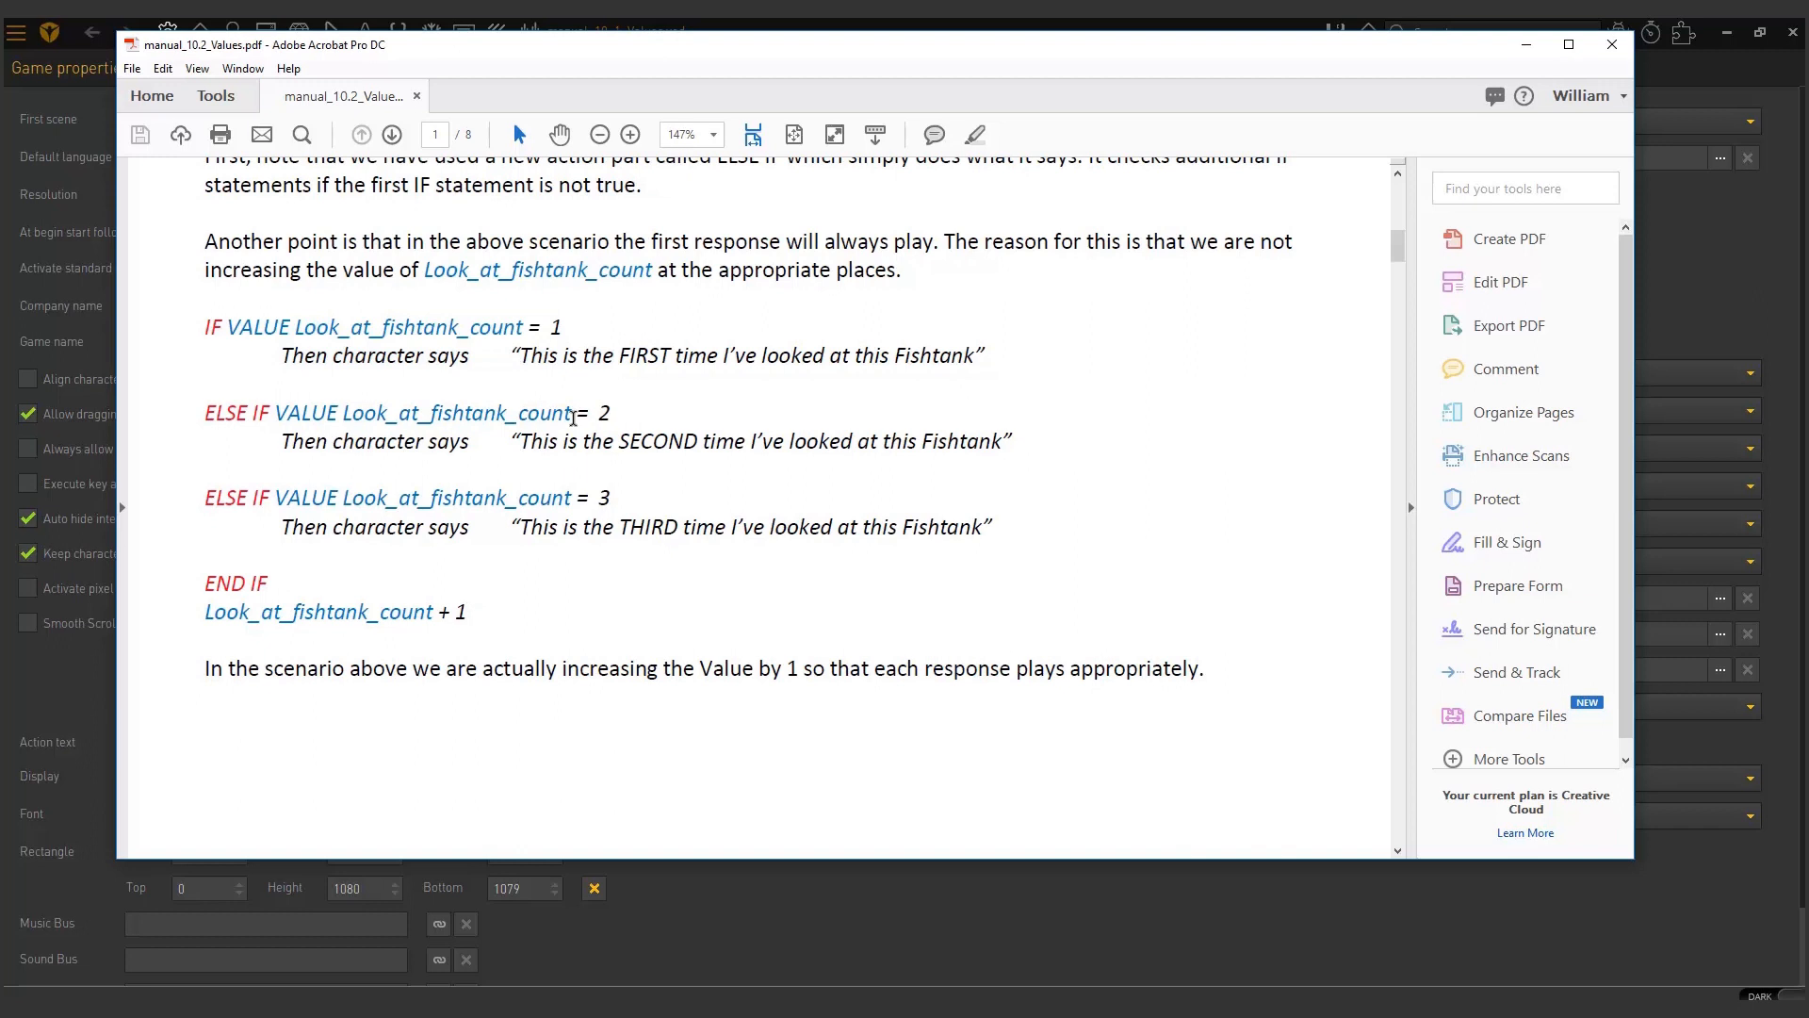
{"action": "mouse_move", "coordinate": [731, 62]}
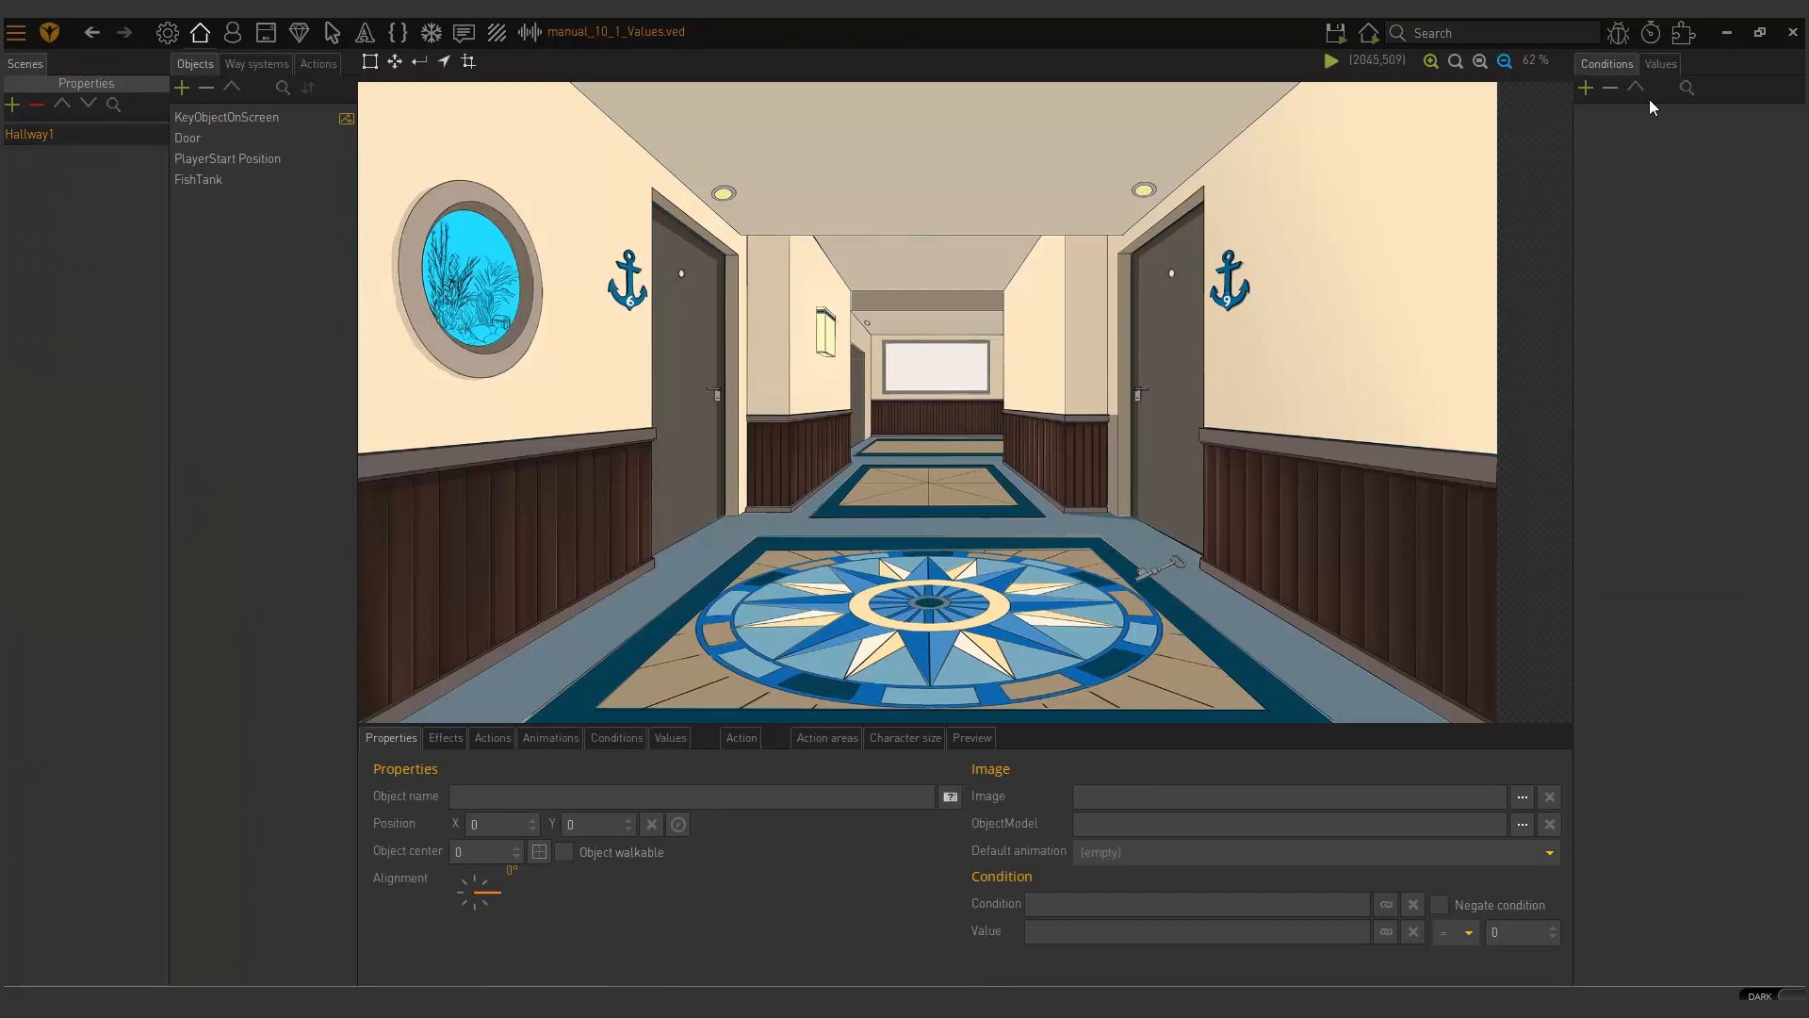
{"action": "mouse_move", "coordinate": [1615, 183]}
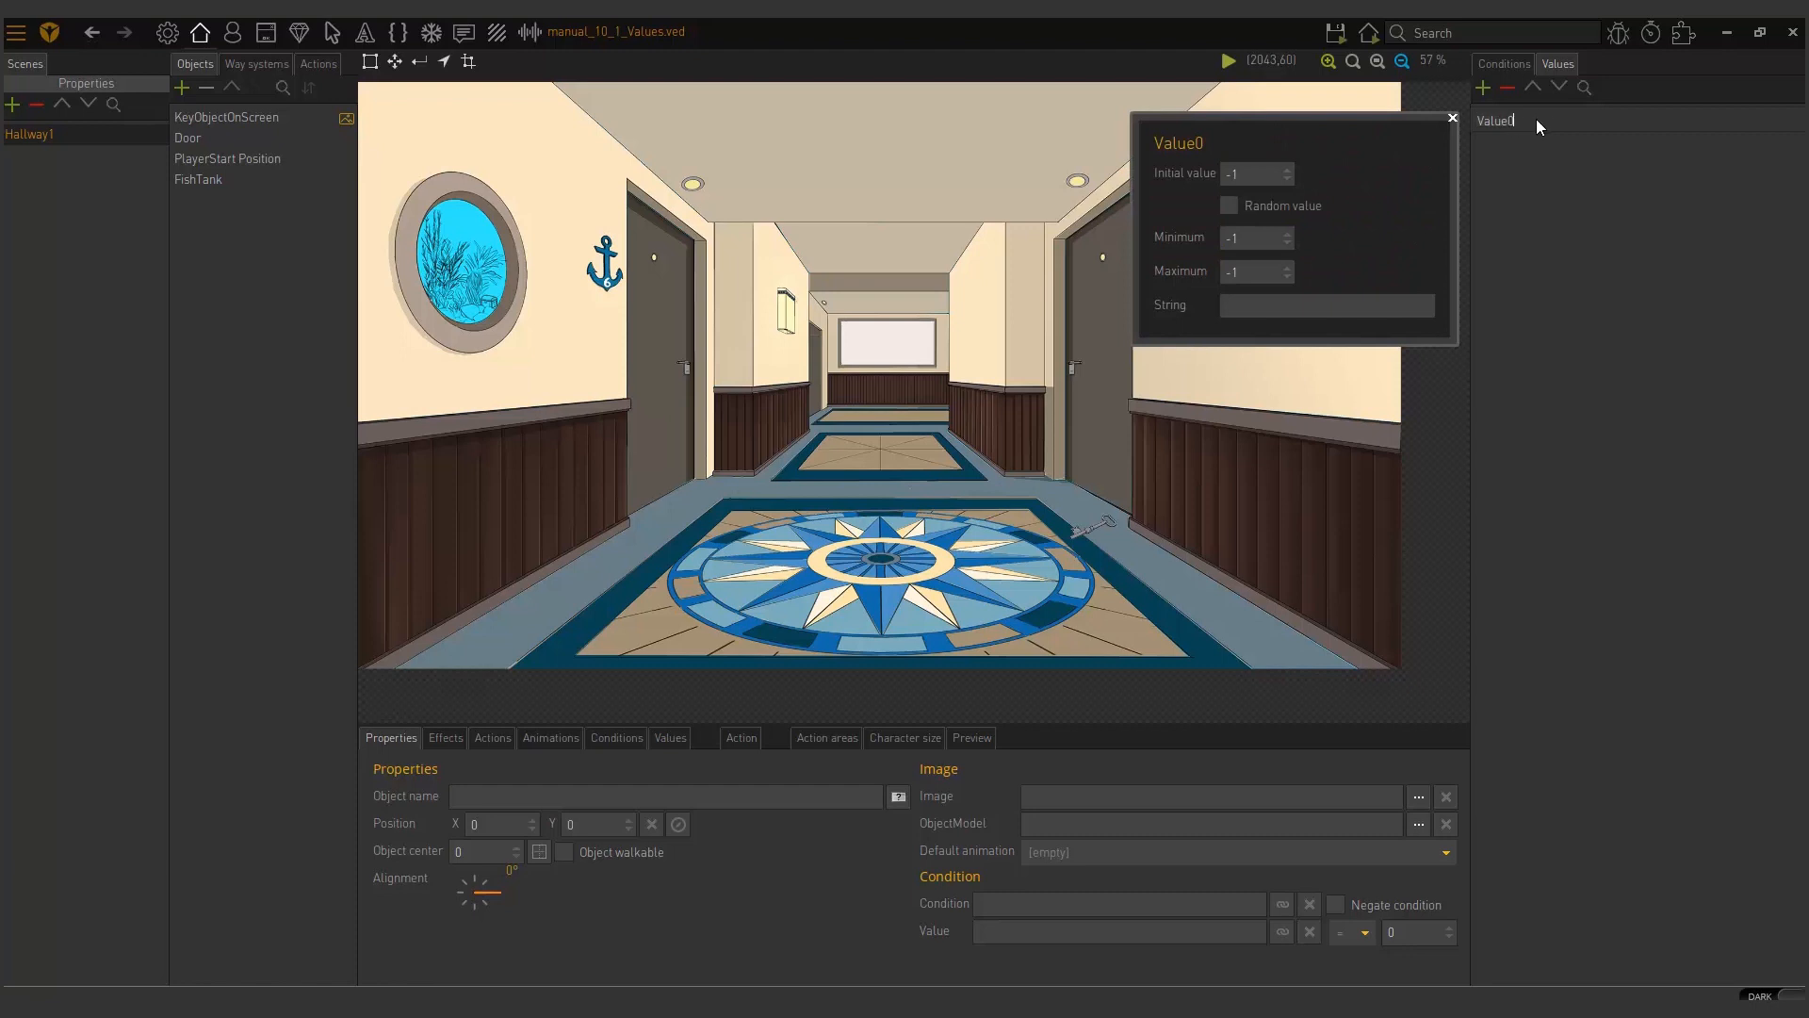
Step: Rename the new scene value to Look_at_fishtank_count
{"action": "left_click", "coordinate": [1451, 120]}
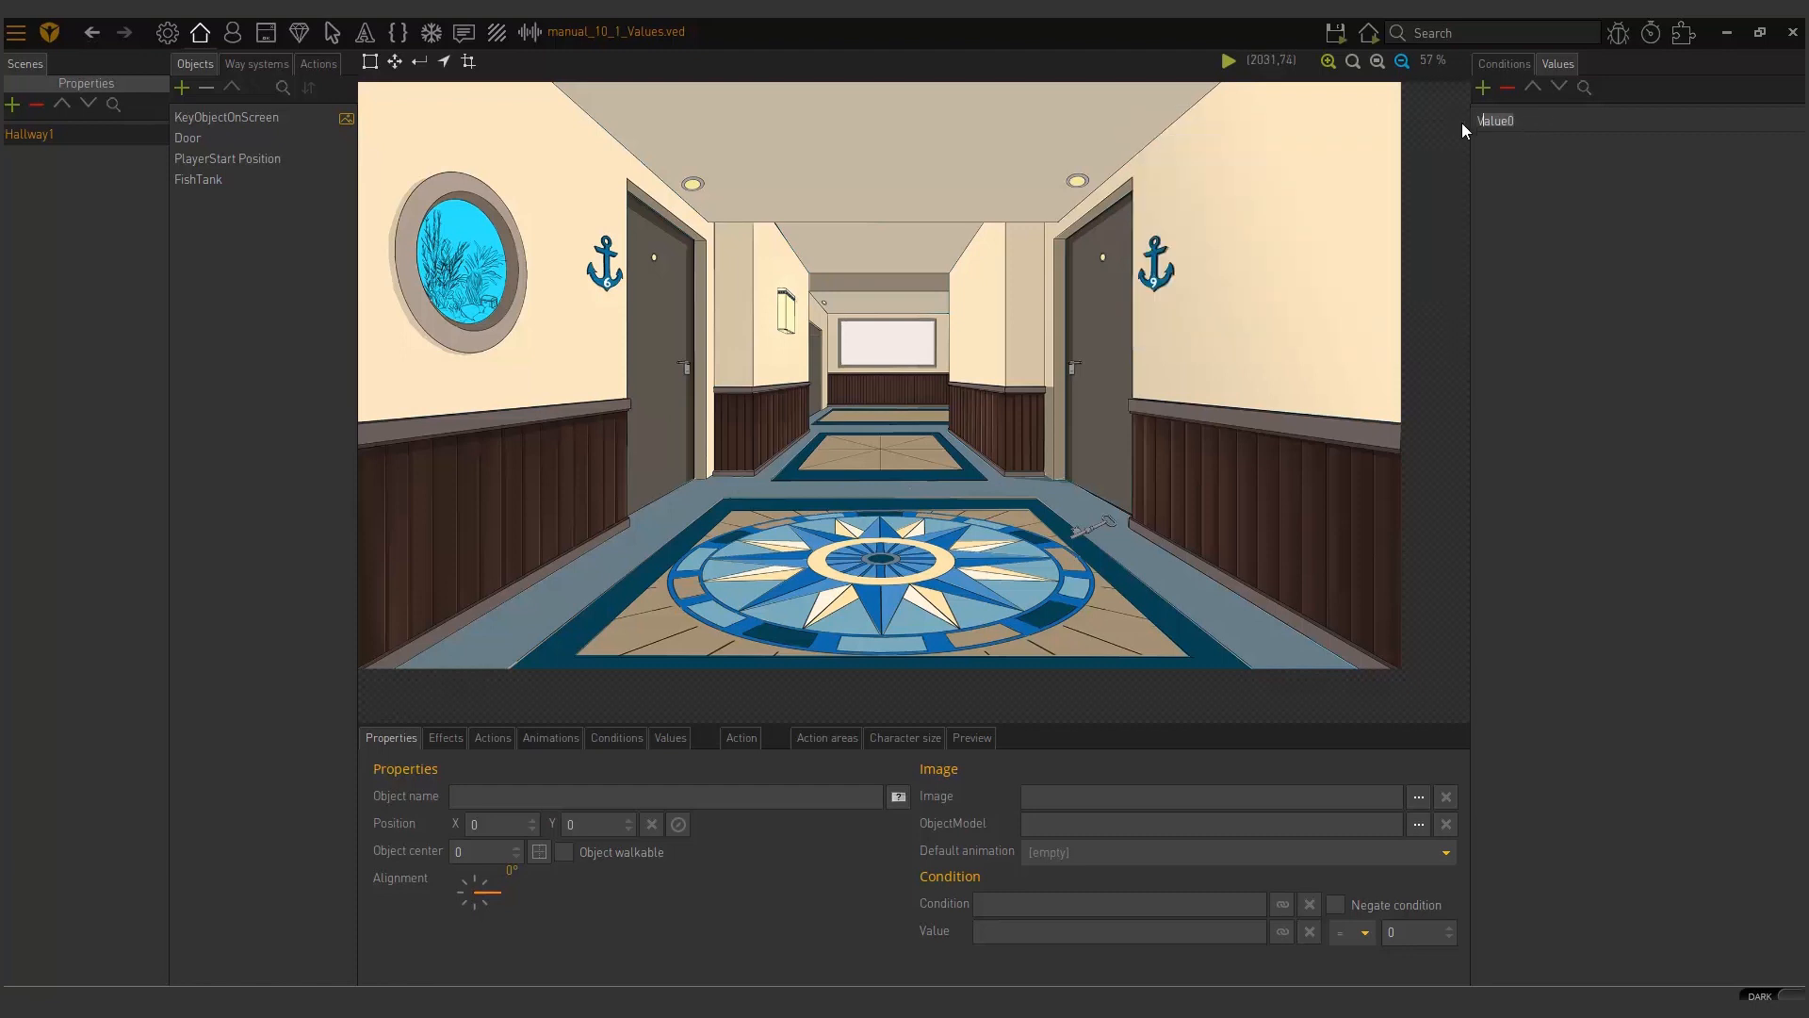
{"action": "type", "text": "Look_at_fishtank_count"}
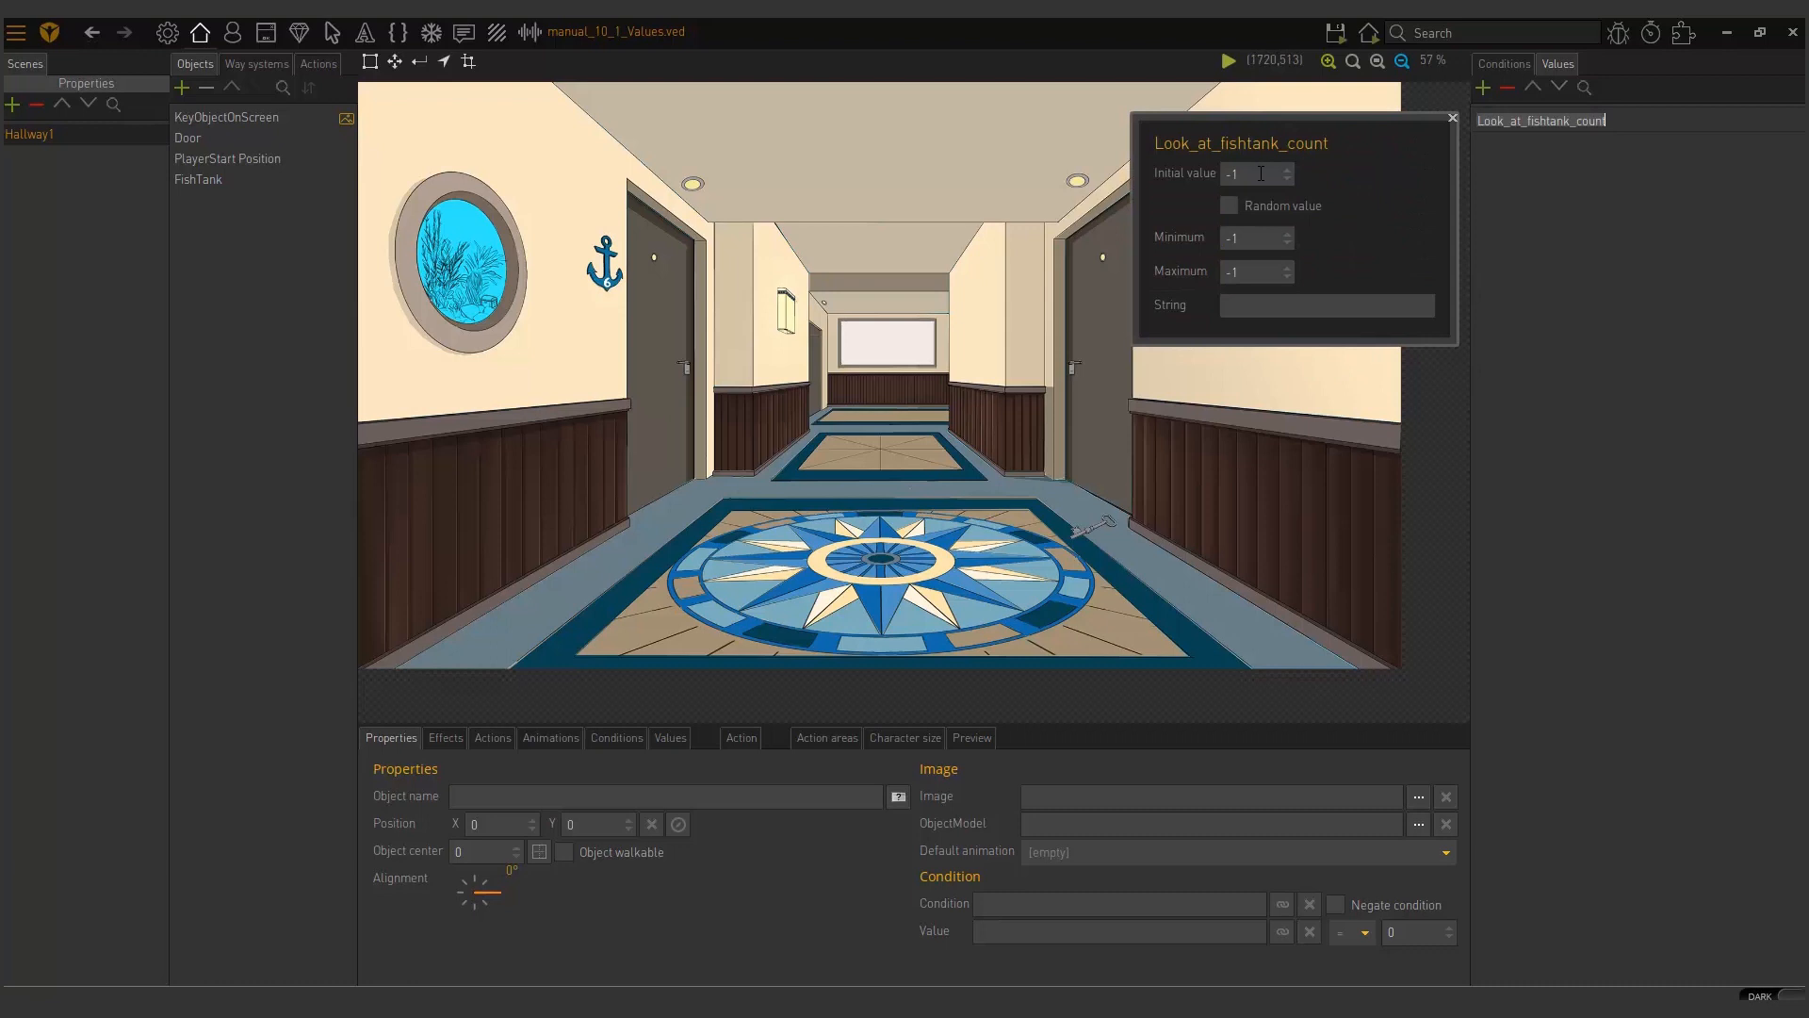
{"action": "type", "text": "0"}
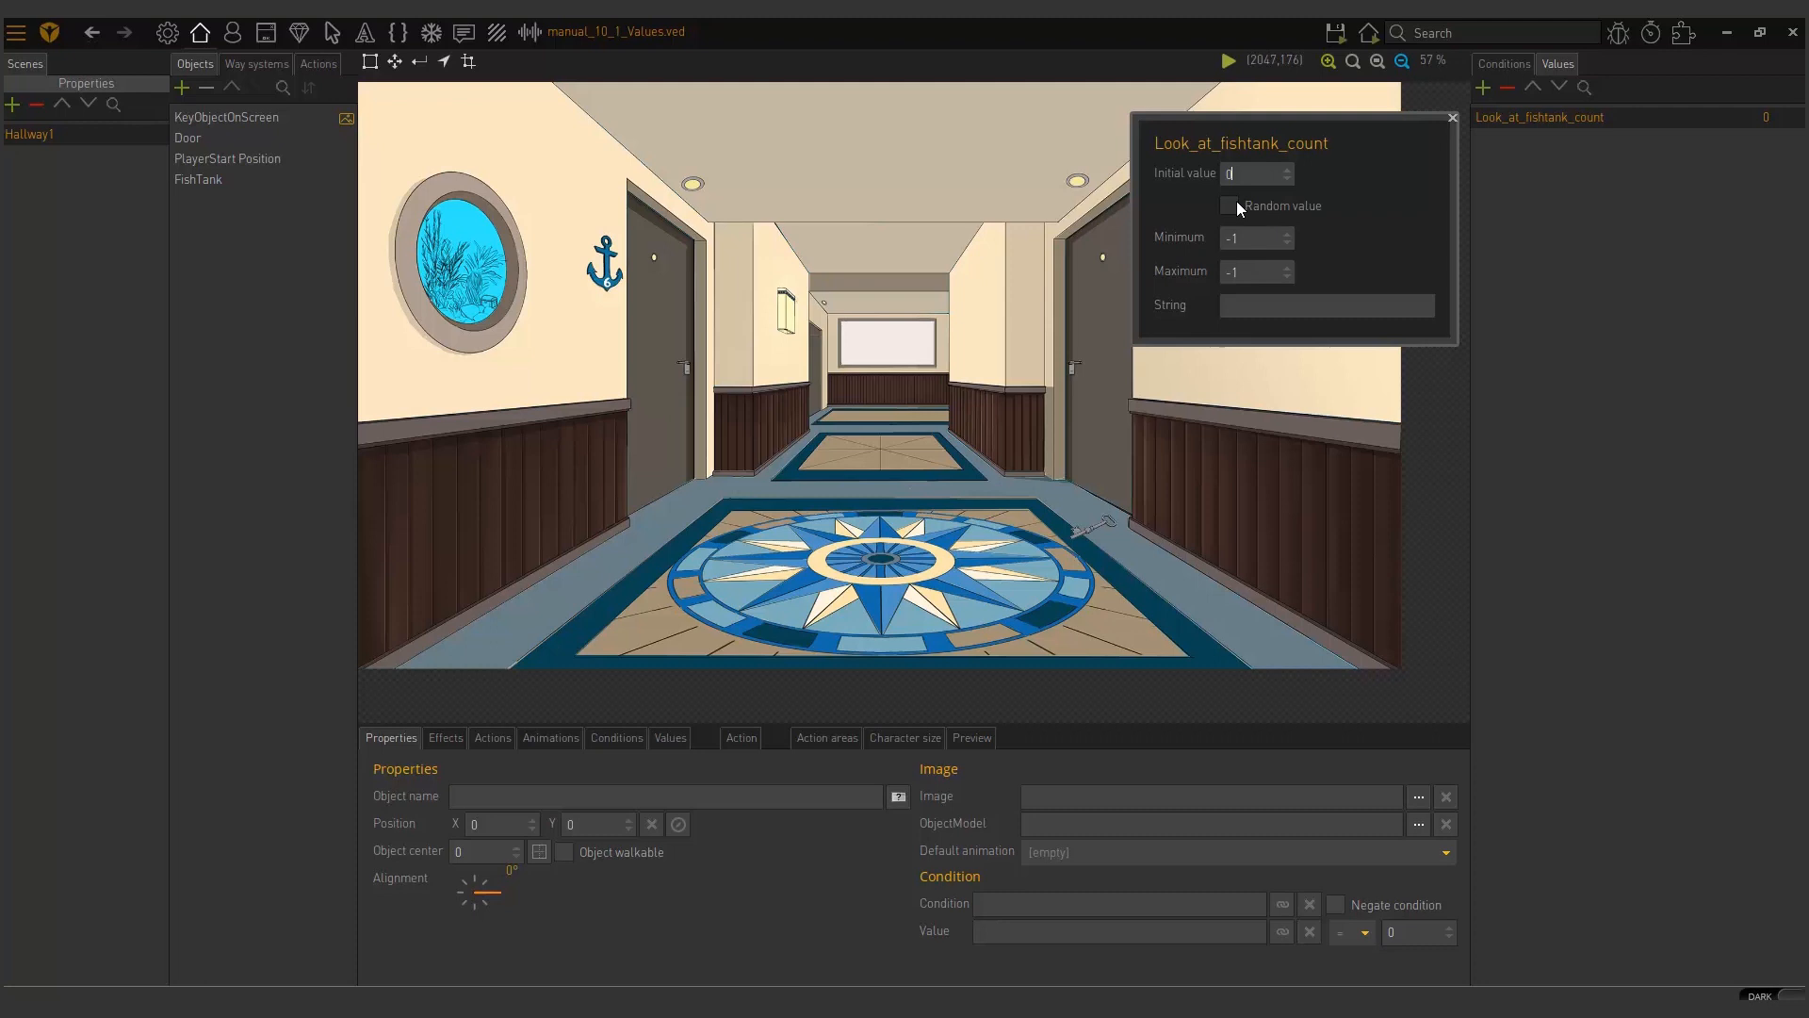
{"action": "mouse_move", "coordinate": [1234, 210]}
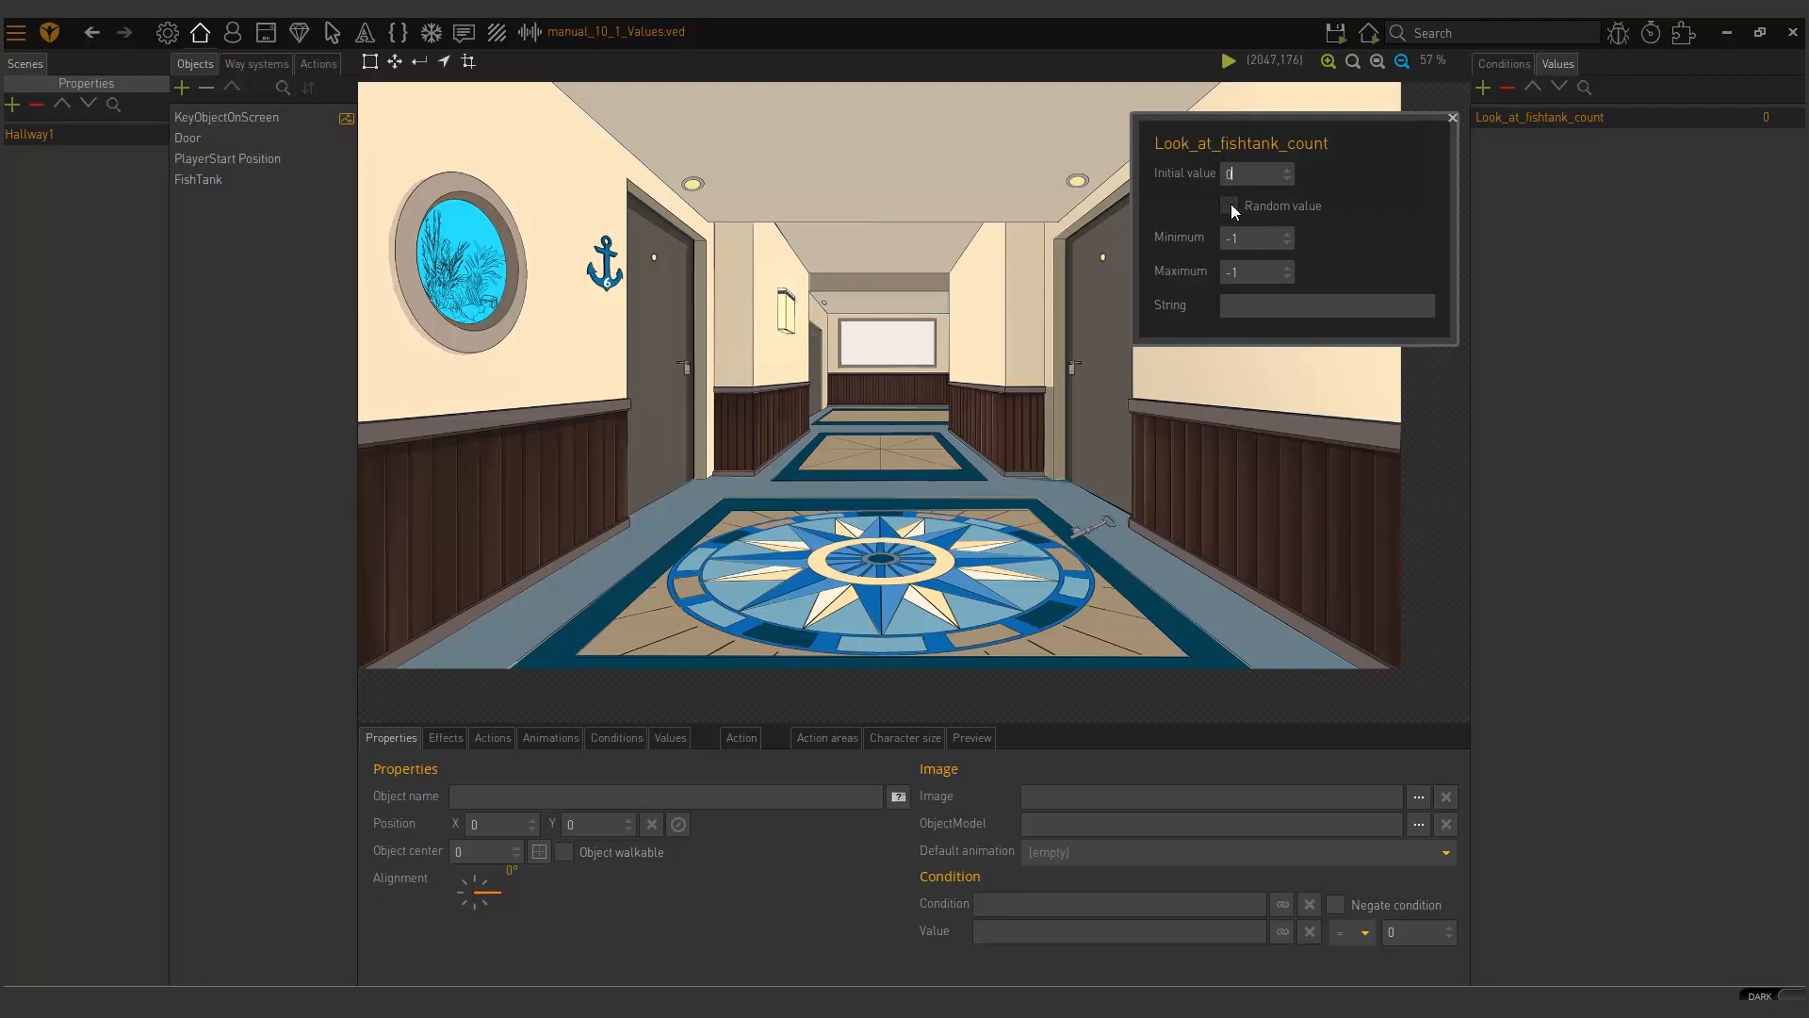
Step: Keep Random value off so the initial value is 1, then recheck the value's settings
{"action": "left_click", "coordinate": [1228, 206]}
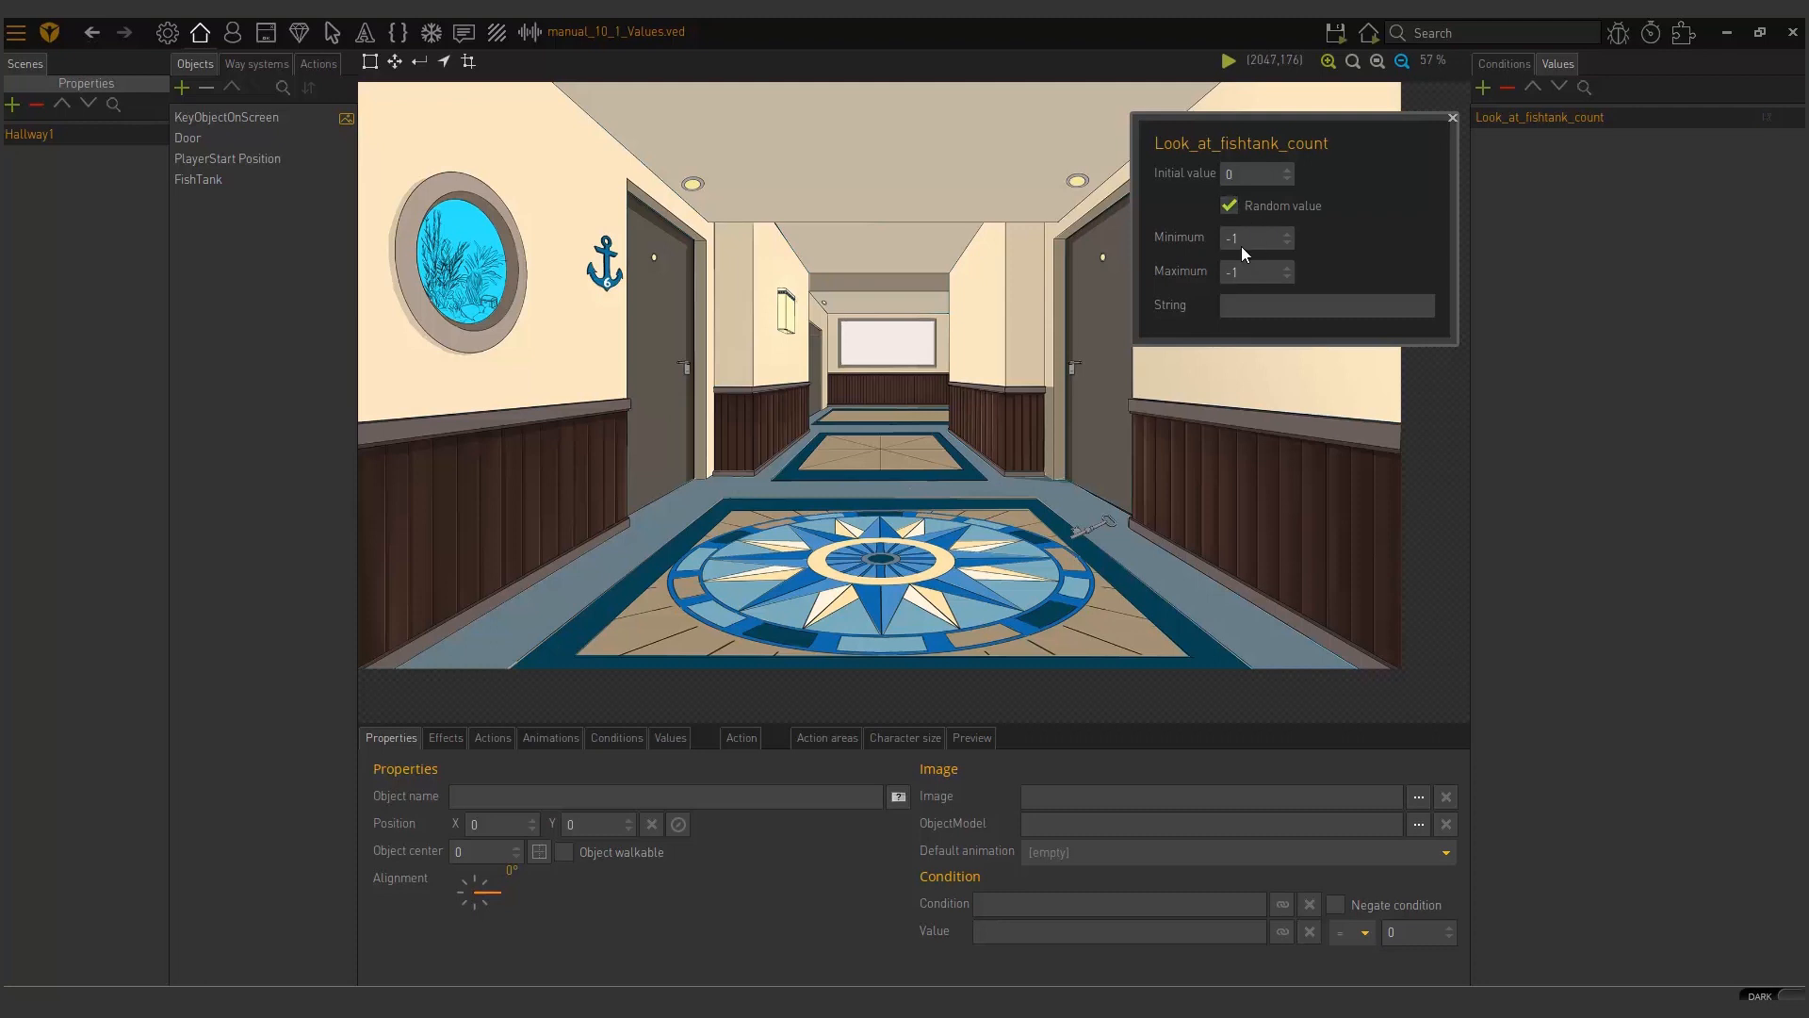
{"action": "mouse_move", "coordinate": [1477, 433]}
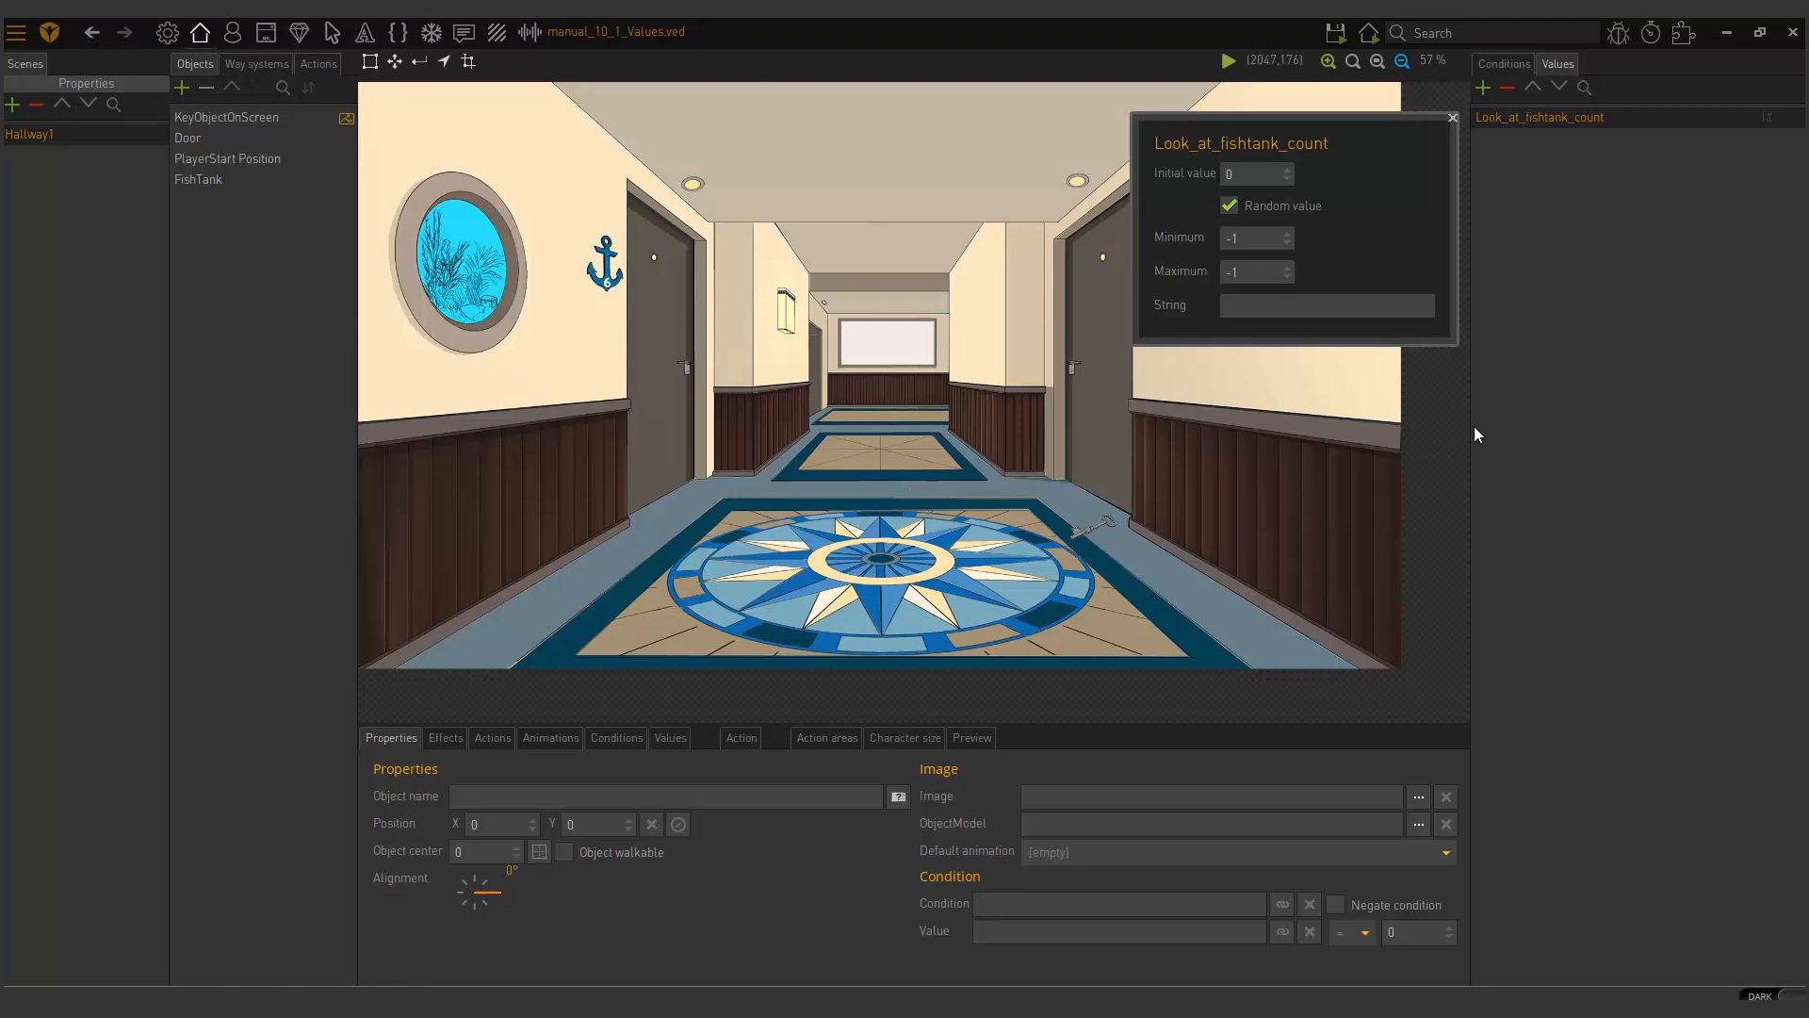
{"action": "left_click", "coordinate": [1252, 236]}
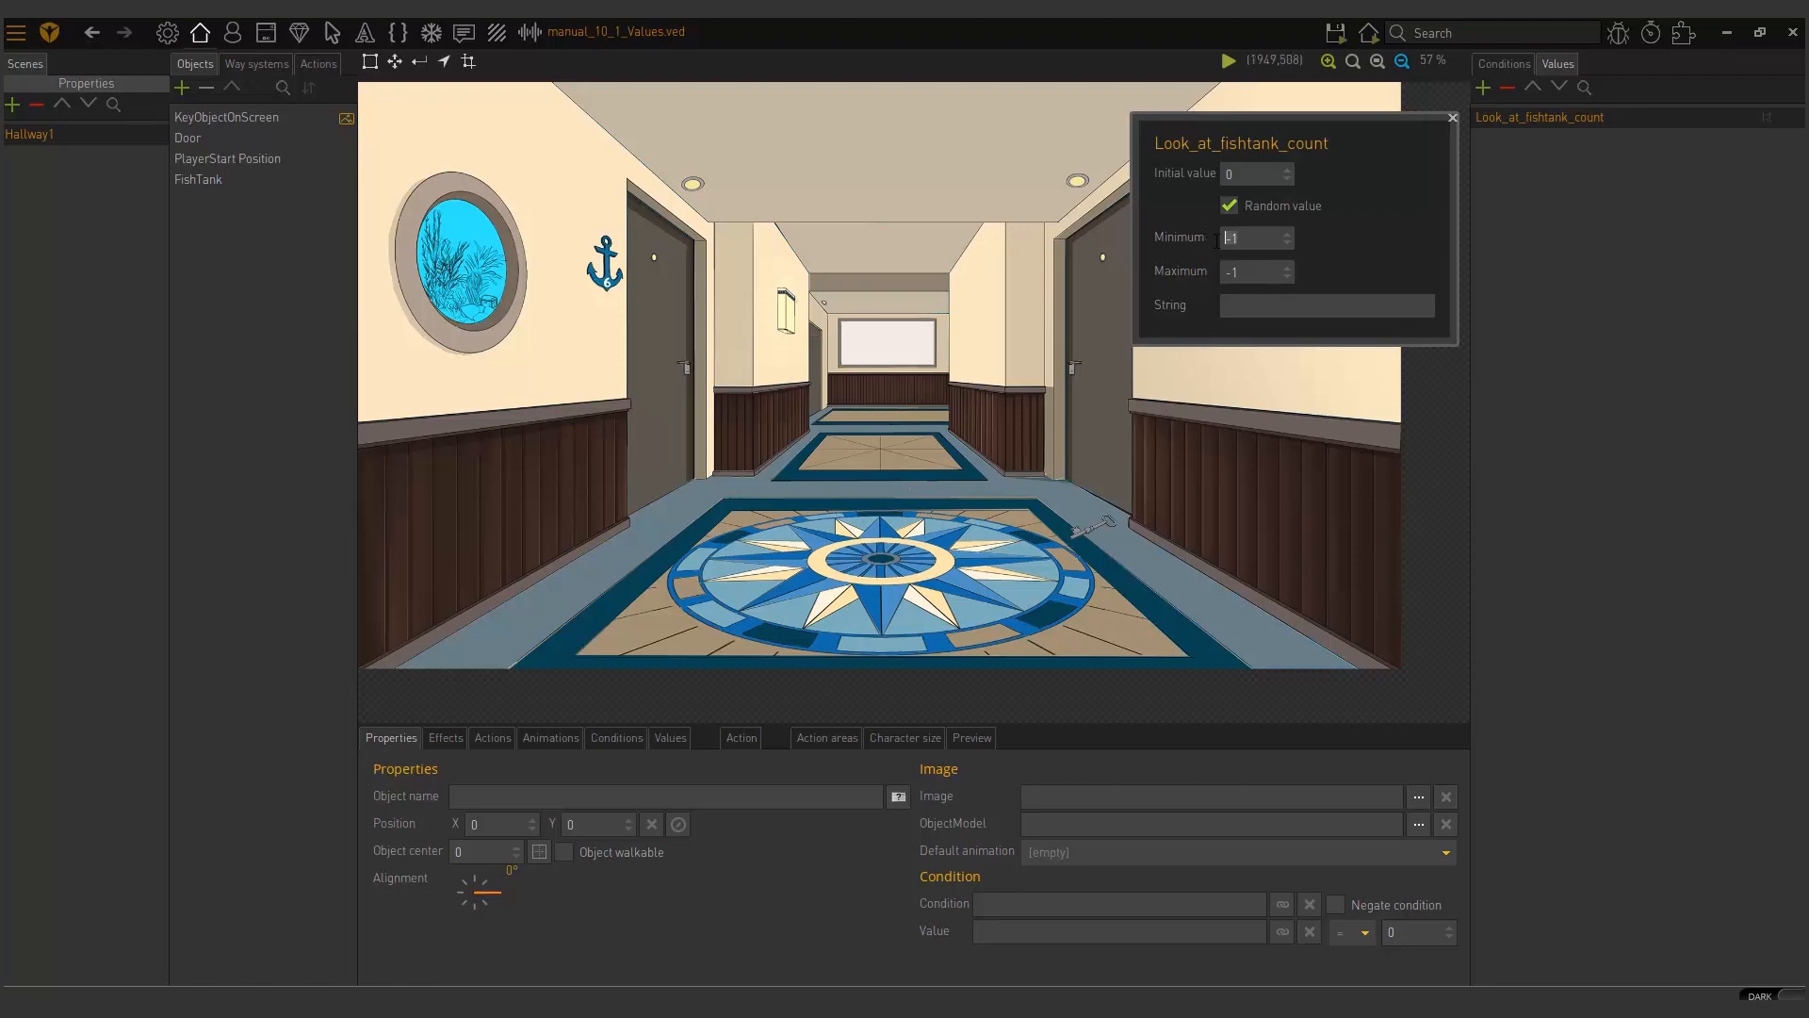
{"action": "left_click", "coordinate": [1252, 271]}
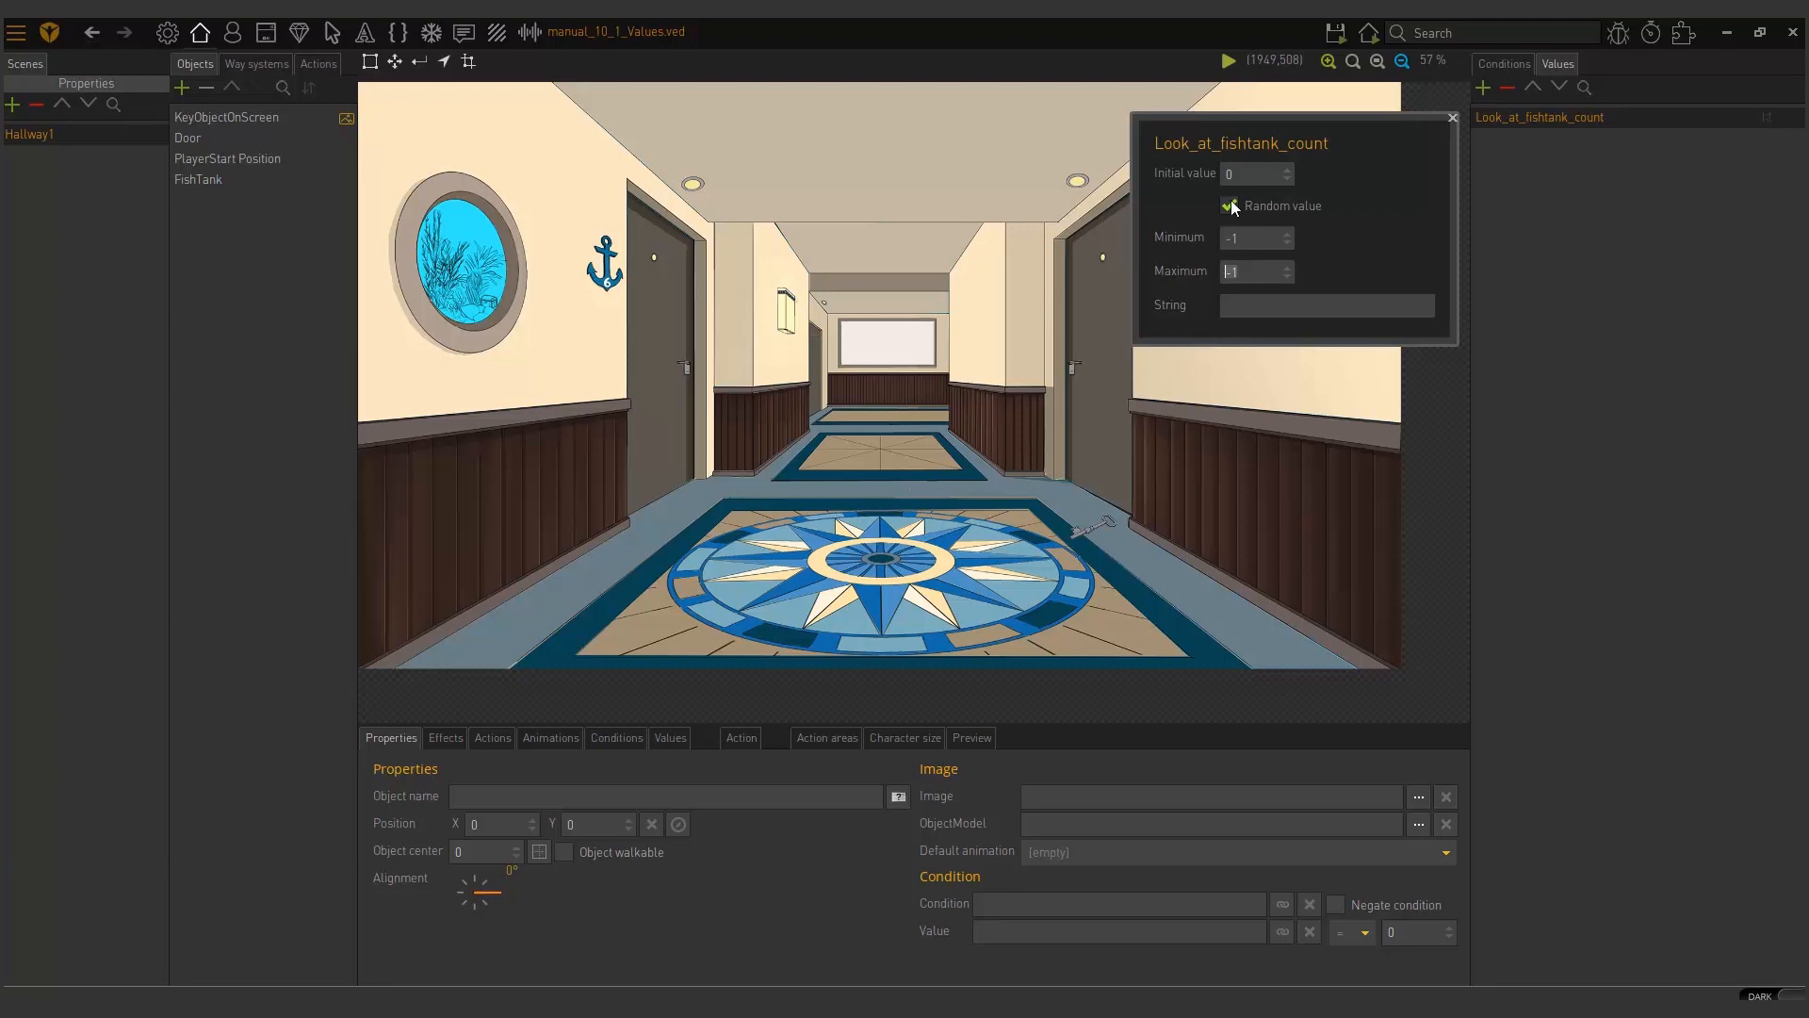
{"action": "left_click", "coordinate": [1229, 205]}
{"action": "type", "text": "1"}
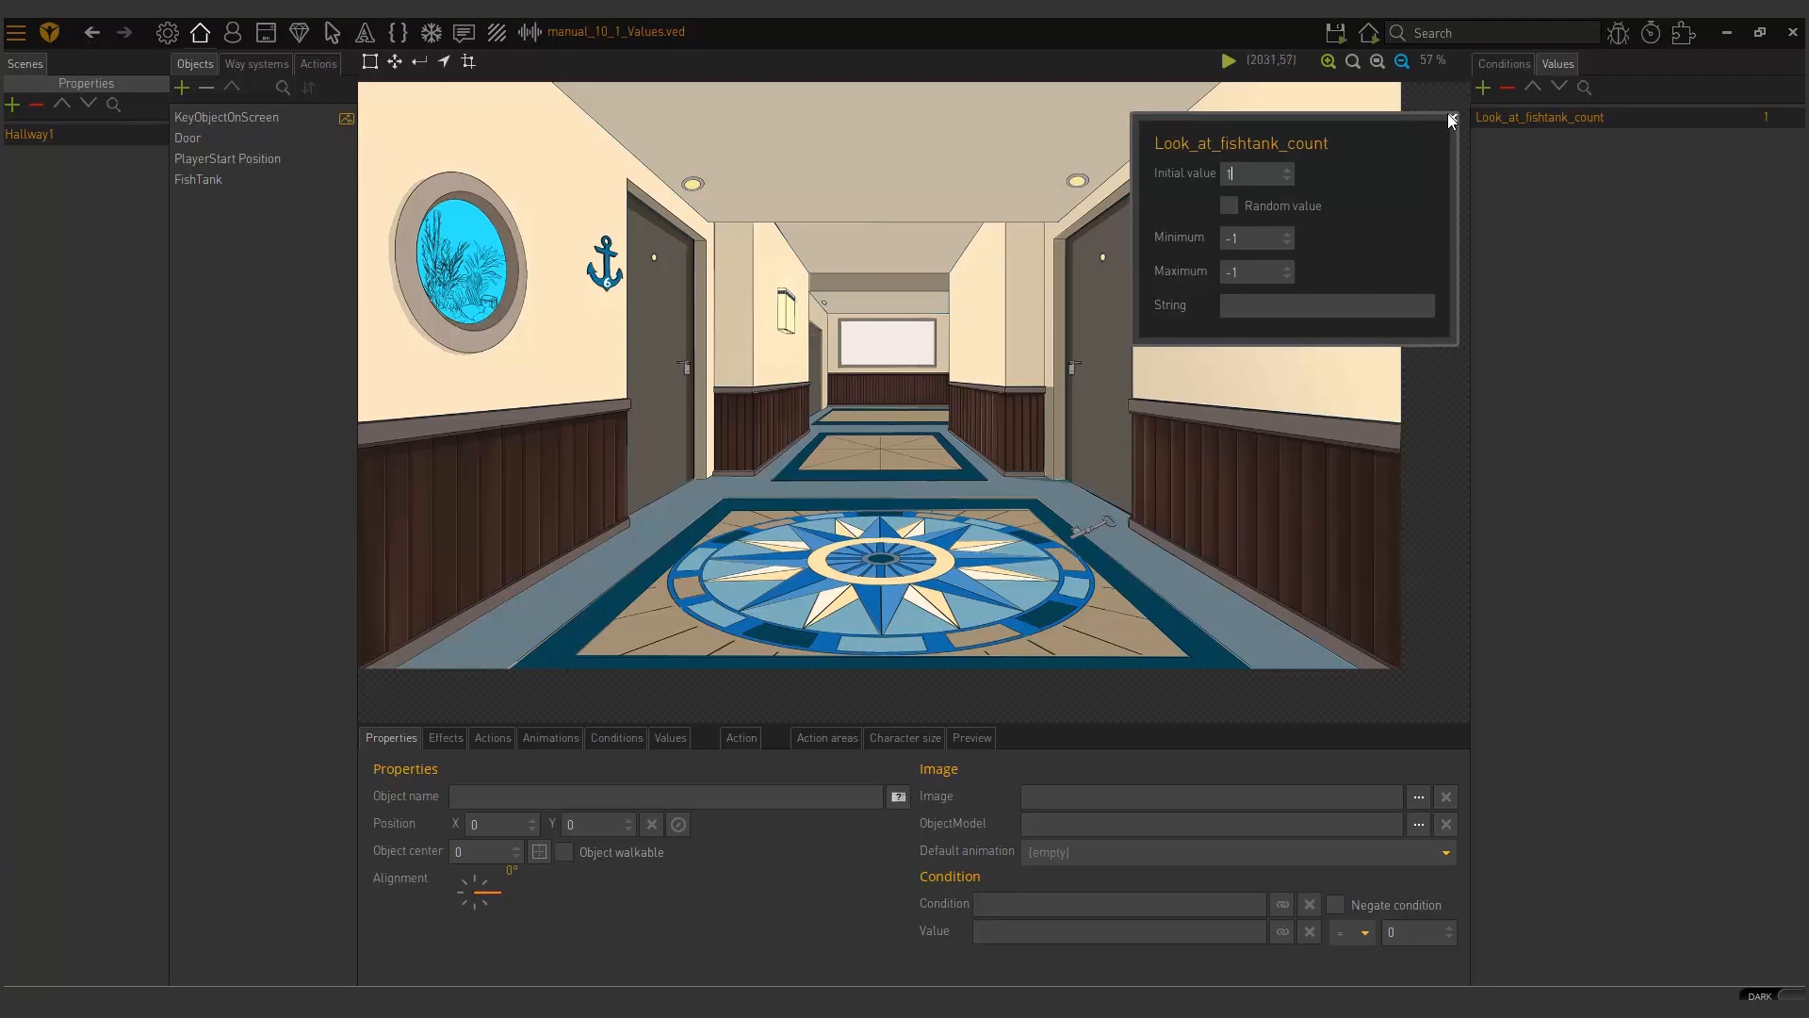
{"action": "left_click", "coordinate": [1450, 119]}
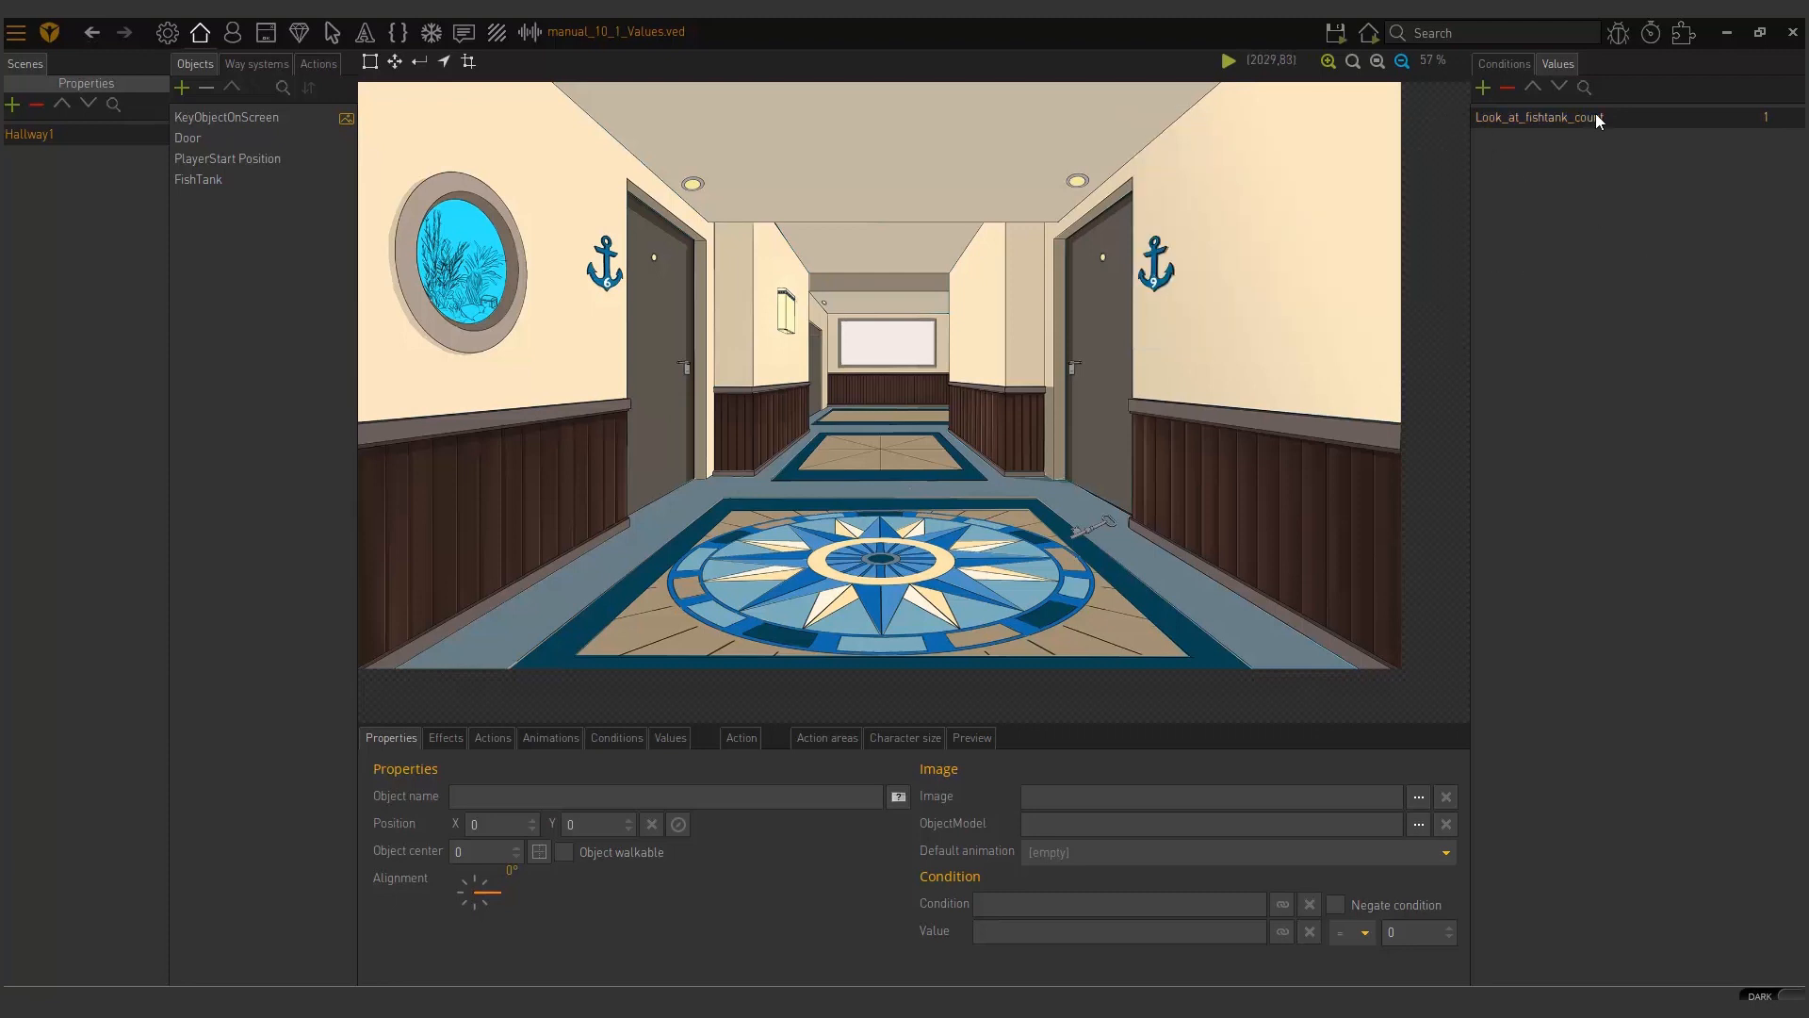
{"action": "double_click", "coordinate": [1532, 118]}
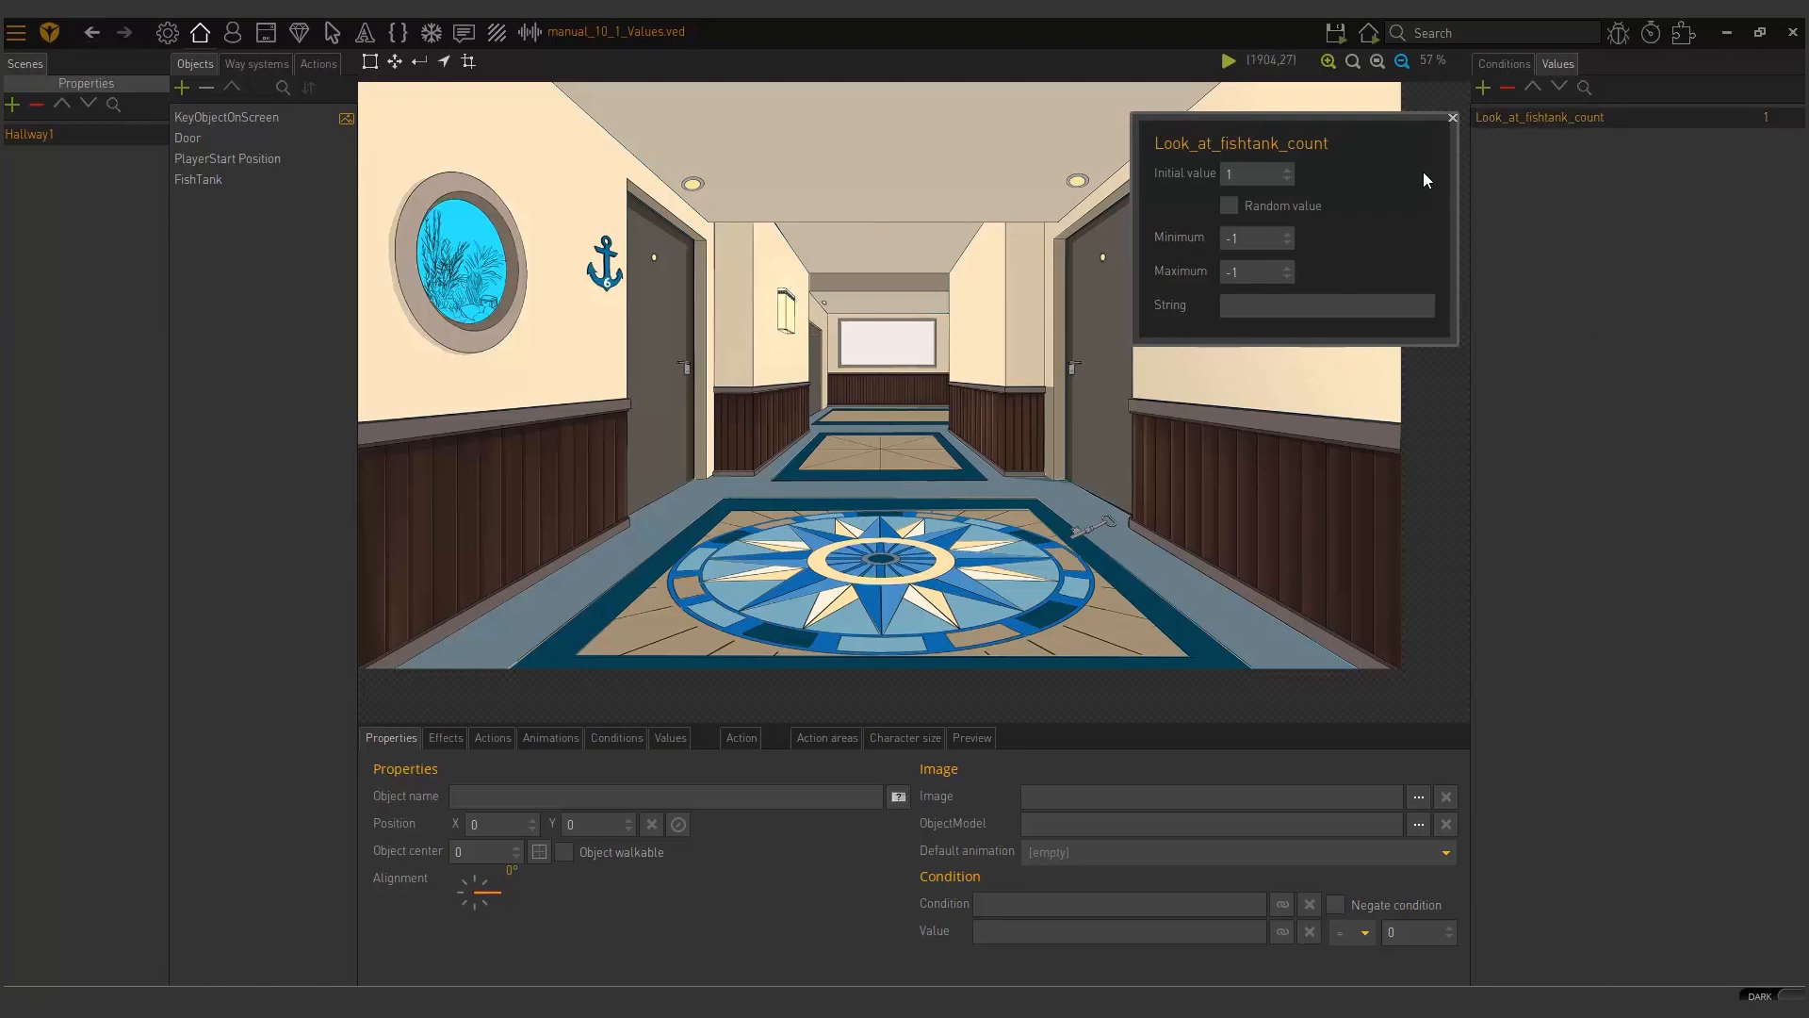
{"action": "left_click", "coordinate": [1451, 119]}
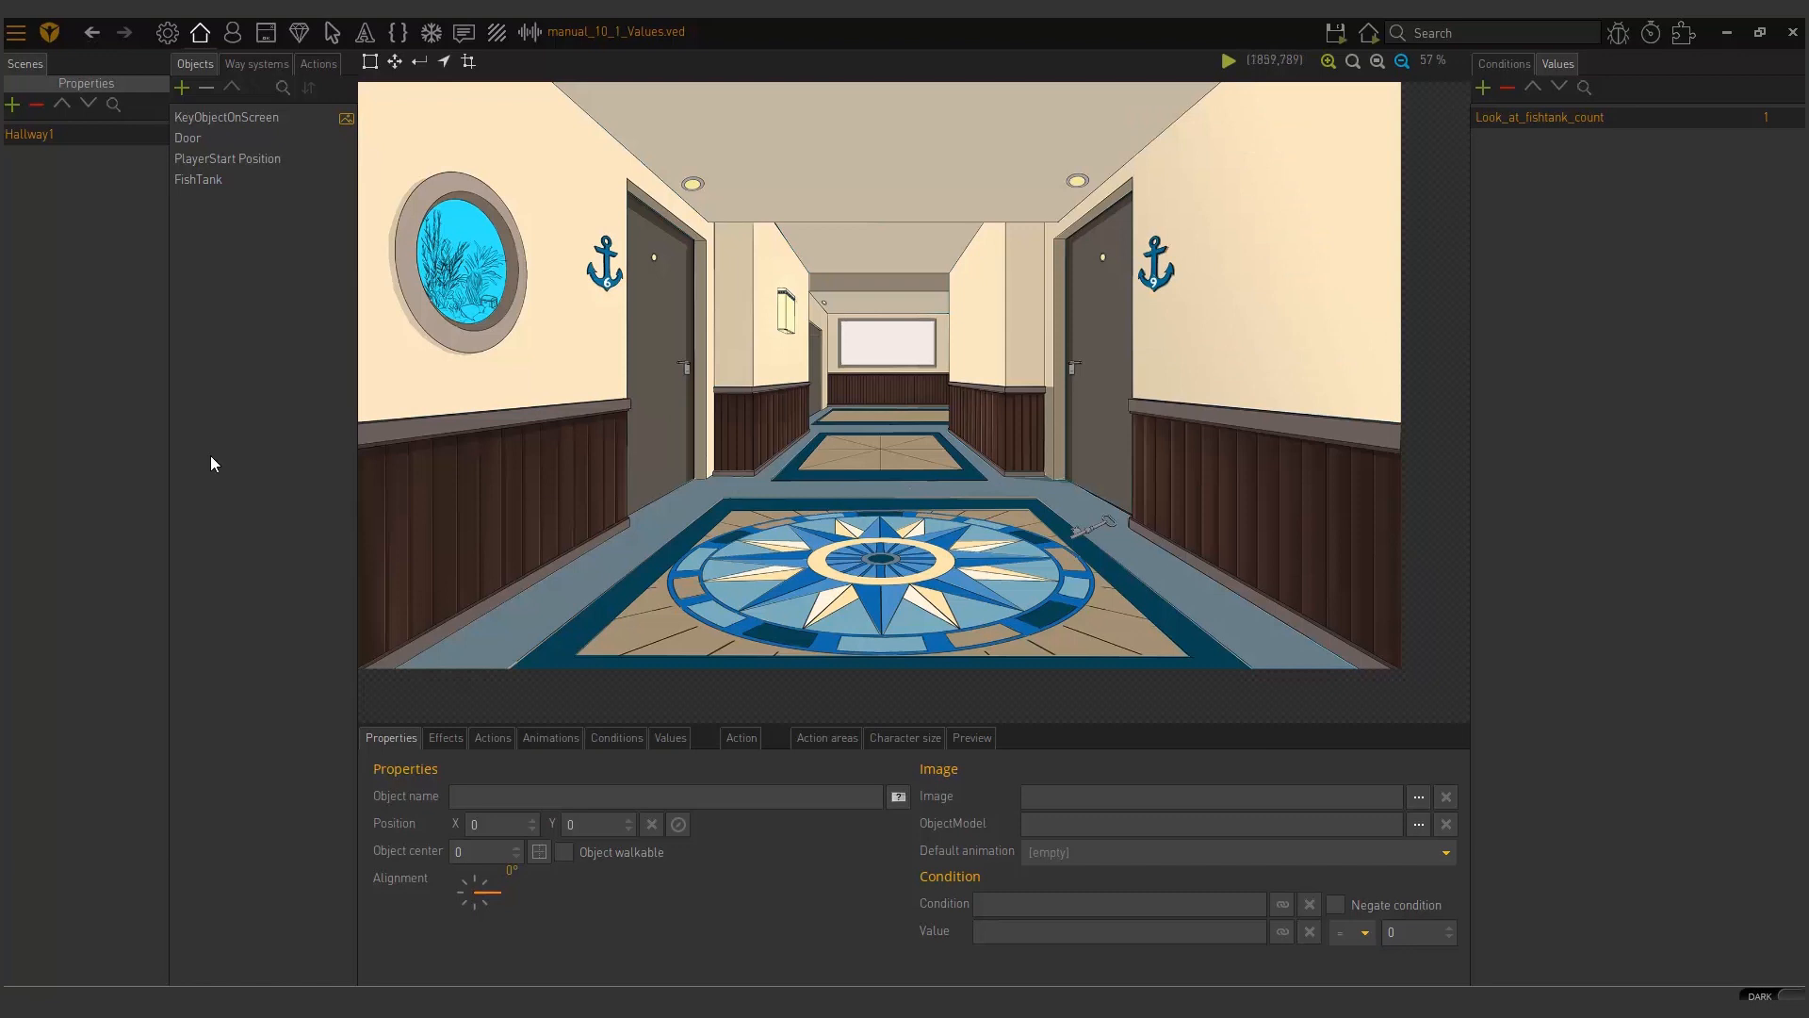
Step: Select FishTank, add an action under Actions, and set its command to Look
{"action": "left_click", "coordinate": [197, 179]}
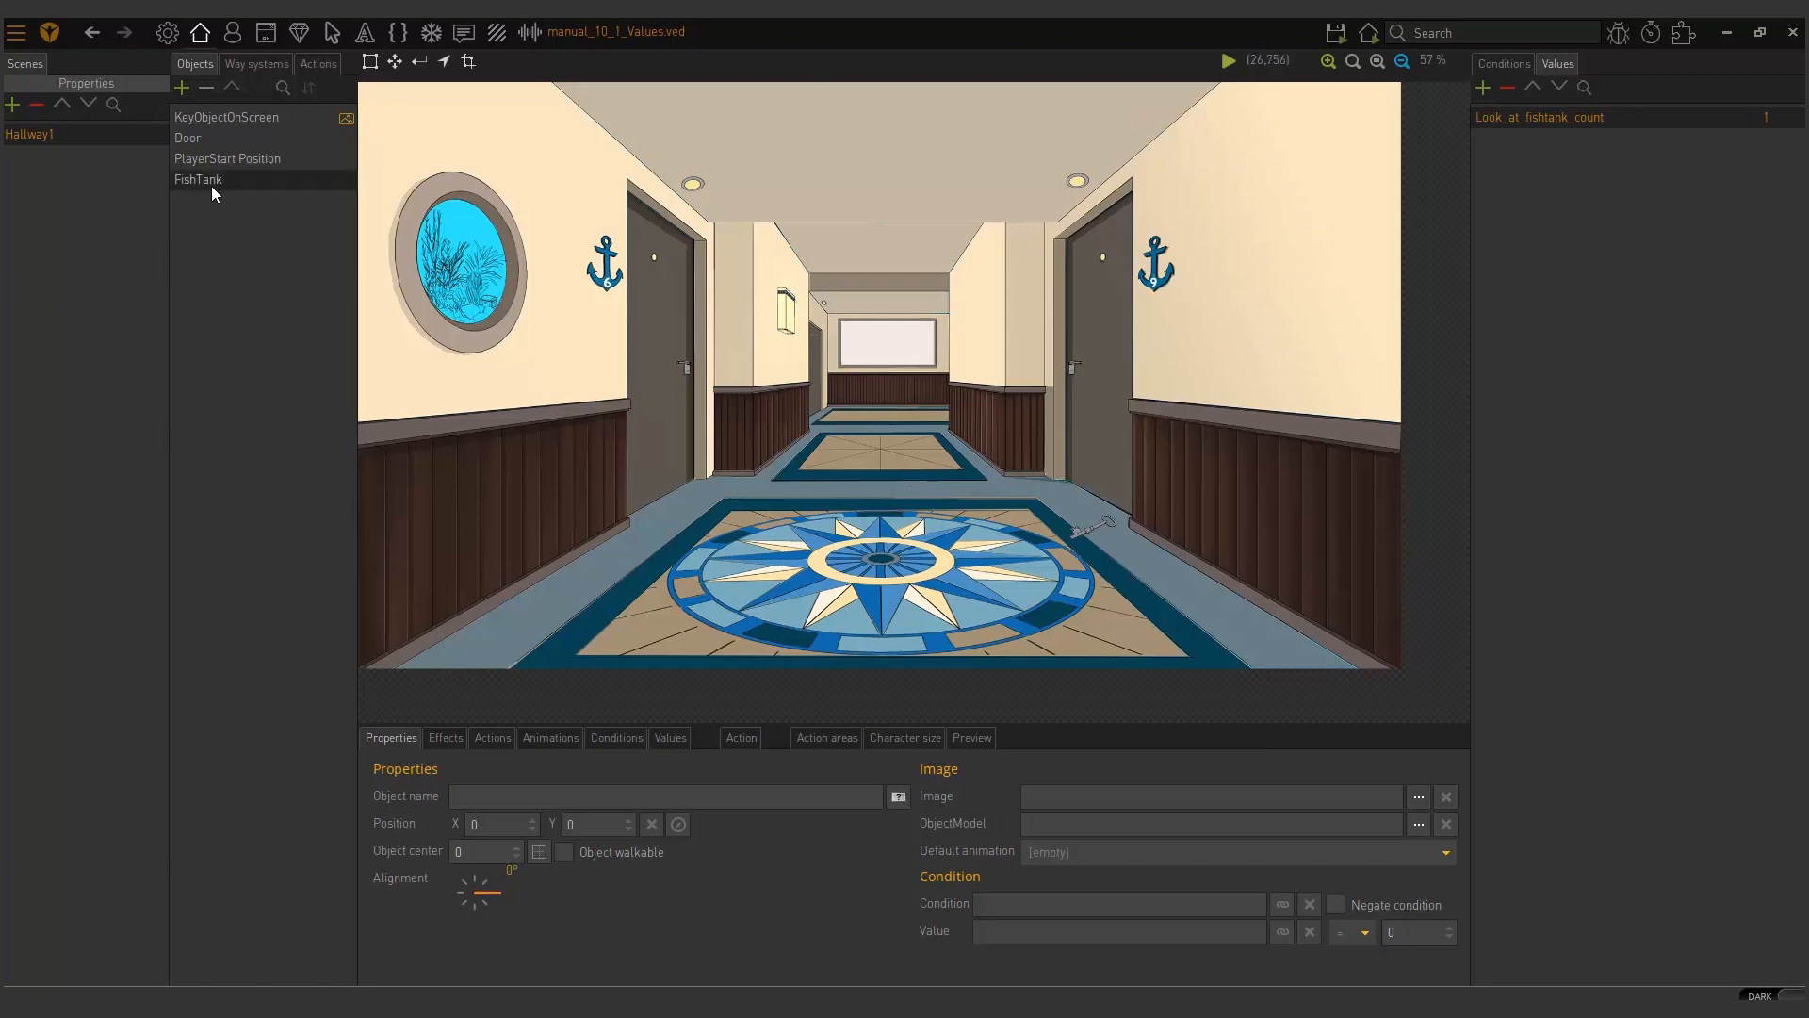
{"action": "left_click", "coordinate": [197, 179]}
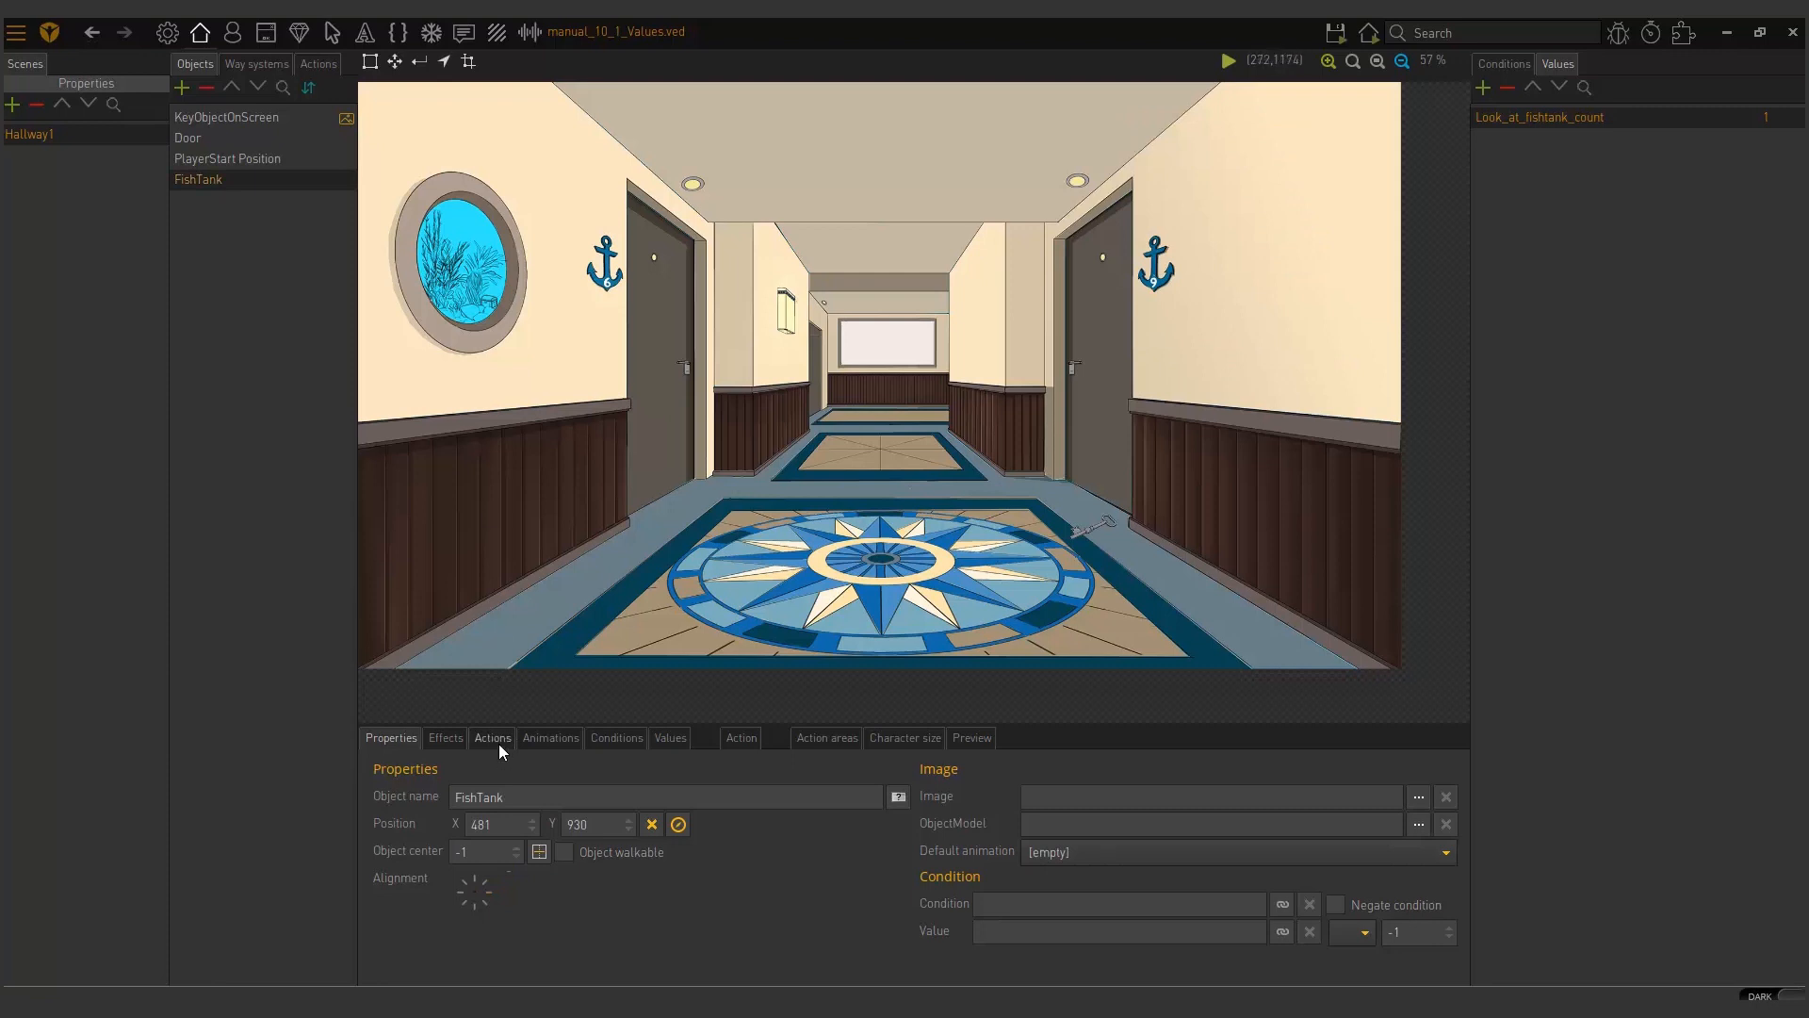
{"action": "left_click", "coordinate": [825, 737]}
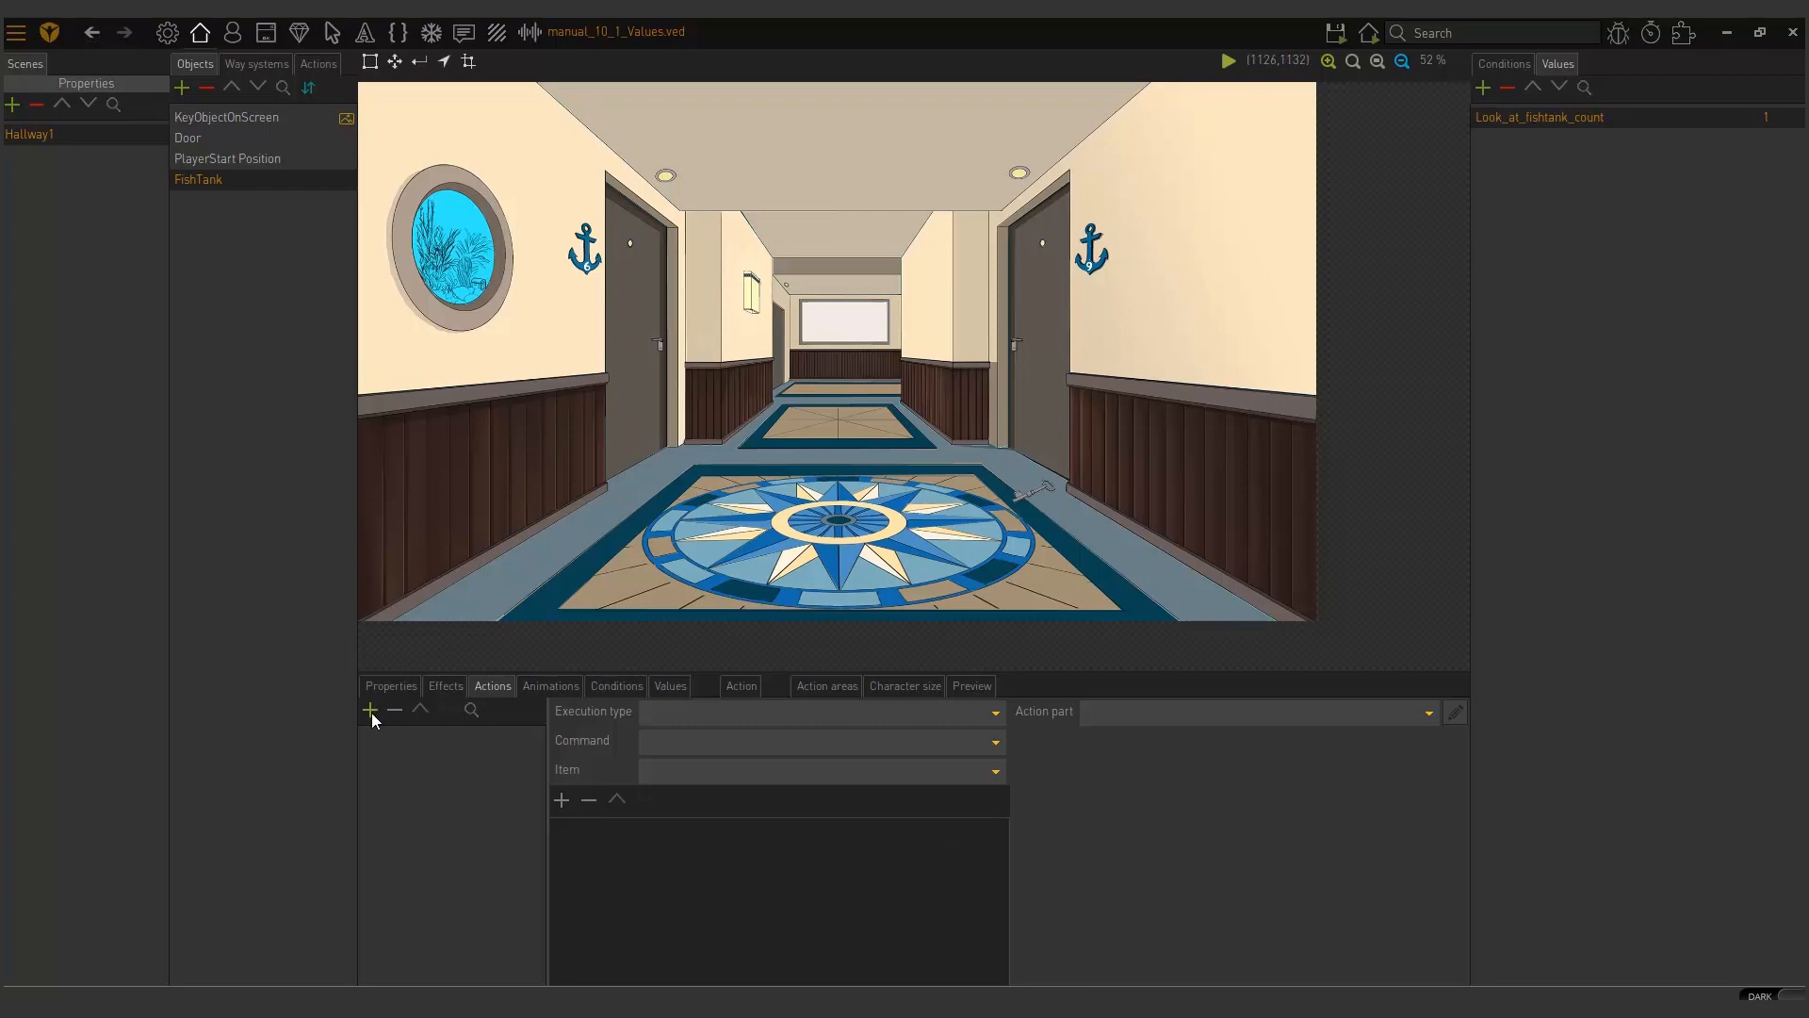
{"action": "left_click", "coordinate": [370, 710]}
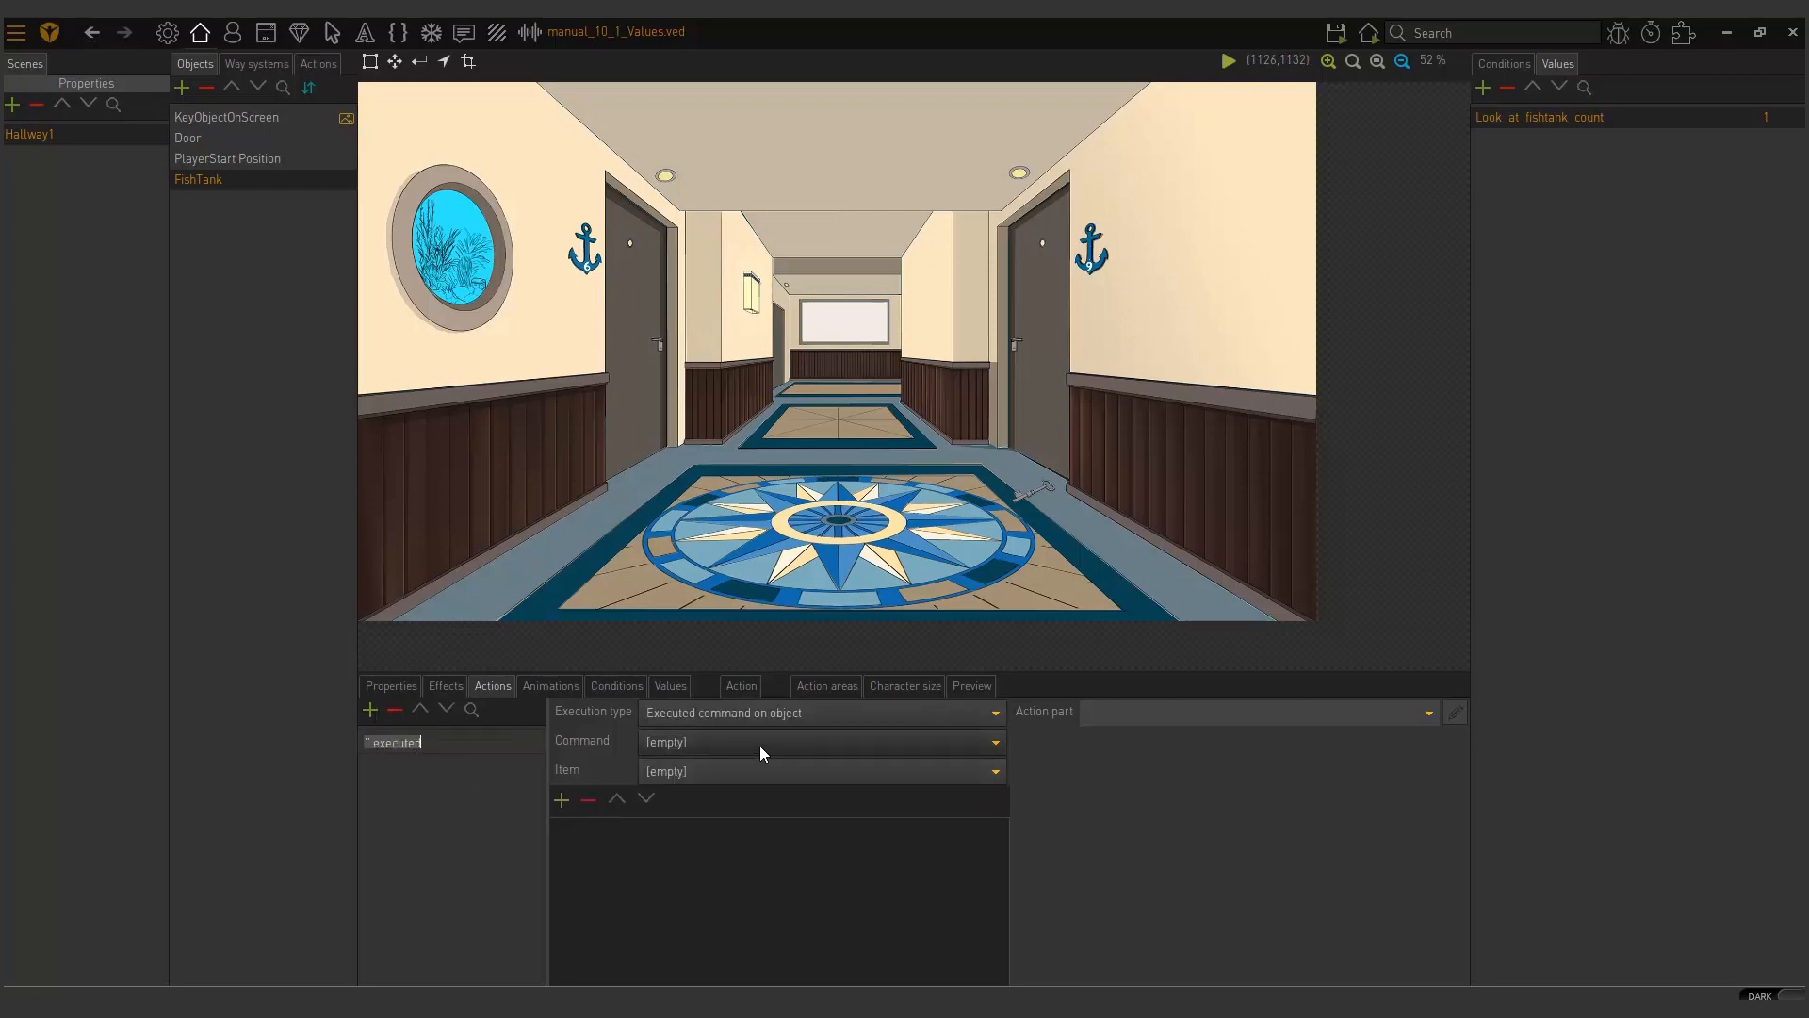
{"action": "left_click", "coordinate": [819, 741]}
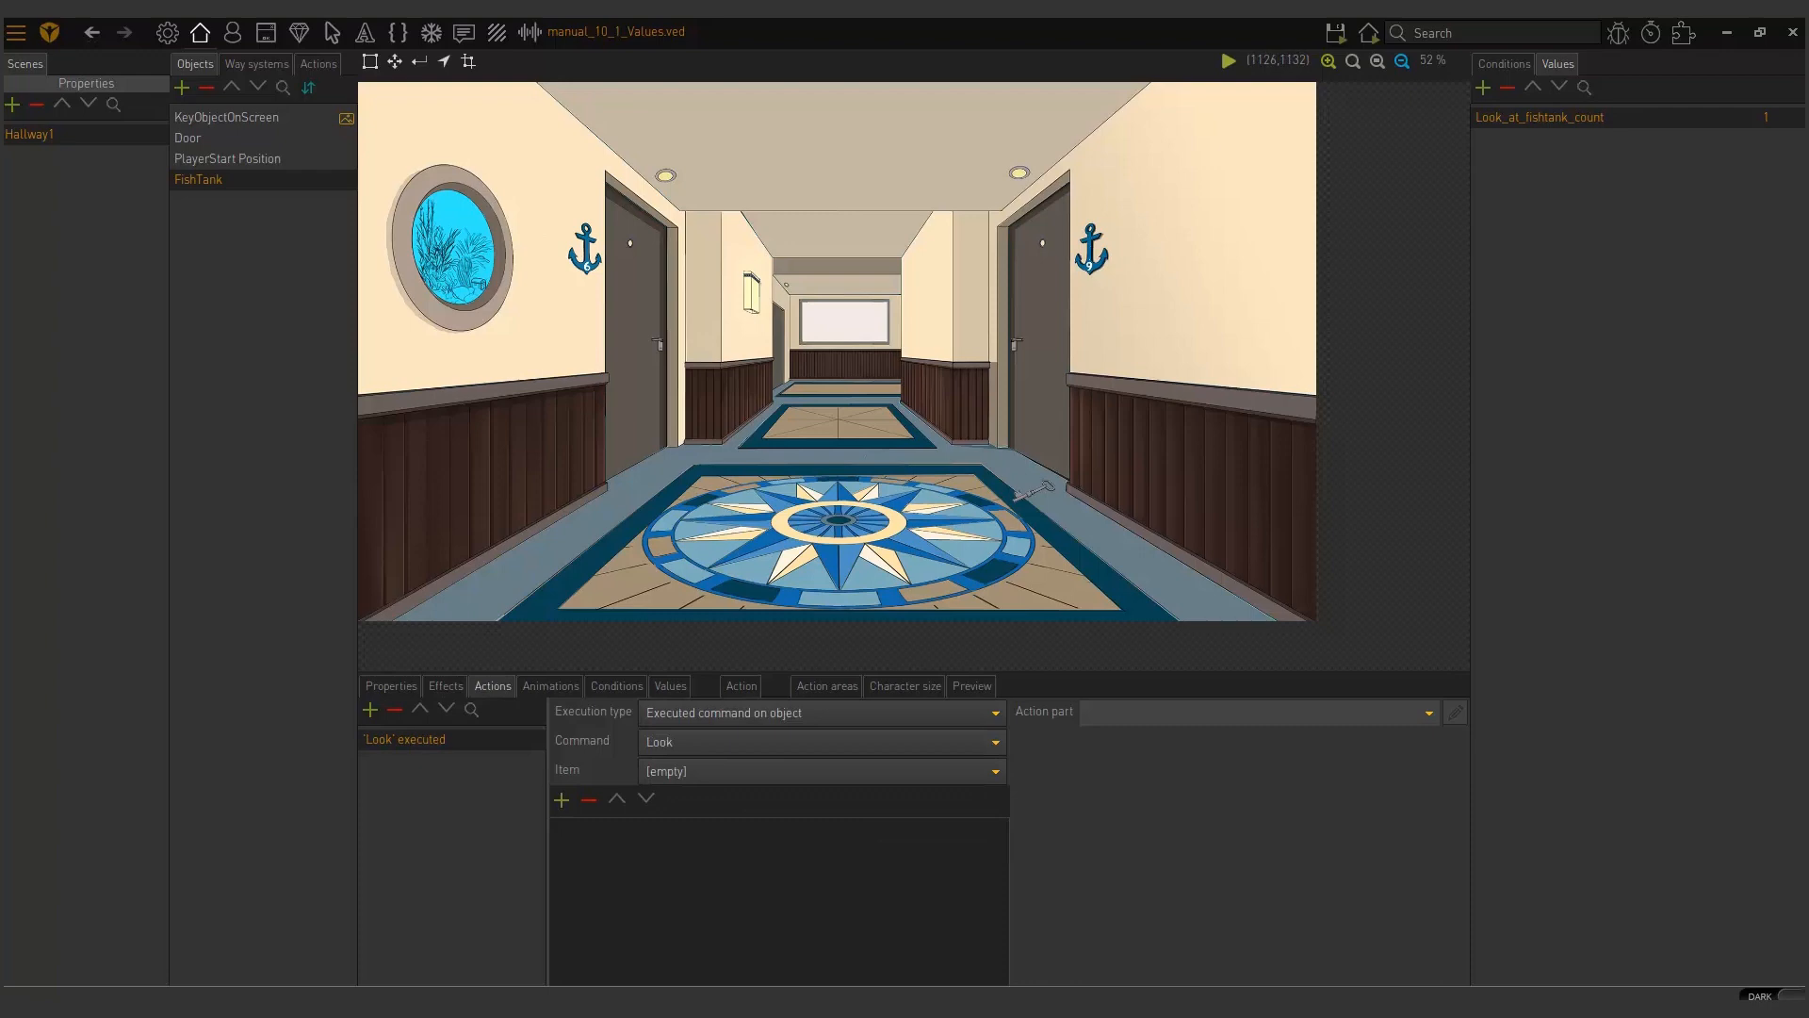
{"action": "mouse_move", "coordinate": [976, 836]}
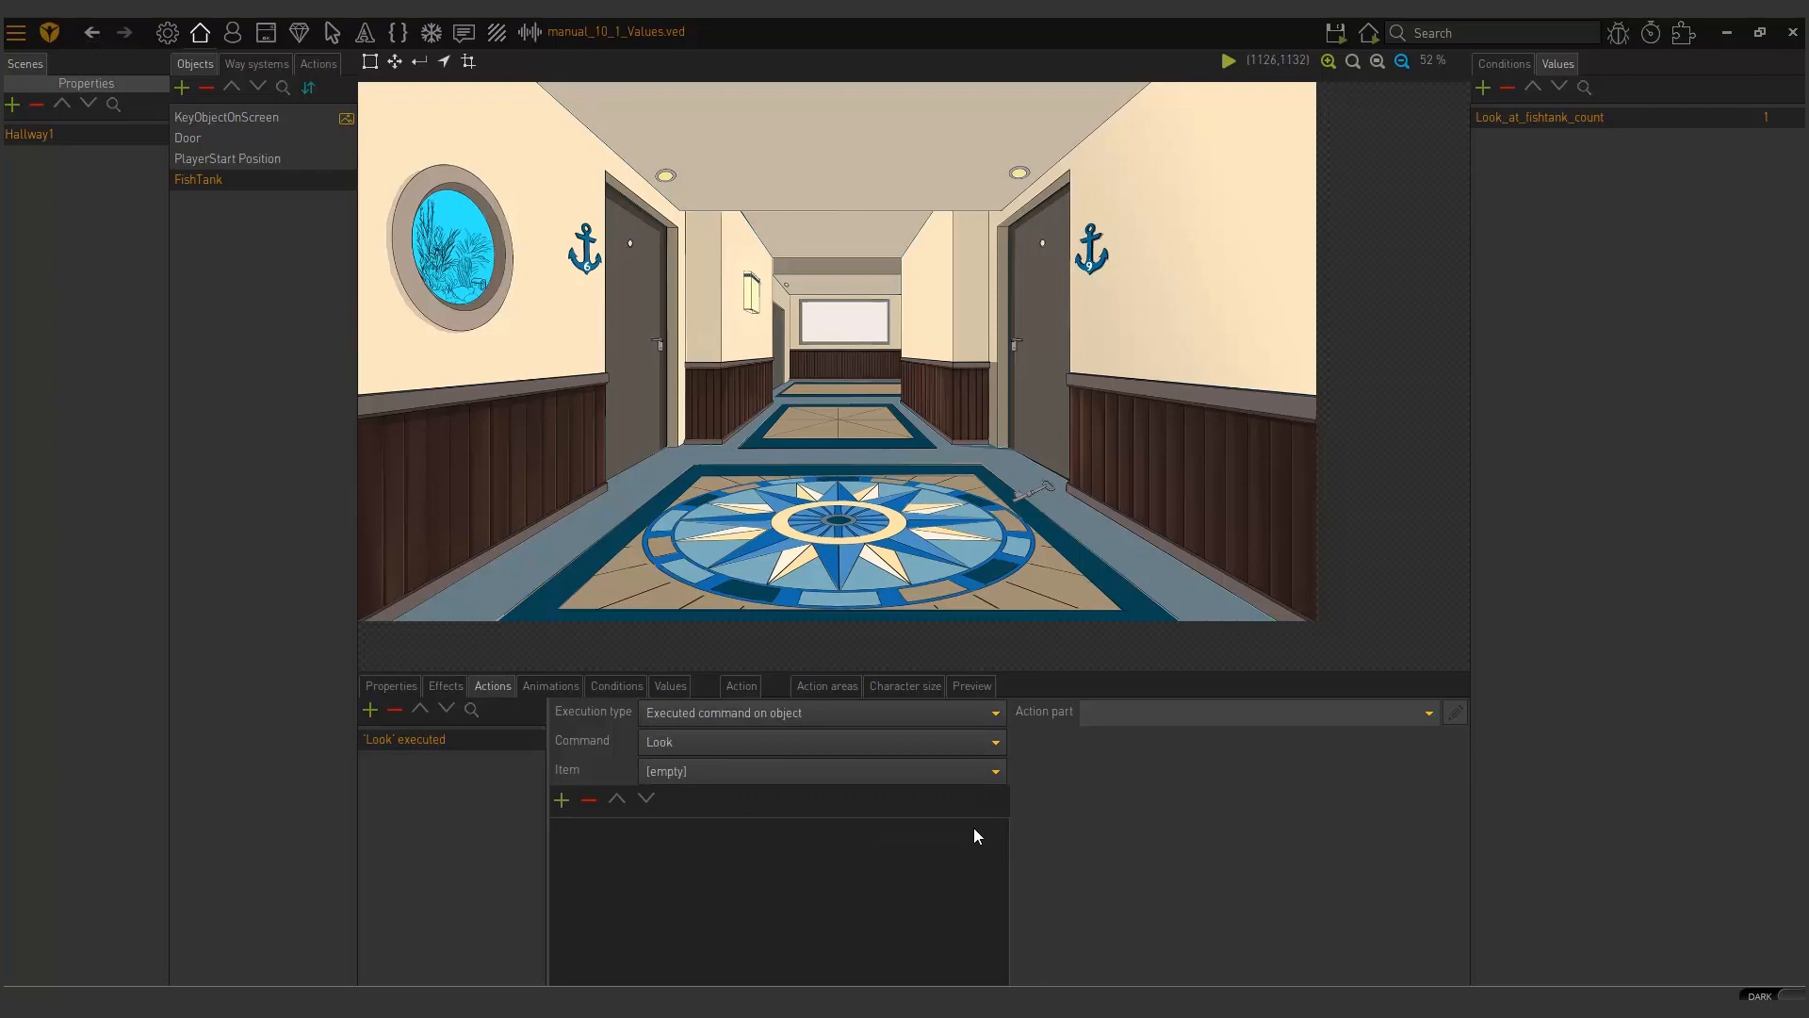
Step: Add an If value part from the CONDITION > IF > VALUE group to the Look action
{"action": "left_click", "coordinate": [1455, 713]}
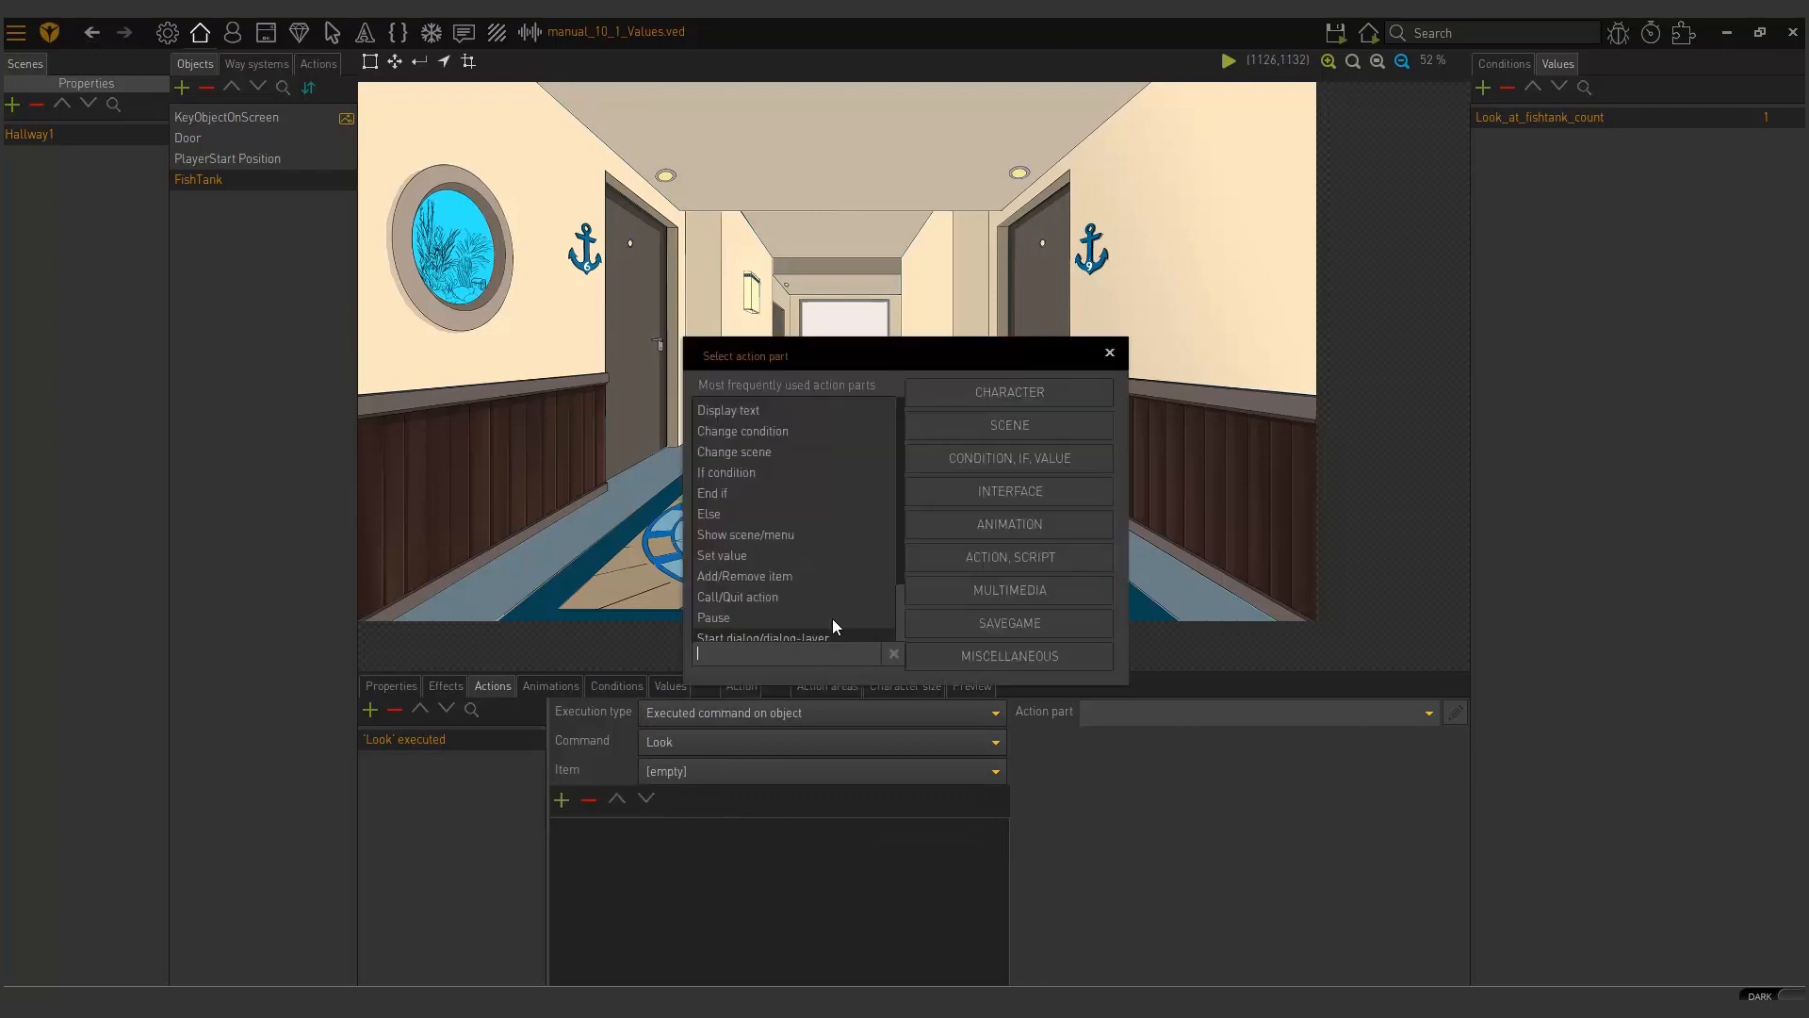
{"action": "mouse_move", "coordinate": [1051, 458]}
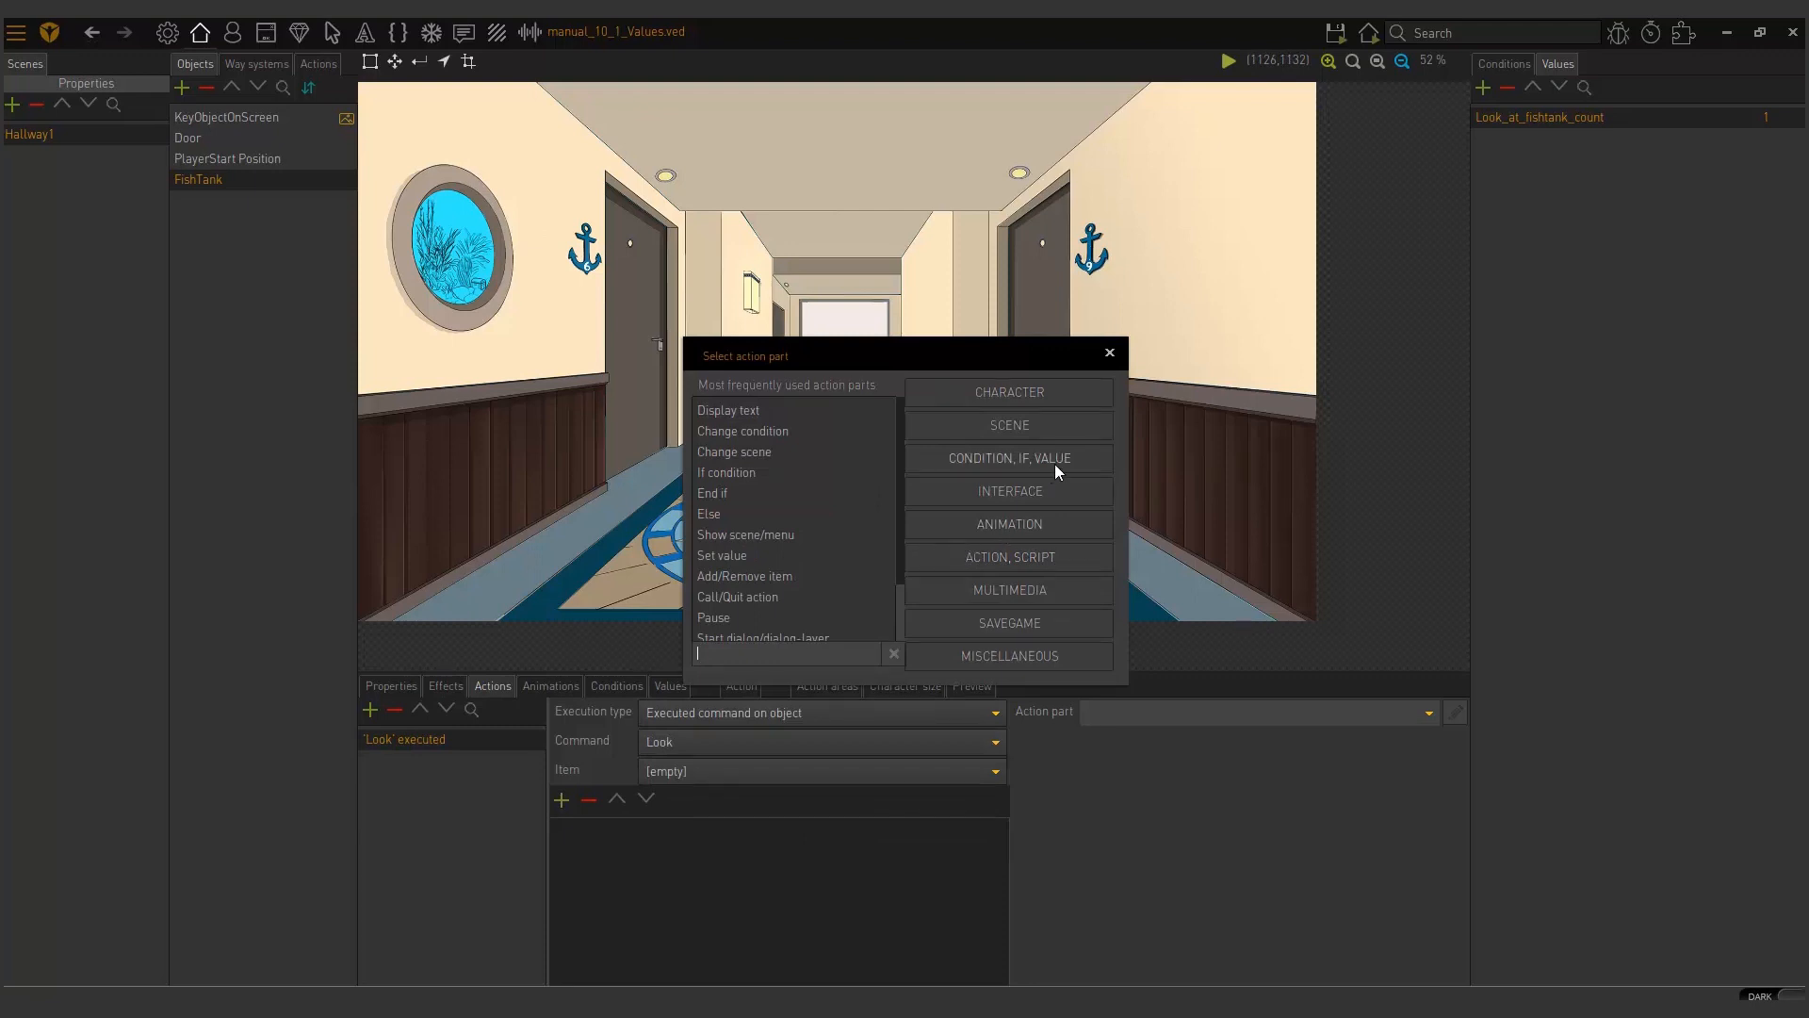
{"action": "left_click", "coordinate": [1007, 458]}
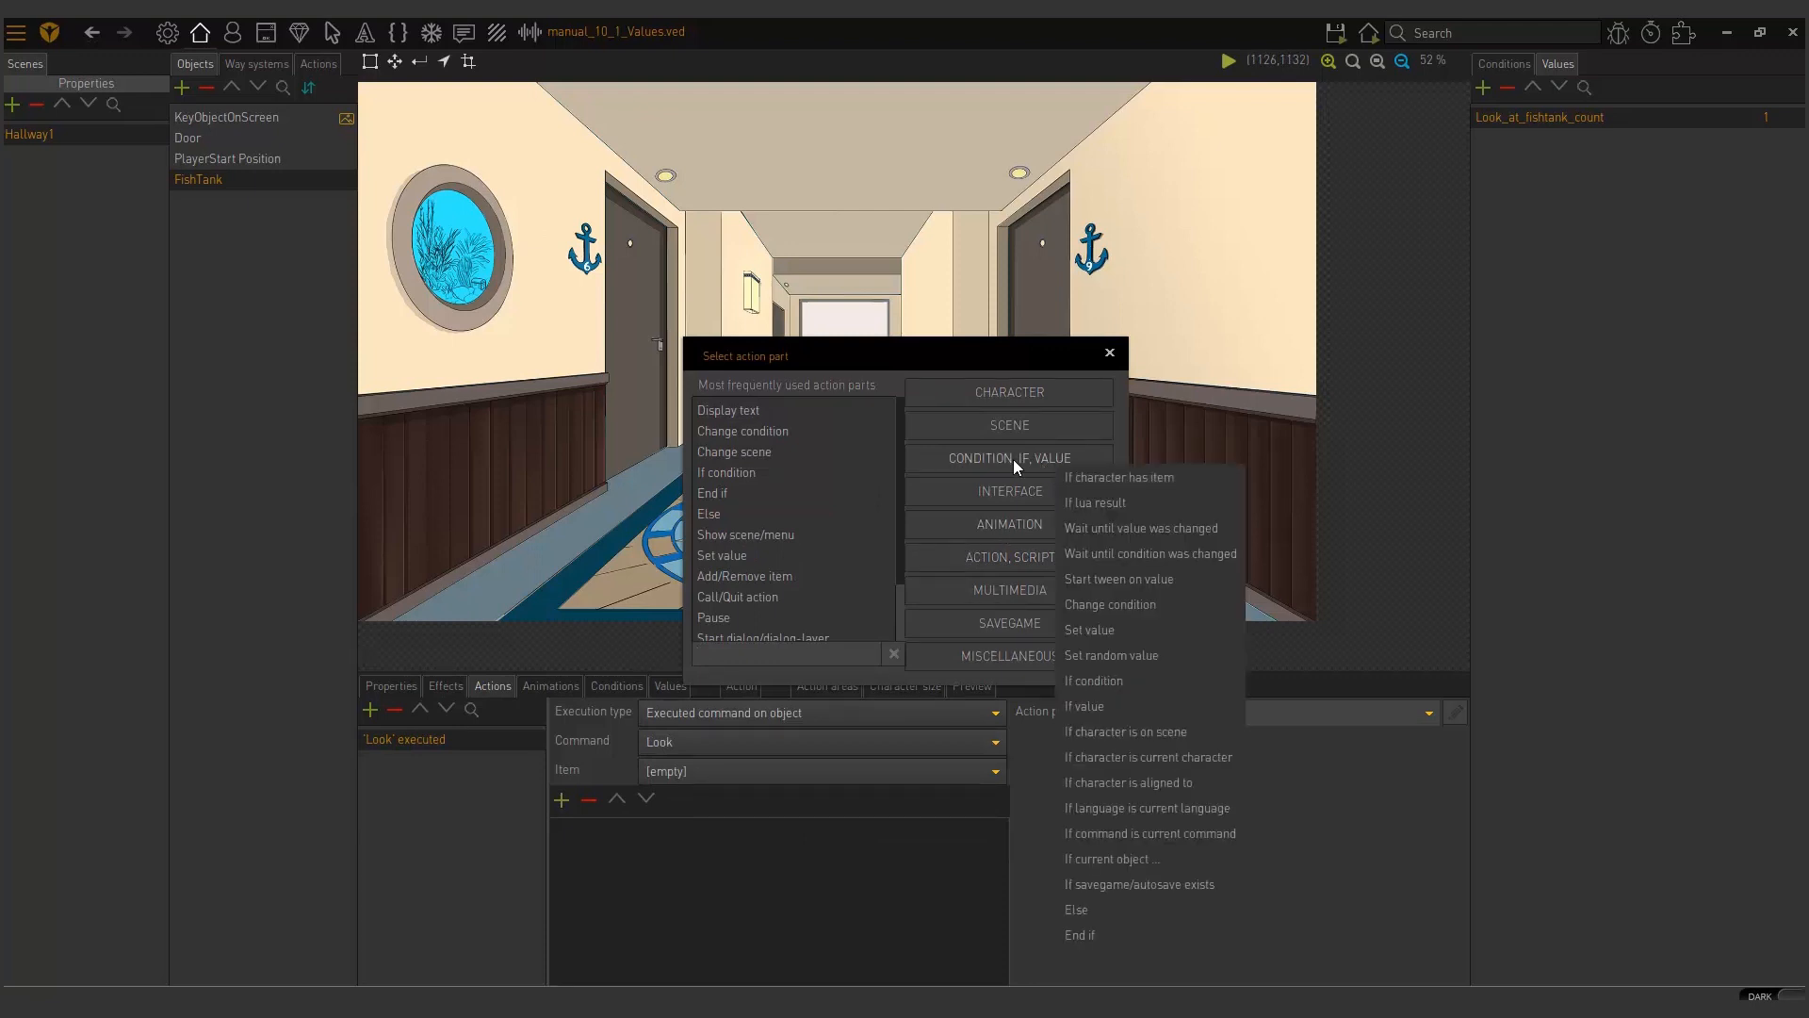
{"action": "mouse_move", "coordinate": [1111, 705]}
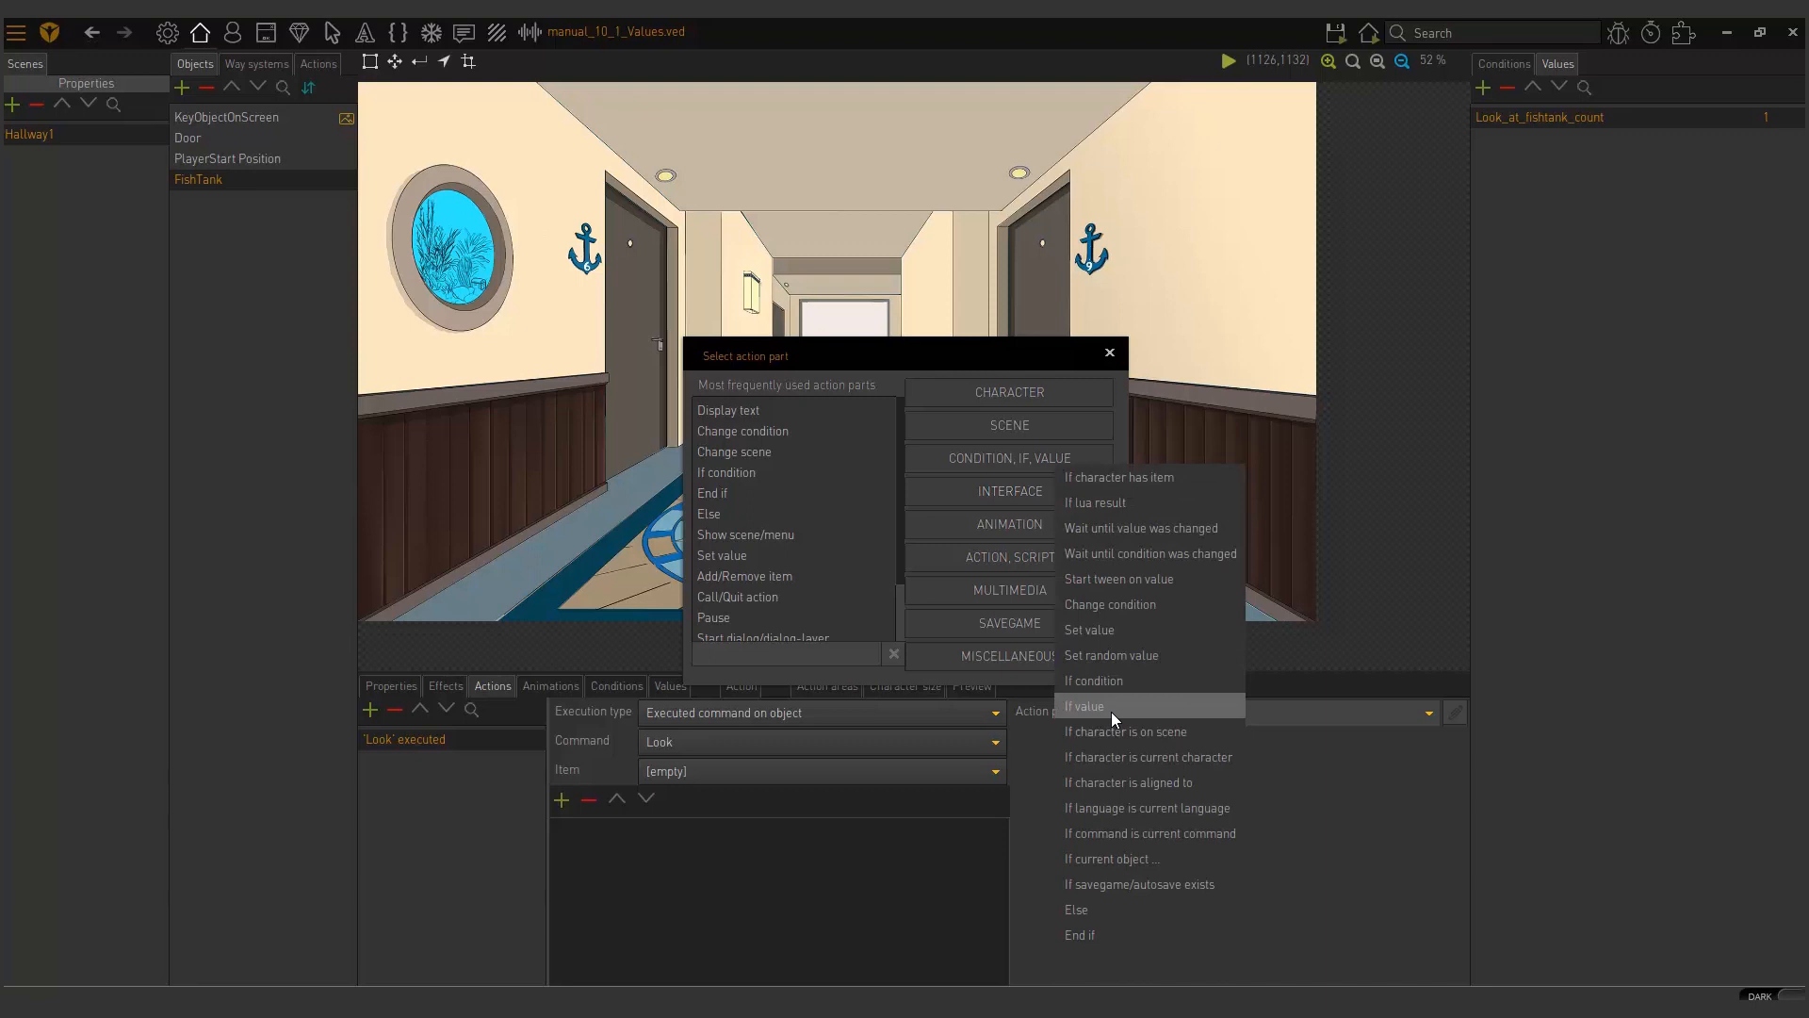
{"action": "left_click", "coordinate": [1083, 706]}
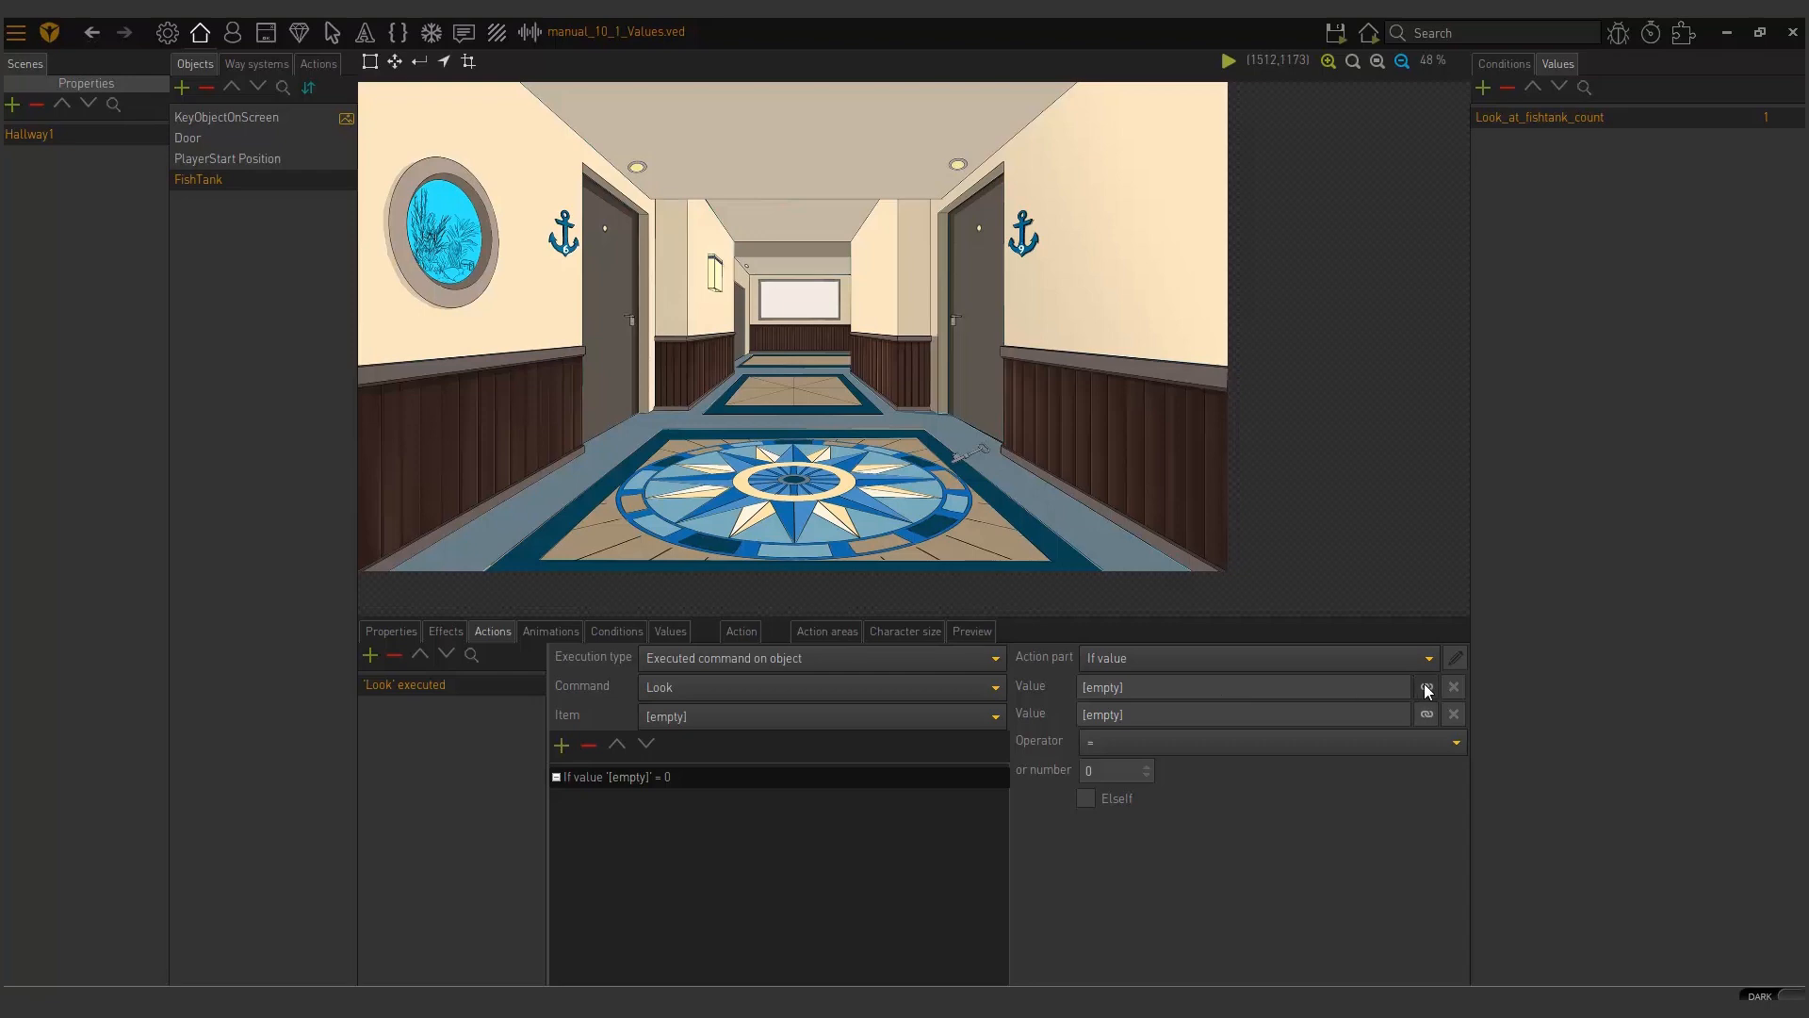
Step: Link the If value check to Look_at_fishtank_count and compare against number 1
{"action": "left_click", "coordinate": [1423, 687]}
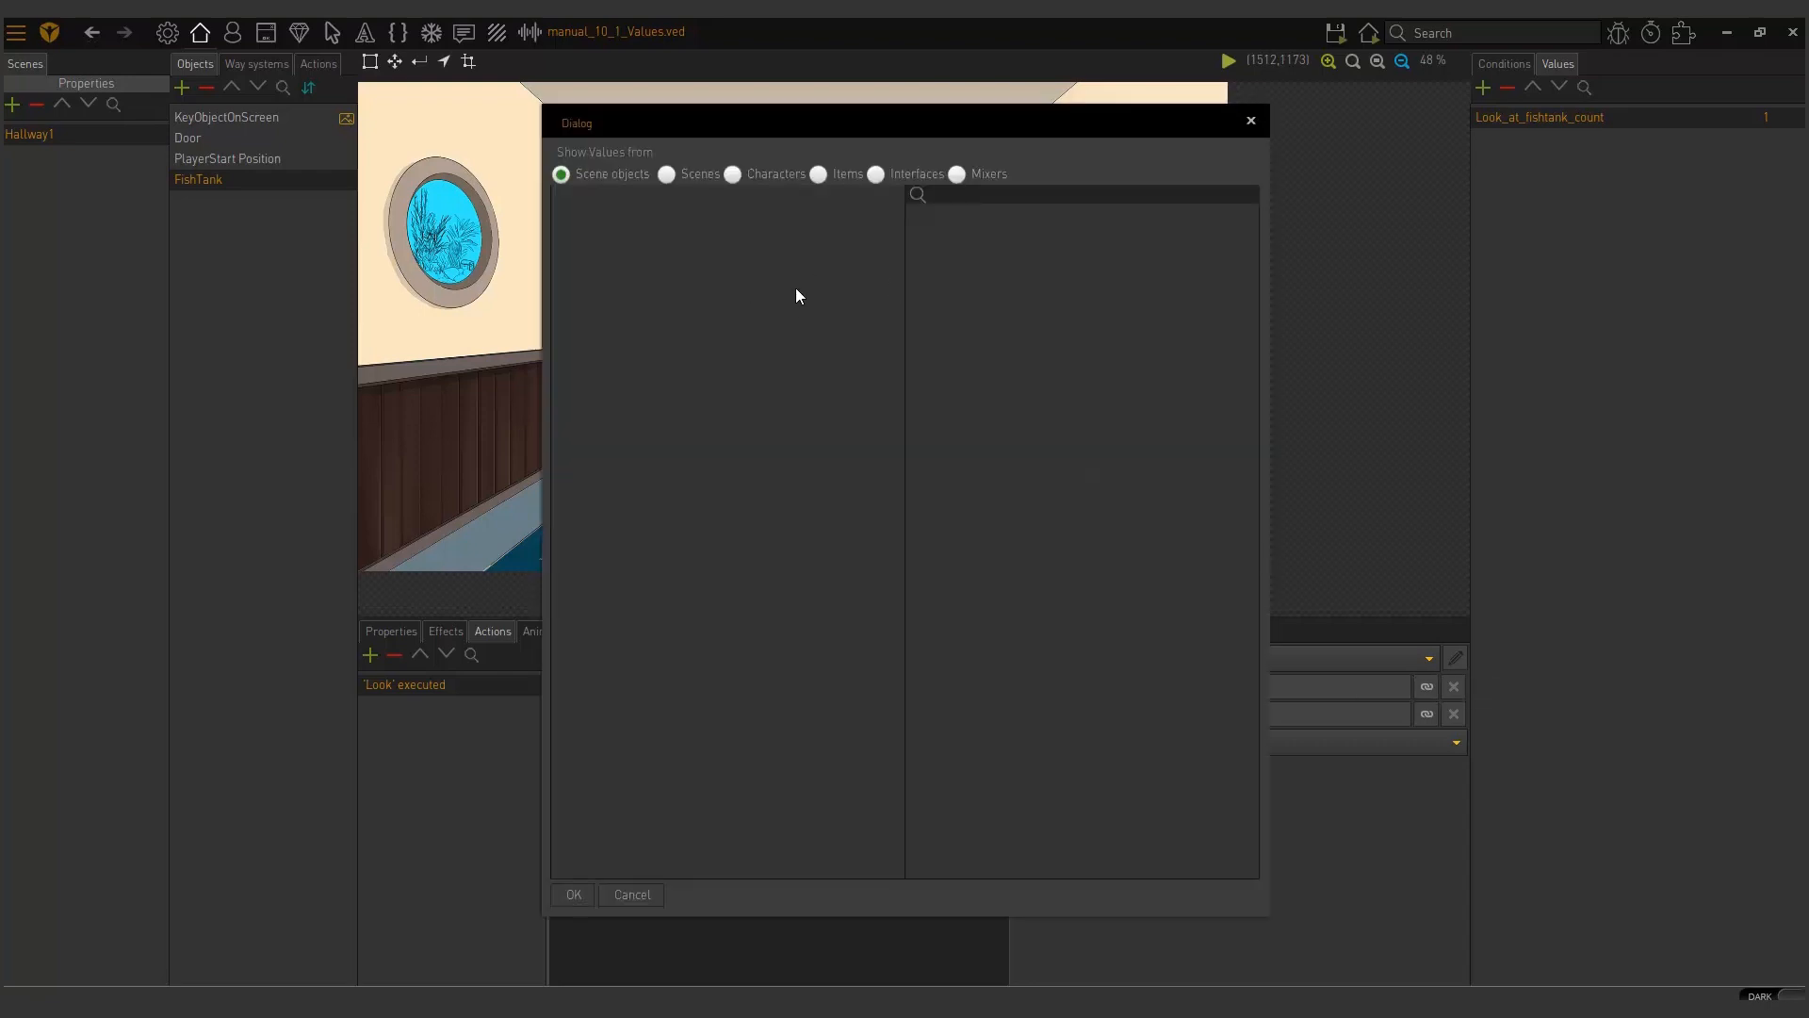
{"action": "left_click", "coordinate": [666, 174]}
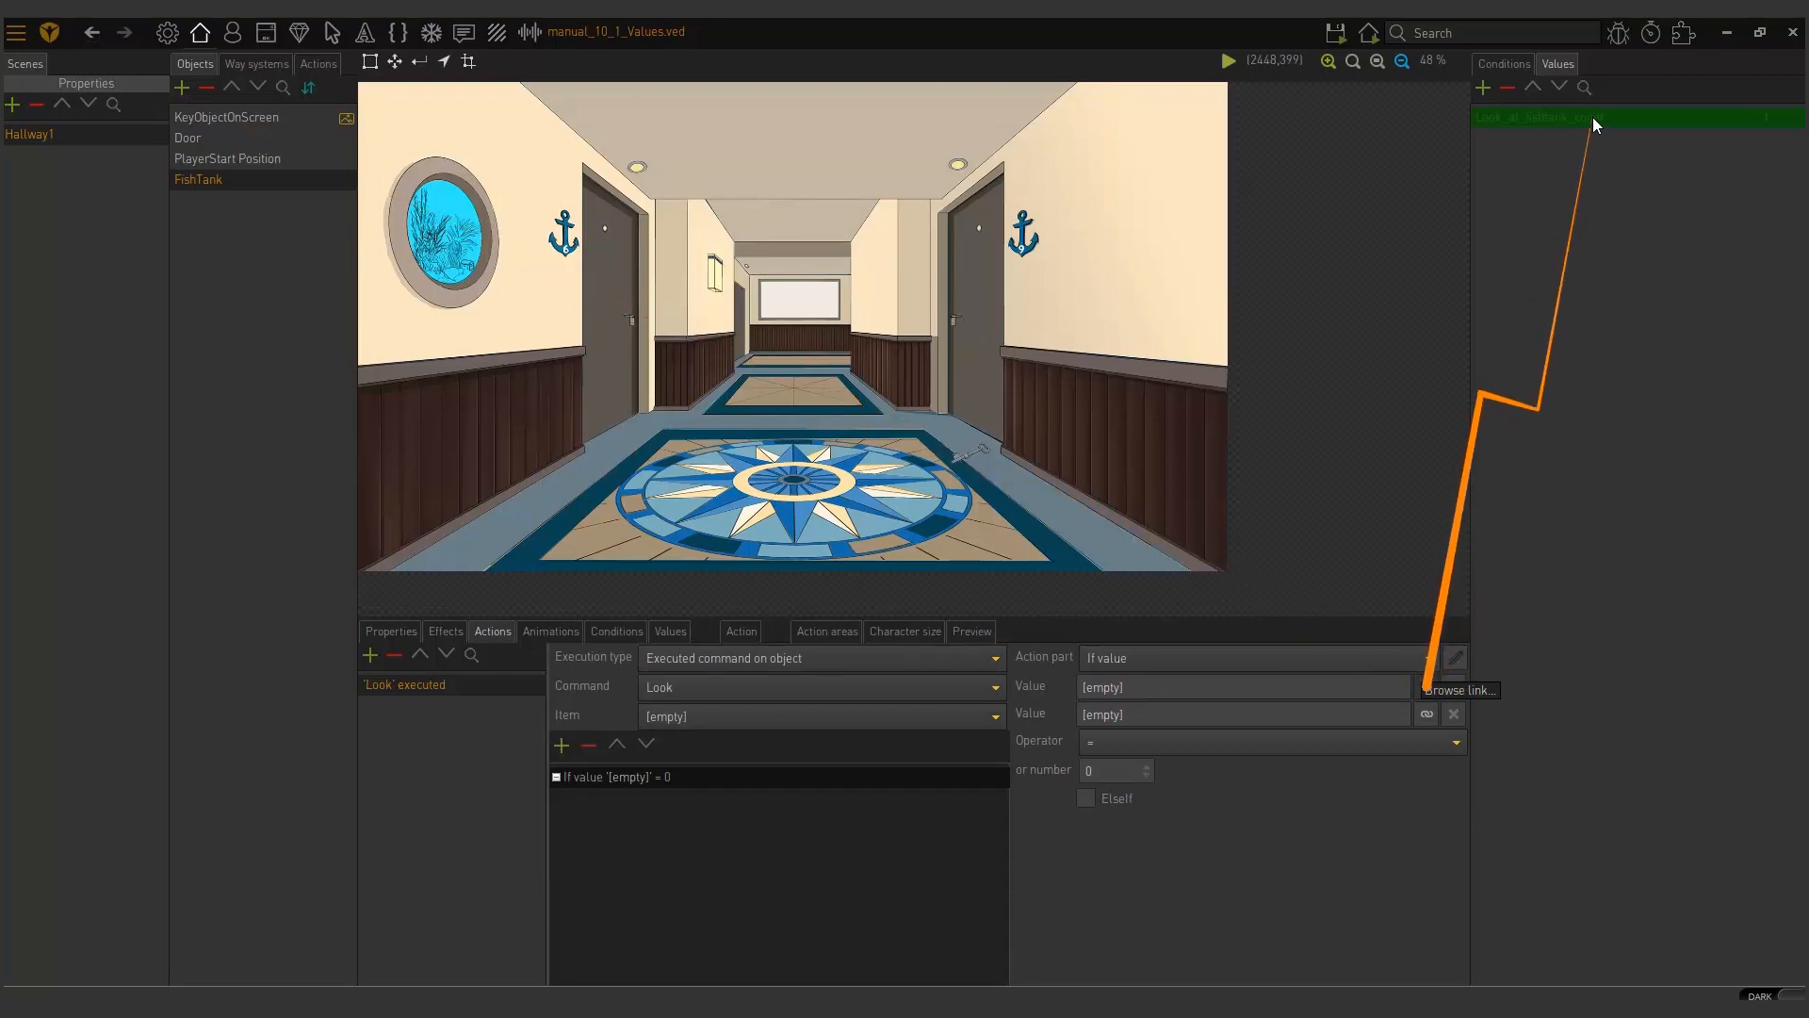
{"action": "left_click", "coordinate": [1426, 687]}
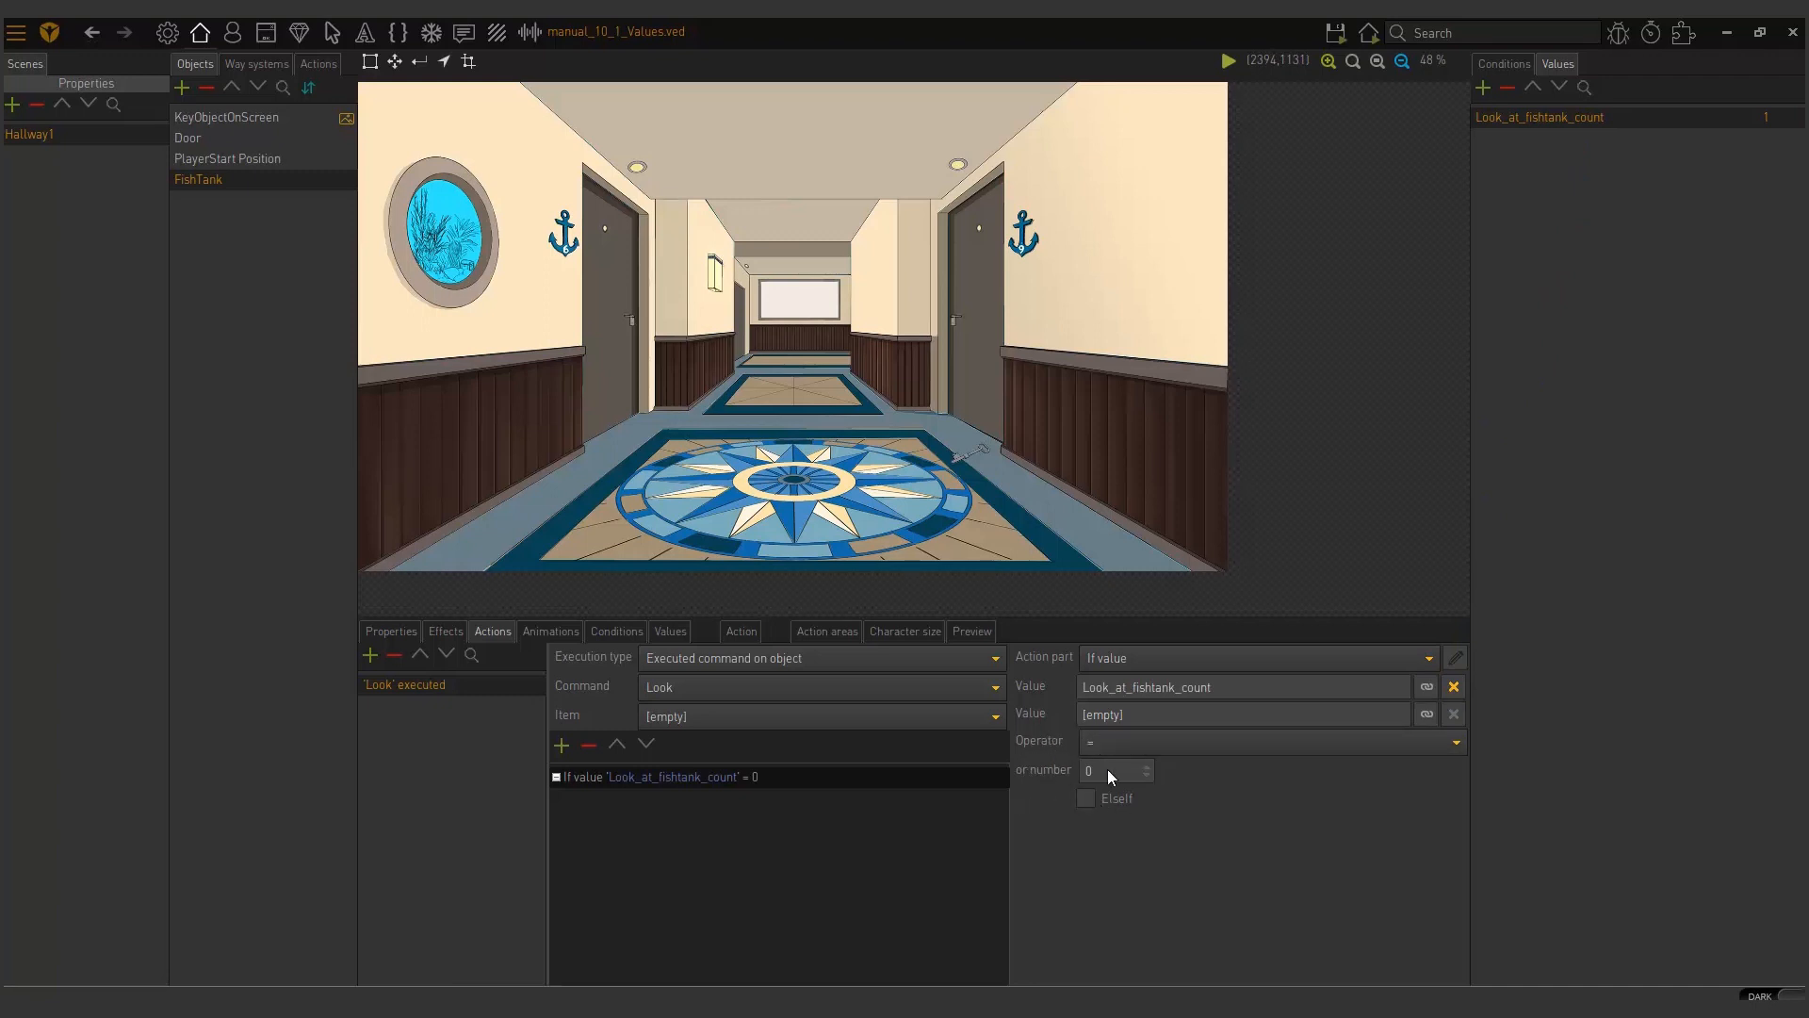
{"action": "mouse_move", "coordinate": [1603, 744]}
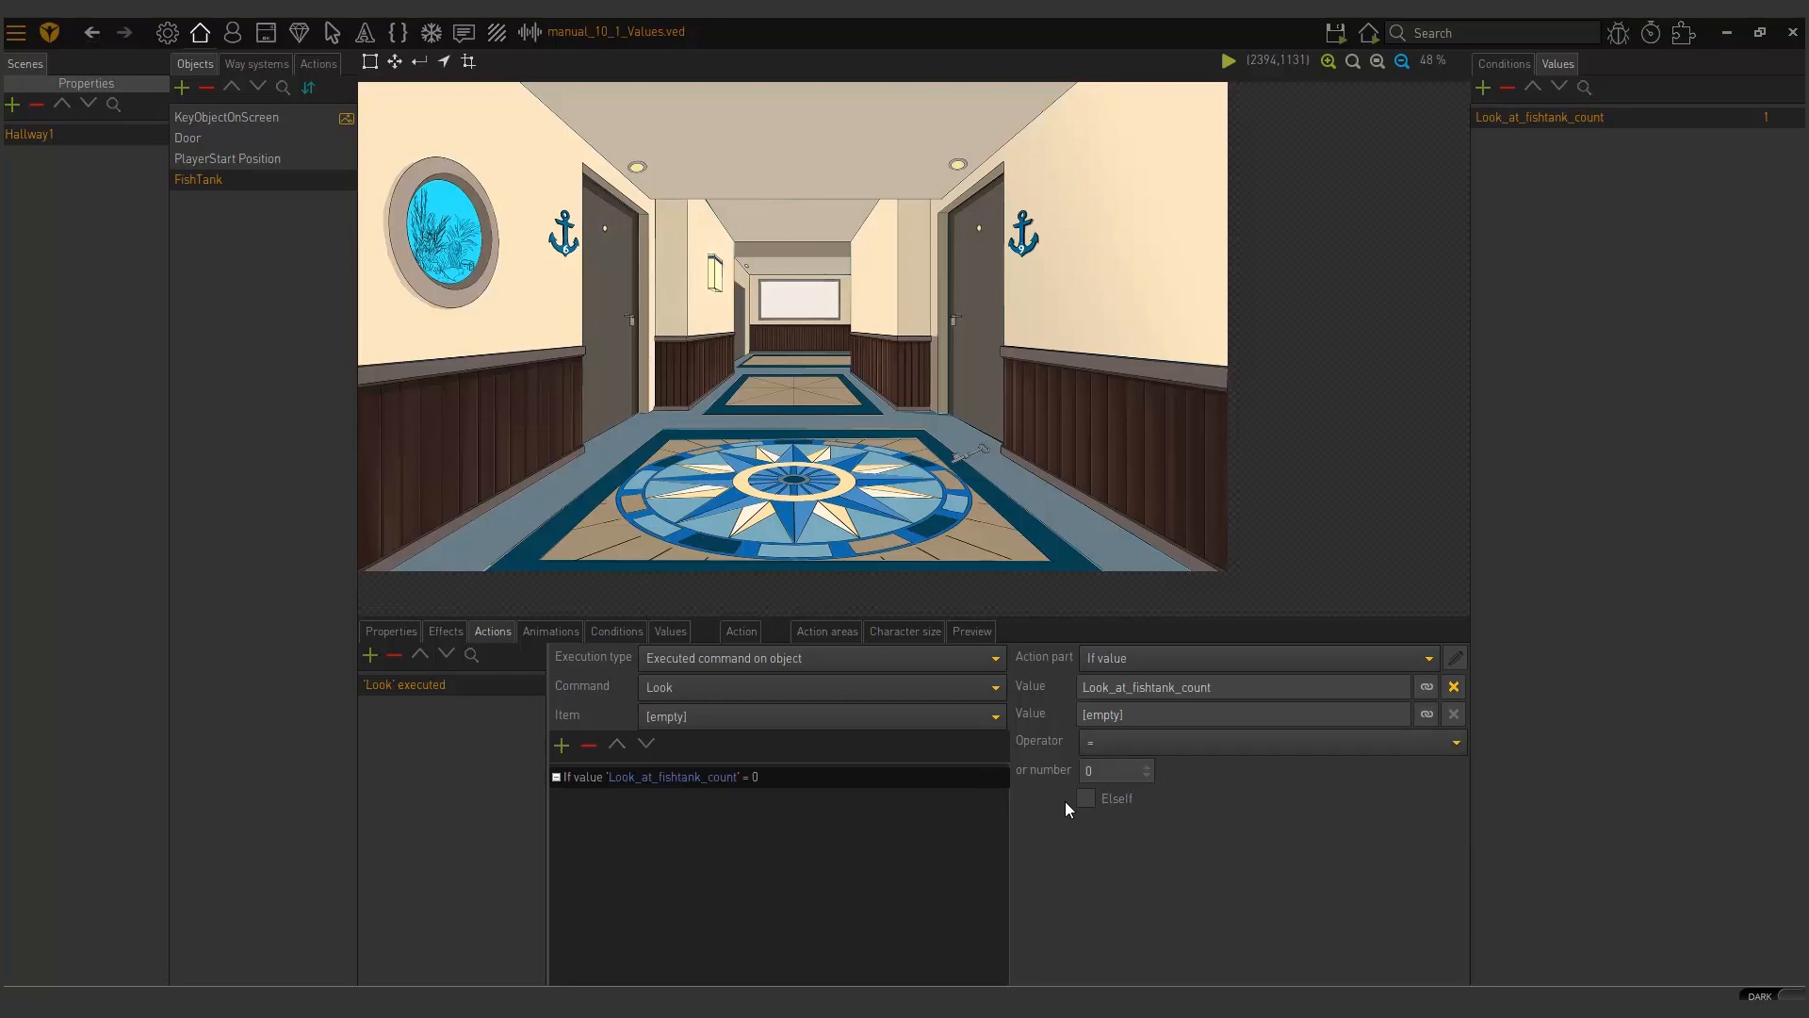
{"action": "type", "text": "1"}
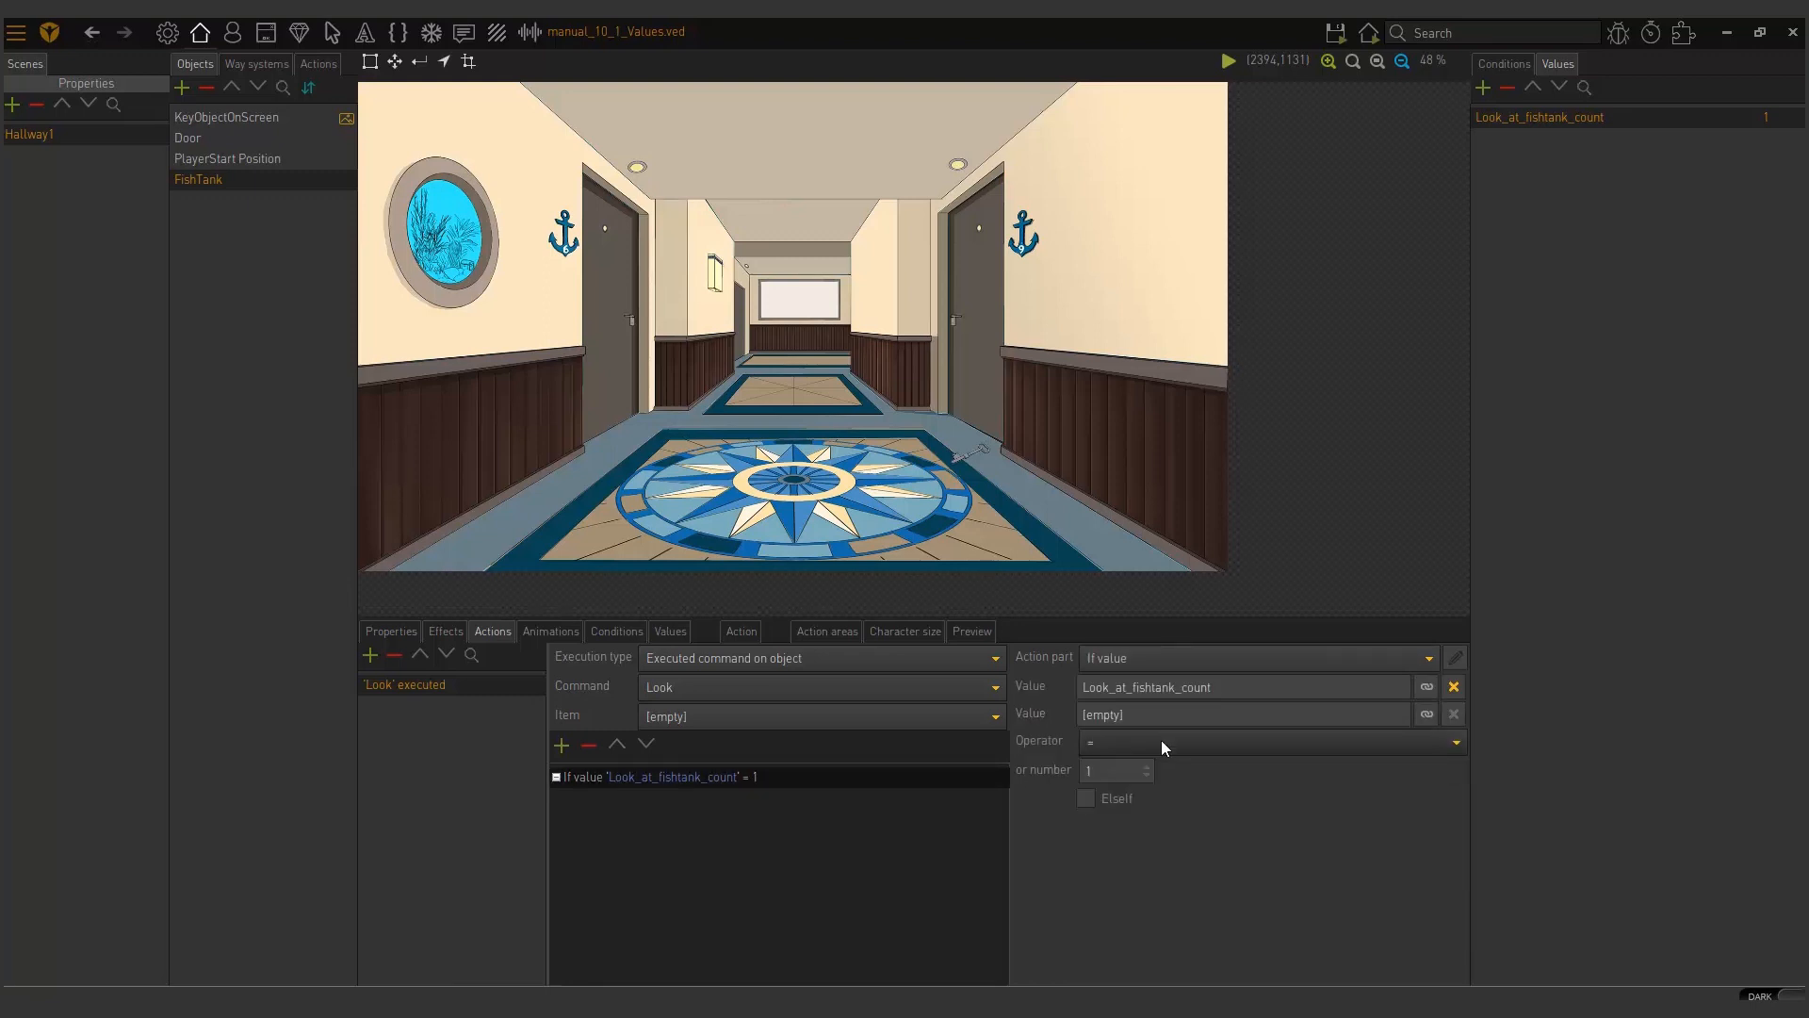
{"action": "mouse_move", "coordinate": [1100, 744]}
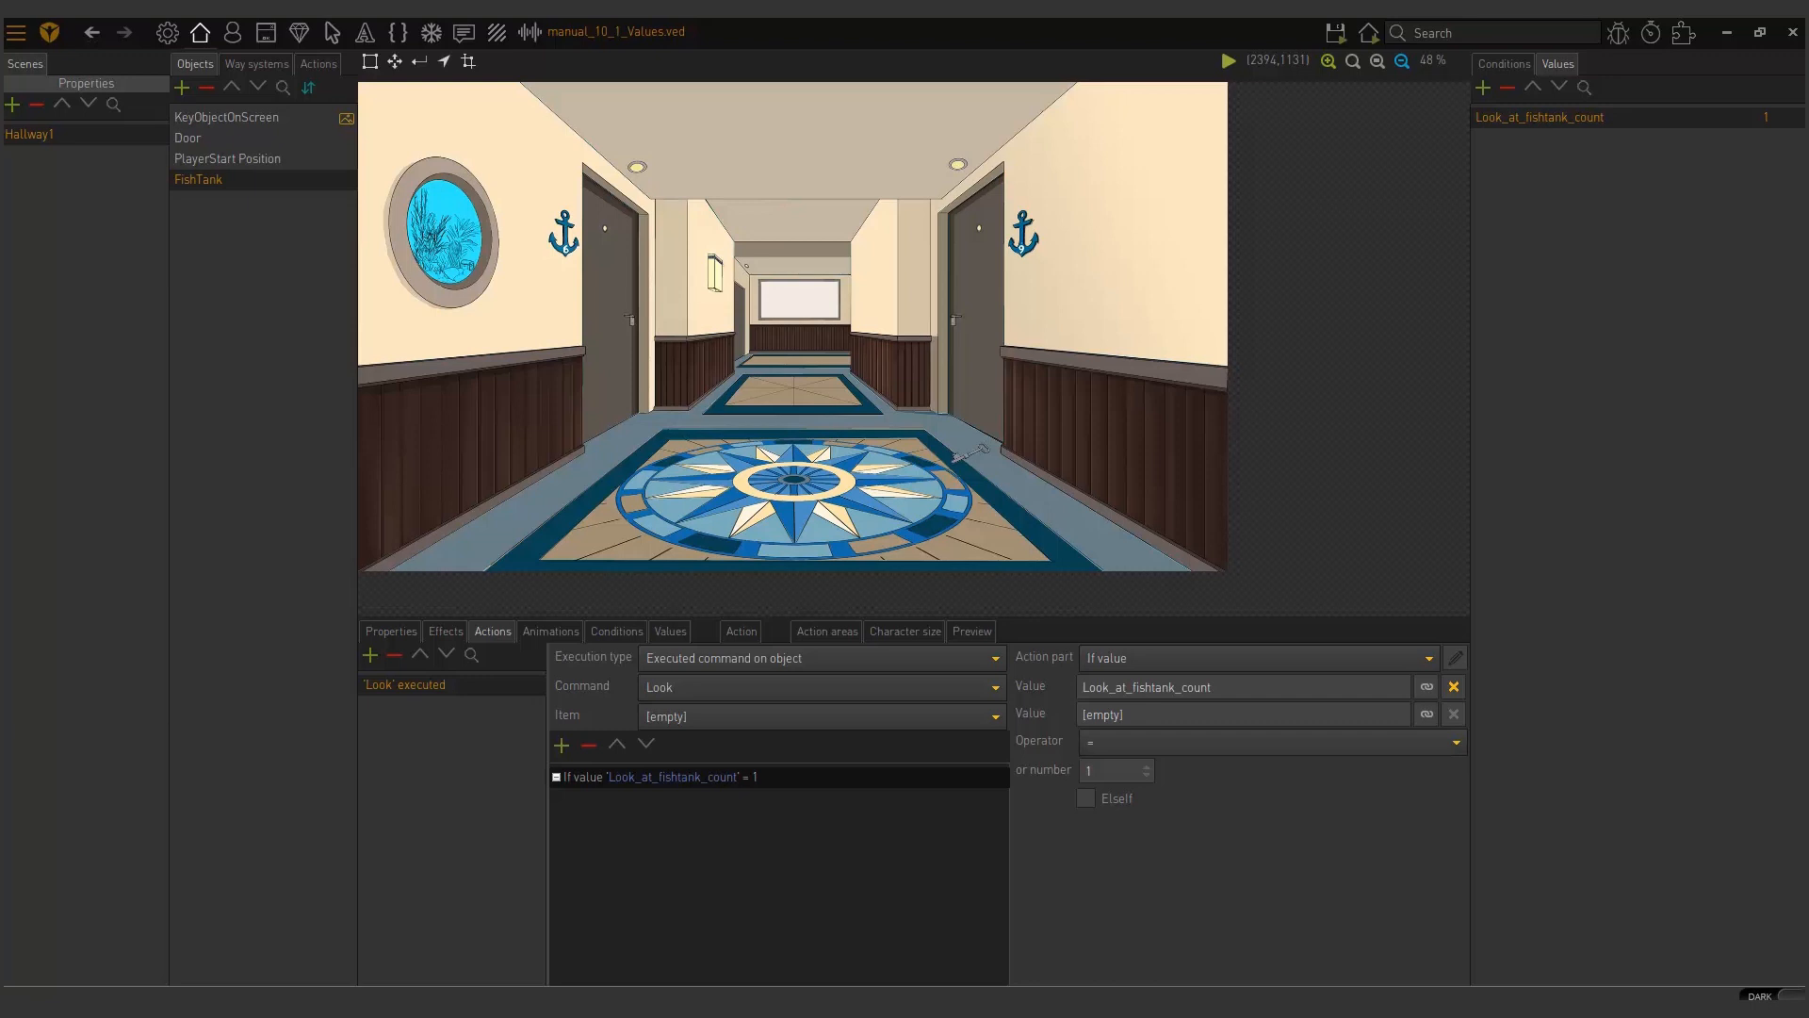
{"action": "mouse_move", "coordinate": [577, 832]}
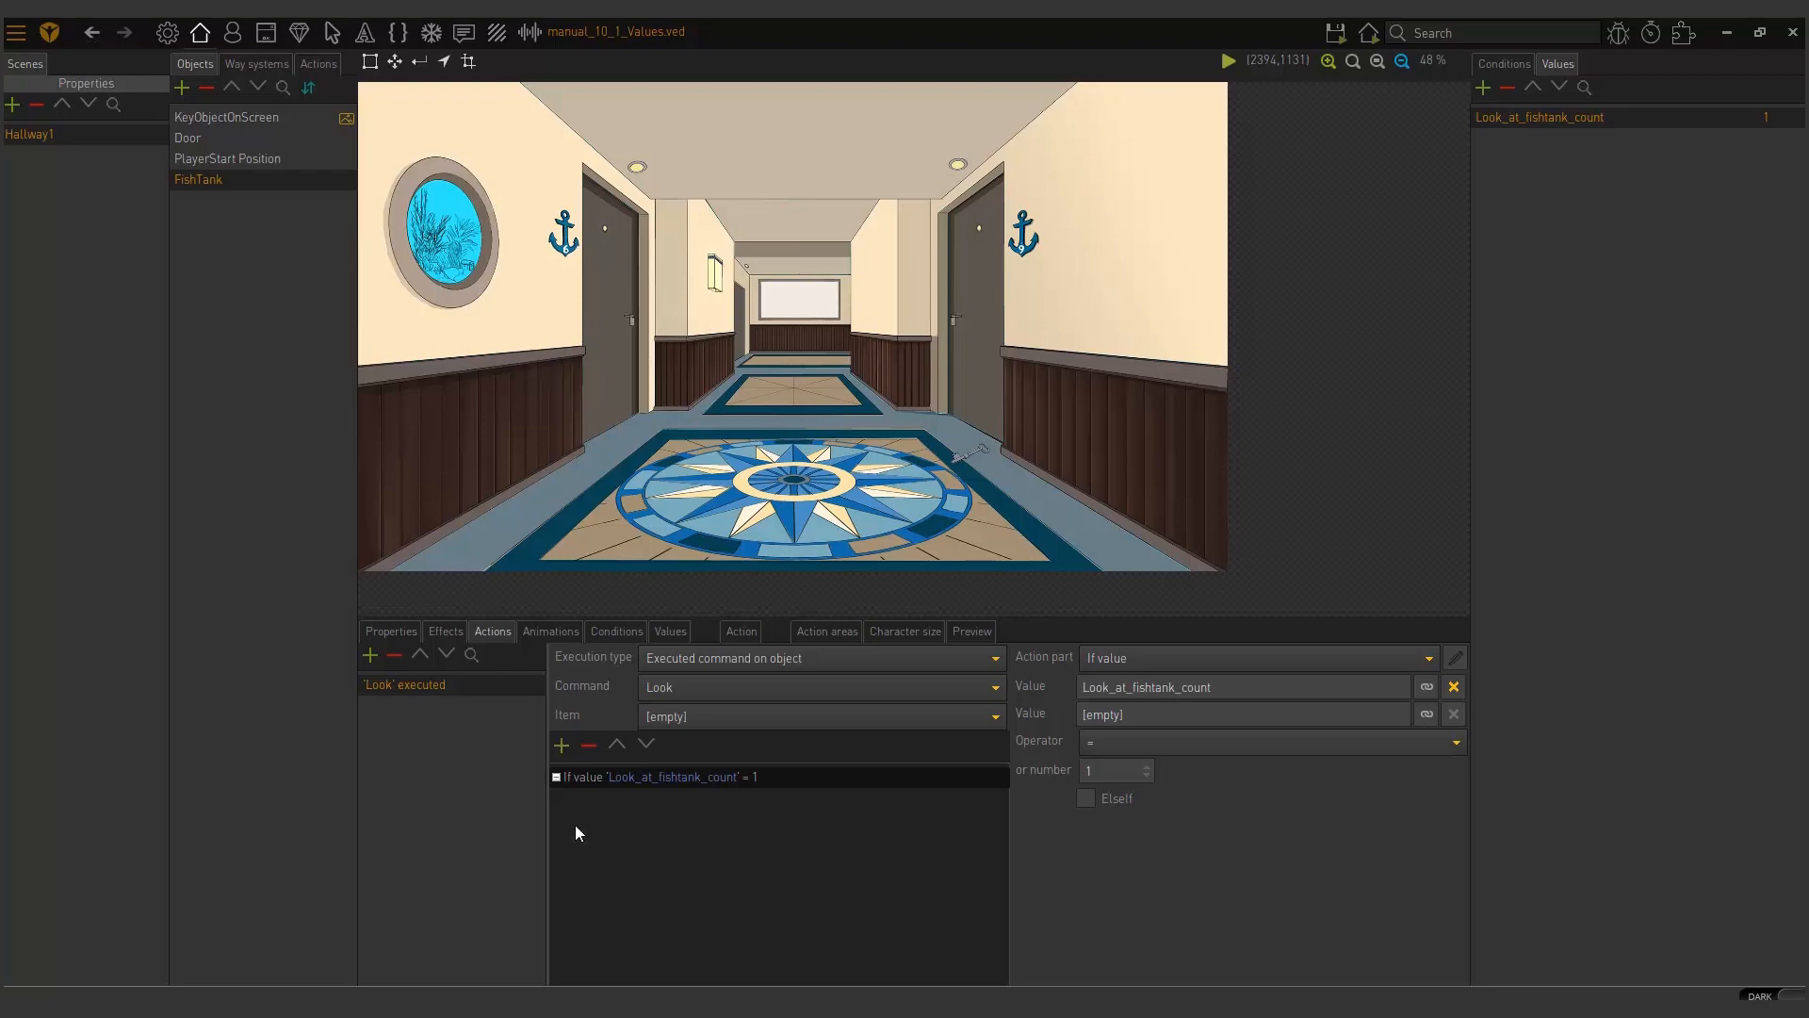
Step: Enter 'This is the FIRST time I've looked at this Fishtank' as the Display text
{"action": "left_click", "coordinate": [1455, 657]}
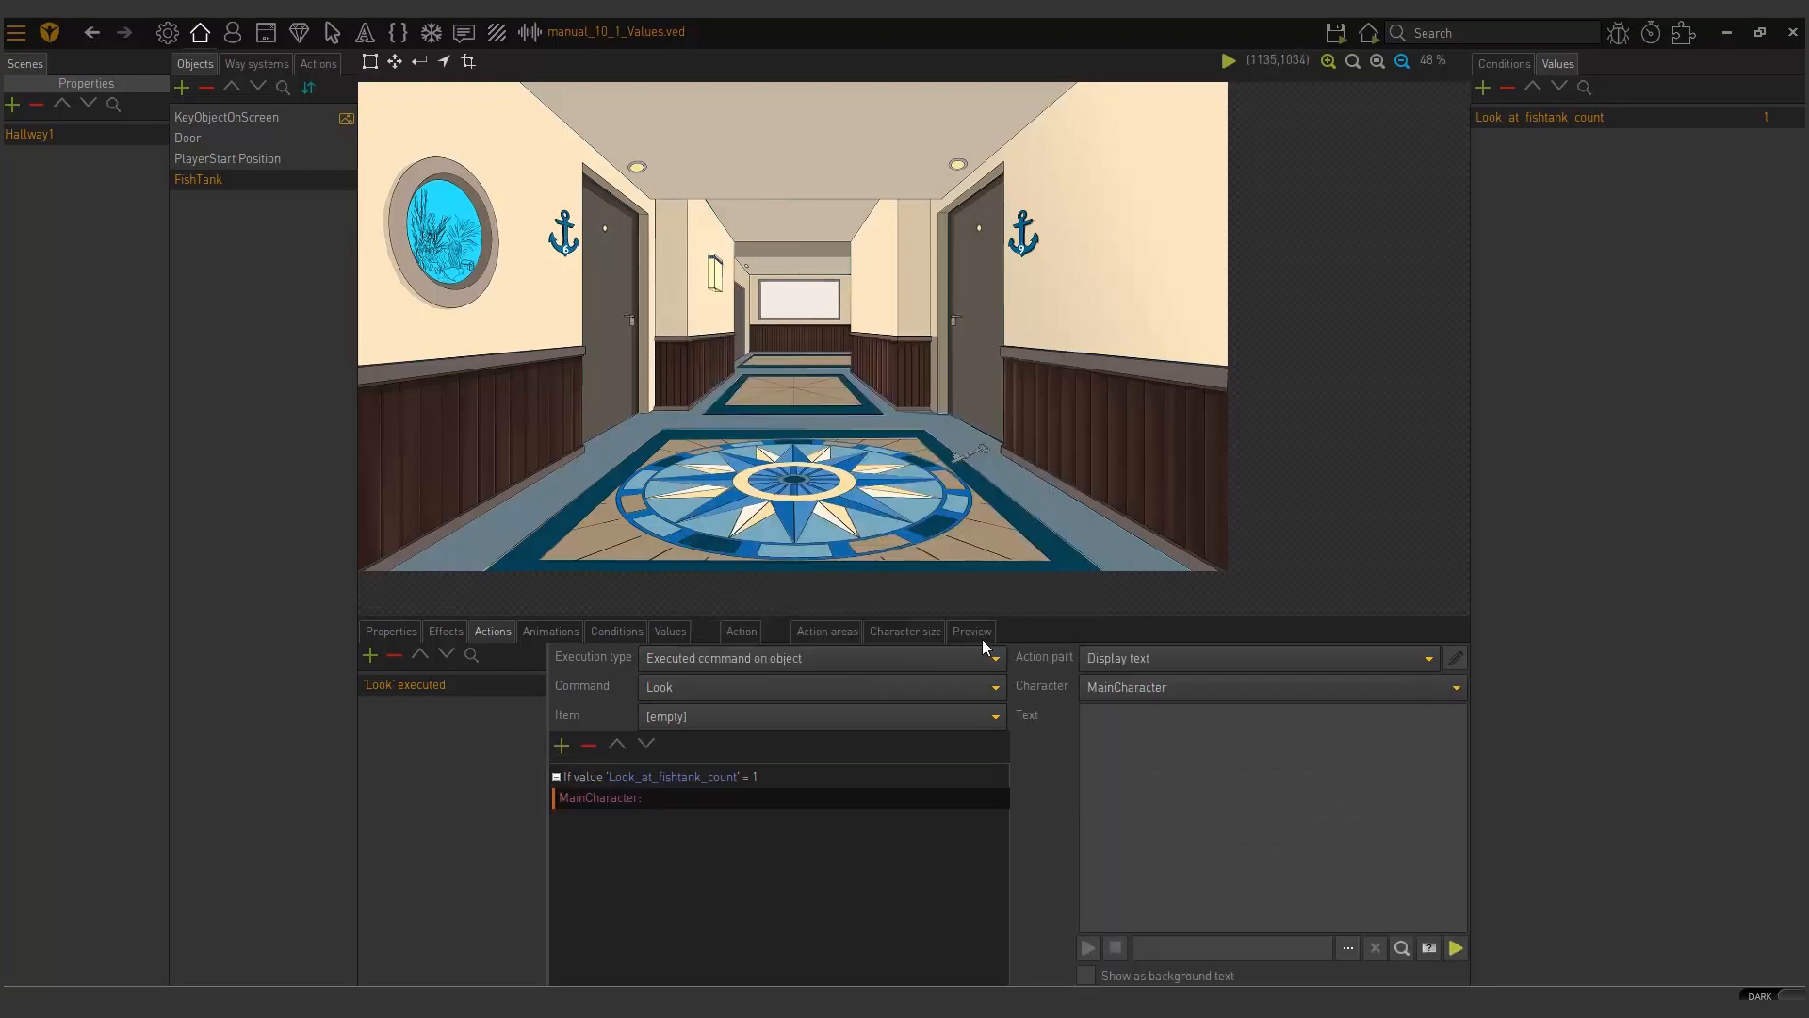
{"action": "type", "text": "This is the FIRST time I've looked at this Fishtank"}
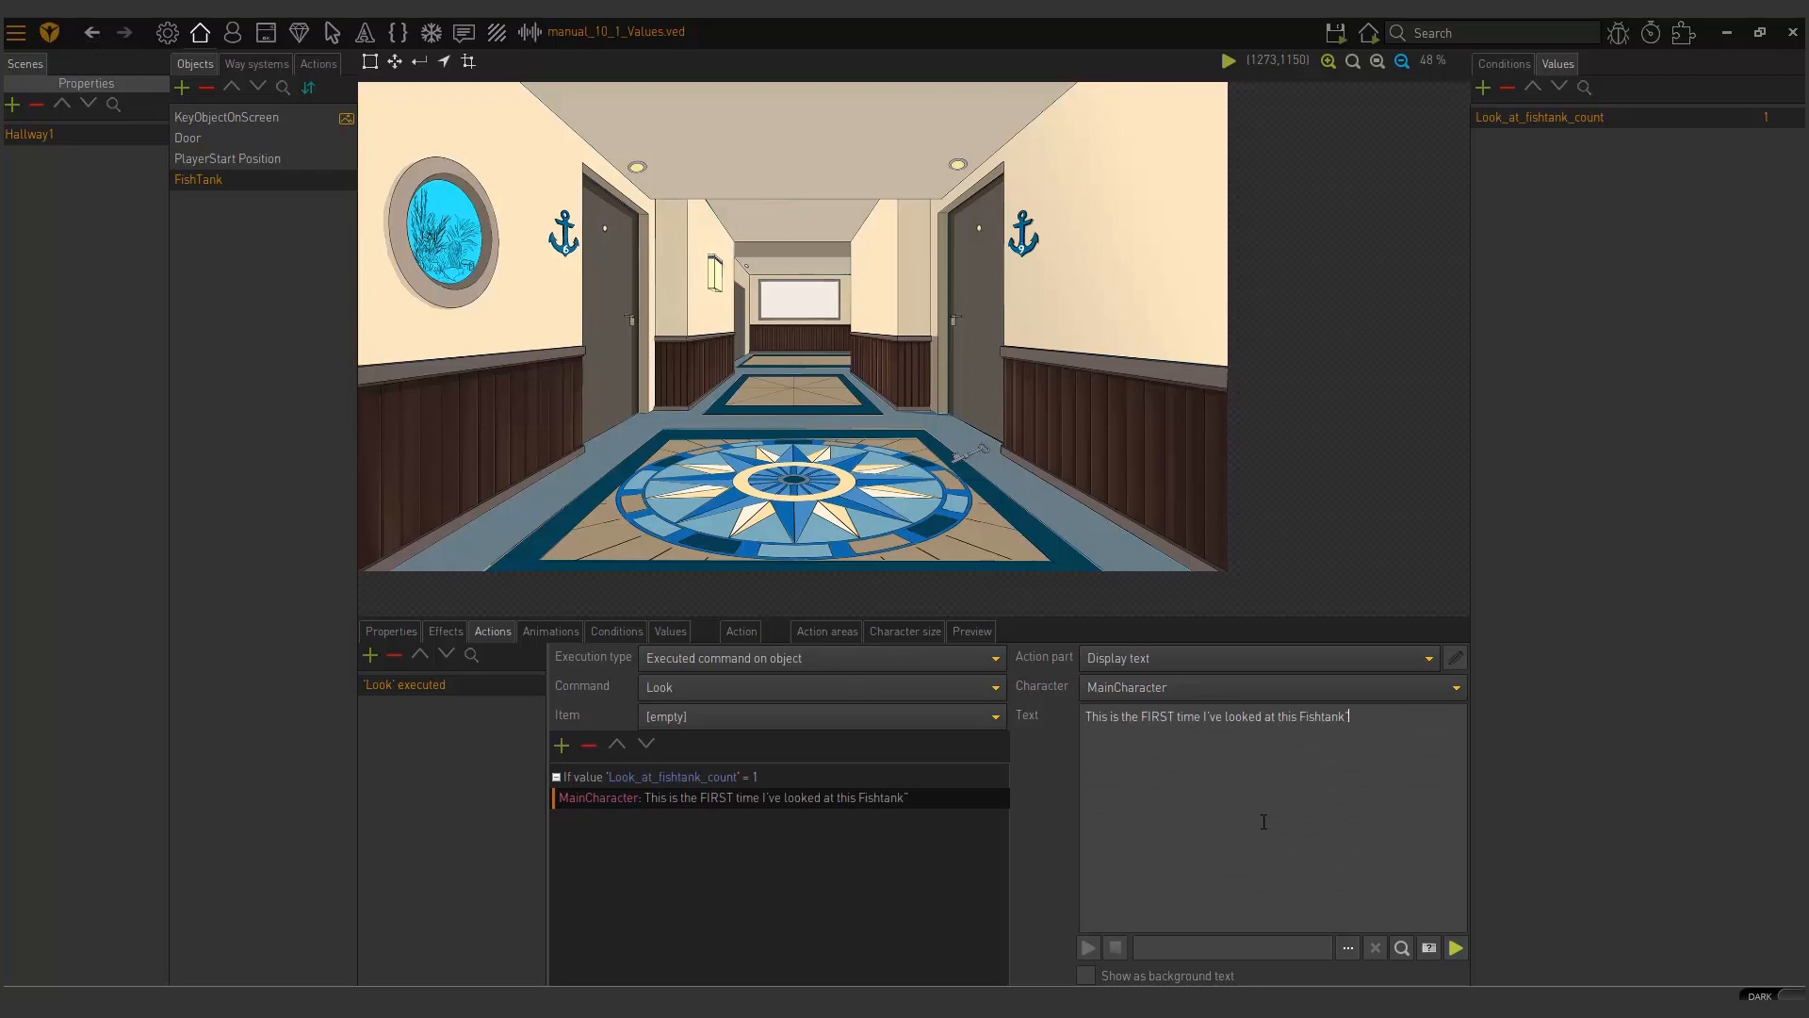
{"action": "mouse_move", "coordinate": [1408, 740]}
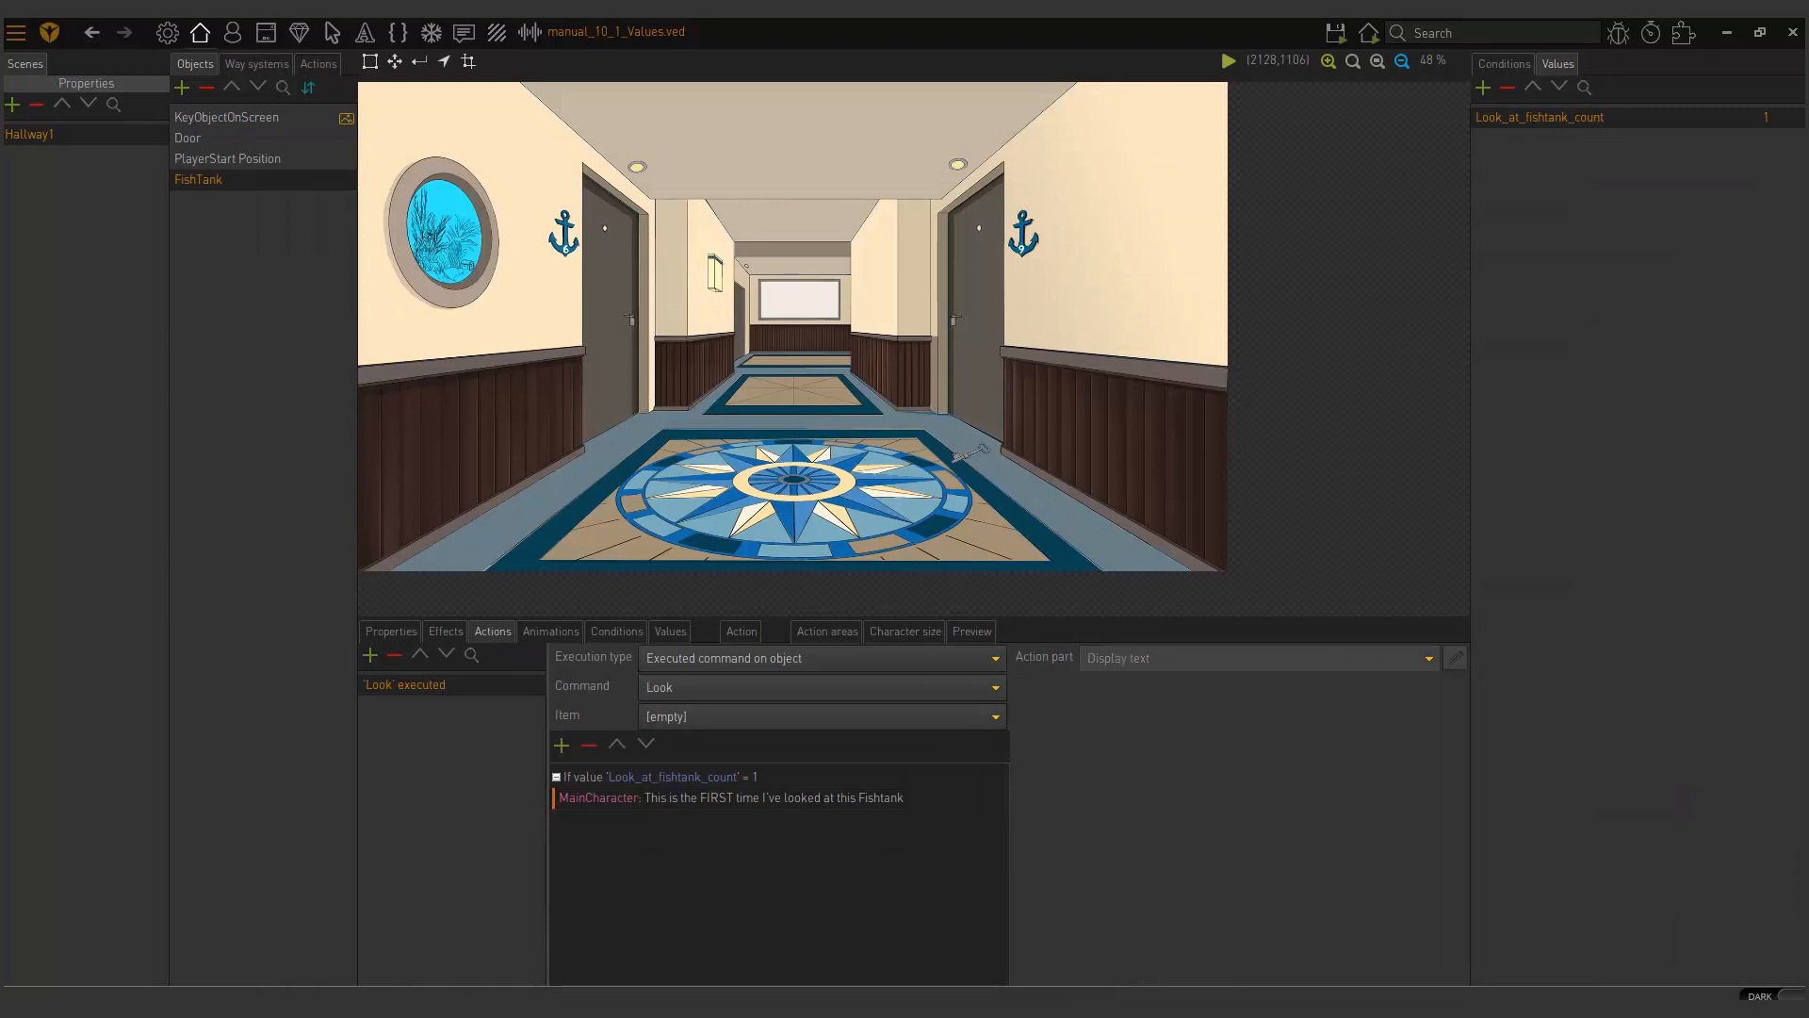
{"action": "mouse_move", "coordinate": [805, 890]}
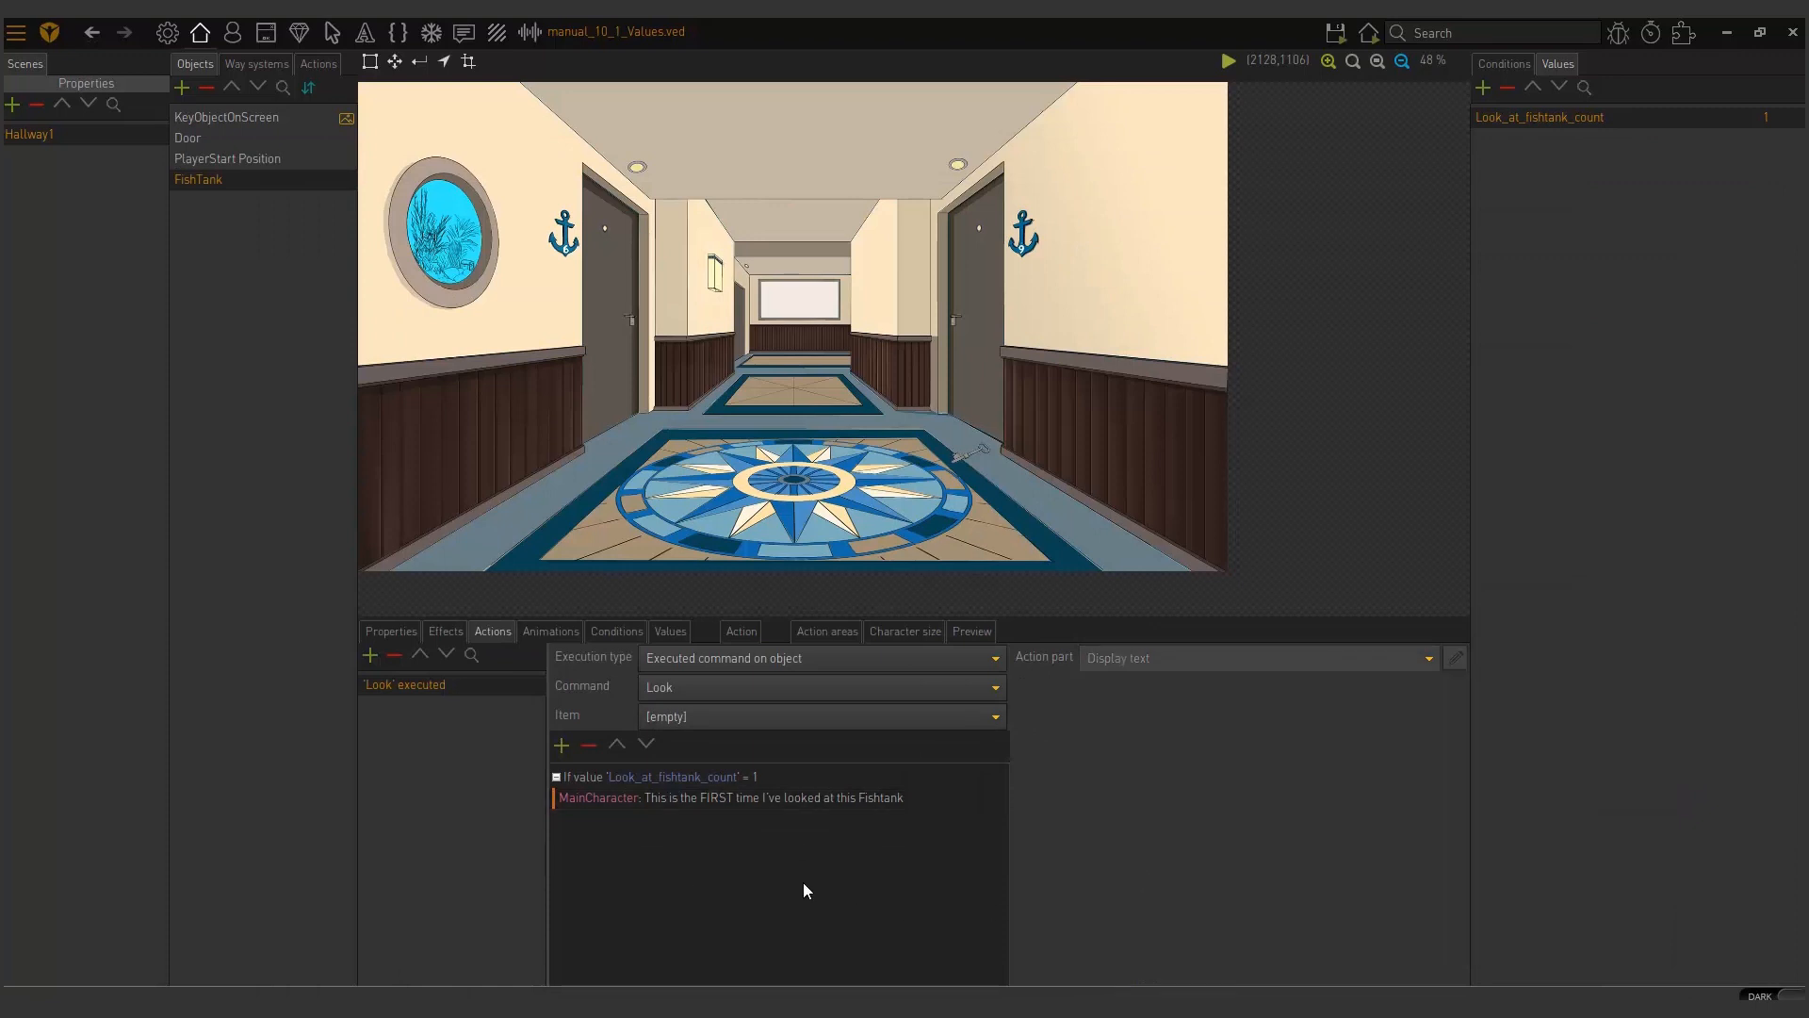
{"action": "mouse_move", "coordinate": [791, 858]}
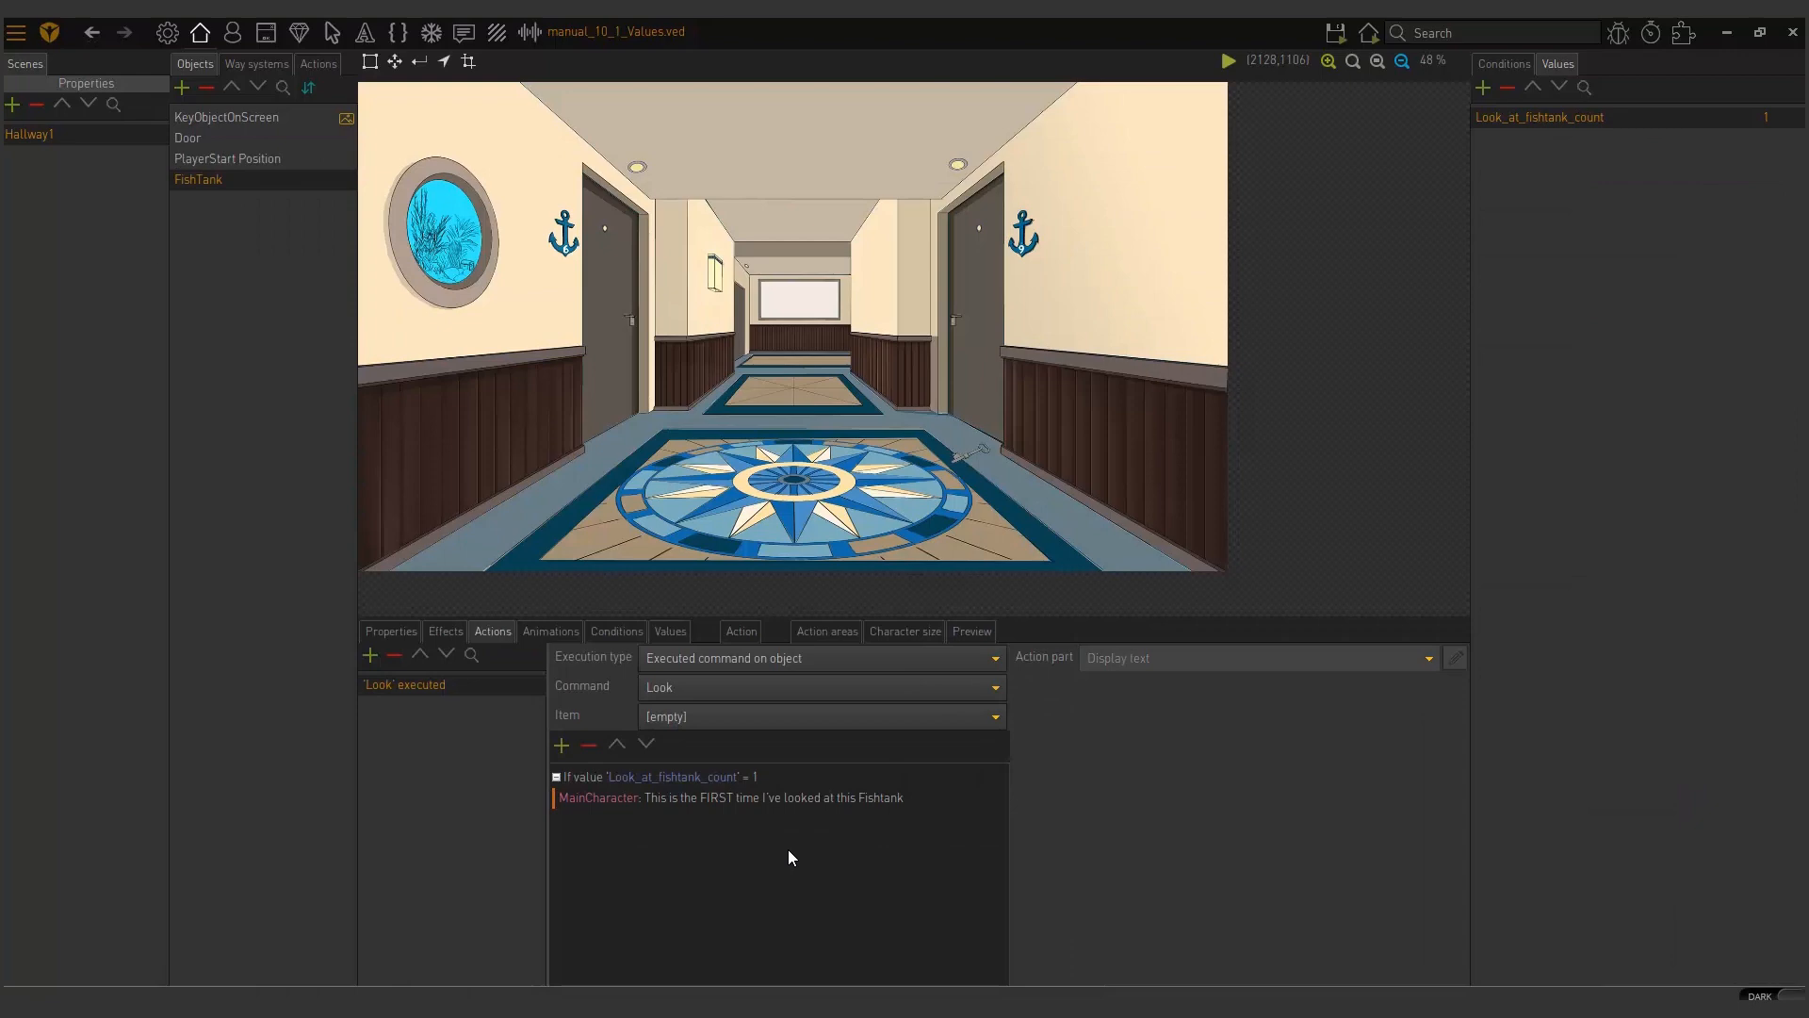
{"action": "mouse_move", "coordinate": [796, 854]}
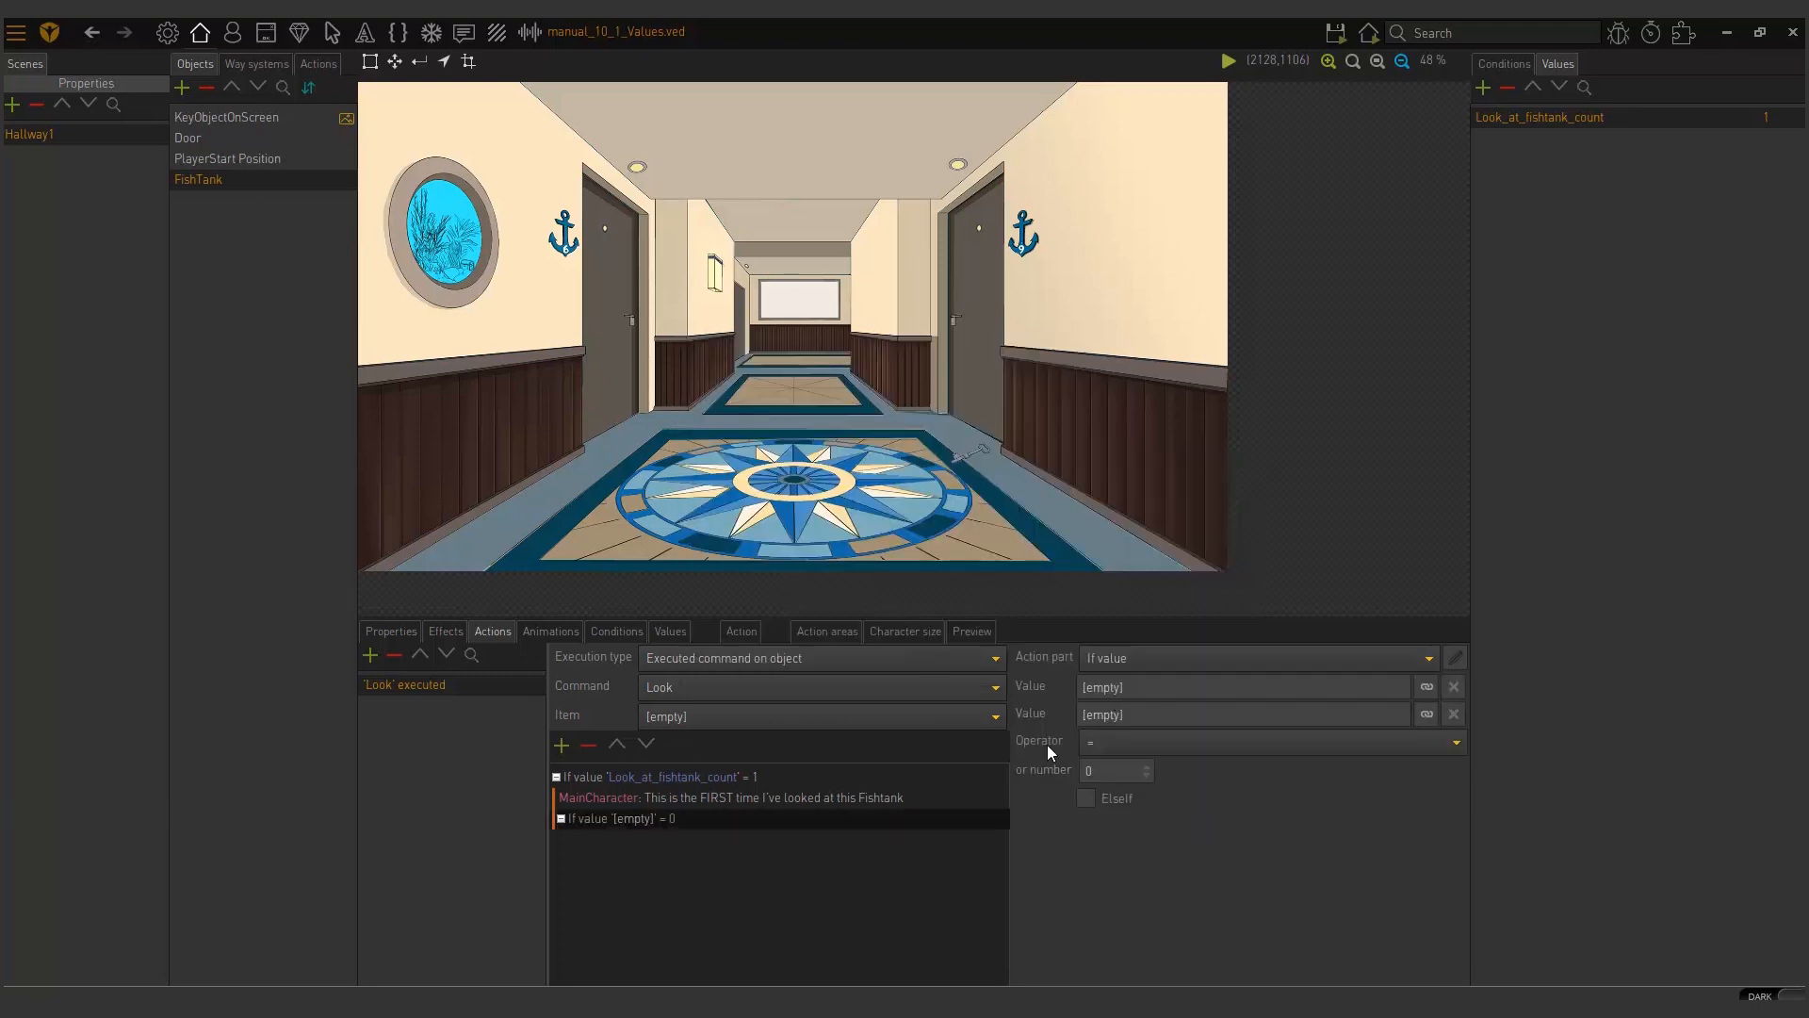
{"action": "mouse_move", "coordinate": [1090, 804]}
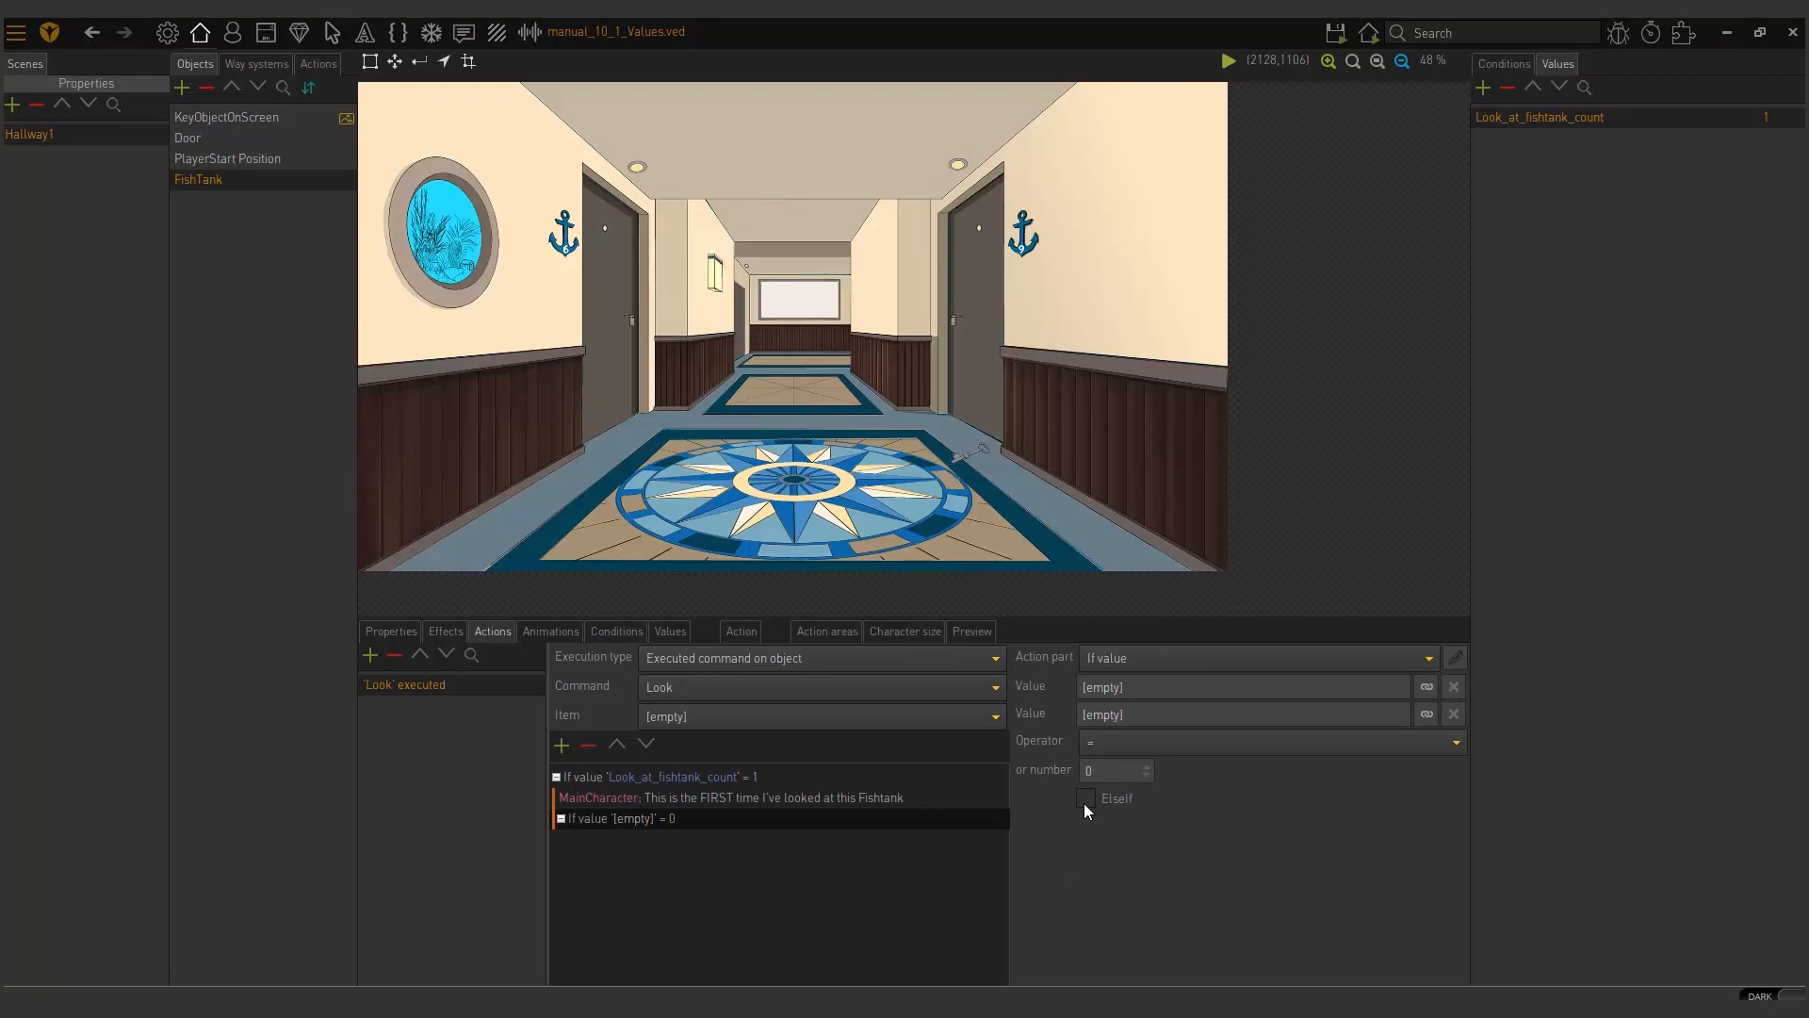
Step: Make the check an Elseif on Look_at_fishtank_count = 2 with the SECOND-time line
{"action": "left_click", "coordinate": [1084, 797]}
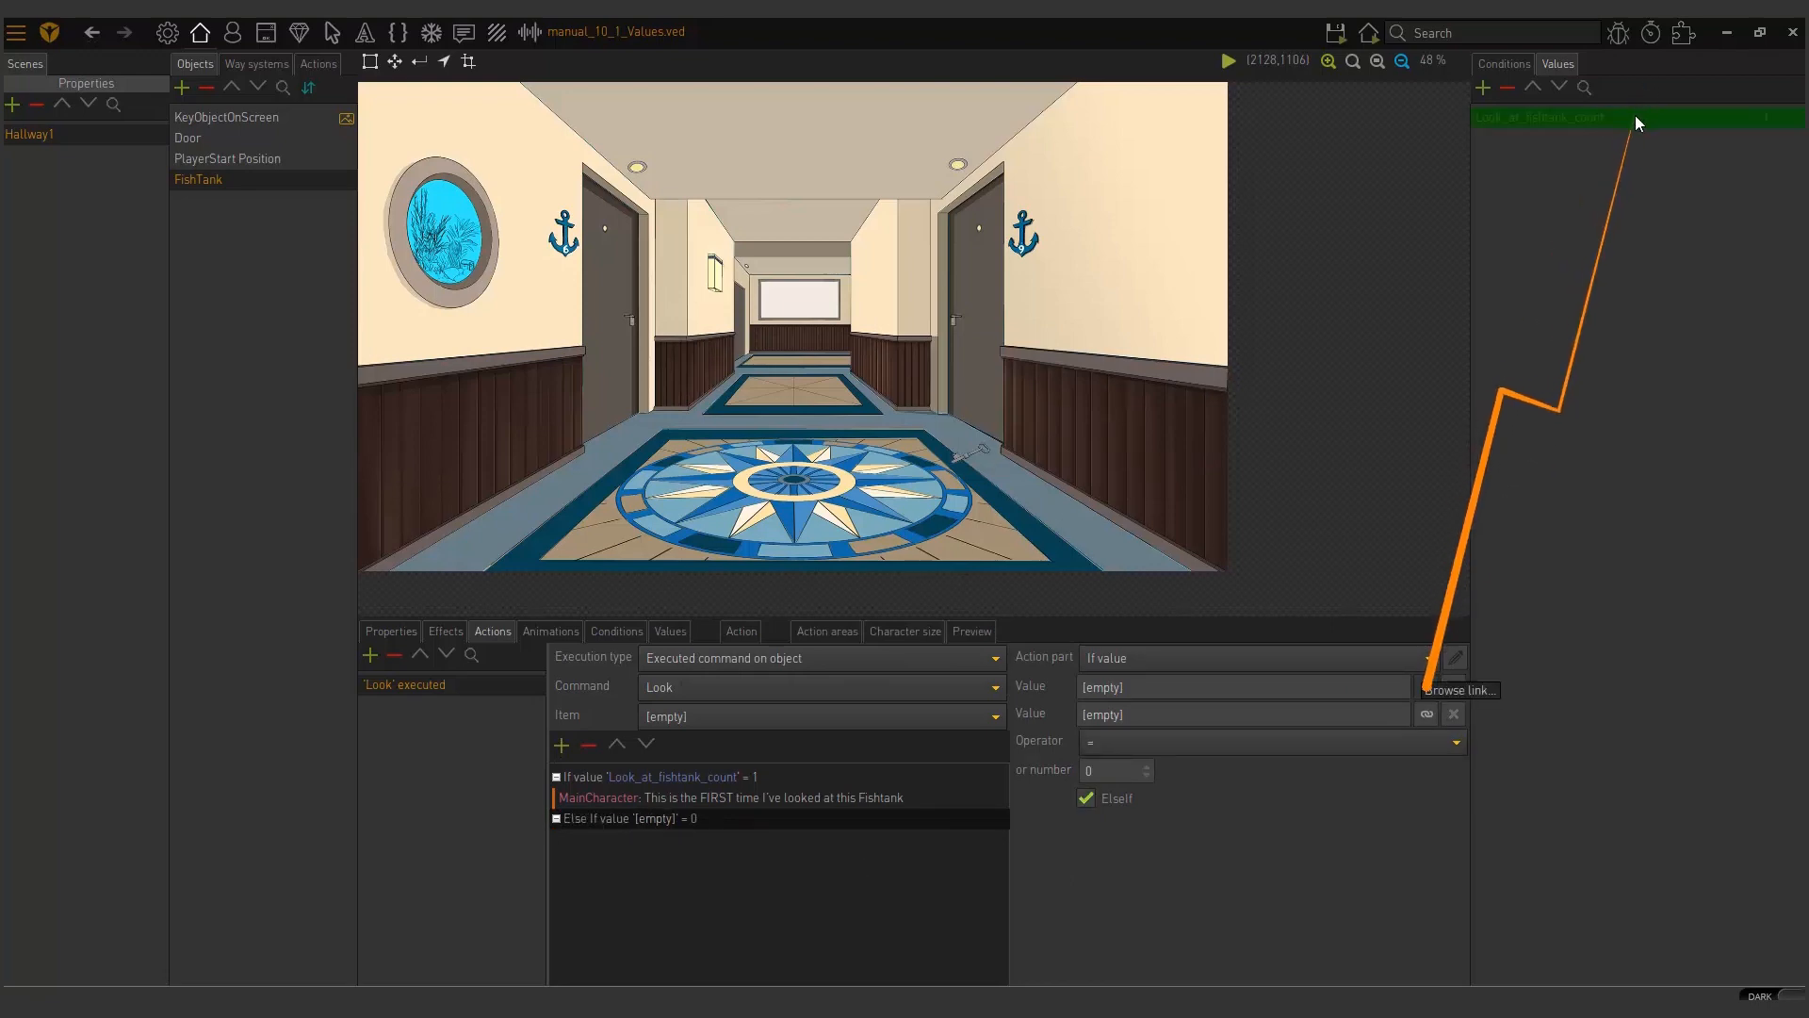
{"action": "left_click", "coordinate": [1425, 687]}
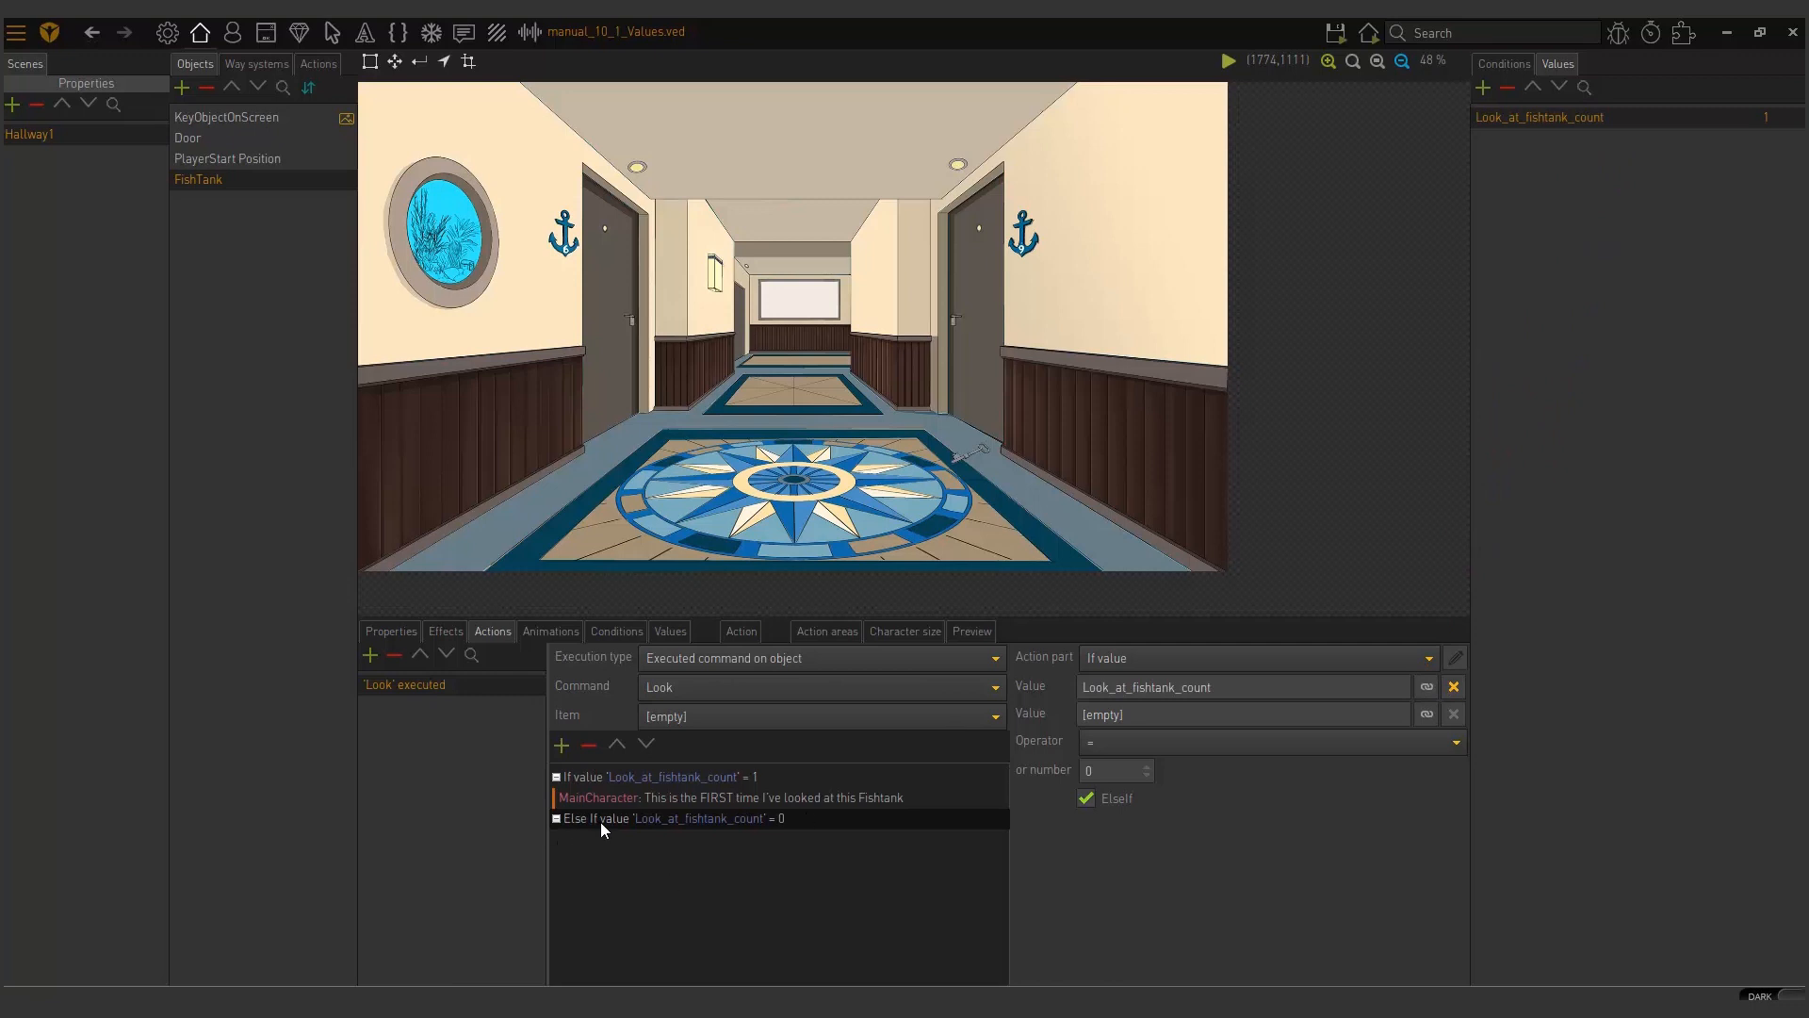
{"action": "left_click", "coordinate": [730, 798]}
{"action": "type", "text": "2"}
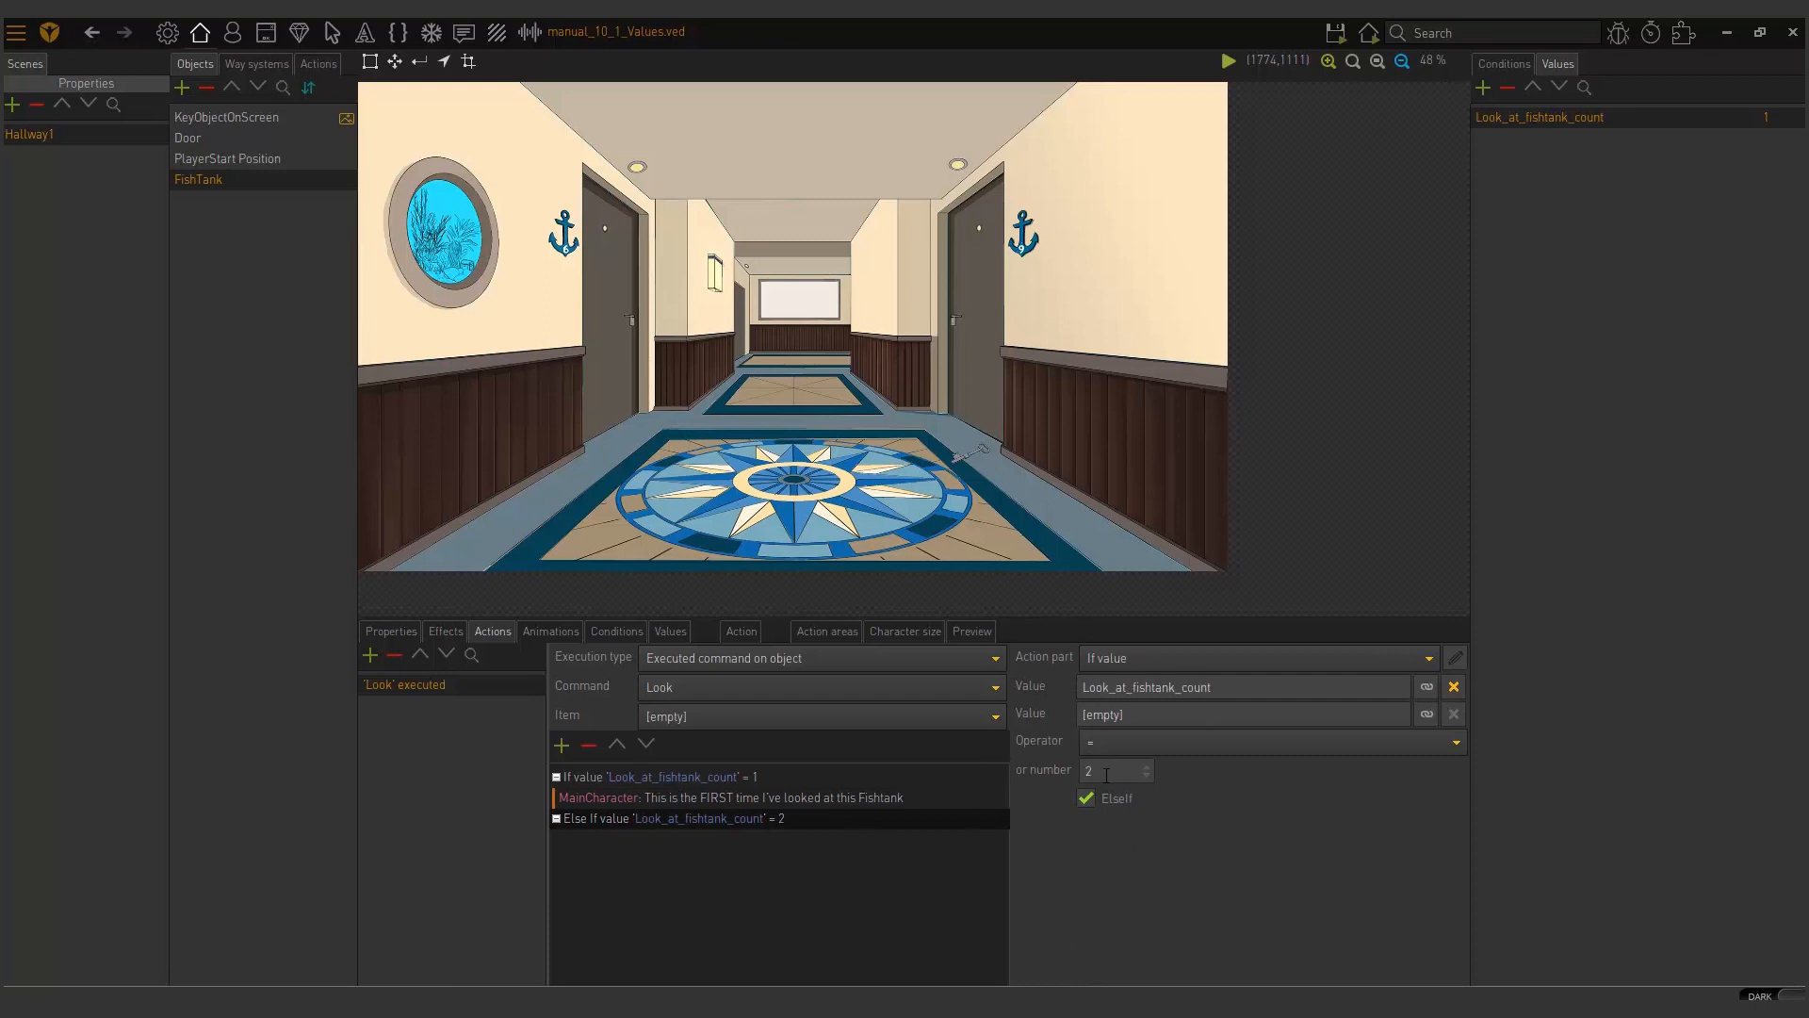
{"action": "left_click", "coordinate": [729, 797]}
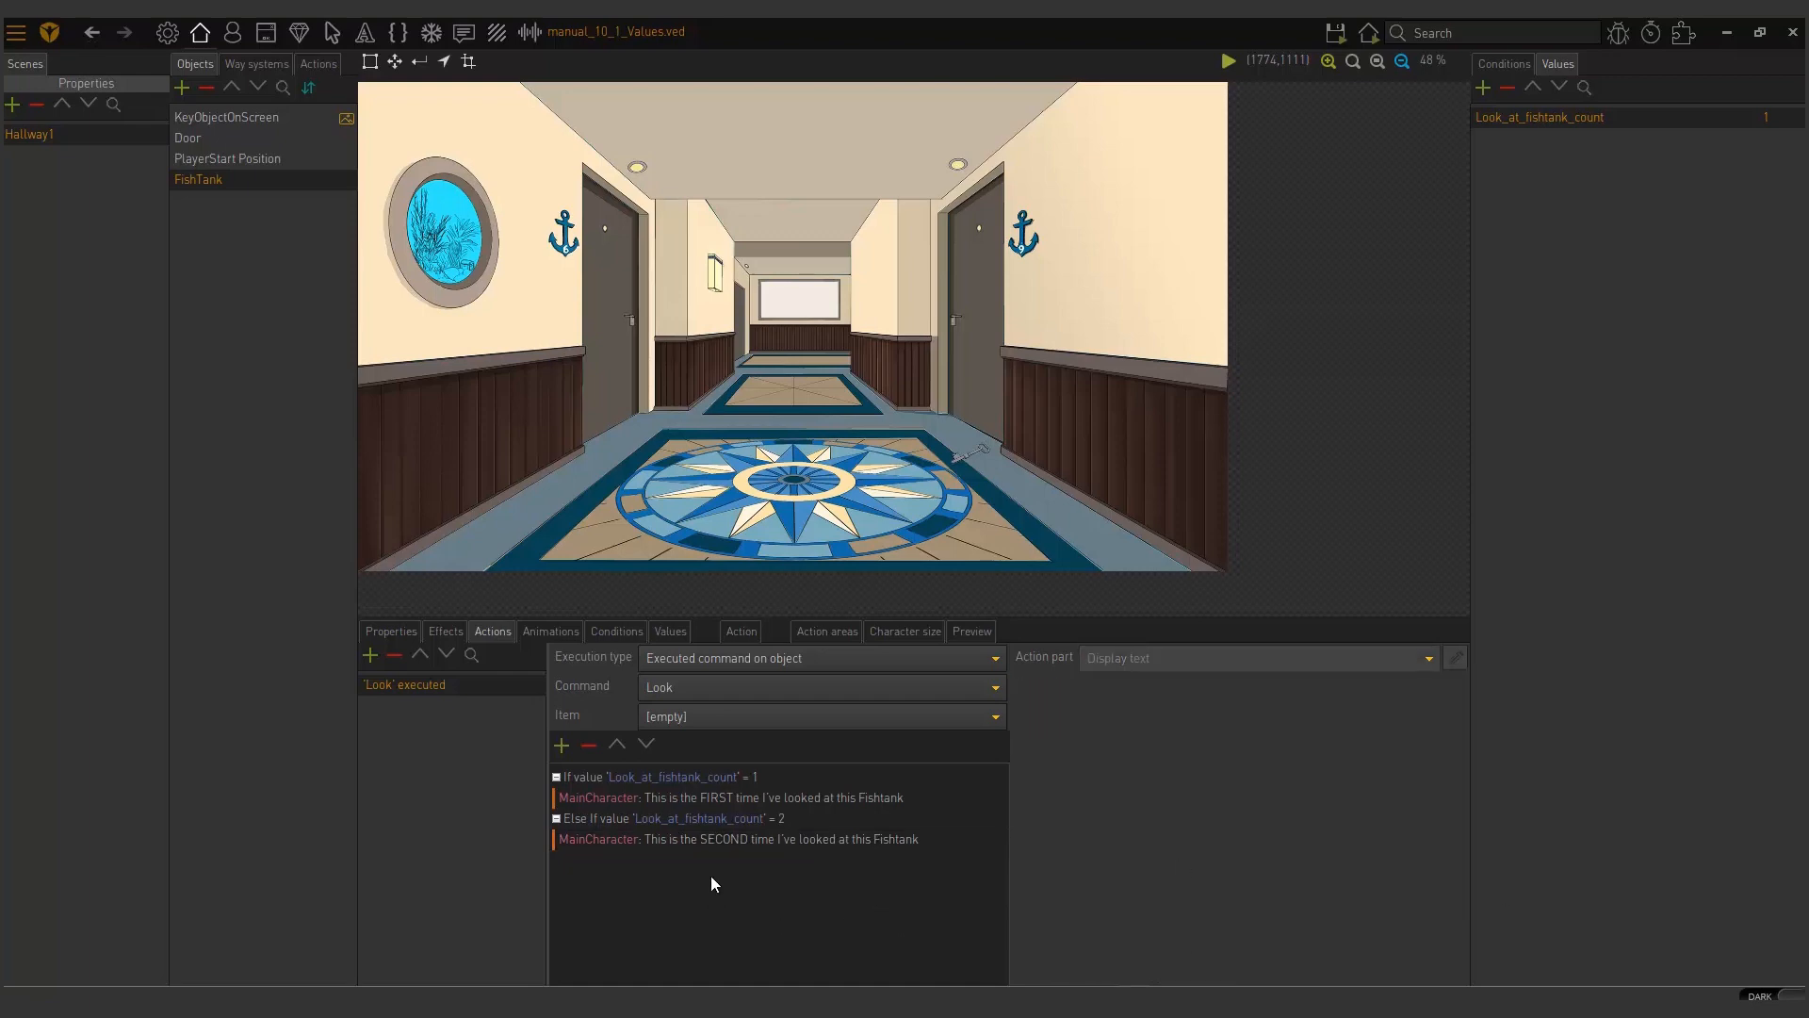
Step: Duplicate the Else If and text pair, changing the number to 3 and the line to THIRD
{"action": "left_click", "coordinate": [664, 818]}
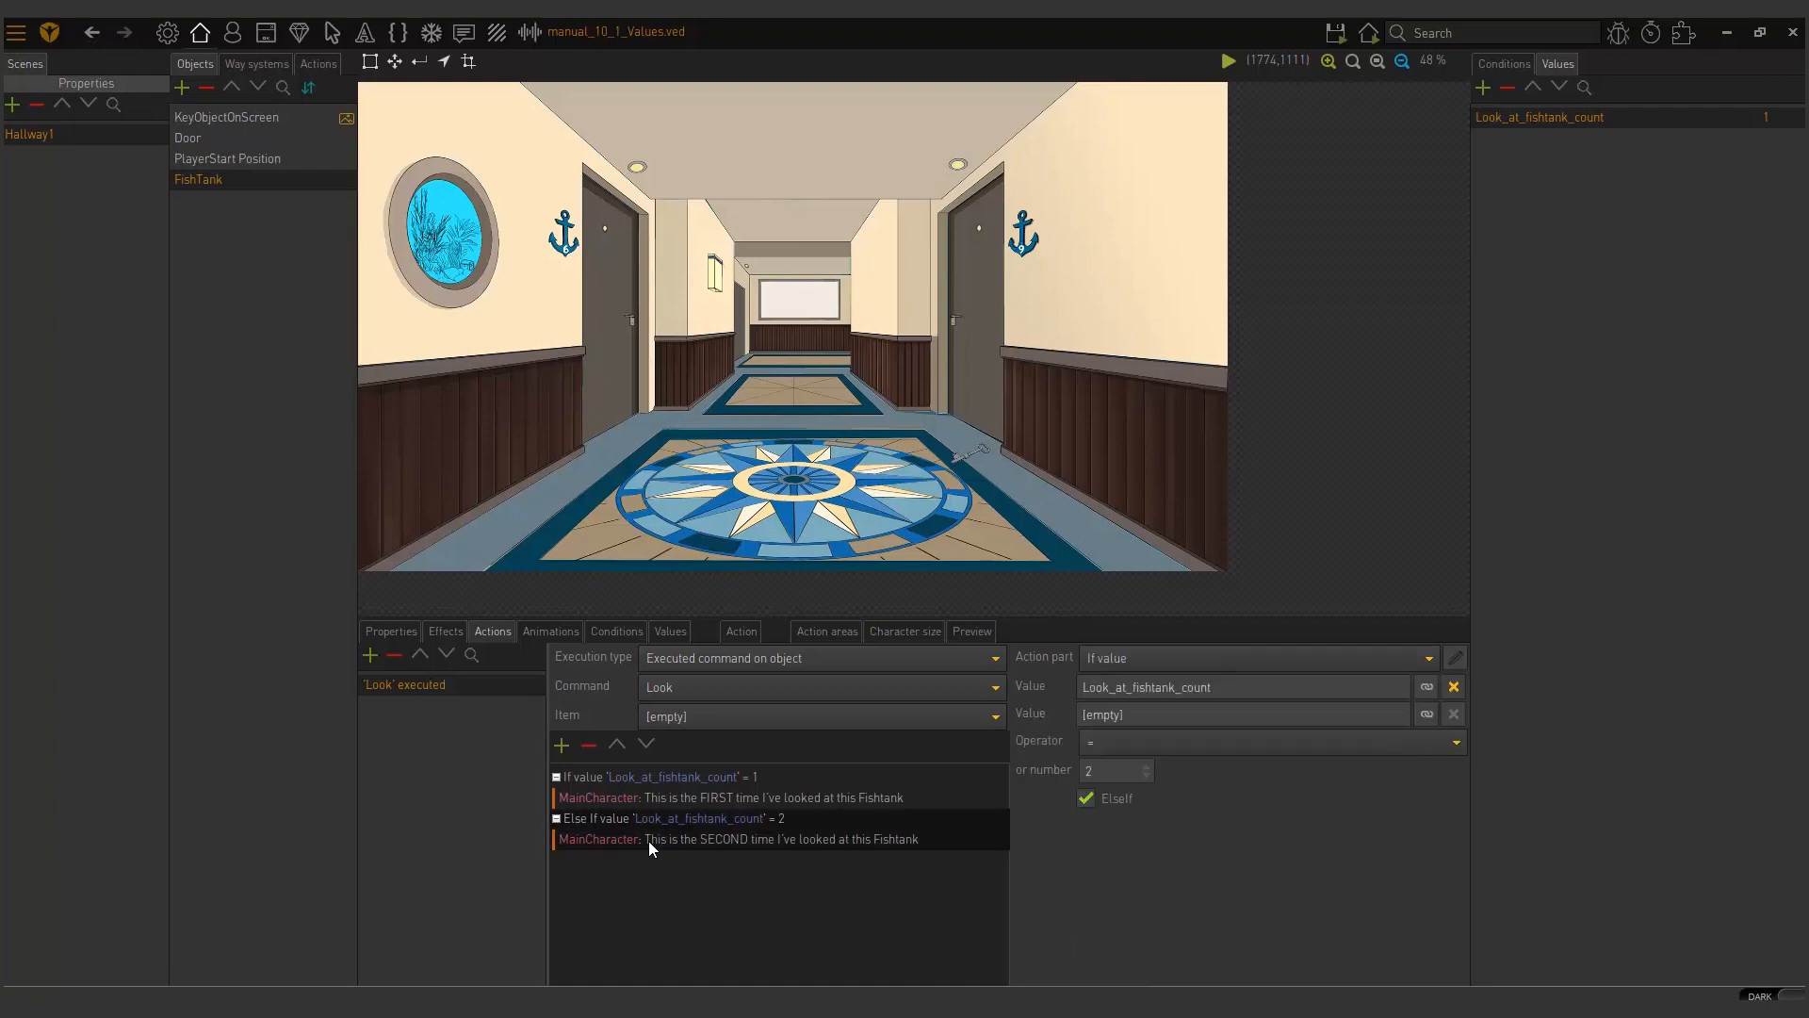
{"action": "mouse_move", "coordinate": [639, 865]}
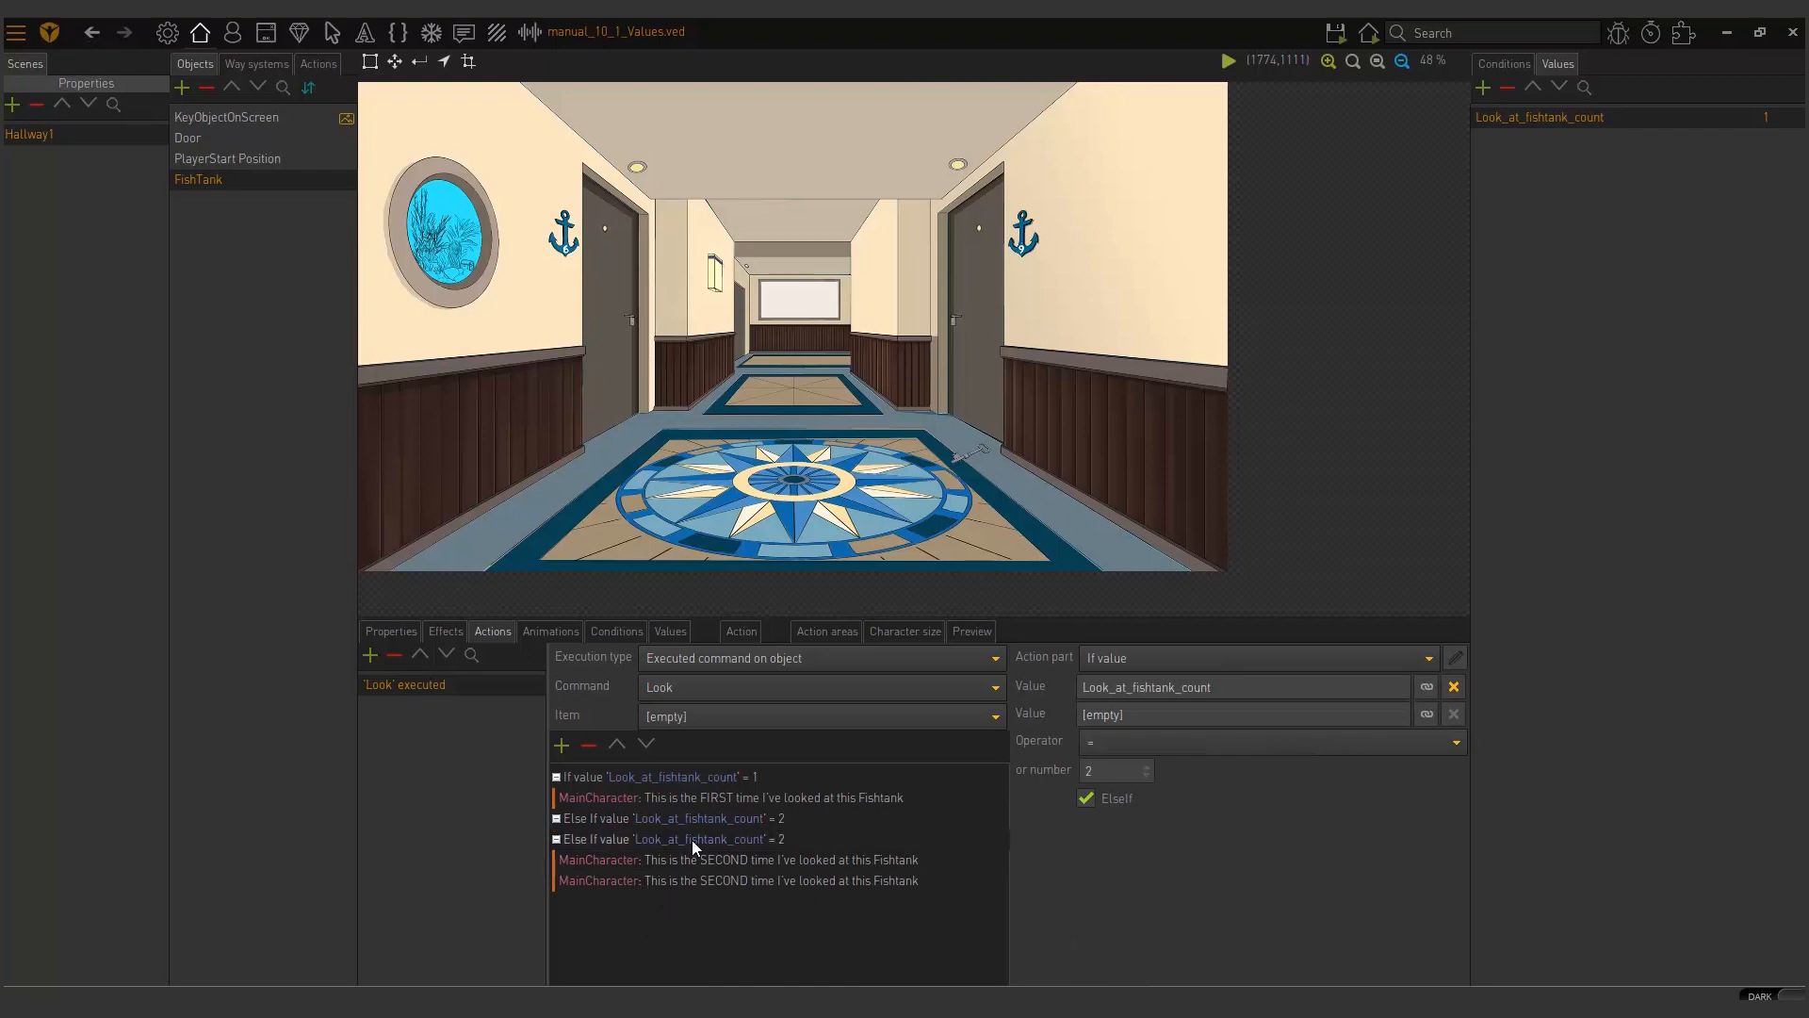
{"action": "left_click", "coordinate": [738, 838]}
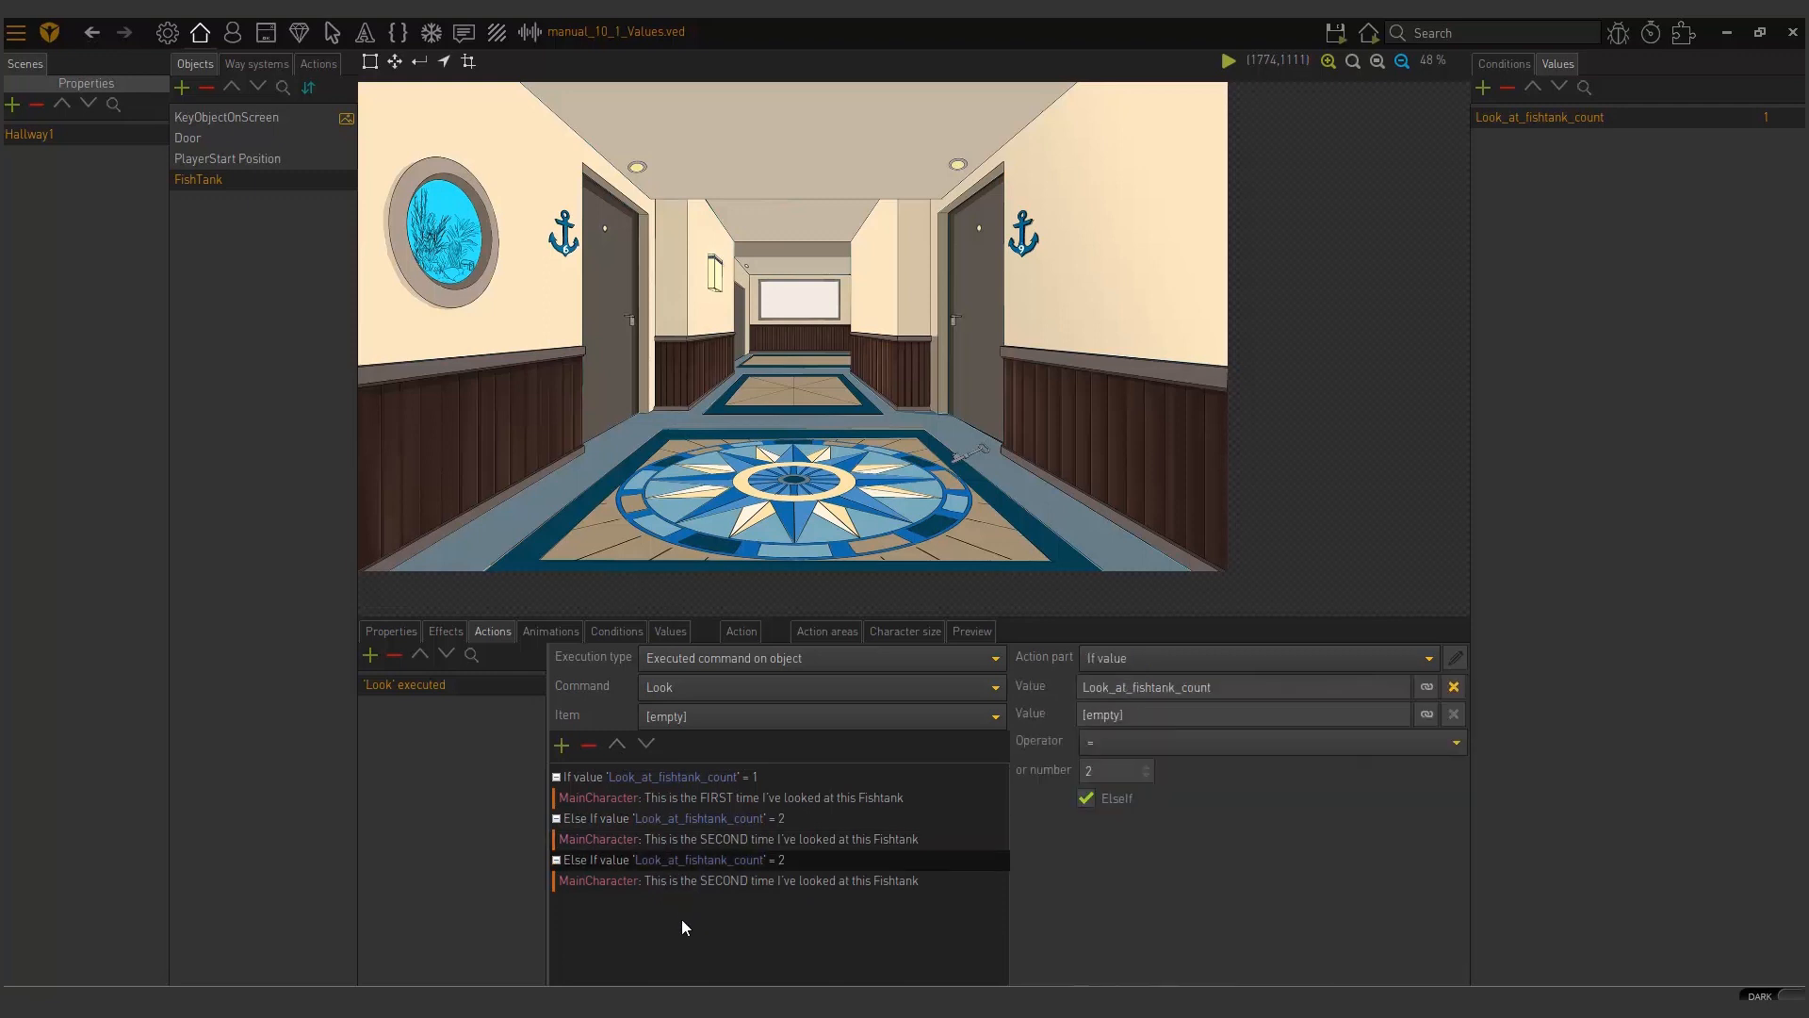
{"action": "left_click", "coordinate": [1114, 770]}
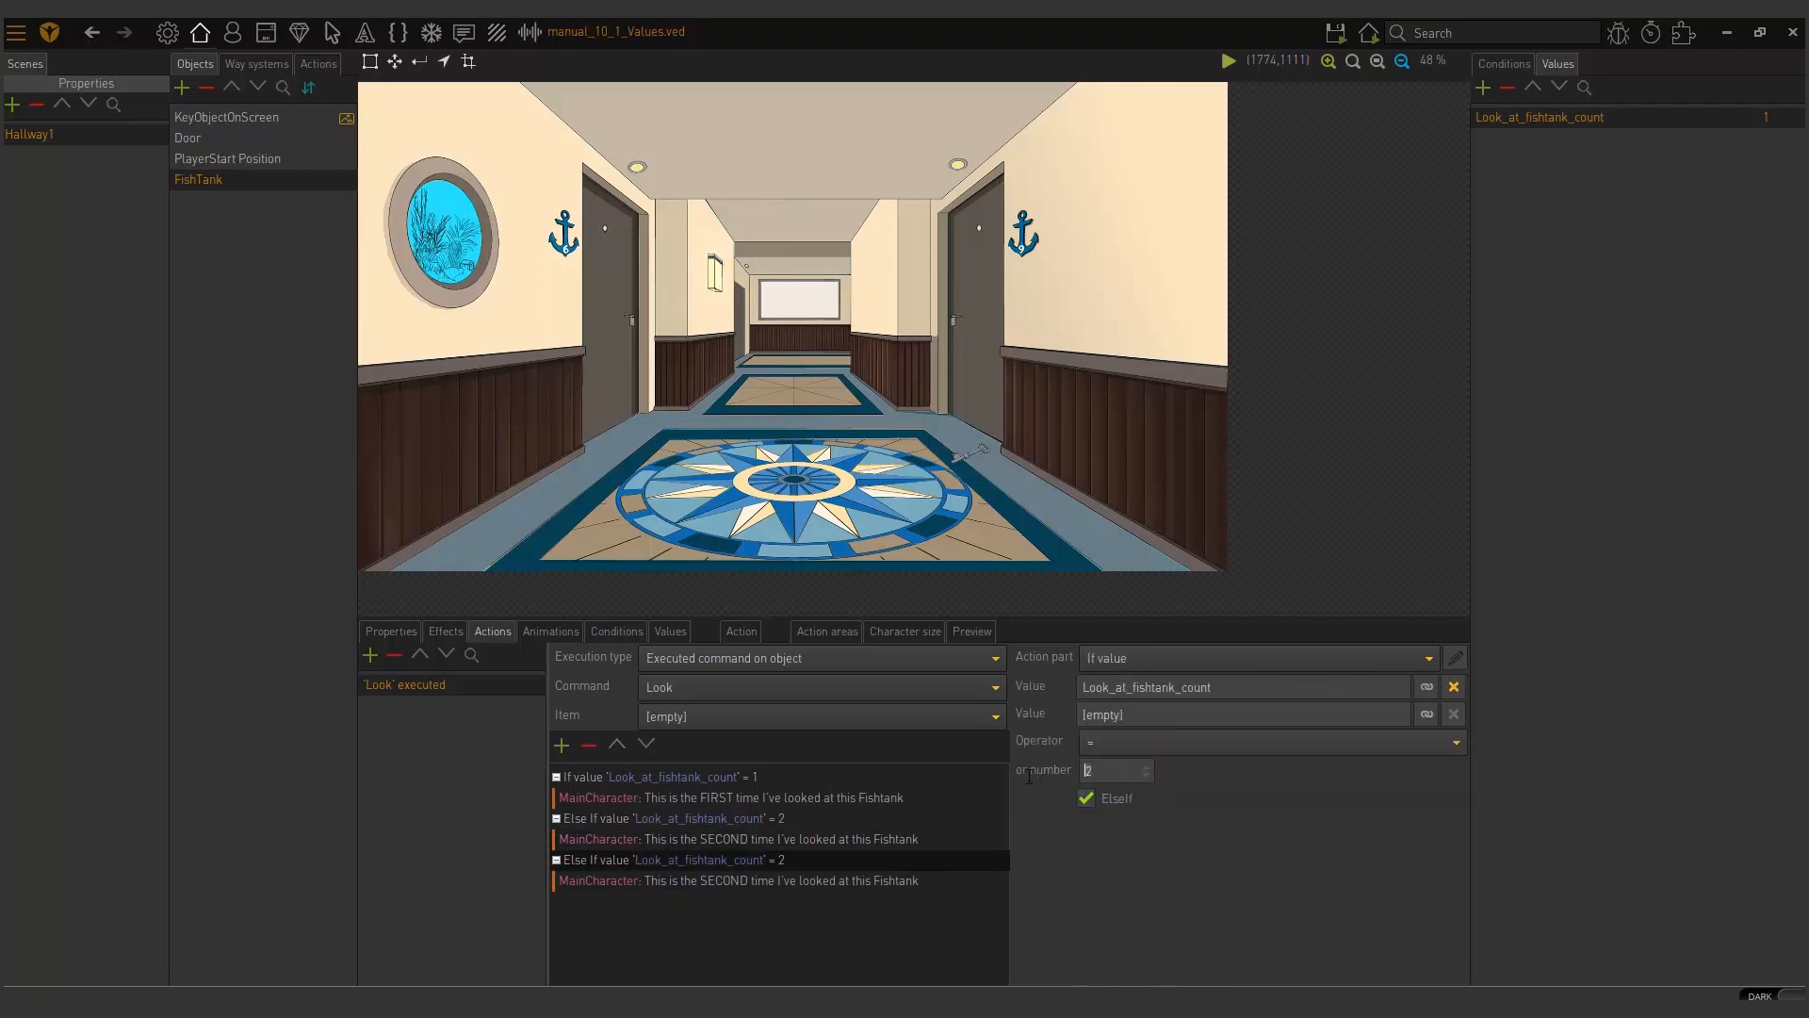
{"action": "type", "text": "3"}
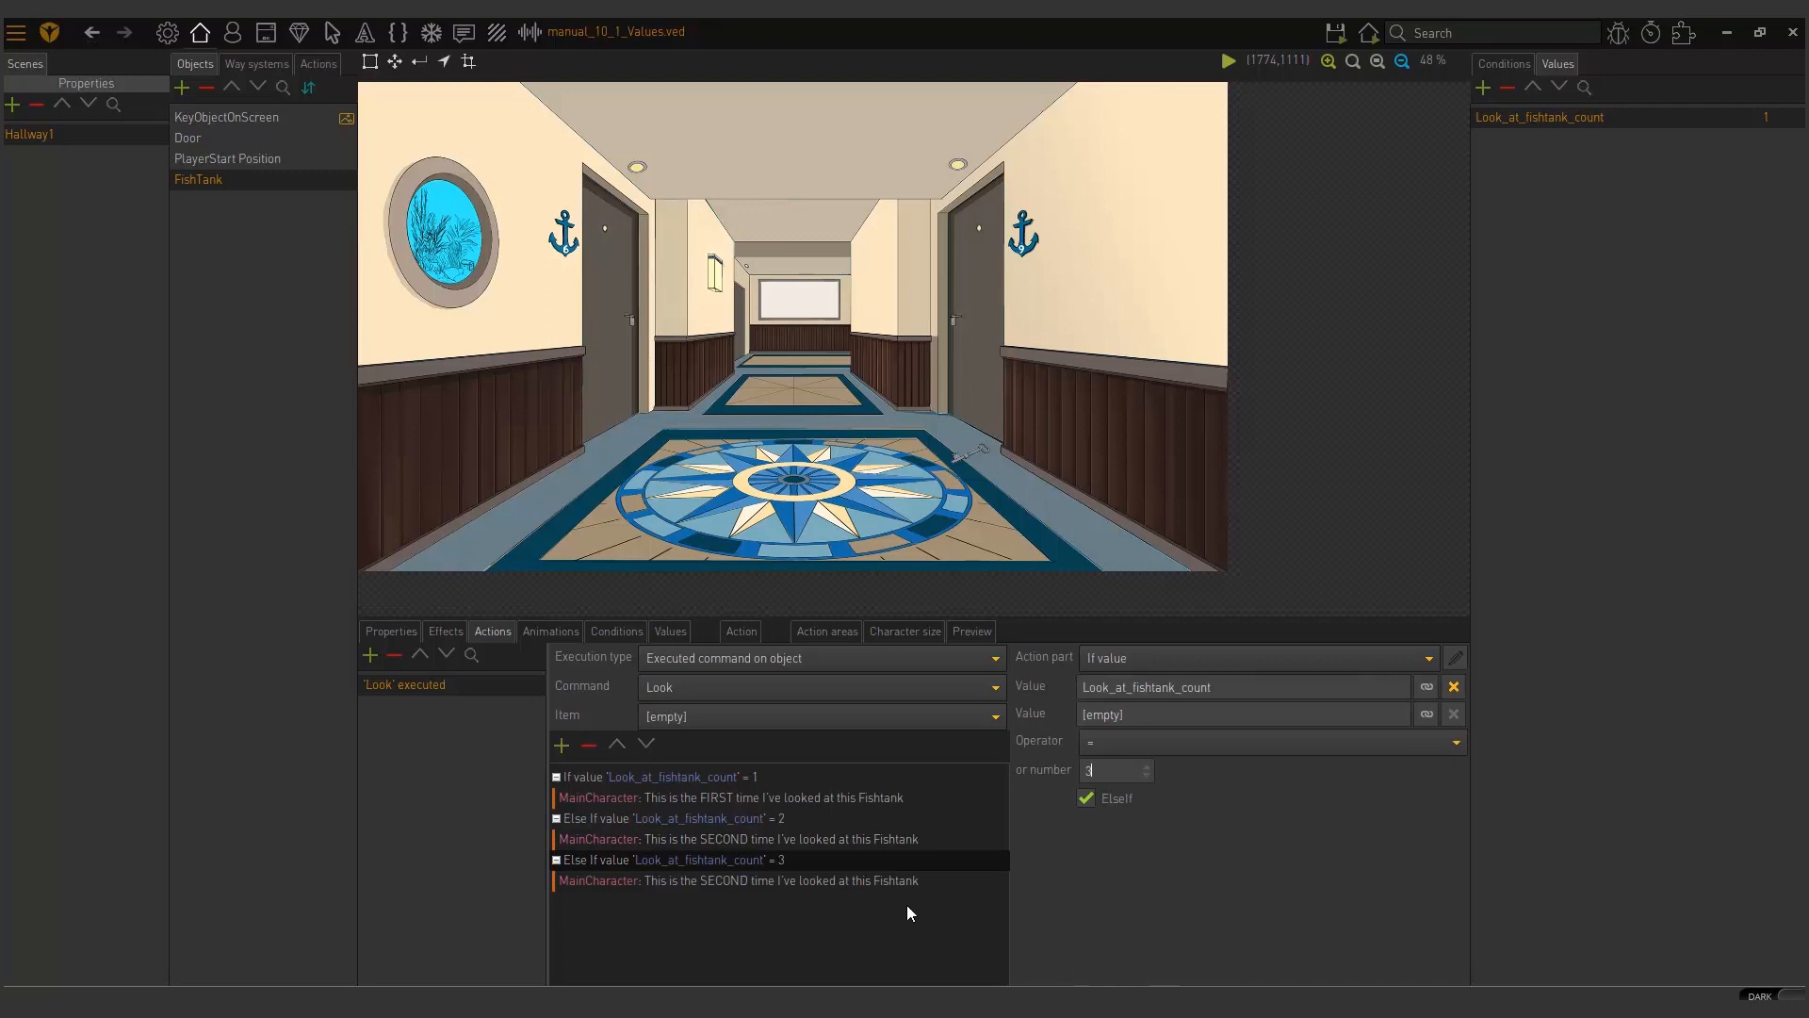
{"action": "left_click", "coordinate": [738, 880]}
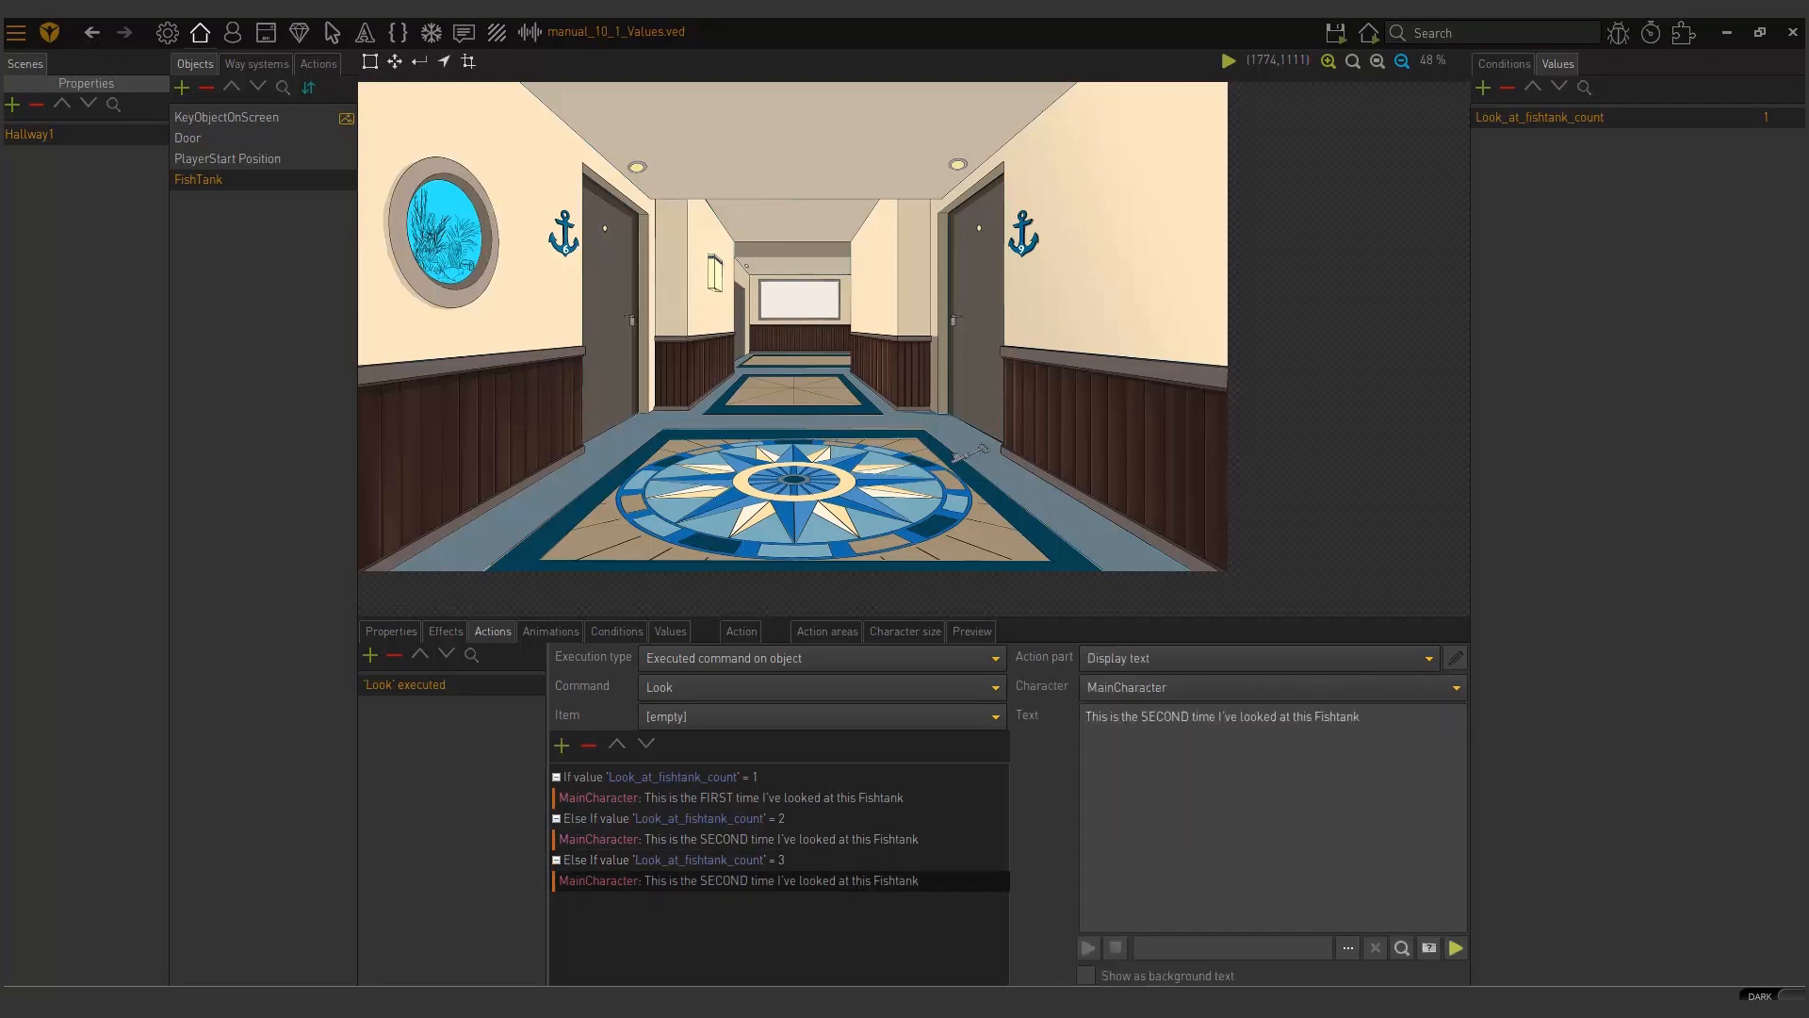
{"action": "mouse_move", "coordinate": [1542, 796]}
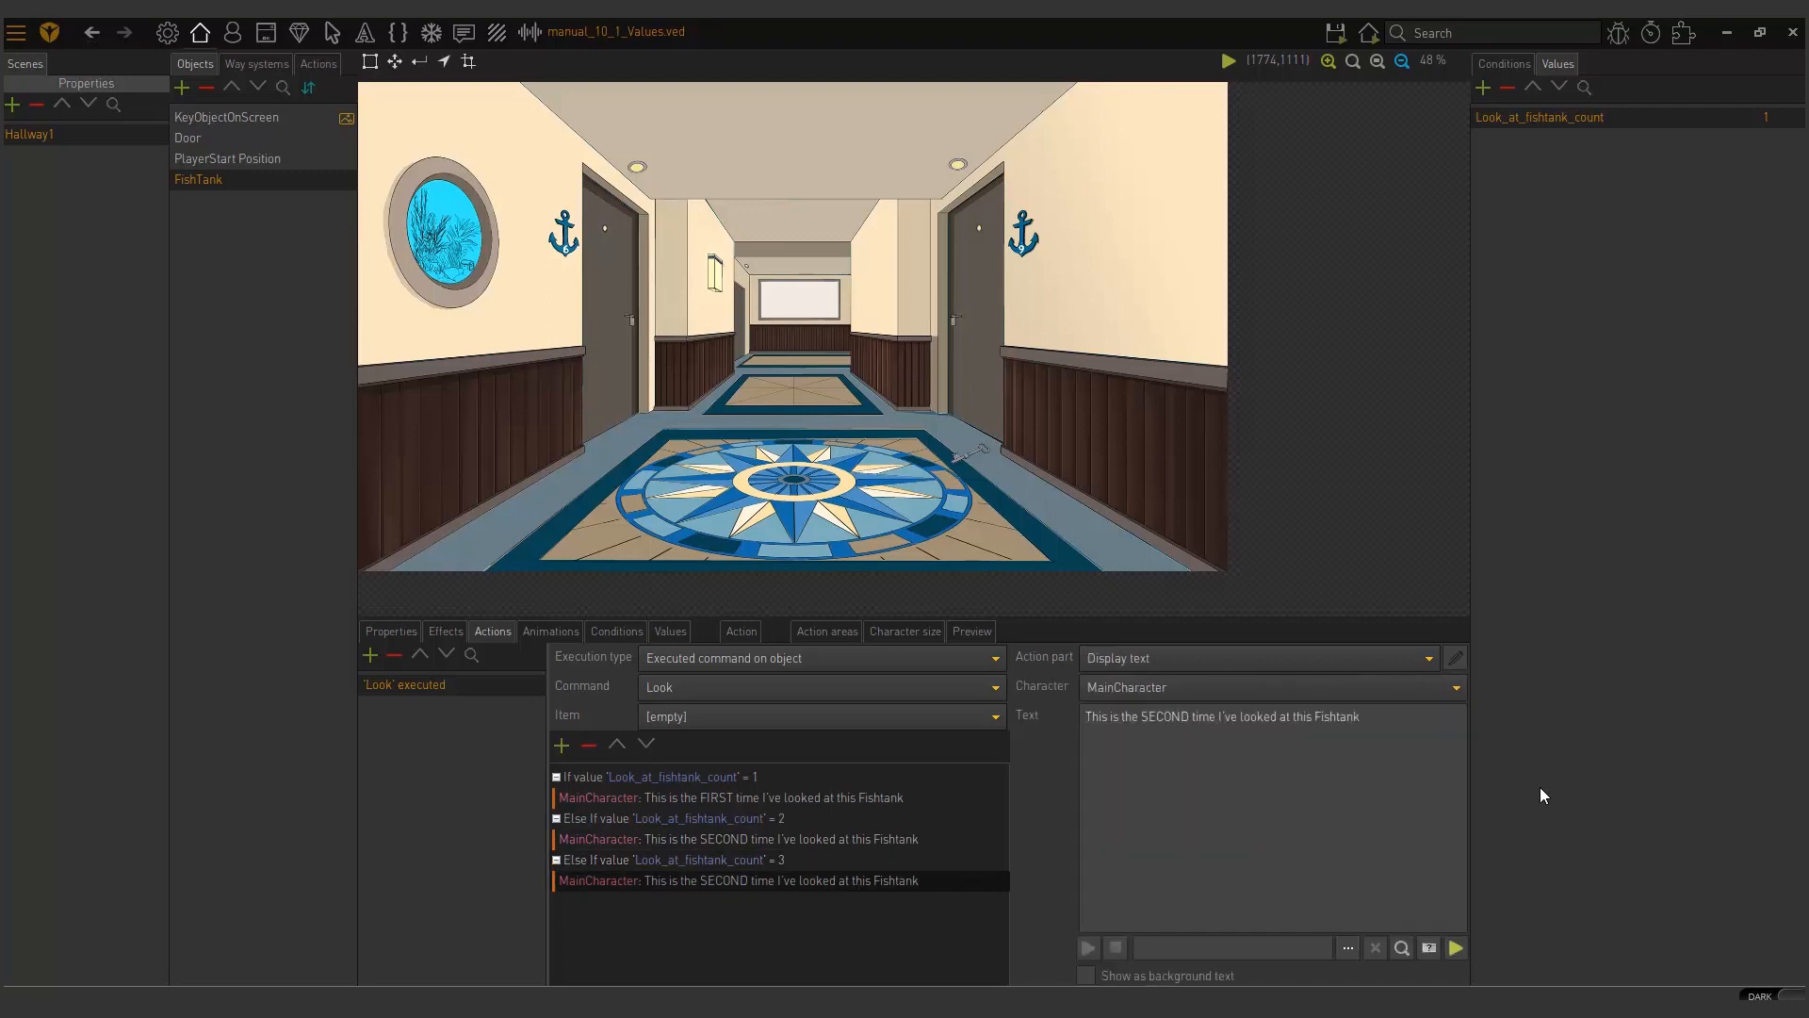
{"action": "type", "text": "Th"}
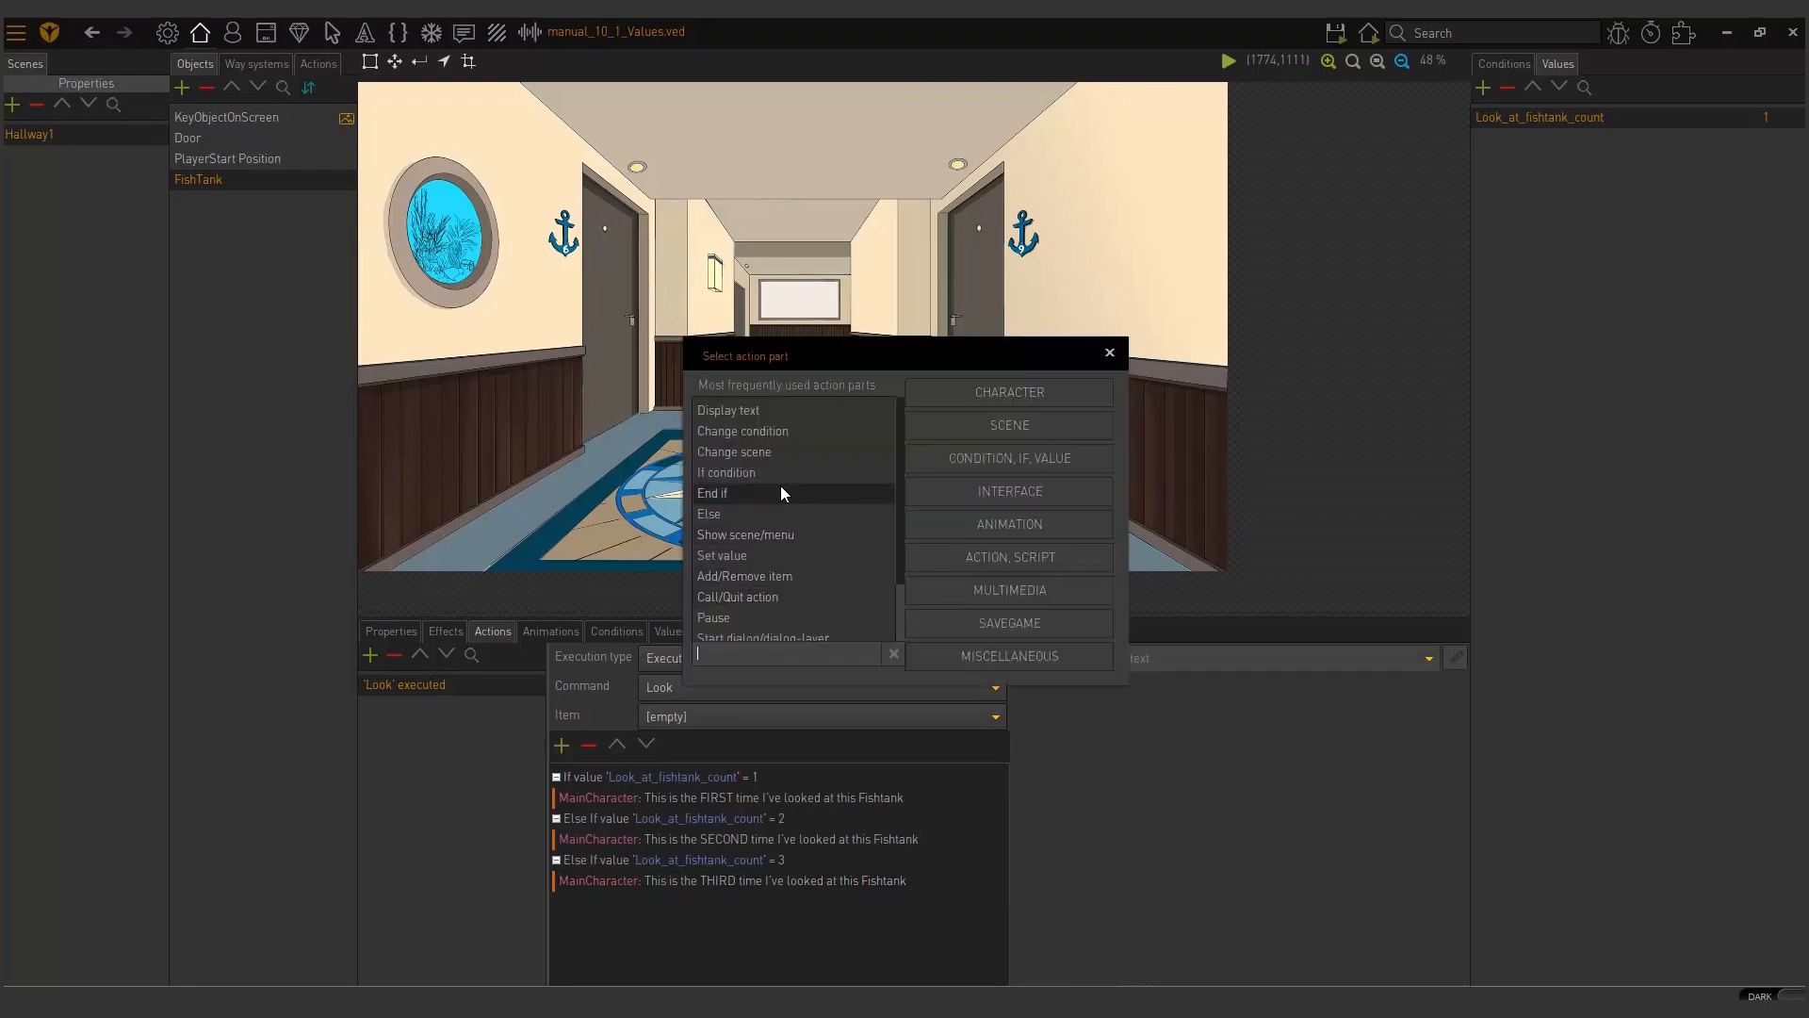
Step: Append End if after the THIRD-time line and launch a test run
{"action": "left_click", "coordinate": [712, 493]}
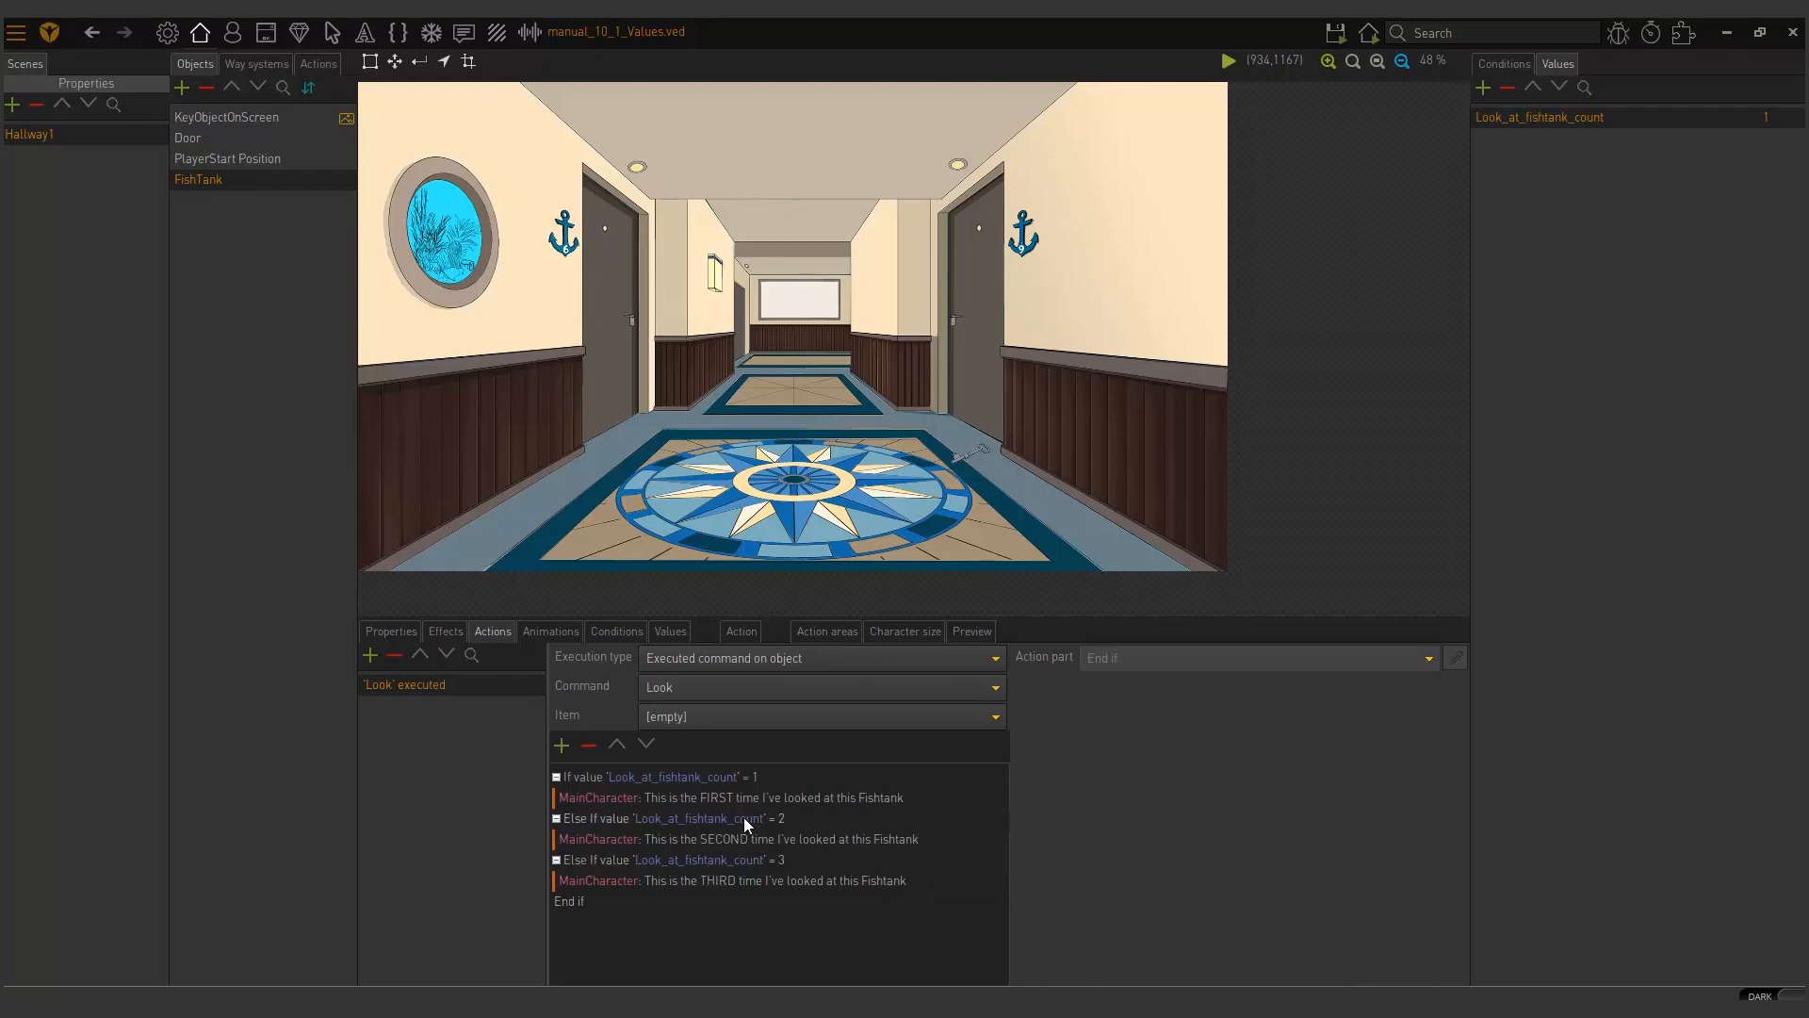
{"action": "left_click", "coordinate": [658, 776]}
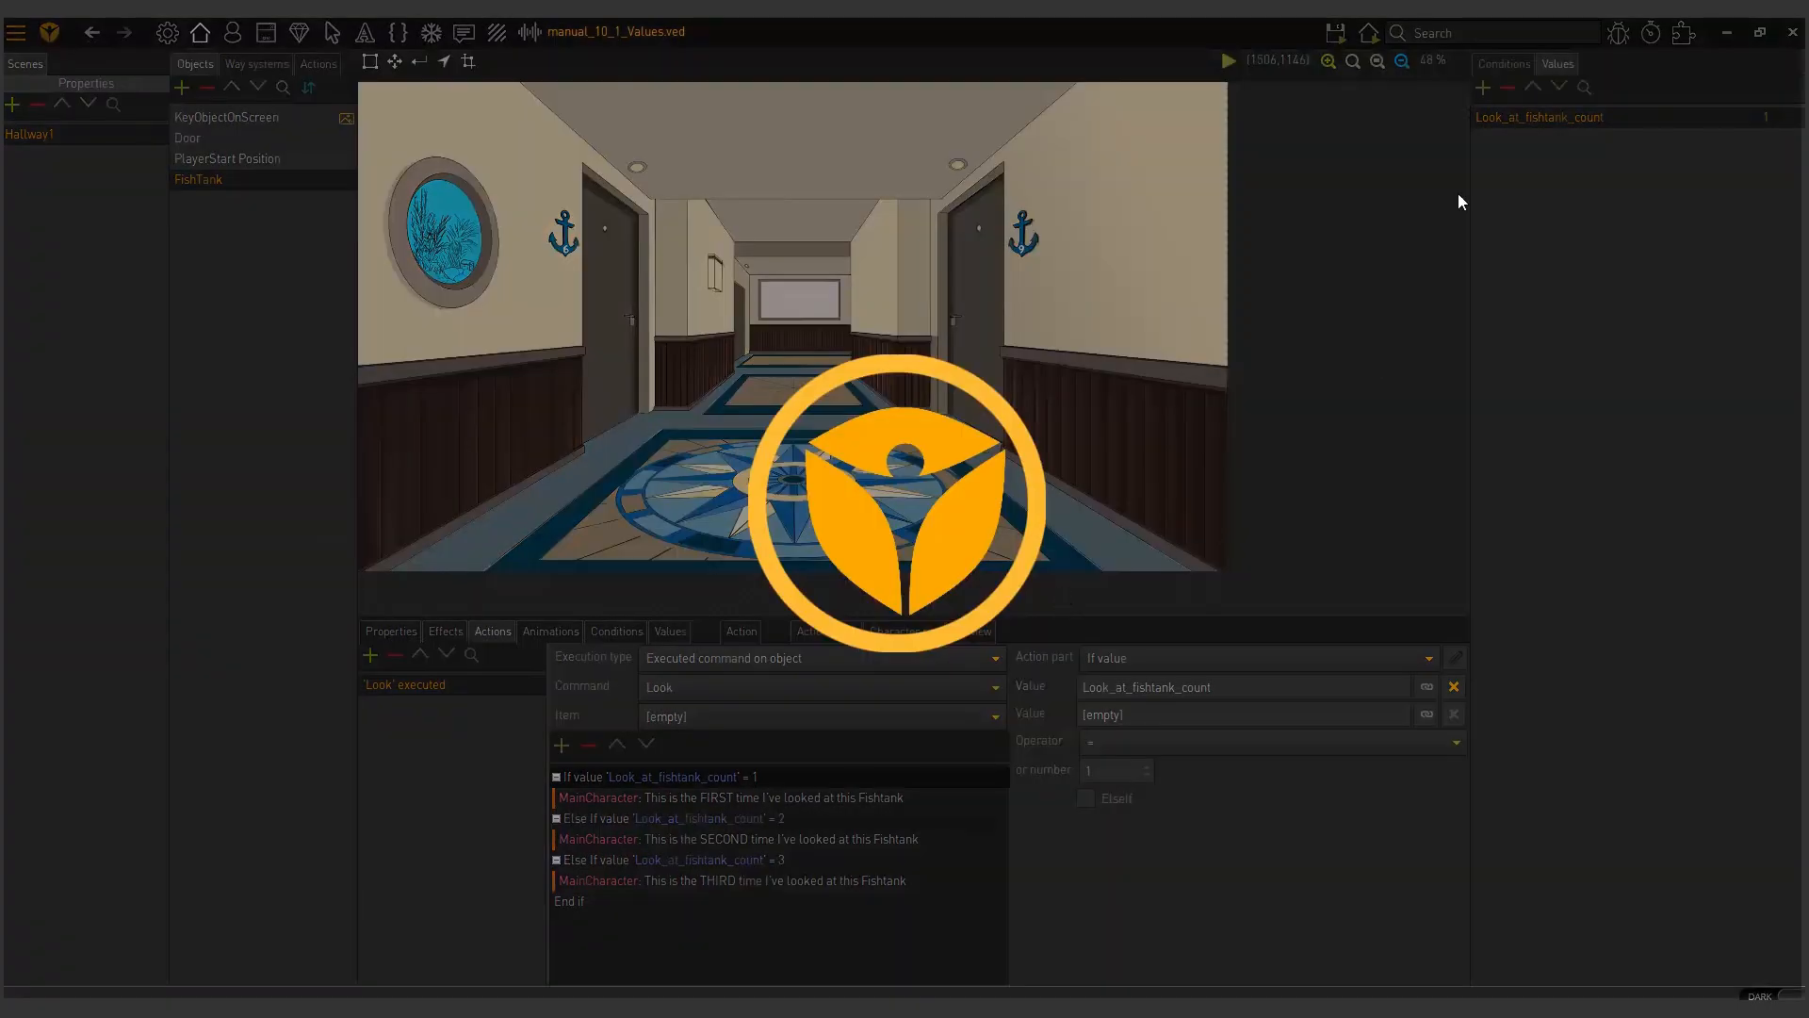
{"action": "left_click", "coordinate": [1227, 61]}
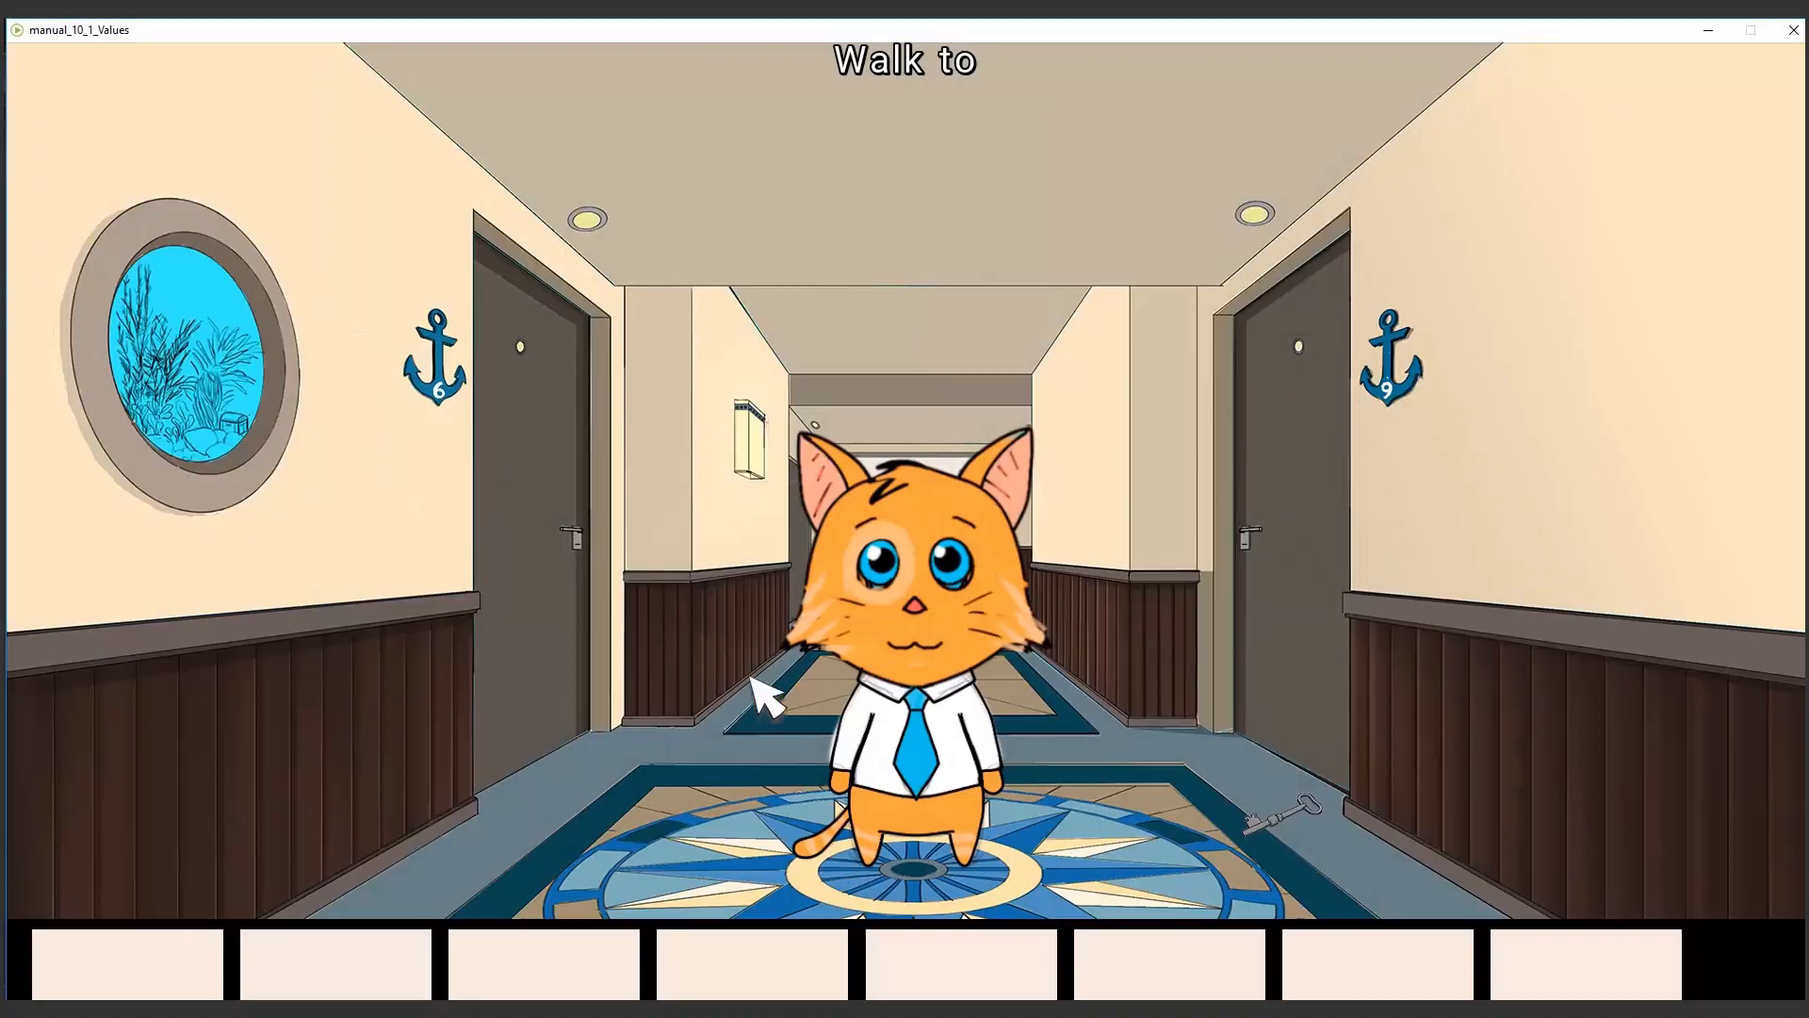
{"action": "left_click", "coordinate": [185, 358]}
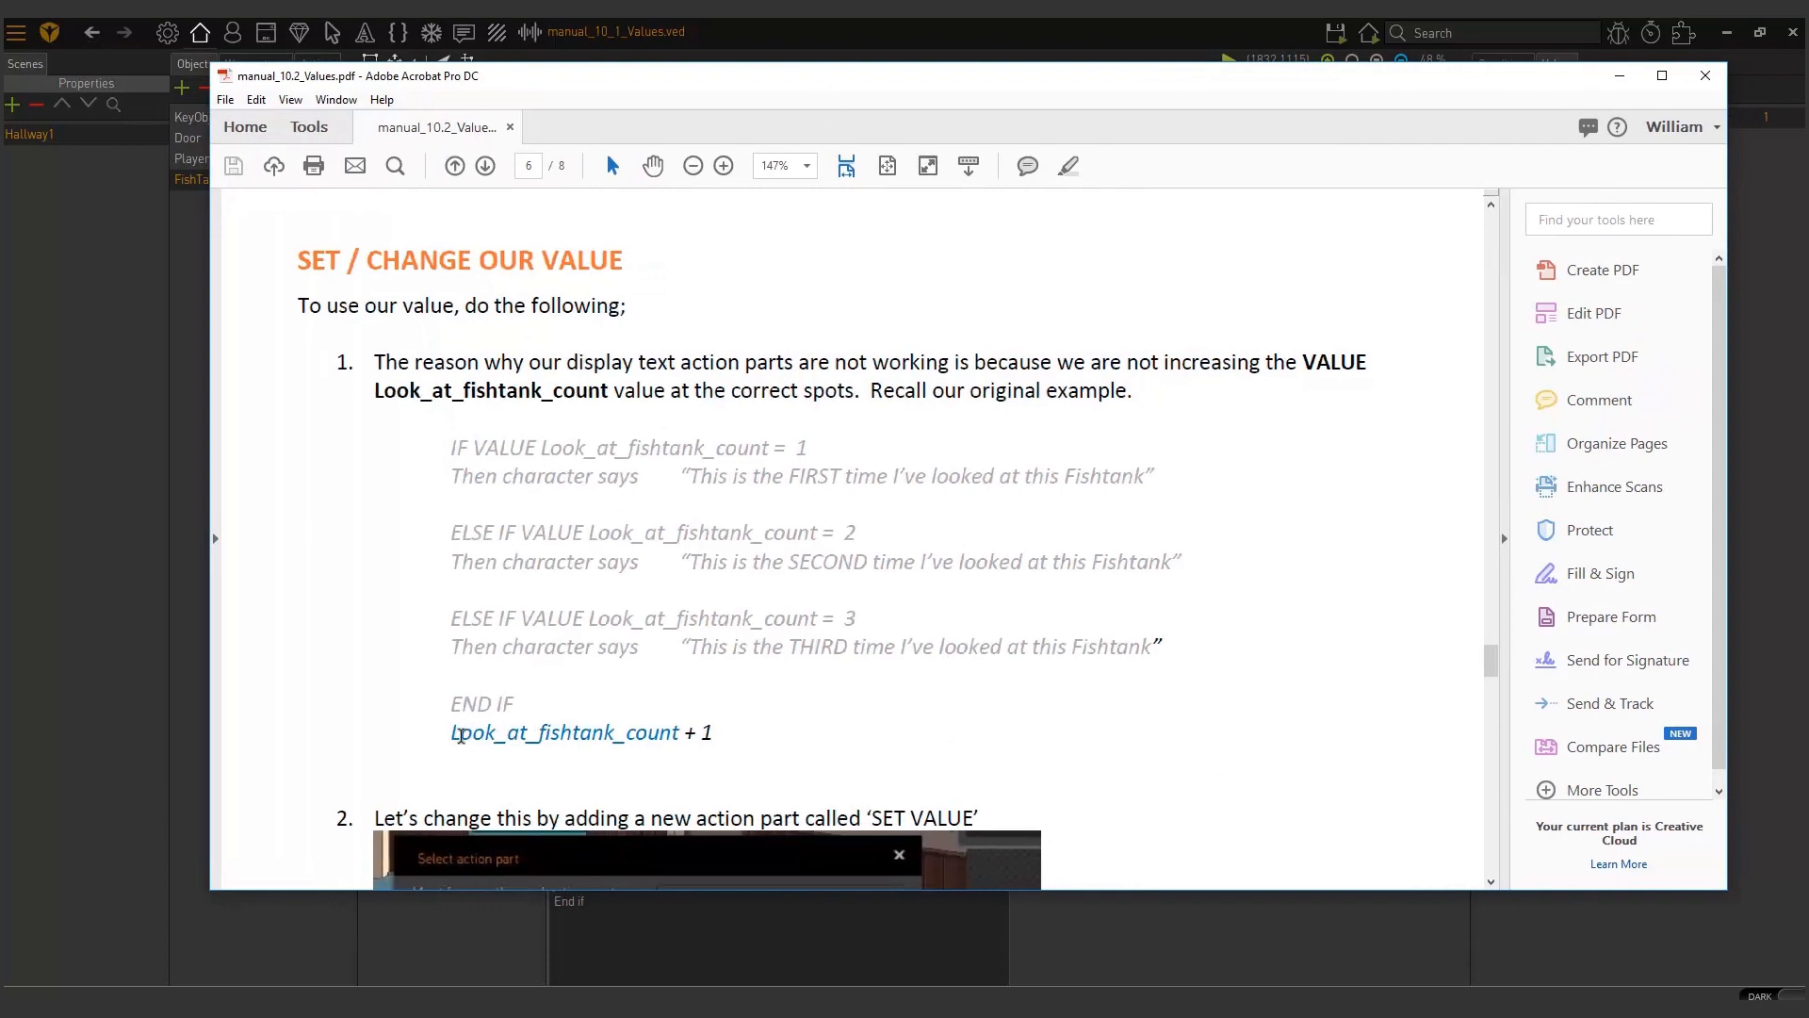
{"action": "left_click_drag", "start_coordinate": [451, 731], "coordinate": [714, 731]}
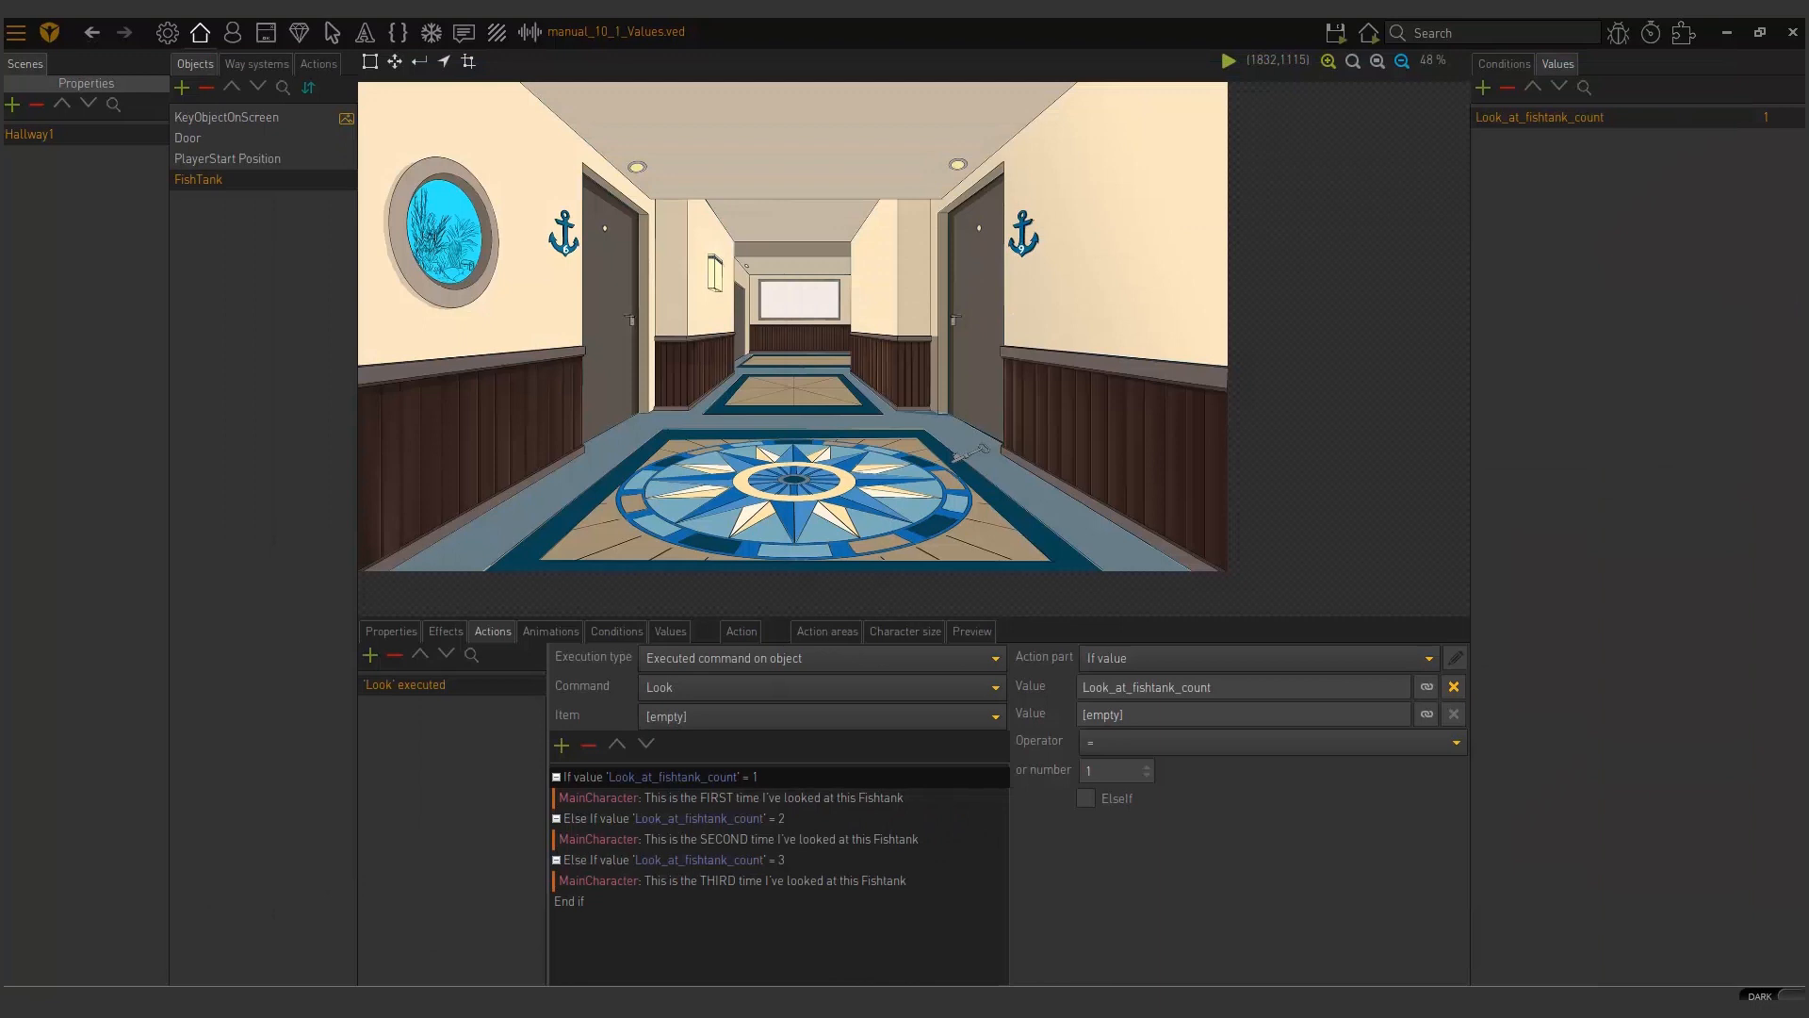
{"action": "mouse_move", "coordinate": [709, 899]}
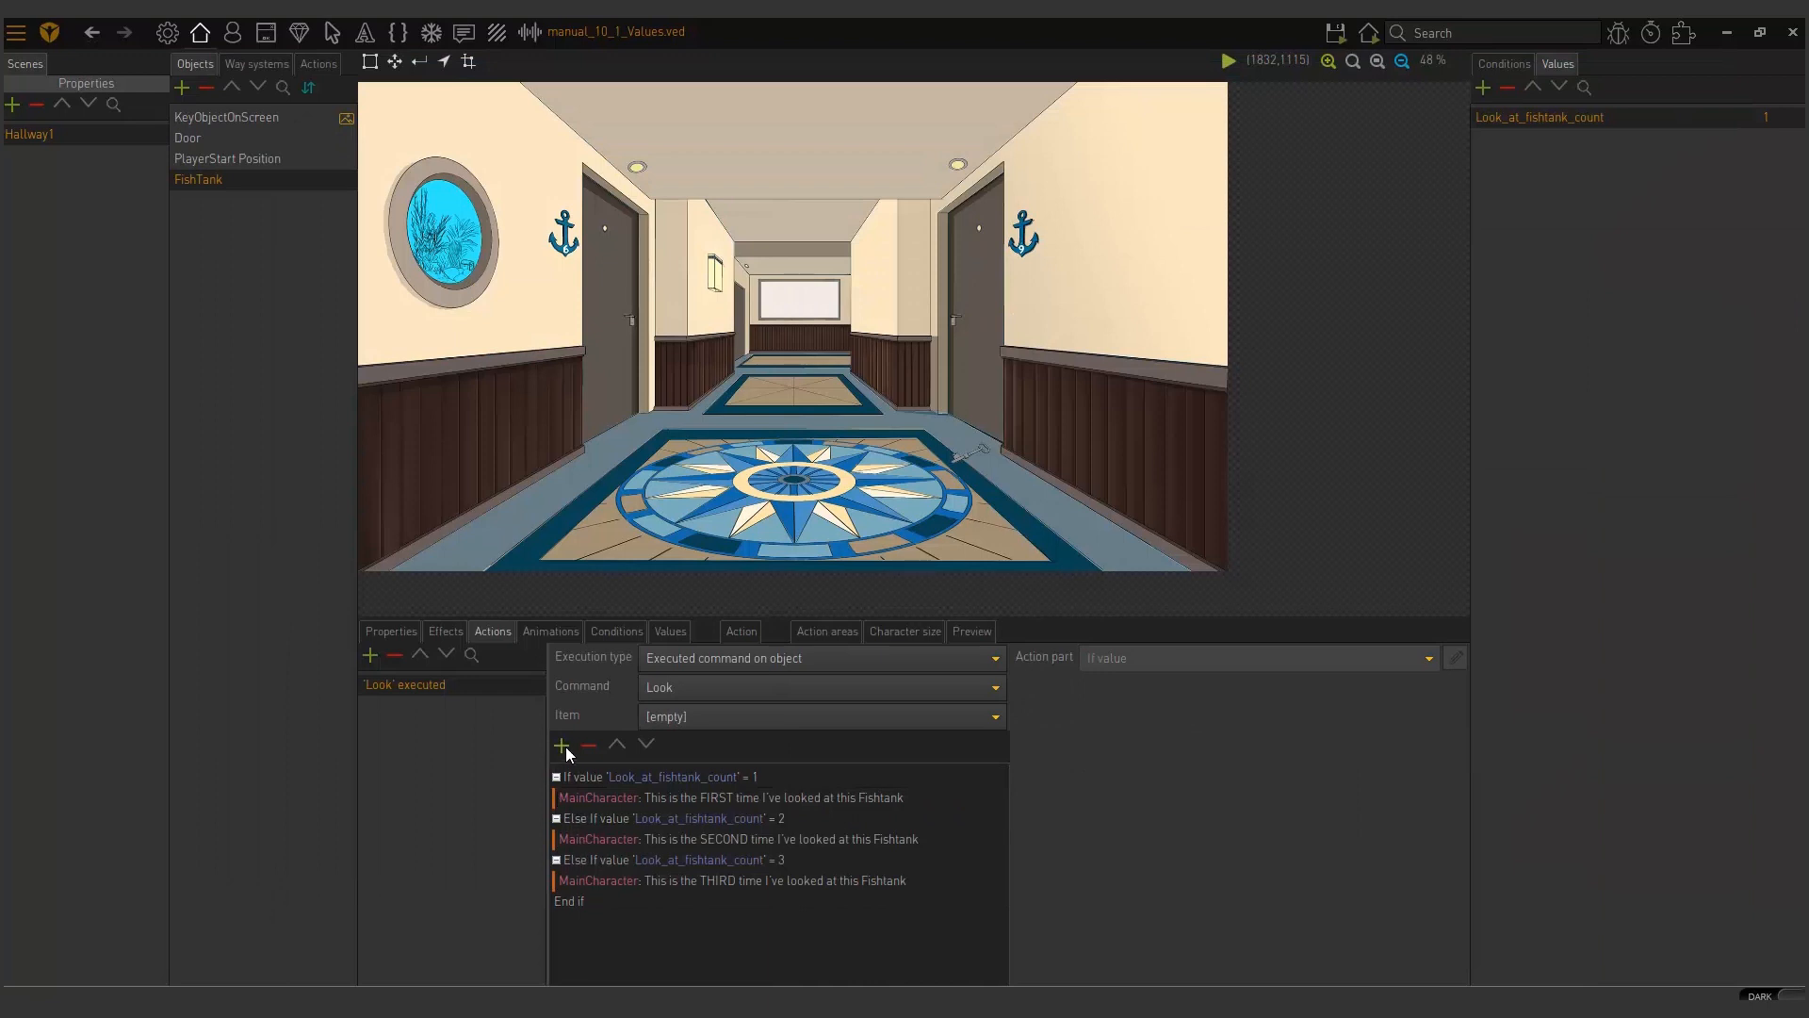
Step: Add a Set value part after End if that adds 1 to Look_at_fishtank_count
{"action": "left_click", "coordinate": [562, 747]}
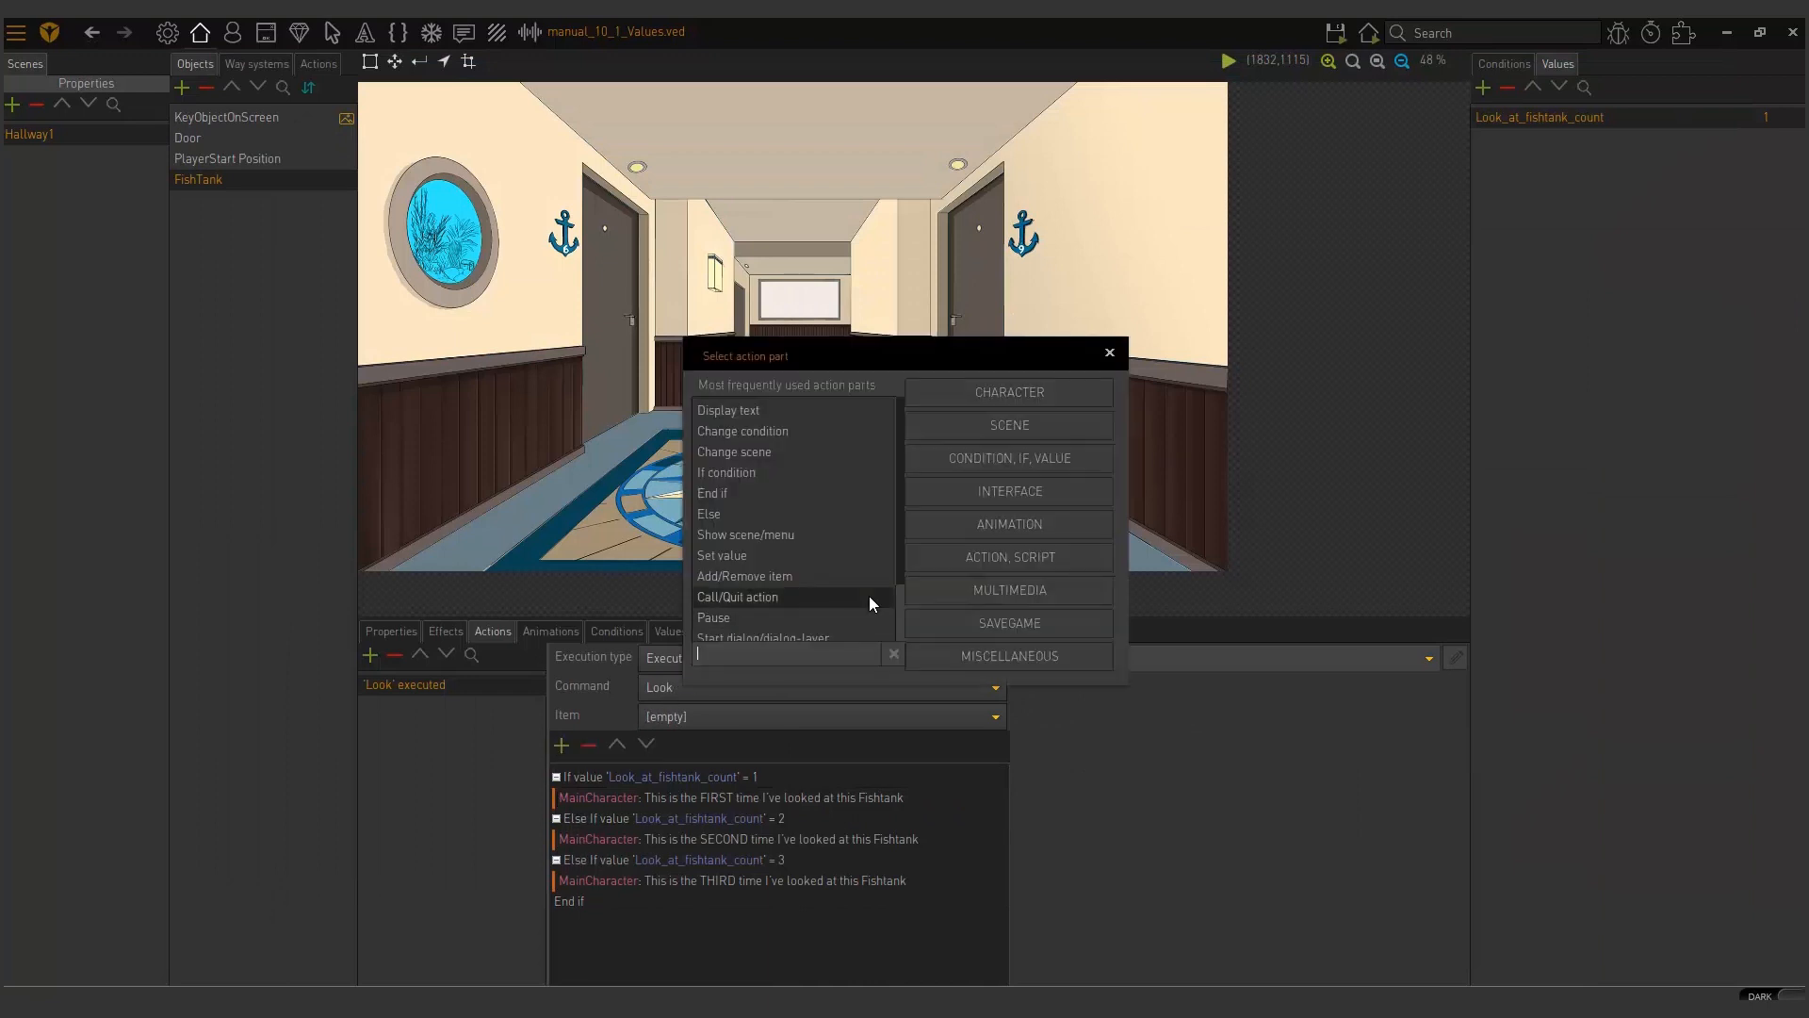
{"action": "mouse_move", "coordinate": [721, 555]}
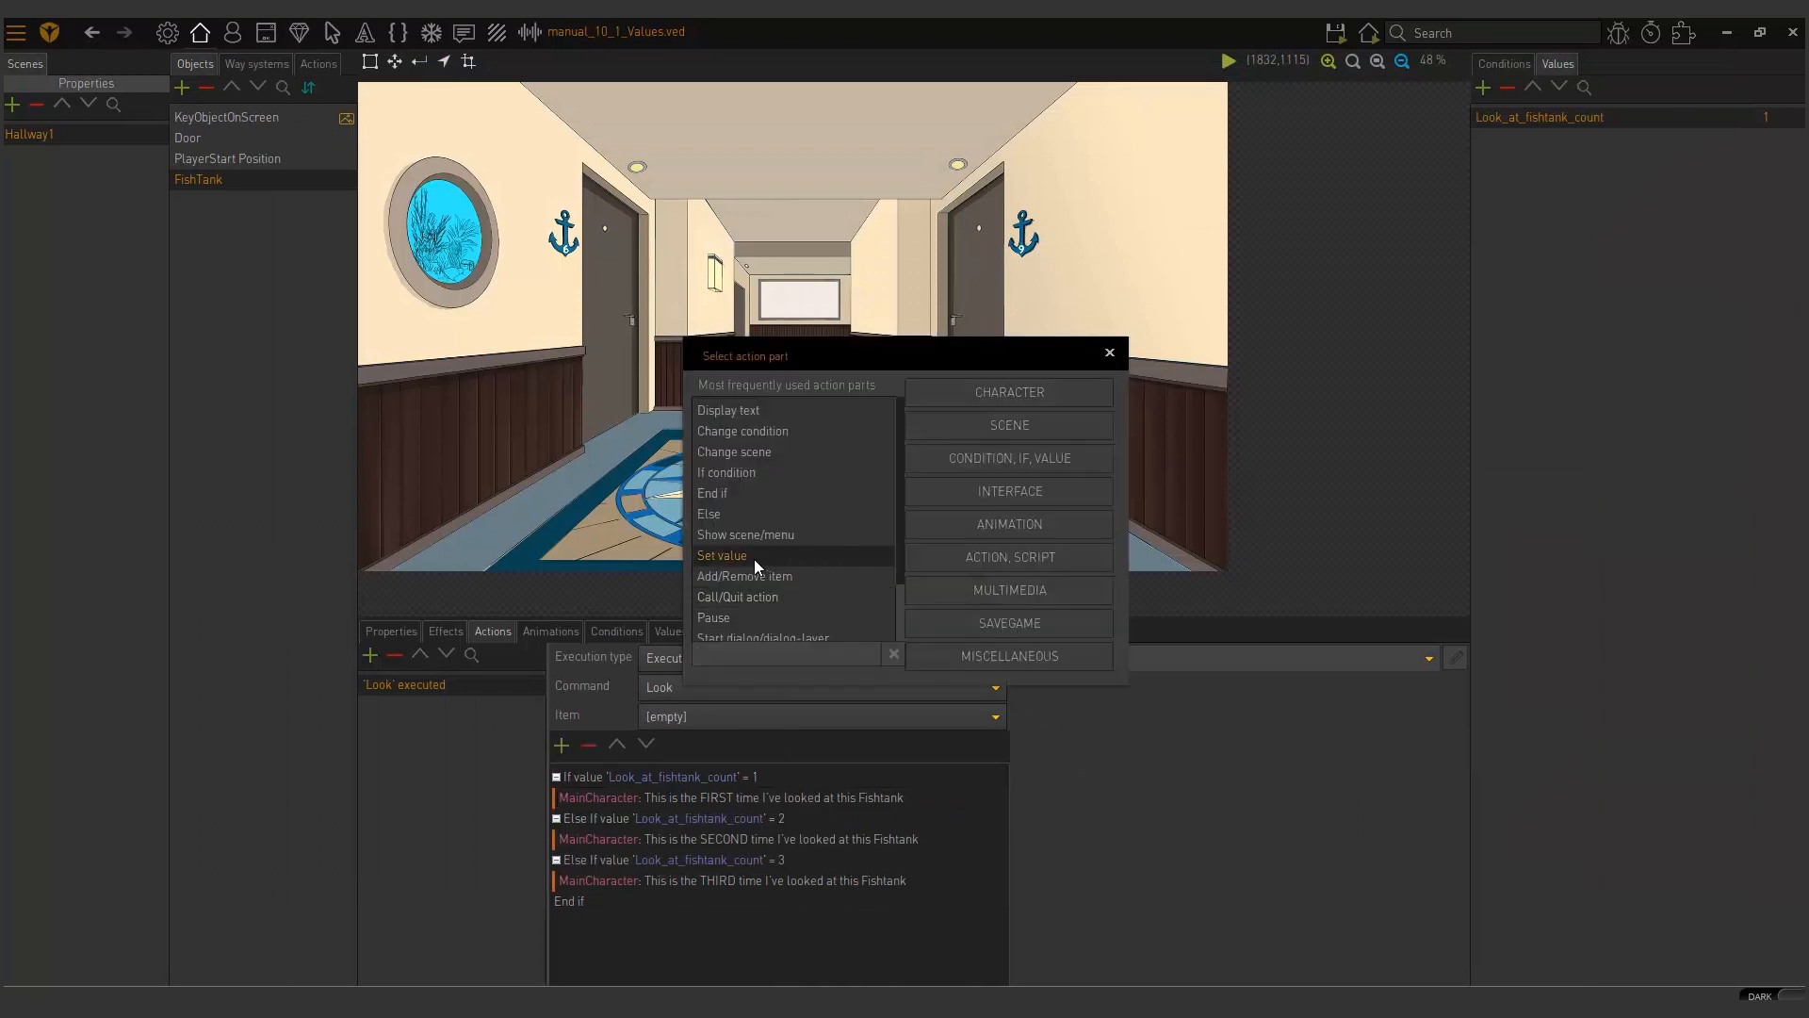
{"action": "left_click", "coordinate": [721, 555]}
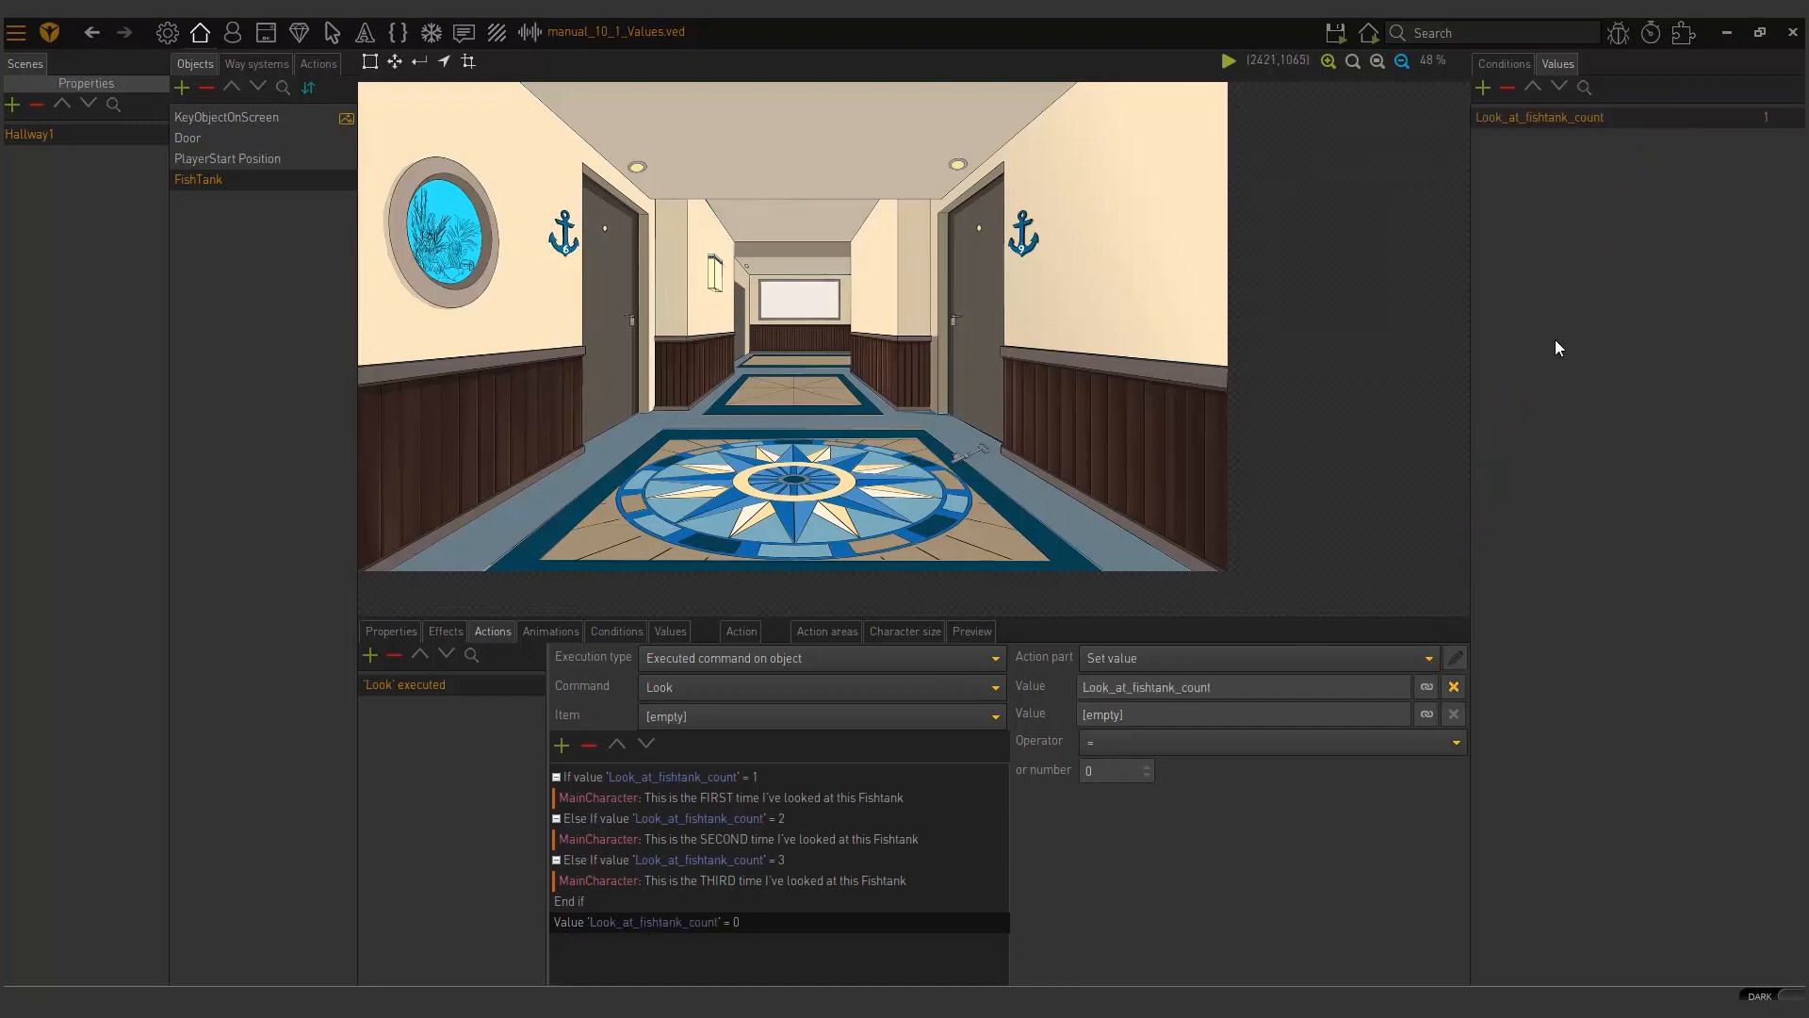
{"action": "mouse_move", "coordinate": [1146, 840]}
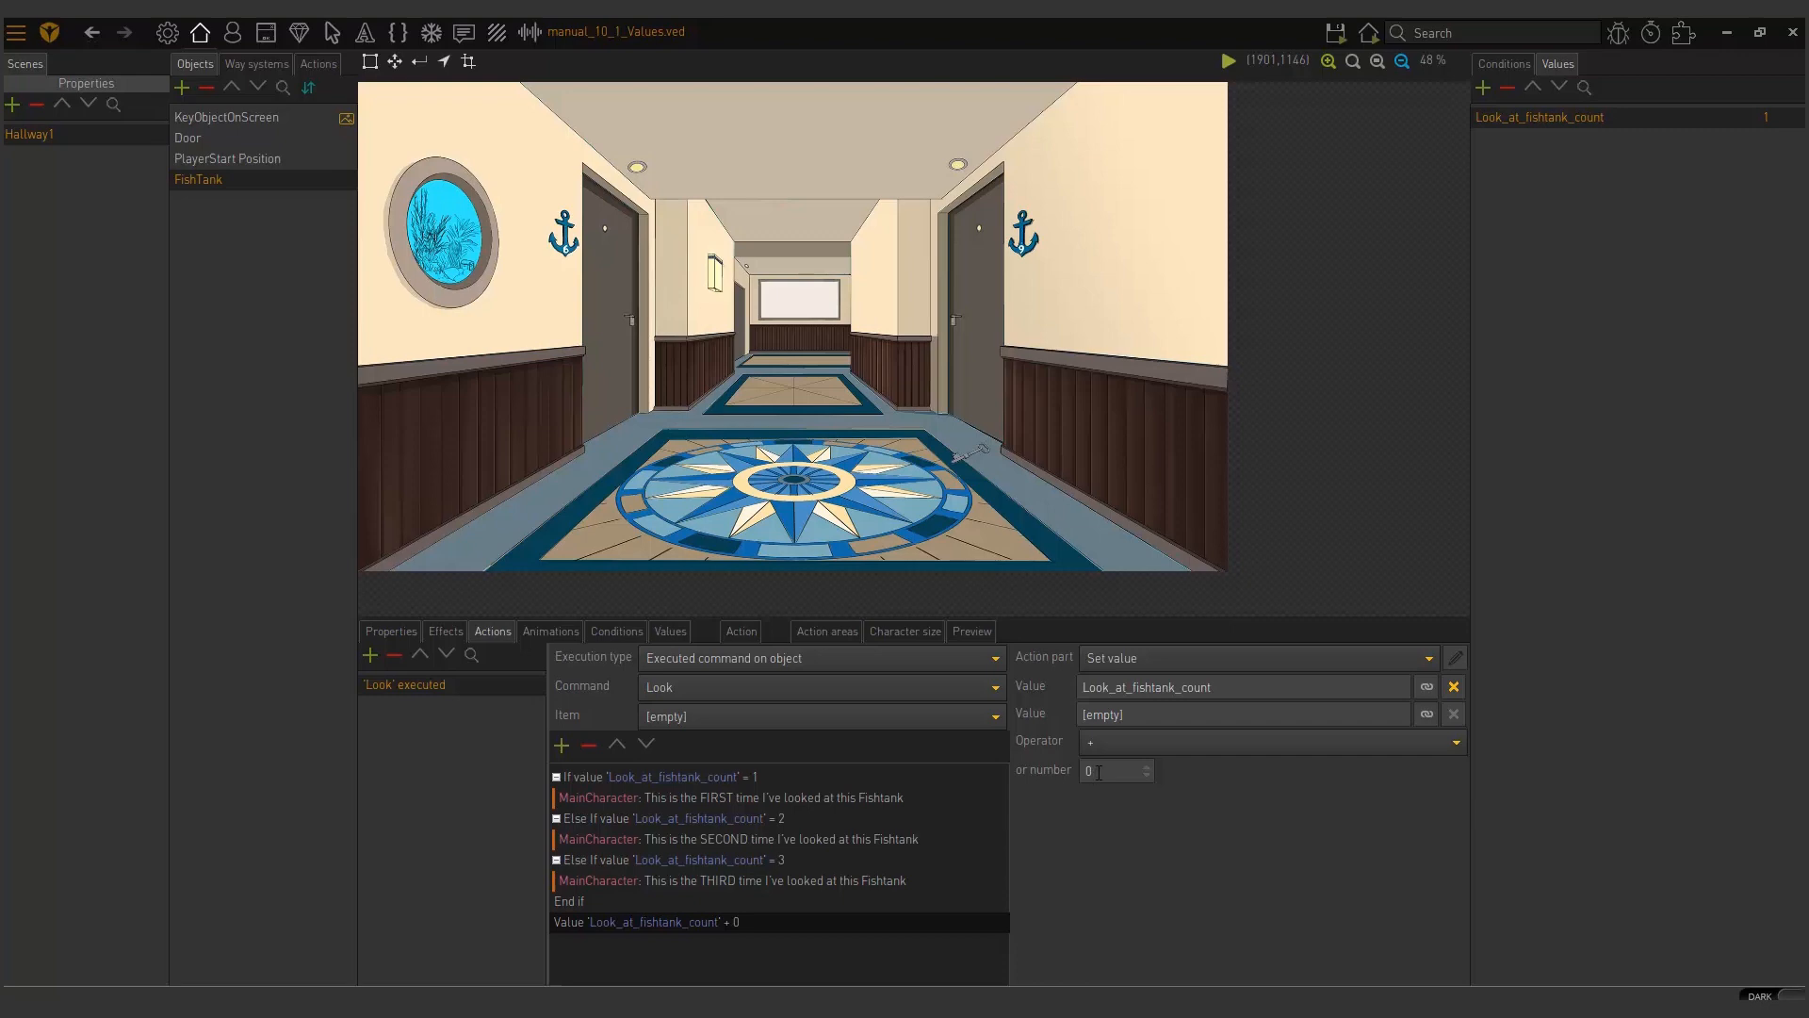
{"action": "type", "text": "1"}
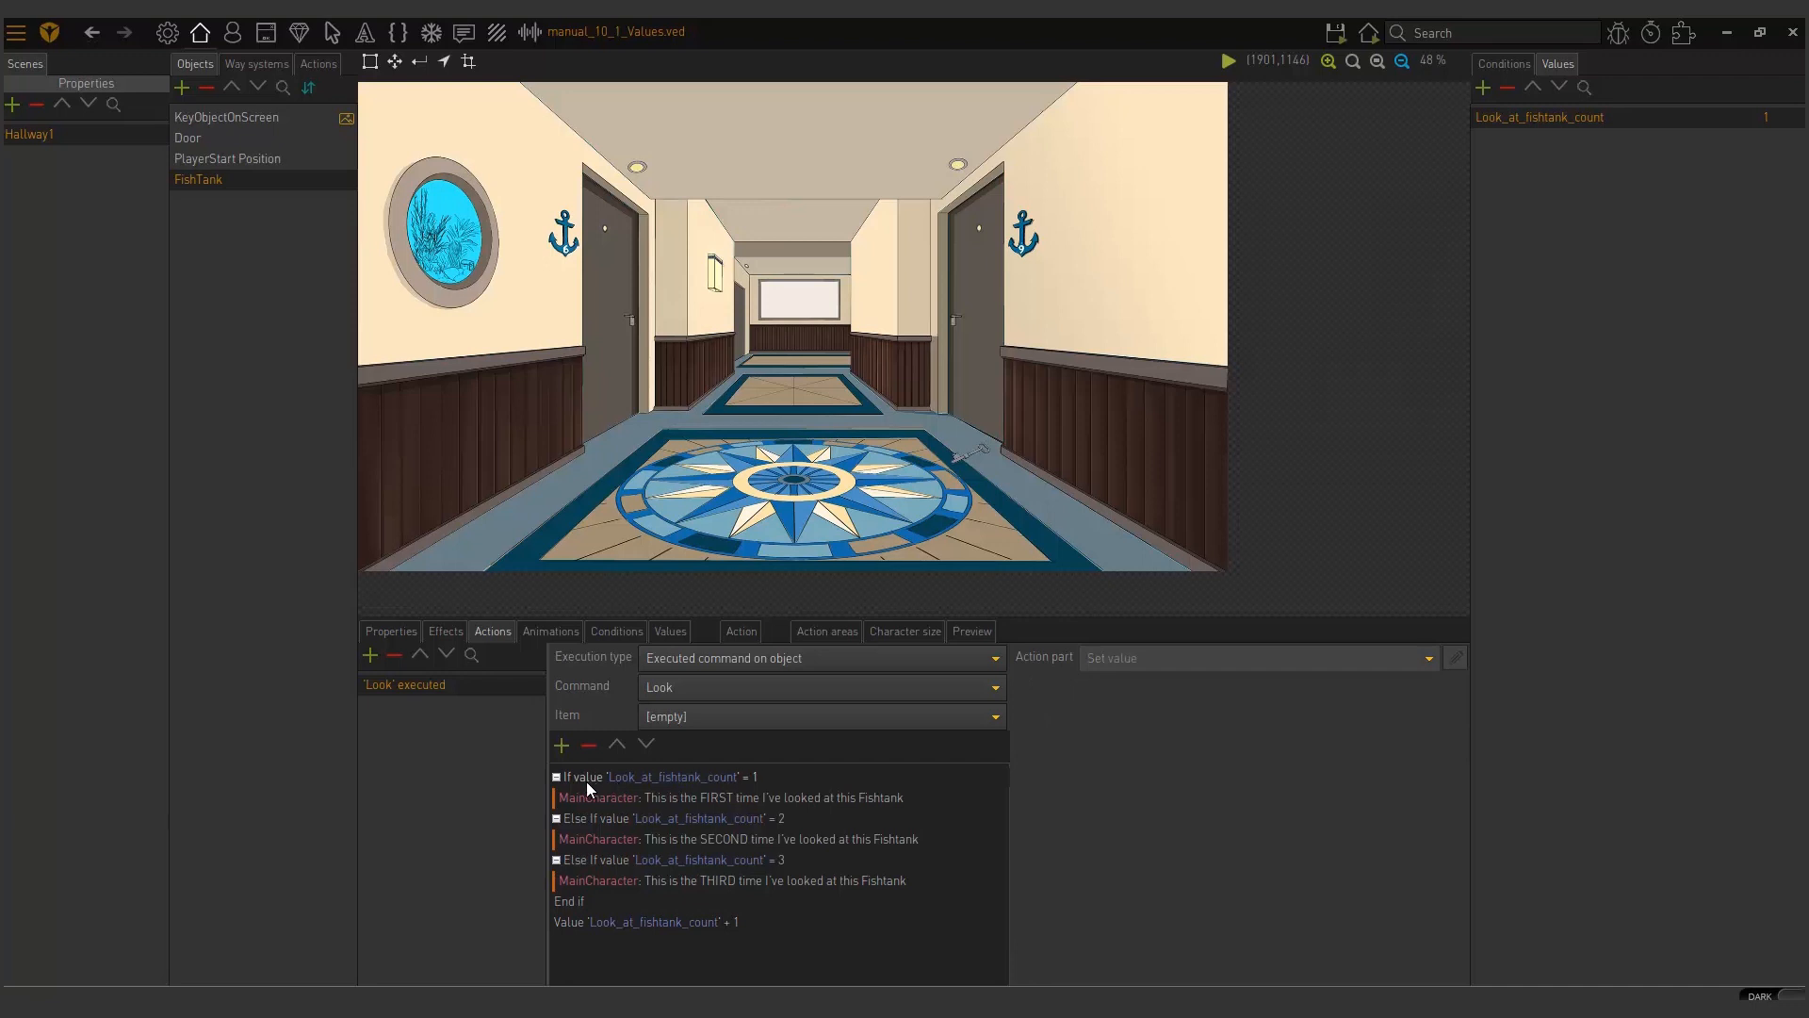
{"action": "left_click", "coordinate": [647, 775]}
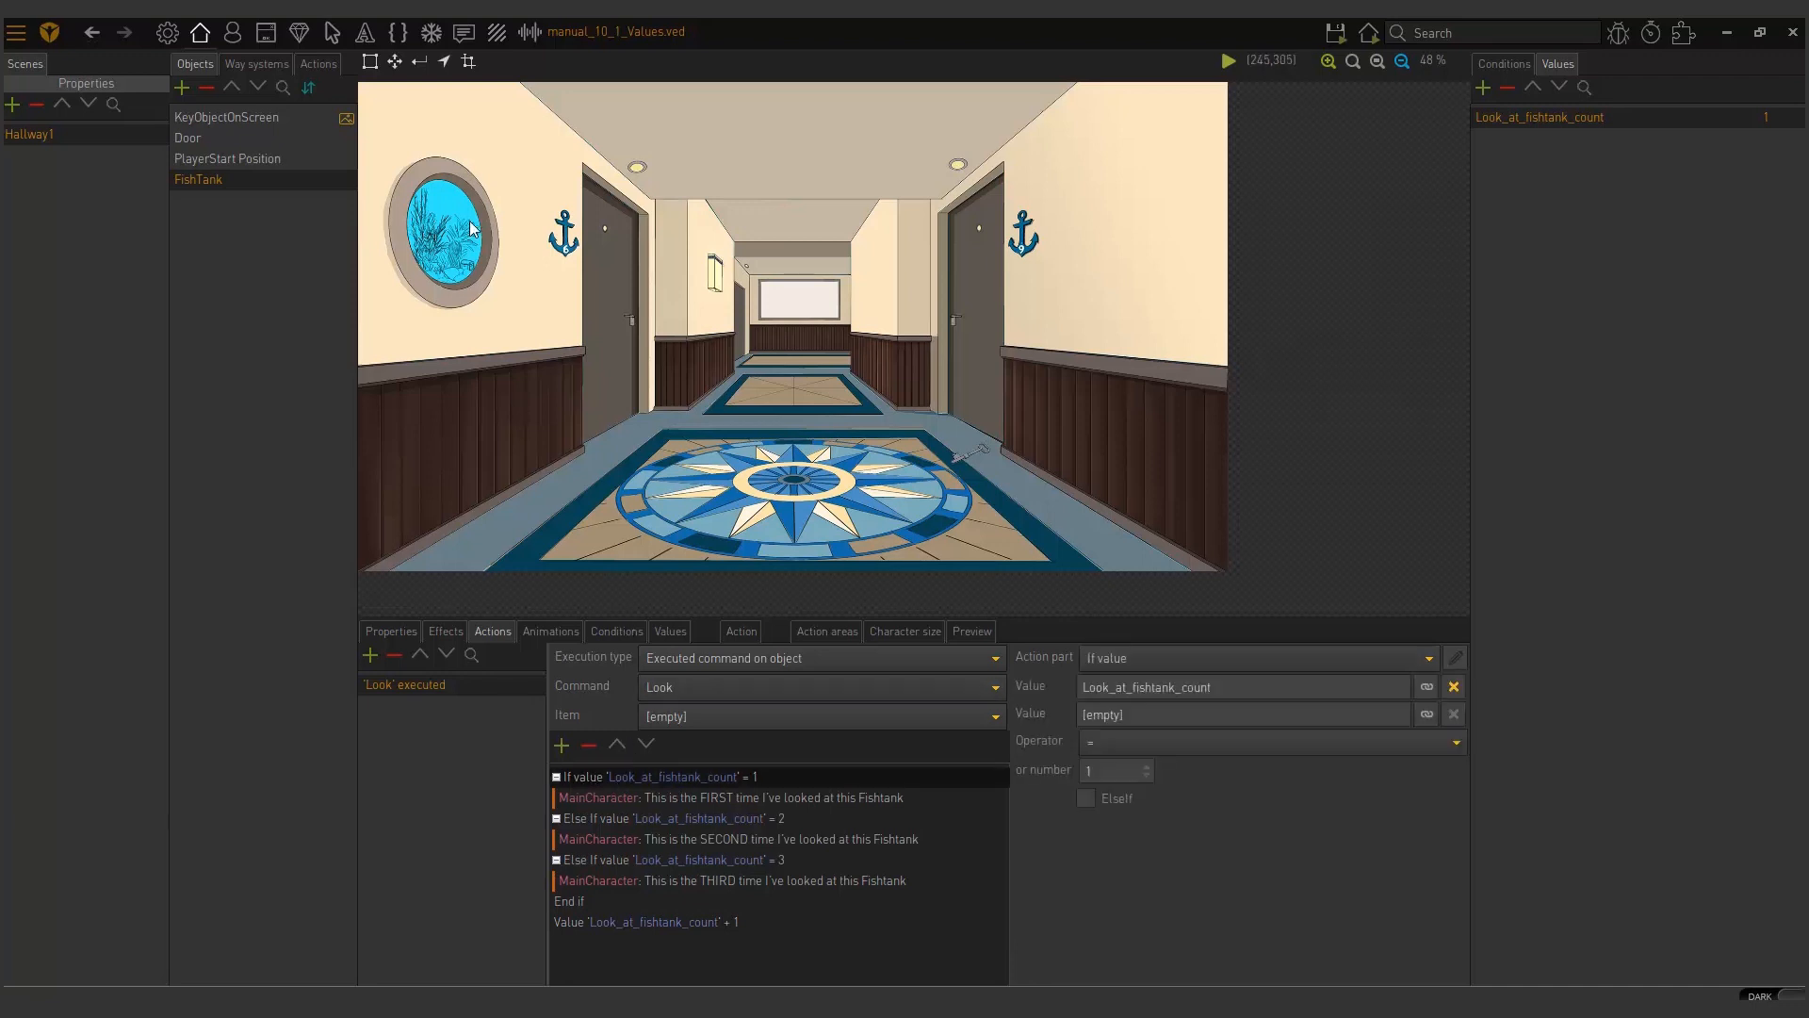
{"action": "left_click", "coordinate": [731, 798]}
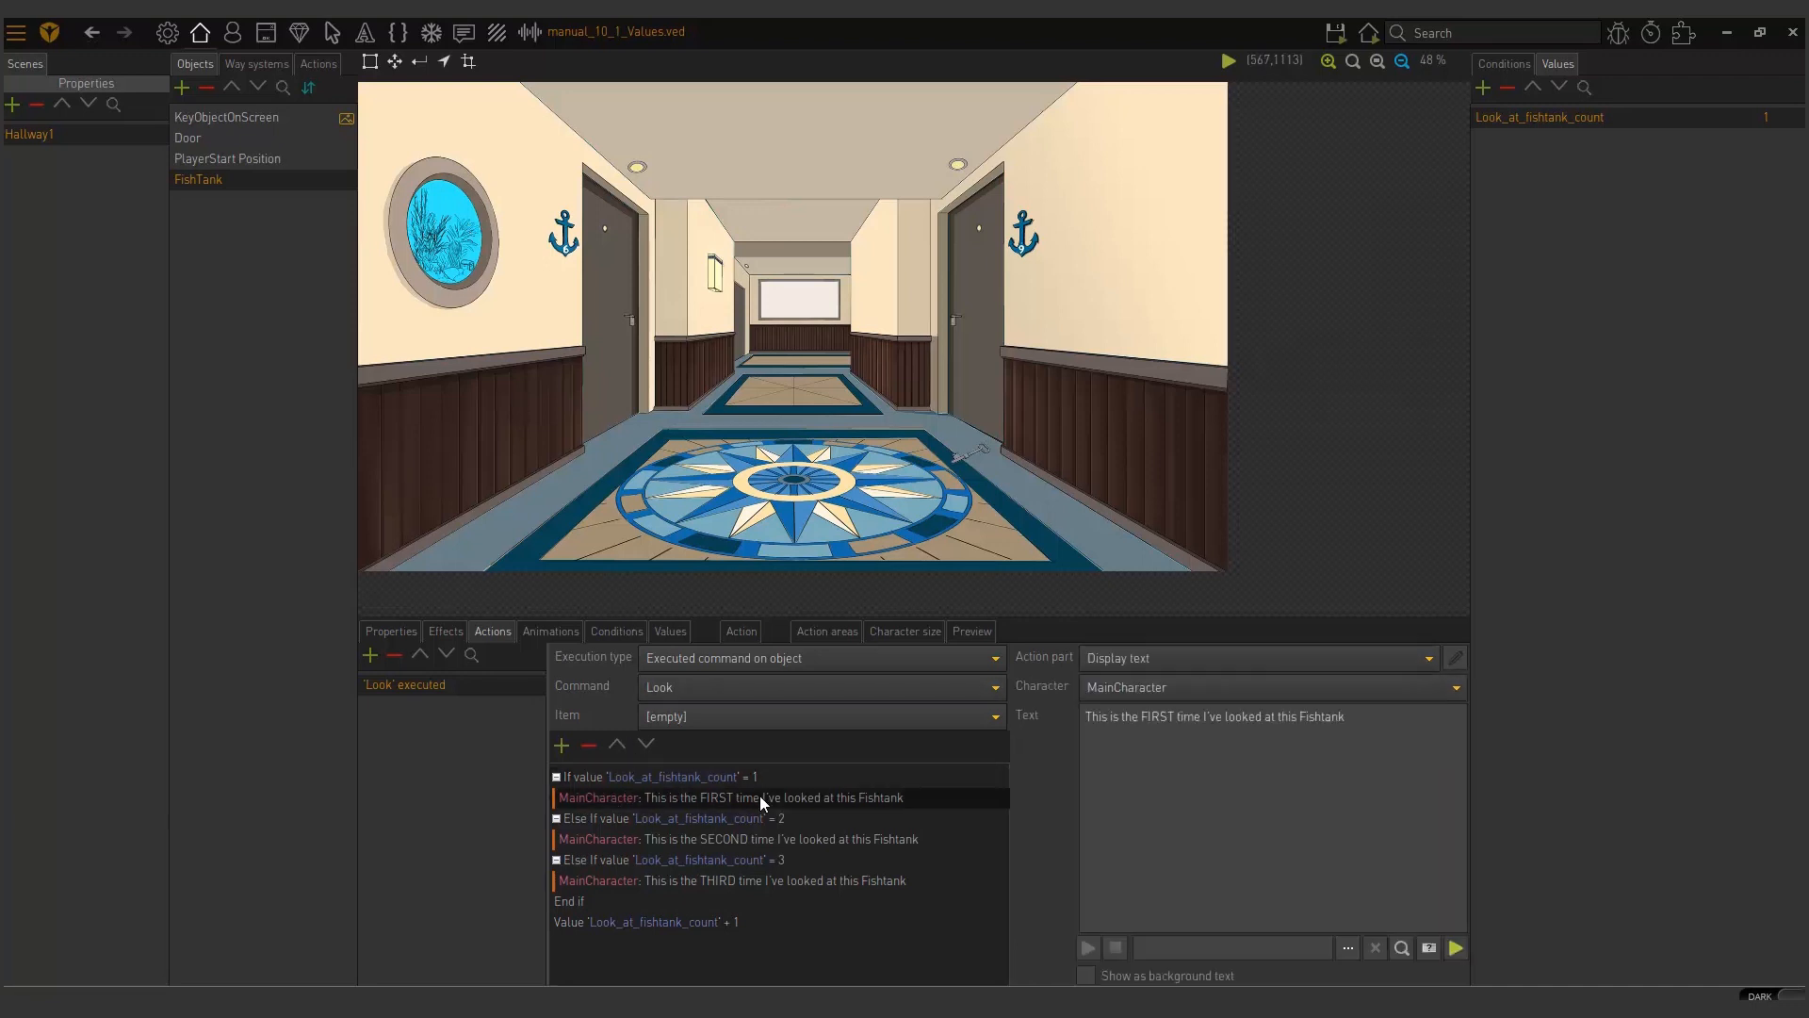
{"action": "left_click", "coordinate": [567, 901]}
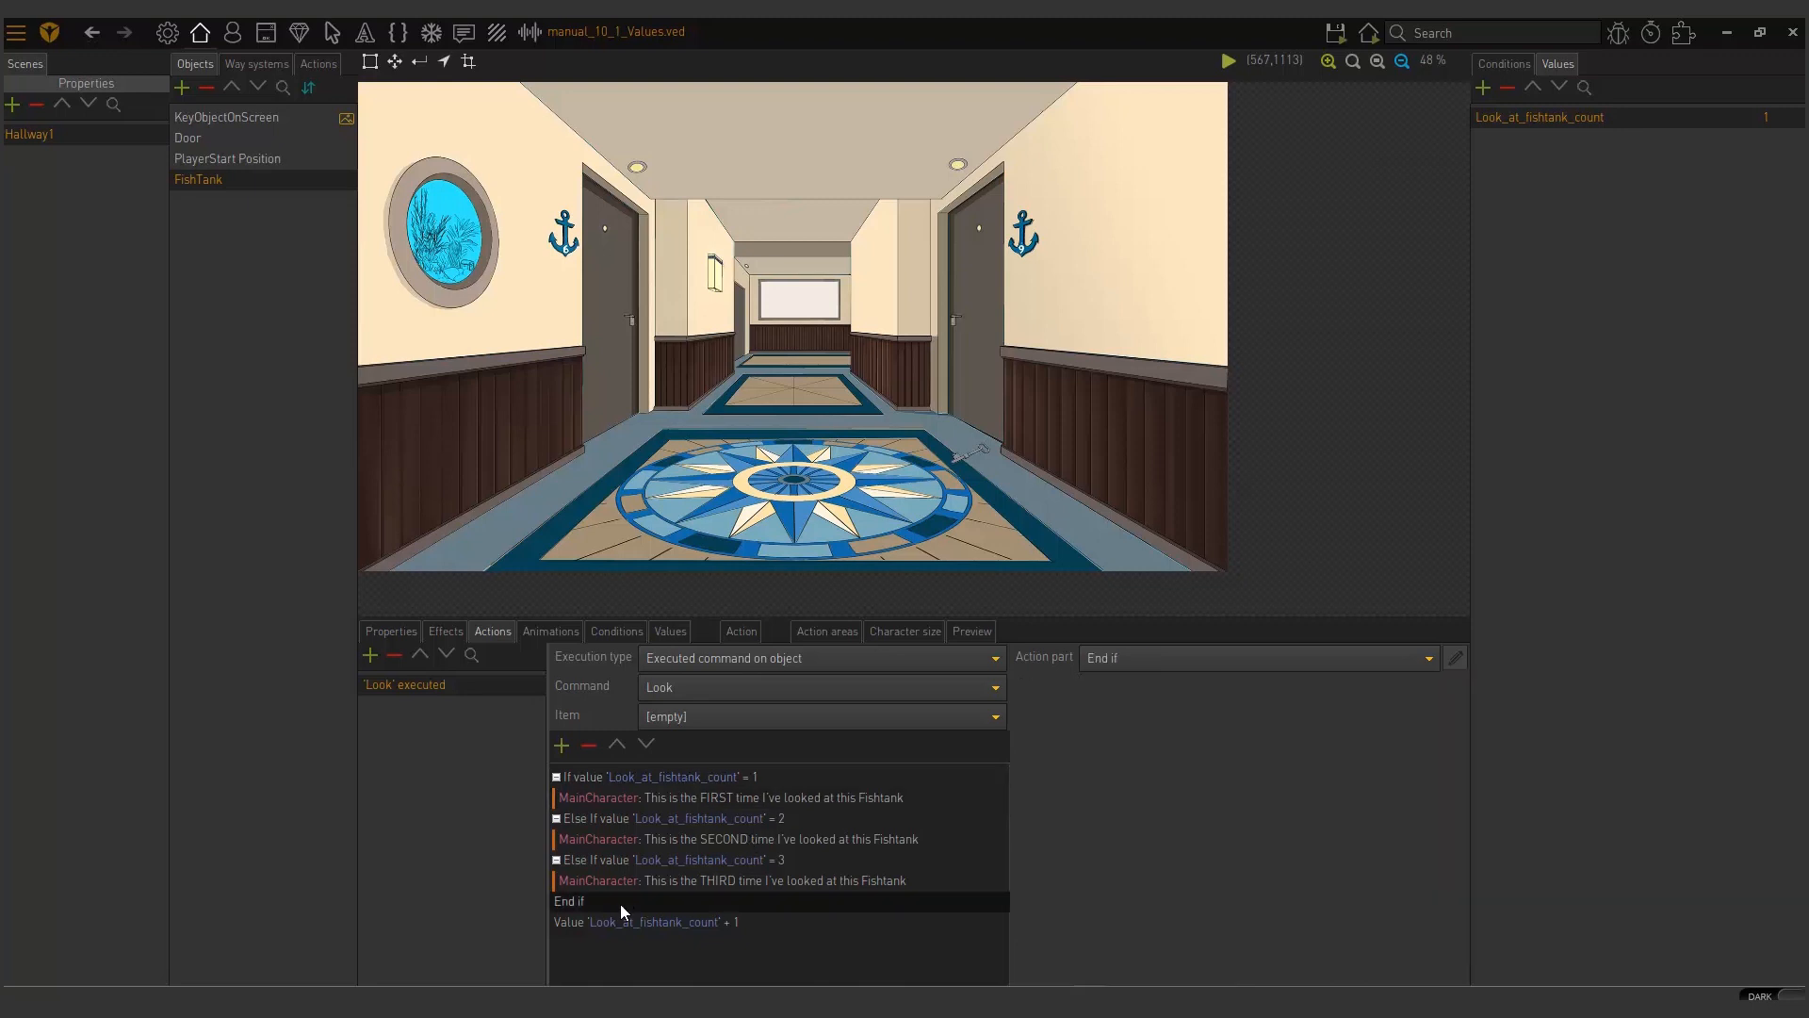
{"action": "left_click", "coordinate": [653, 920]}
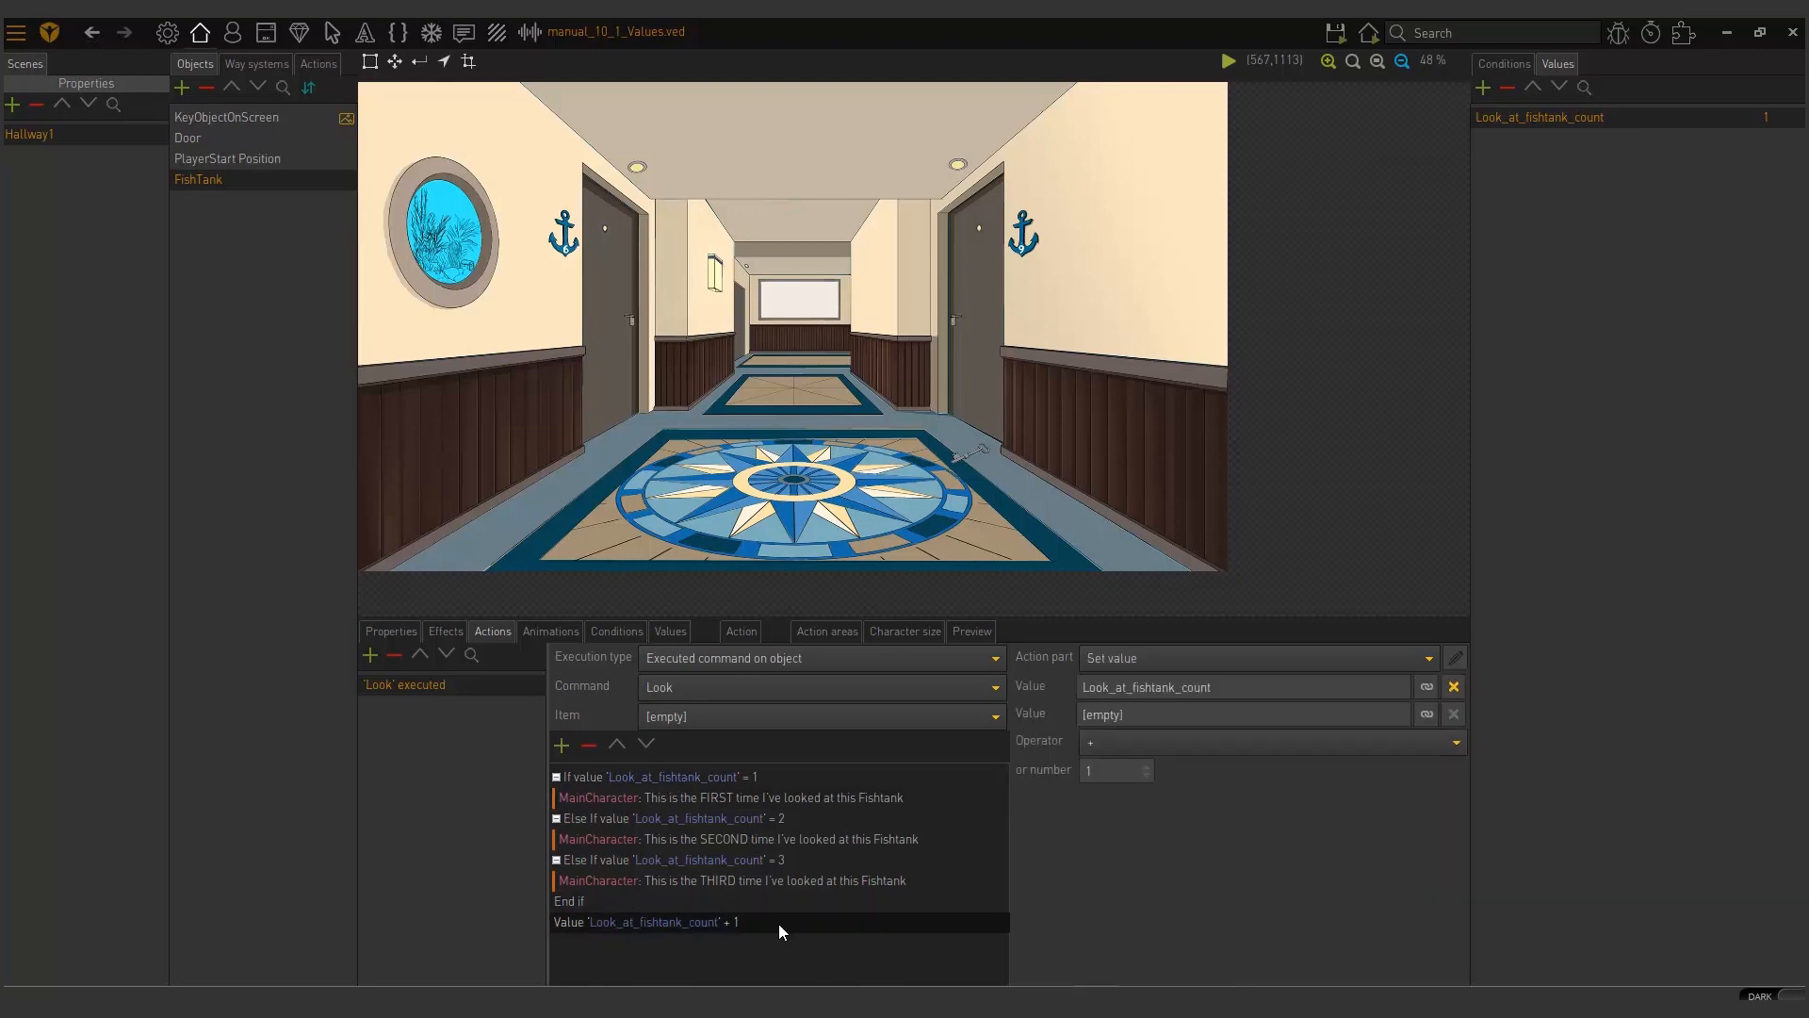
{"action": "mouse_move", "coordinate": [1201, 587]}
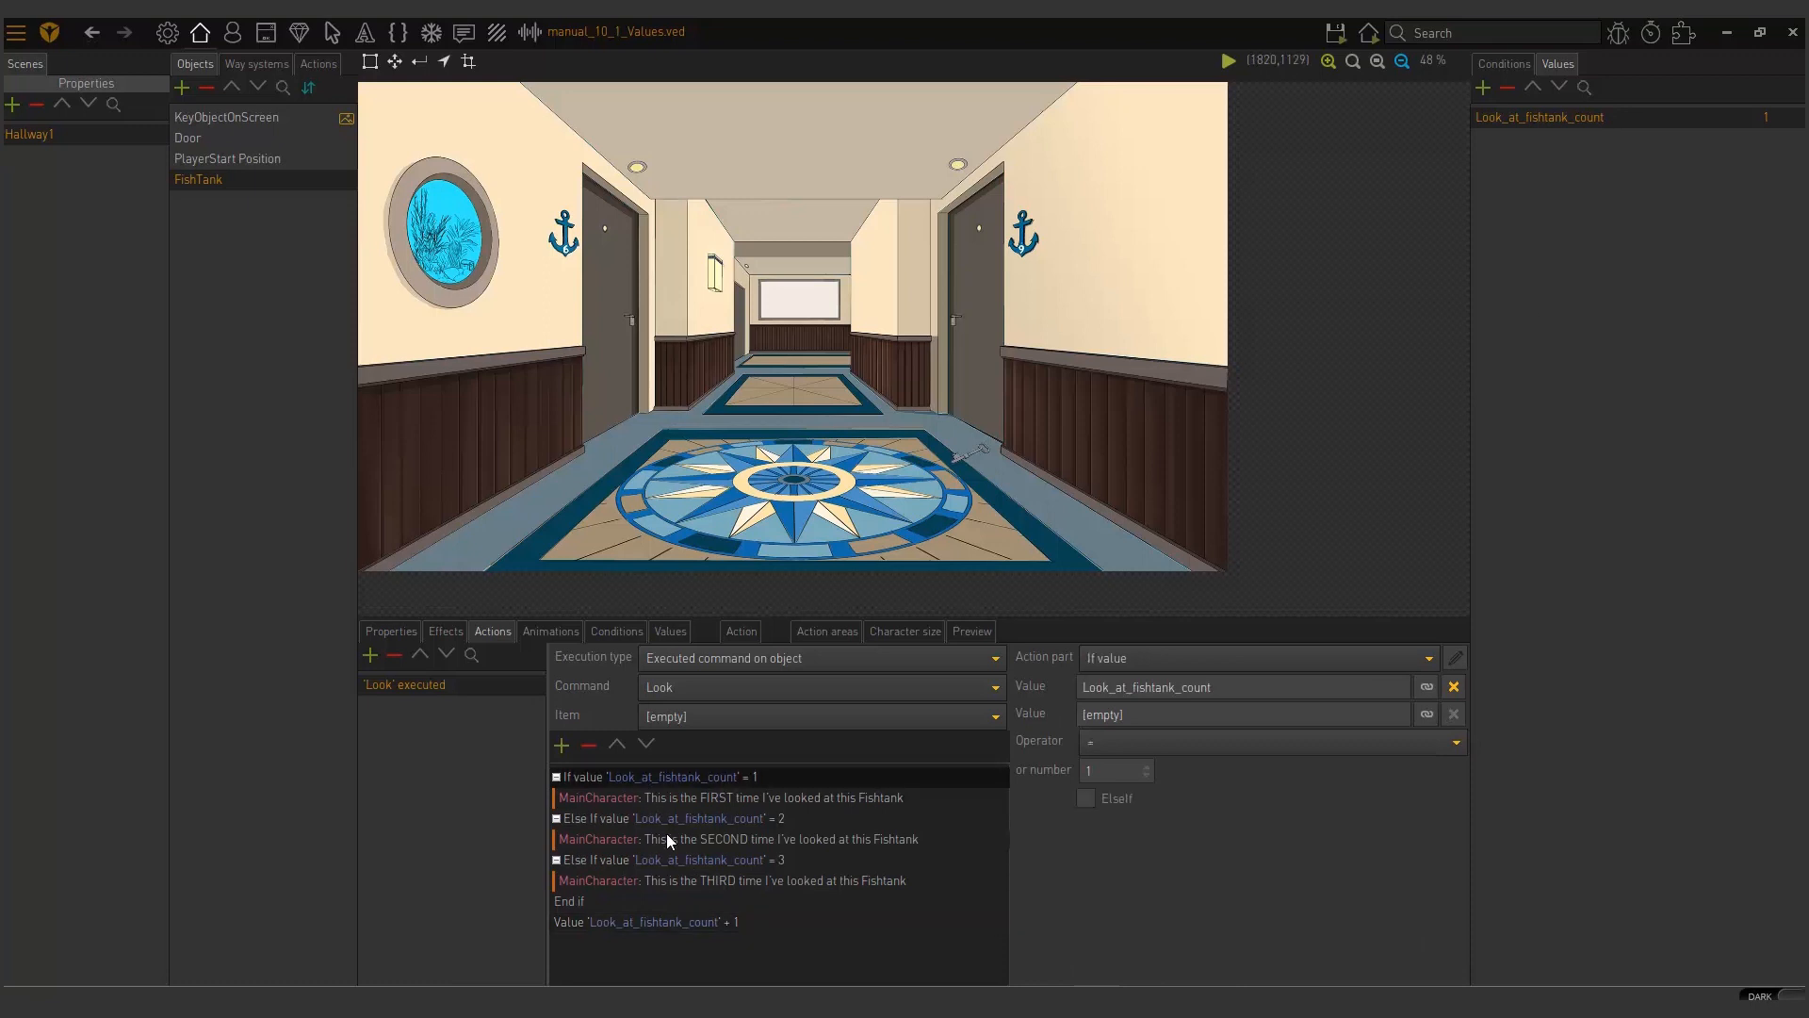
{"action": "left_click", "coordinate": [675, 818]}
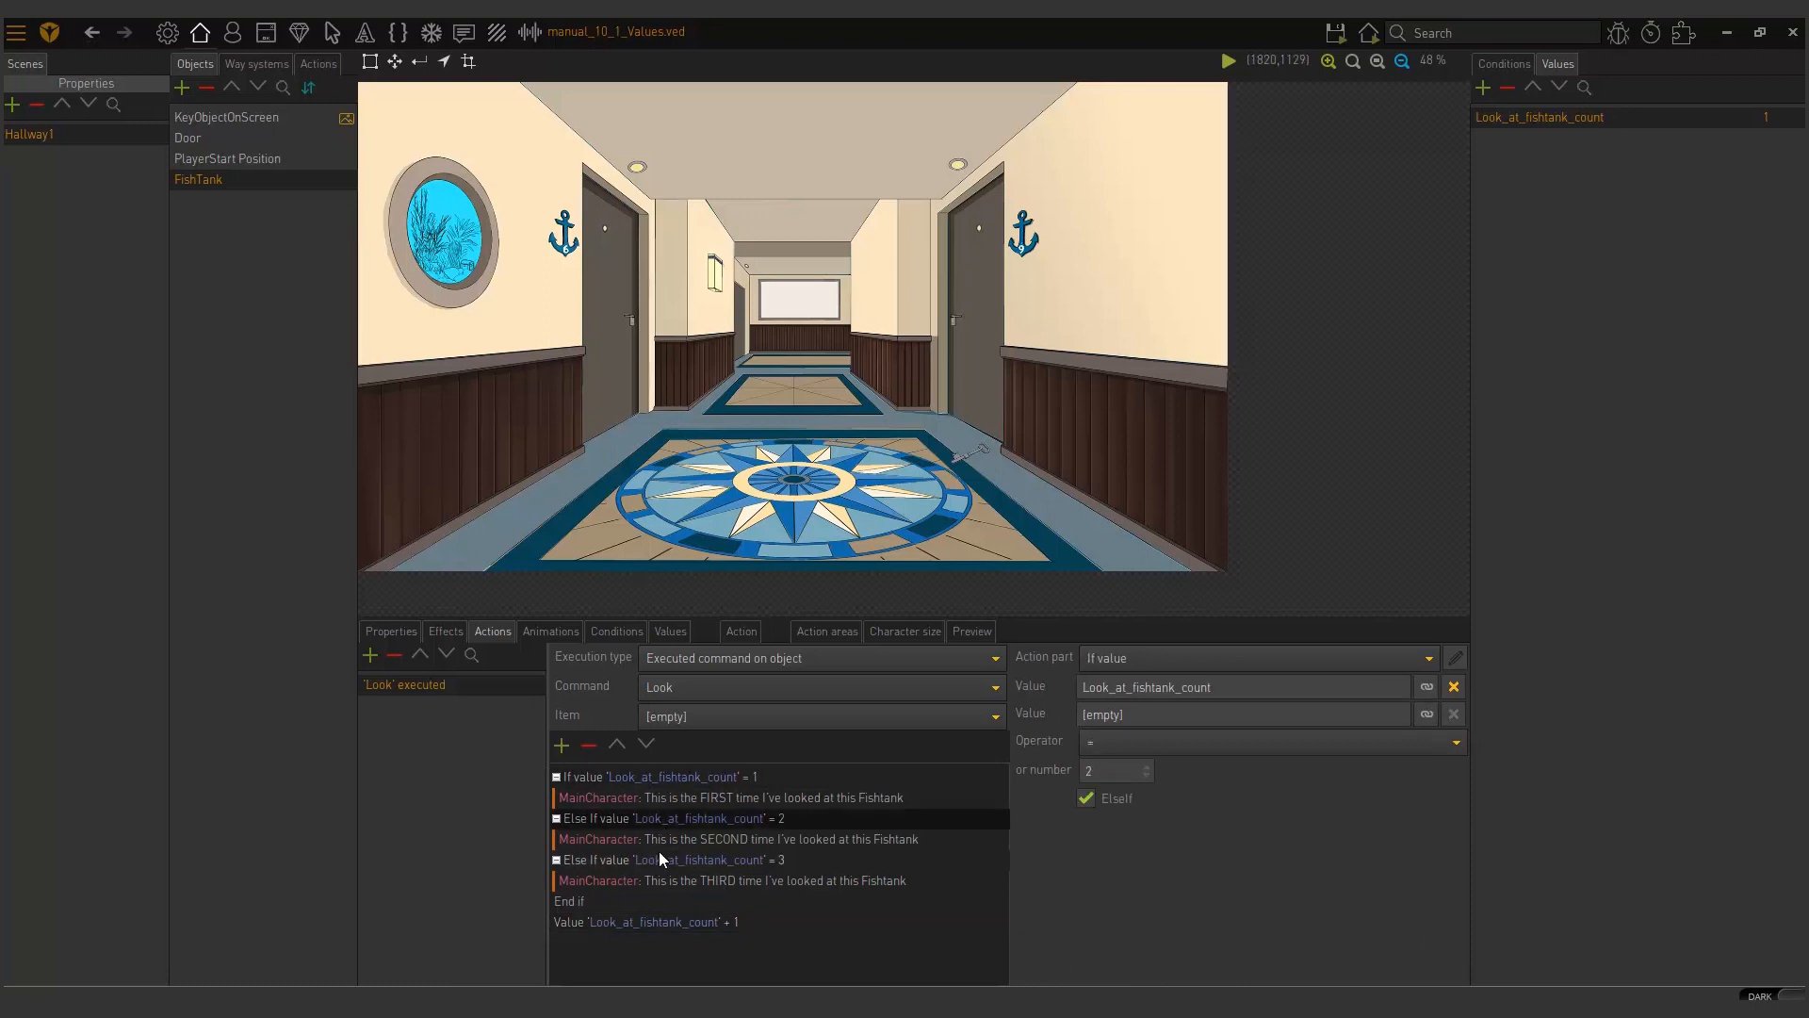
{"action": "left_click", "coordinate": [739, 839]}
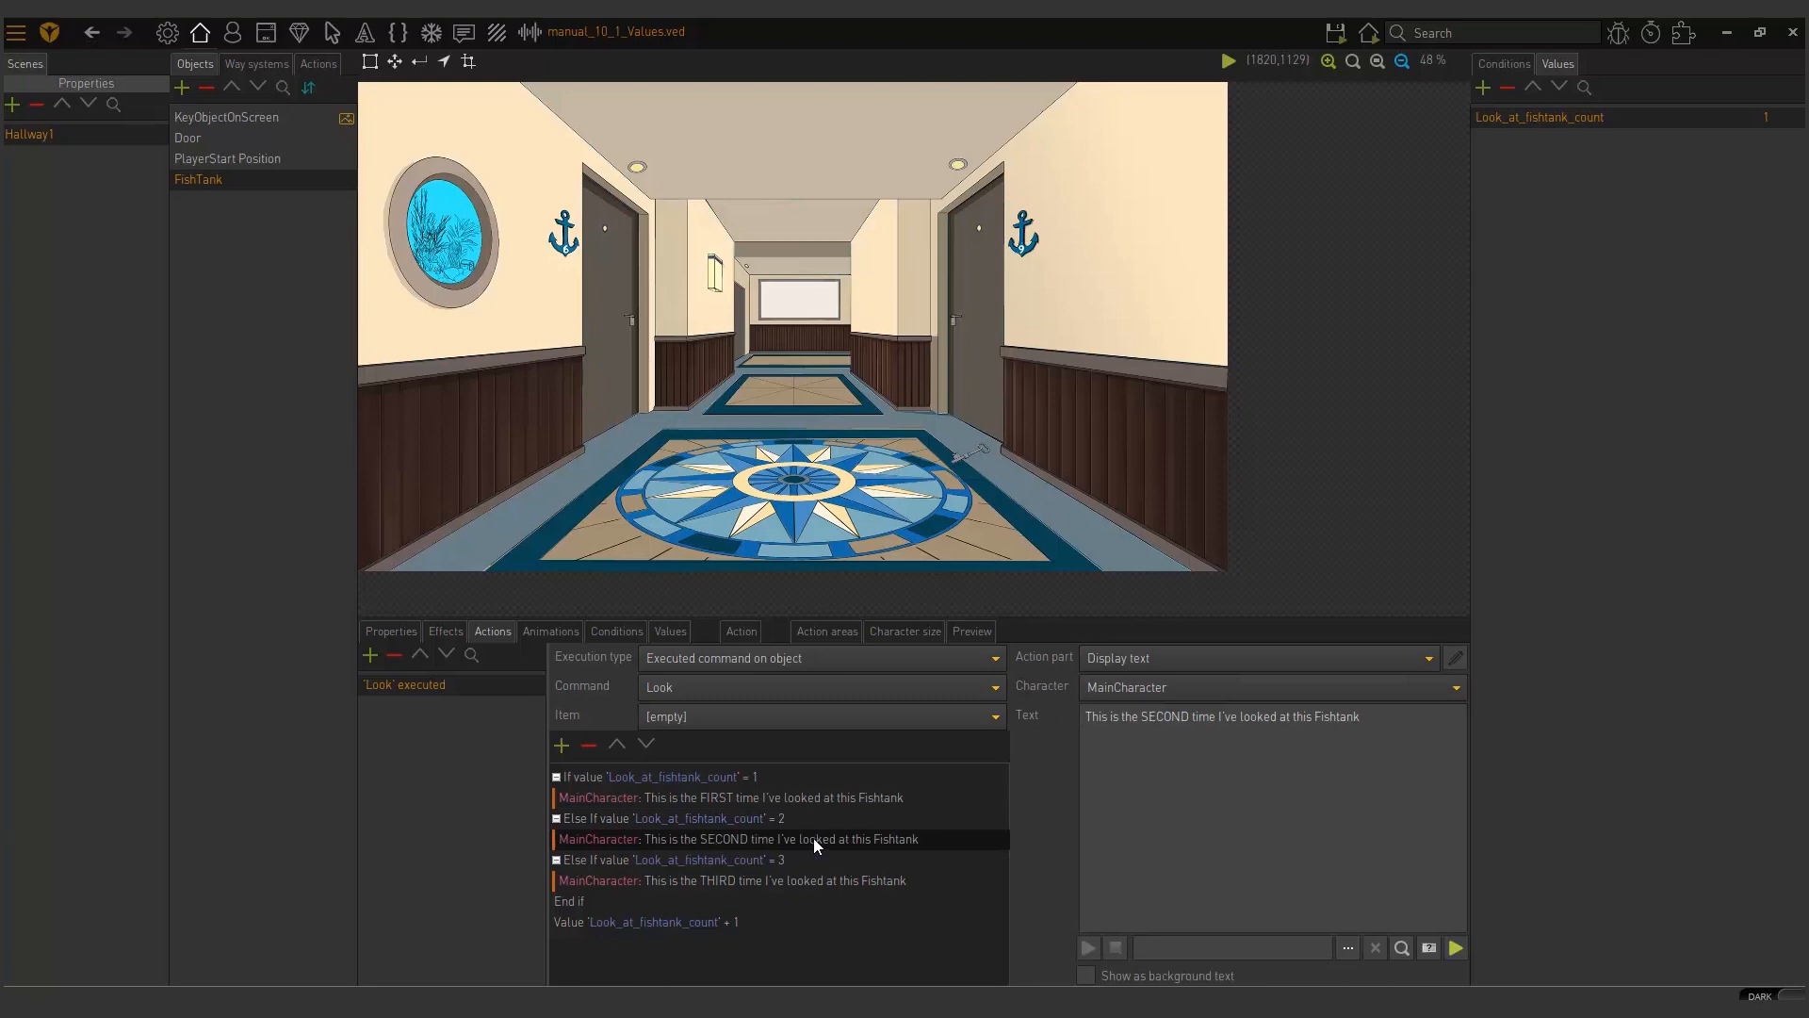
{"action": "left_click", "coordinate": [646, 921]}
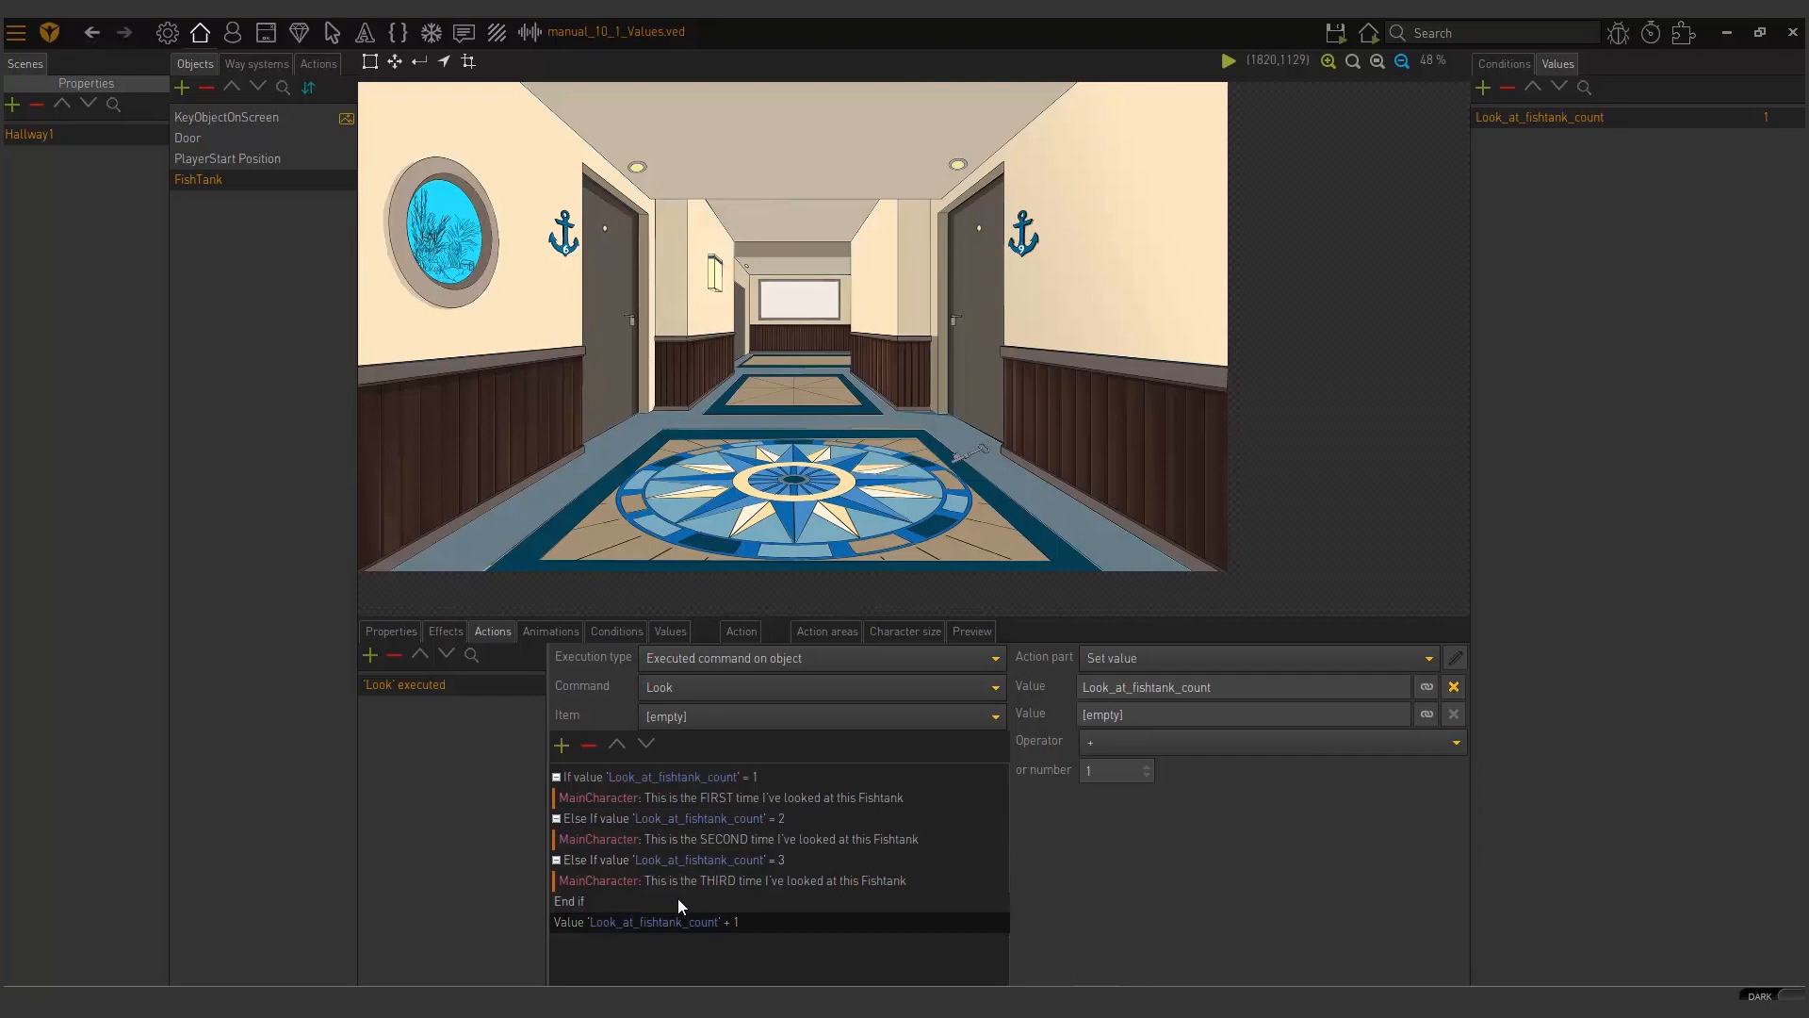
{"action": "left_click", "coordinate": [1335, 32]}
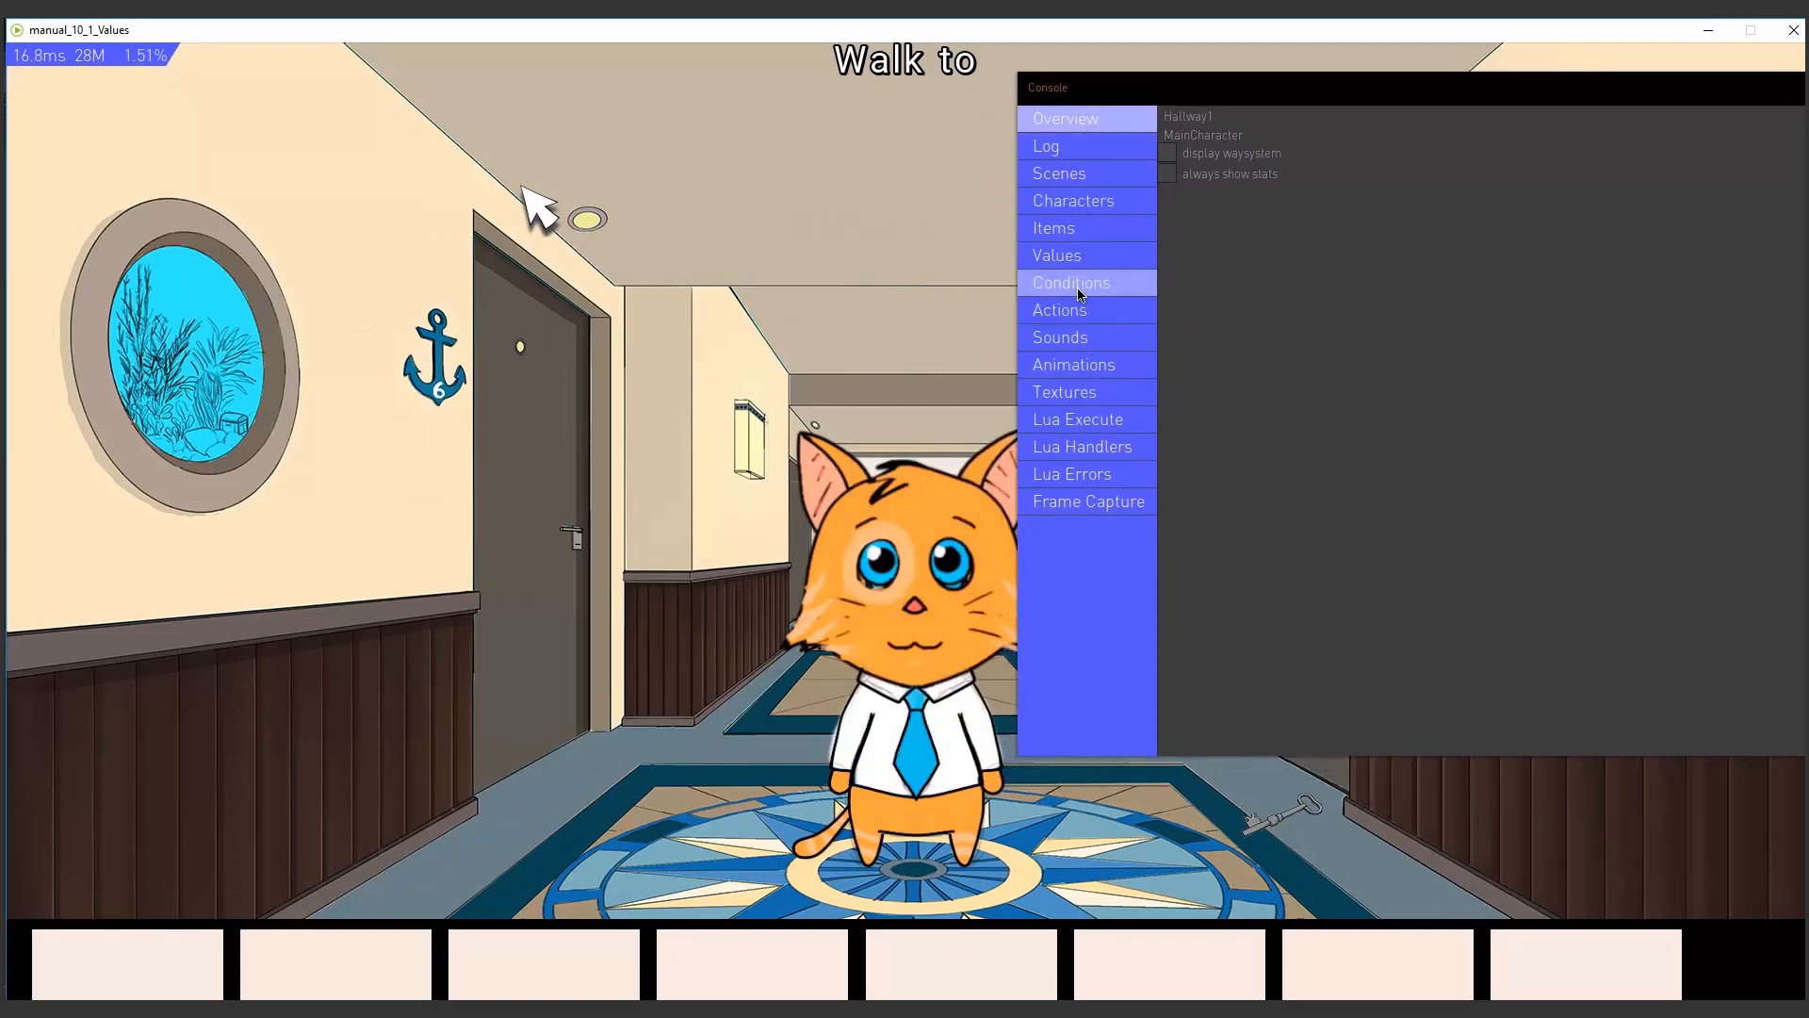
{"action": "left_click", "coordinate": [1056, 256]}
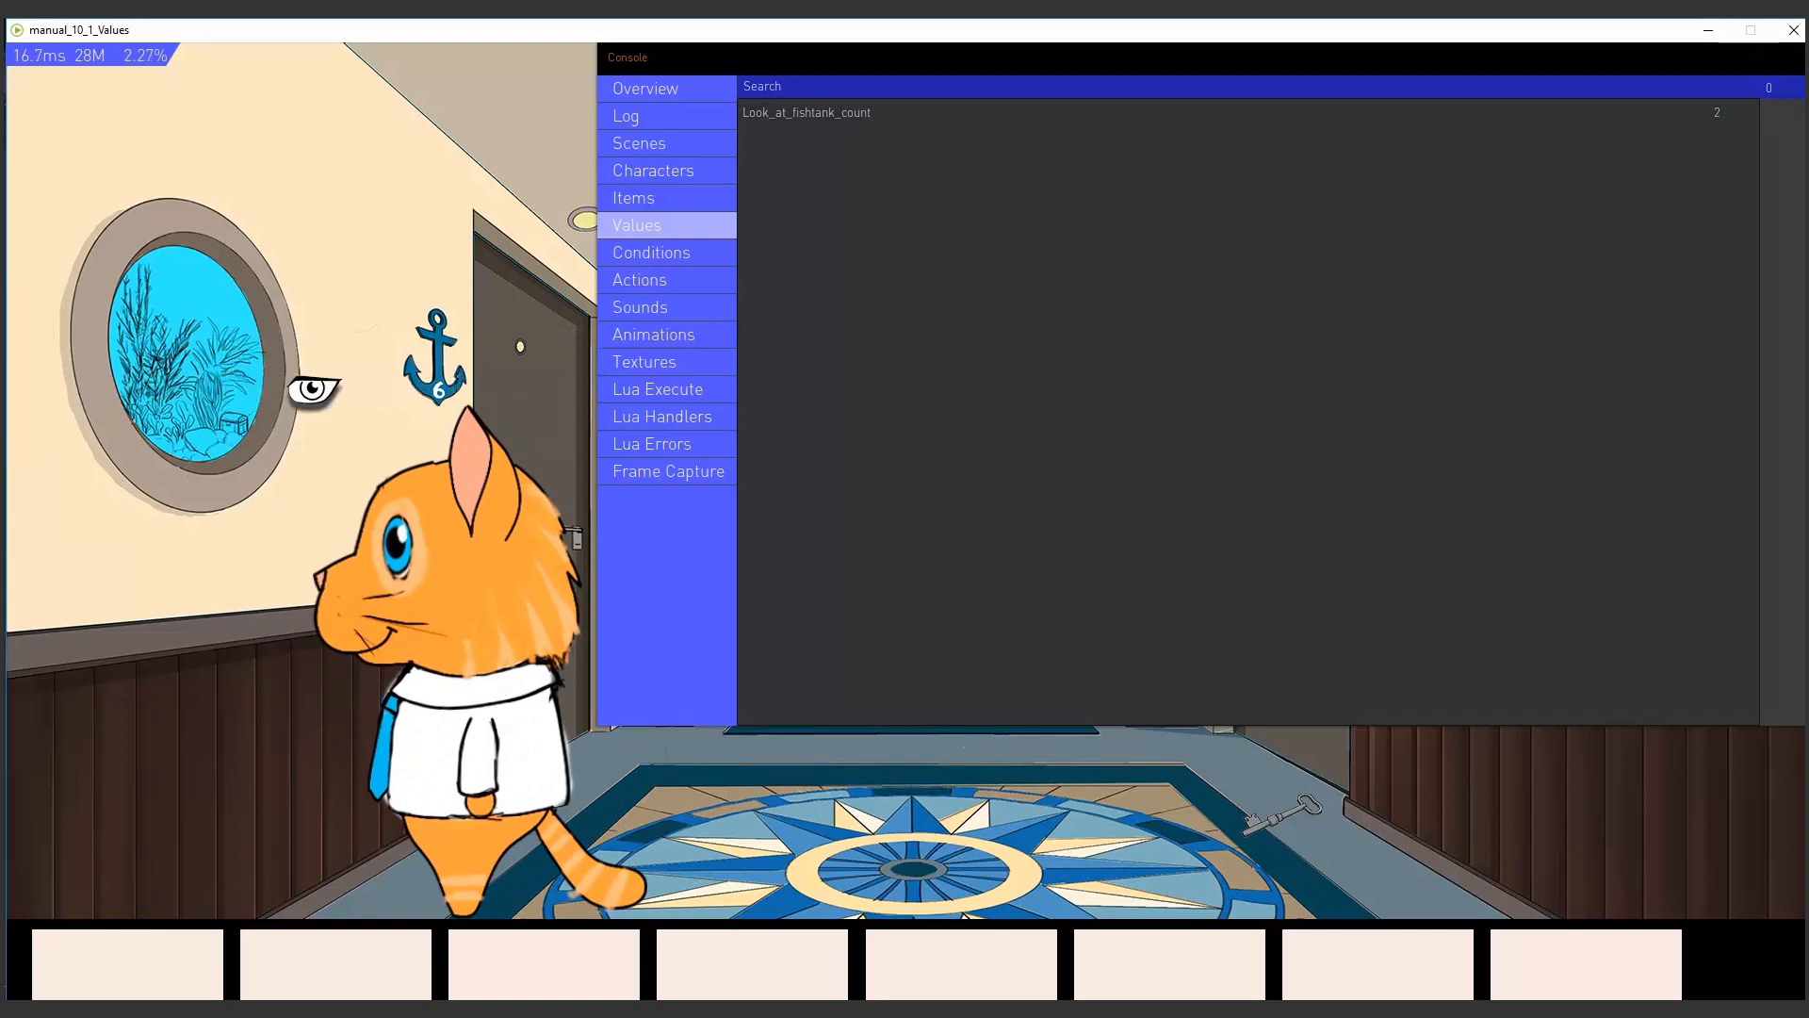
{"action": "left_click", "coordinate": [313, 390]}
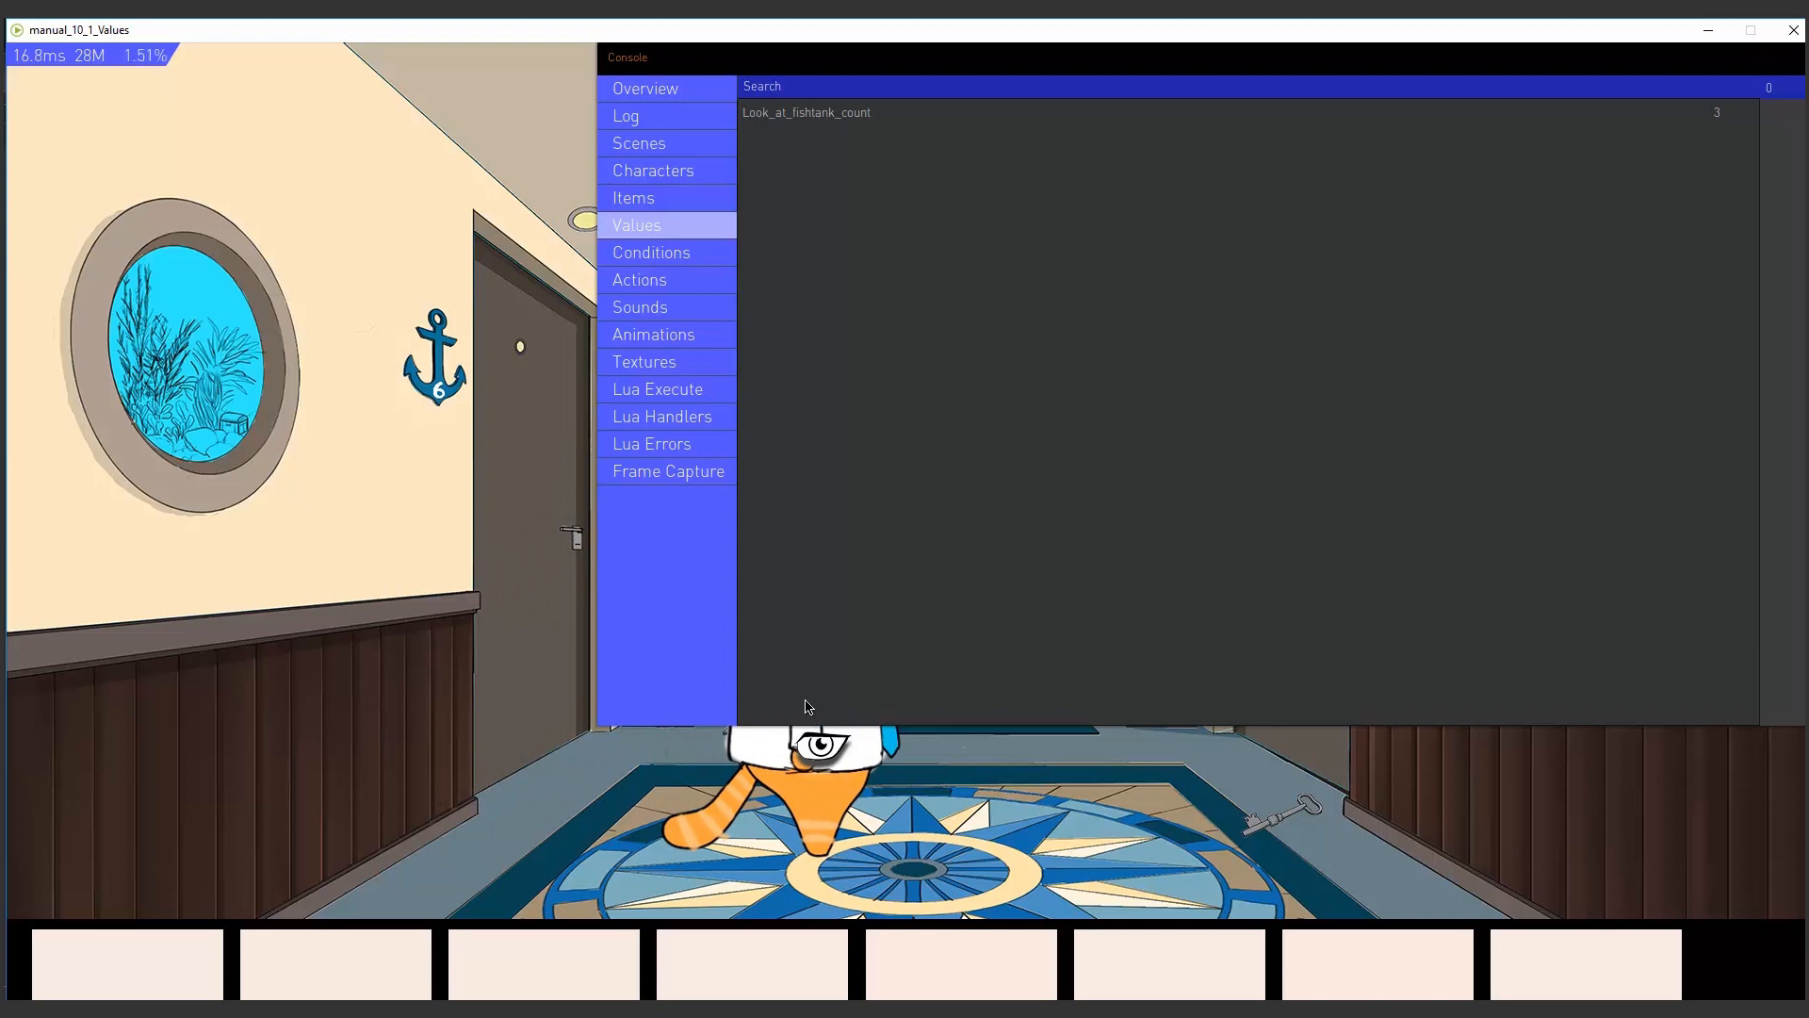
{"action": "mouse_move", "coordinate": [718, 500]}
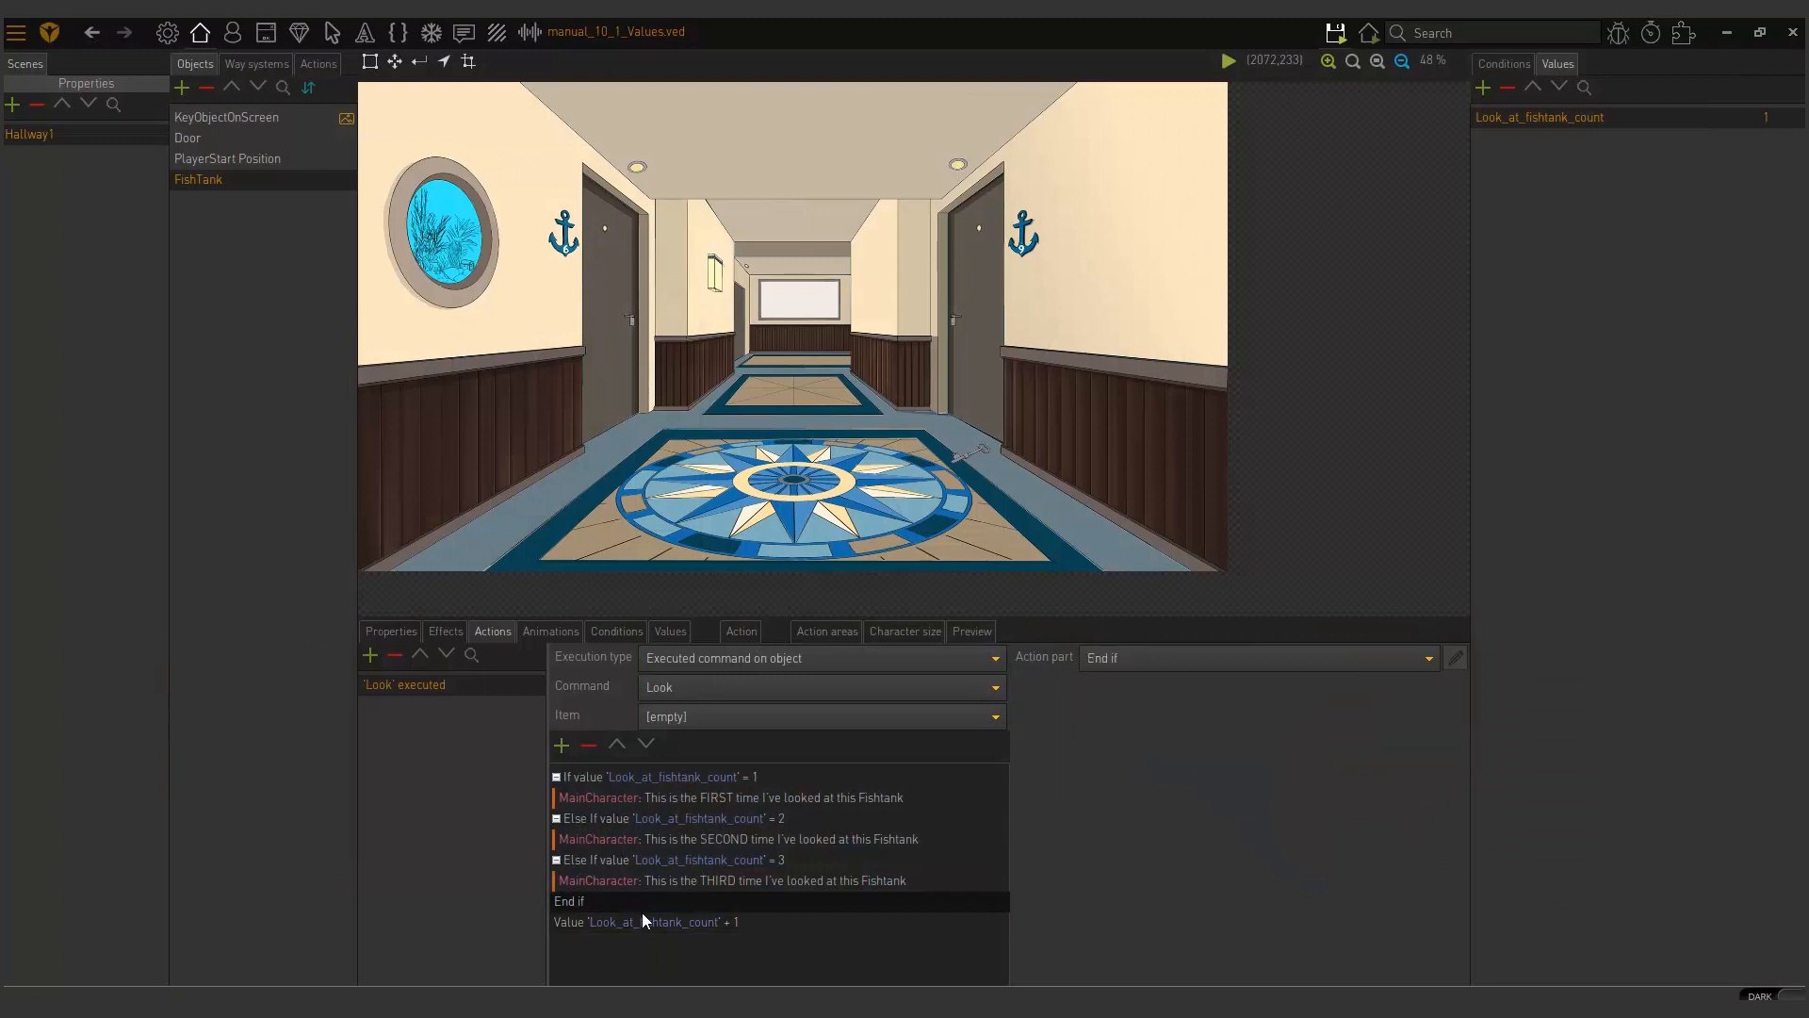
{"action": "left_click", "coordinate": [731, 880]}
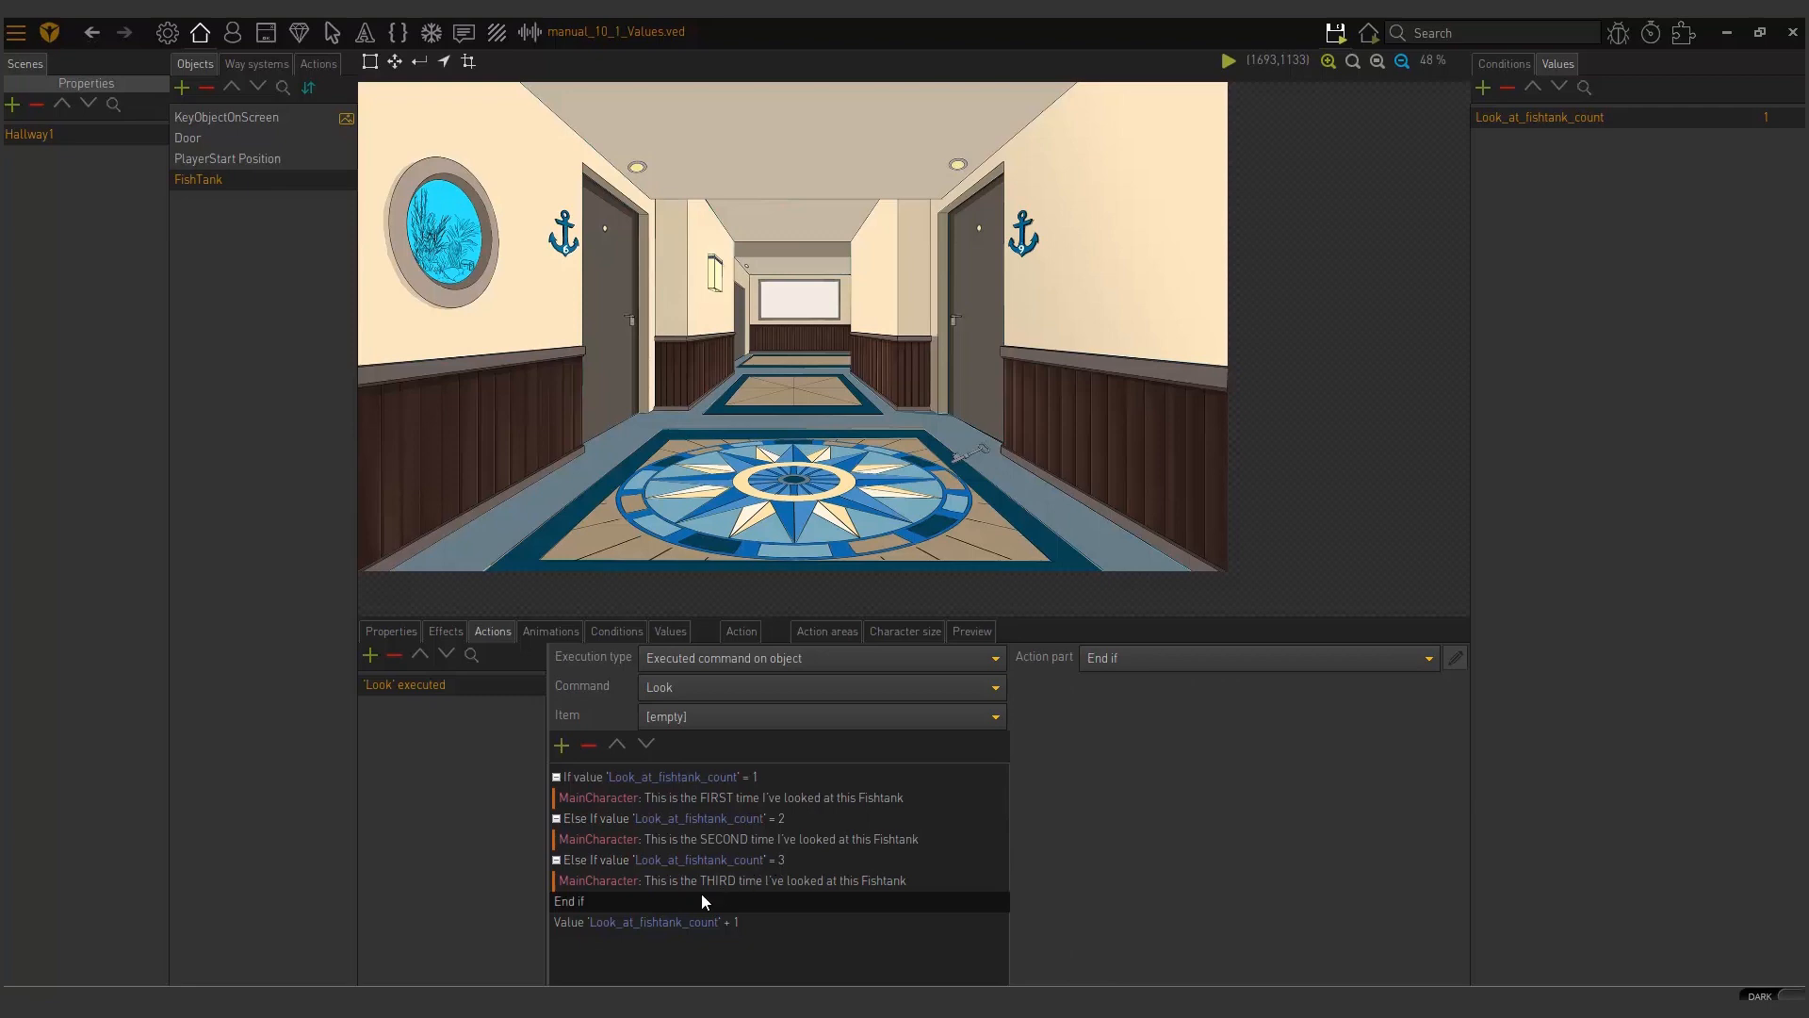
{"action": "mouse_move", "coordinate": [951, 867]}
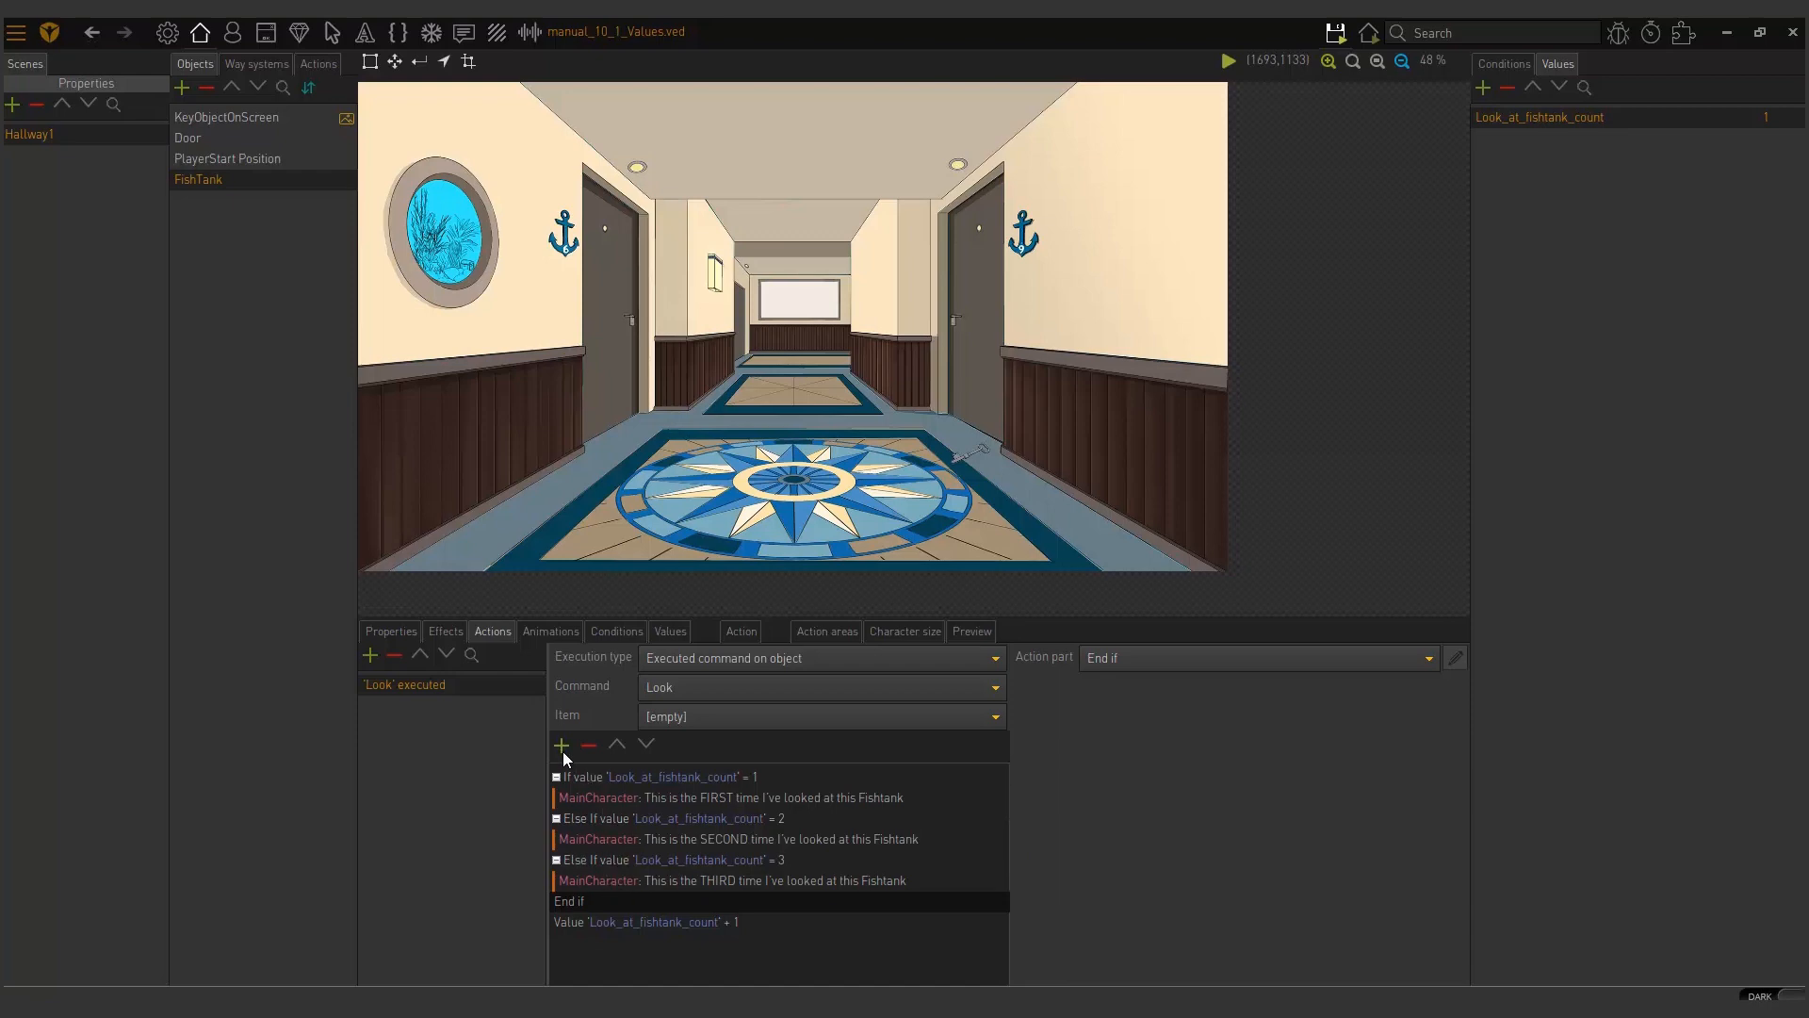
Step: Insert an Else before End if with MainCharacter saying "I have looked at it too many times"
{"action": "left_click", "coordinate": [560, 746]}
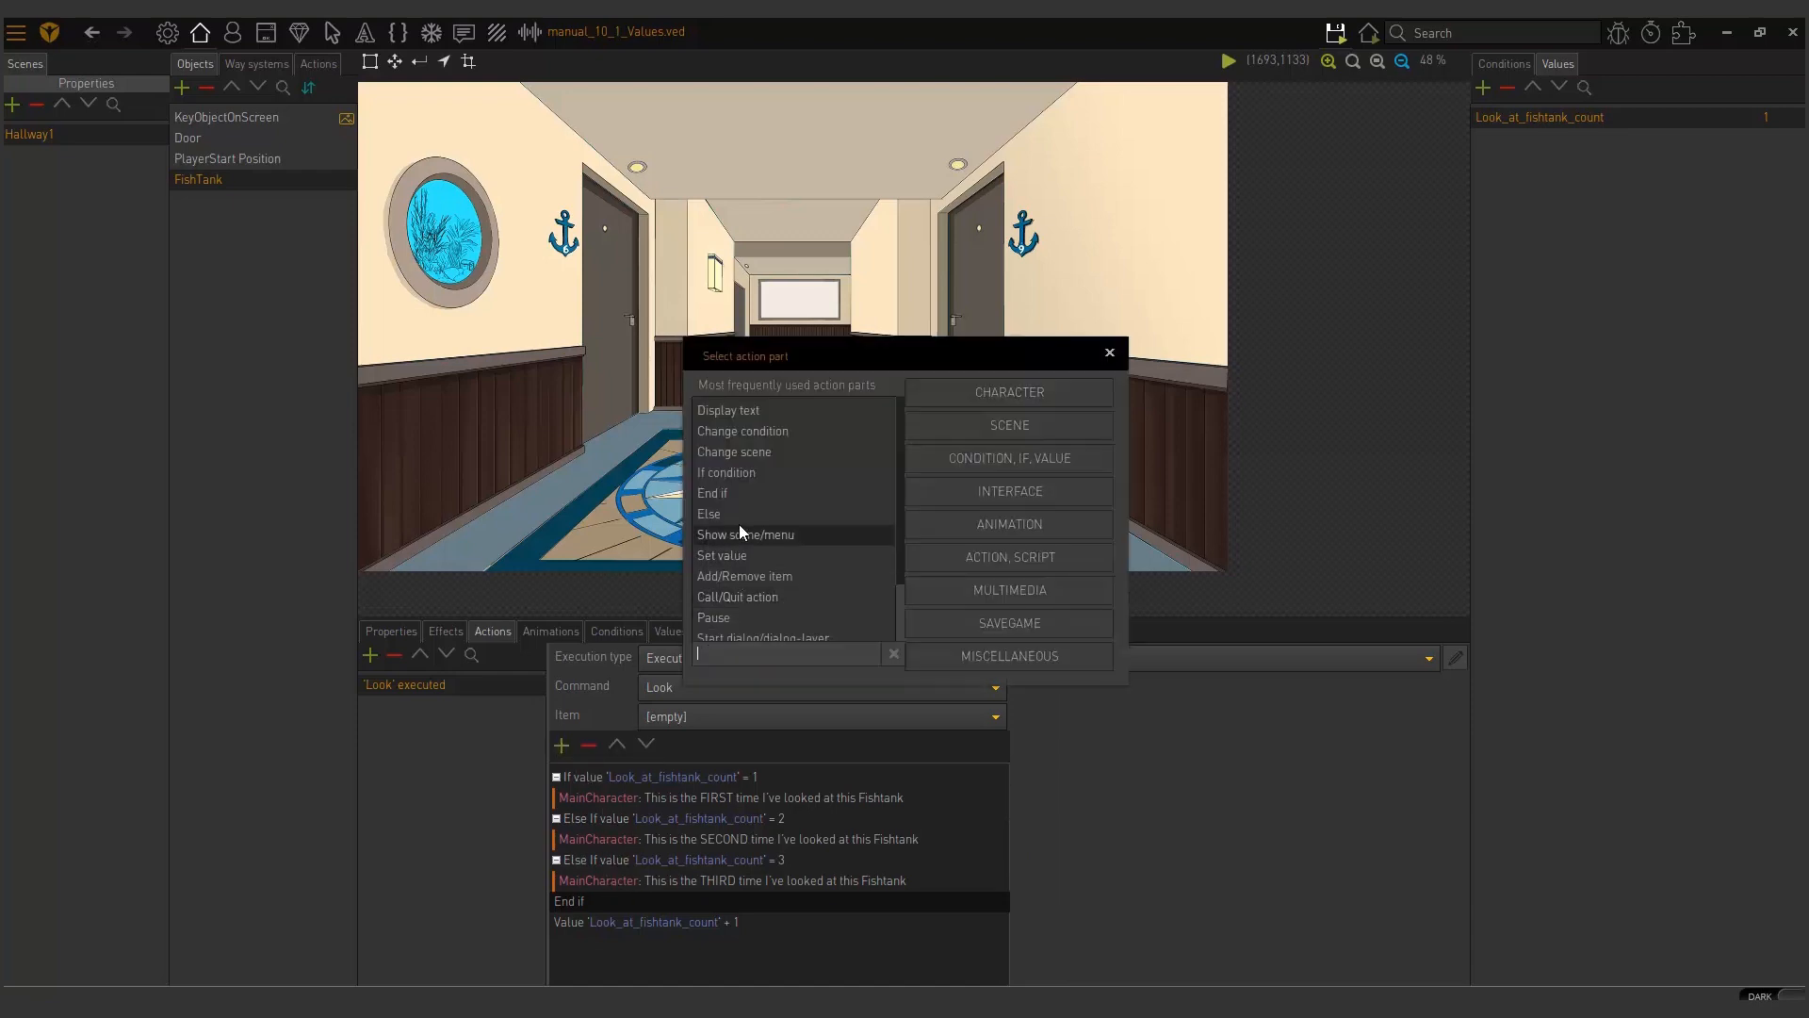
{"action": "left_click", "coordinate": [710, 513]}
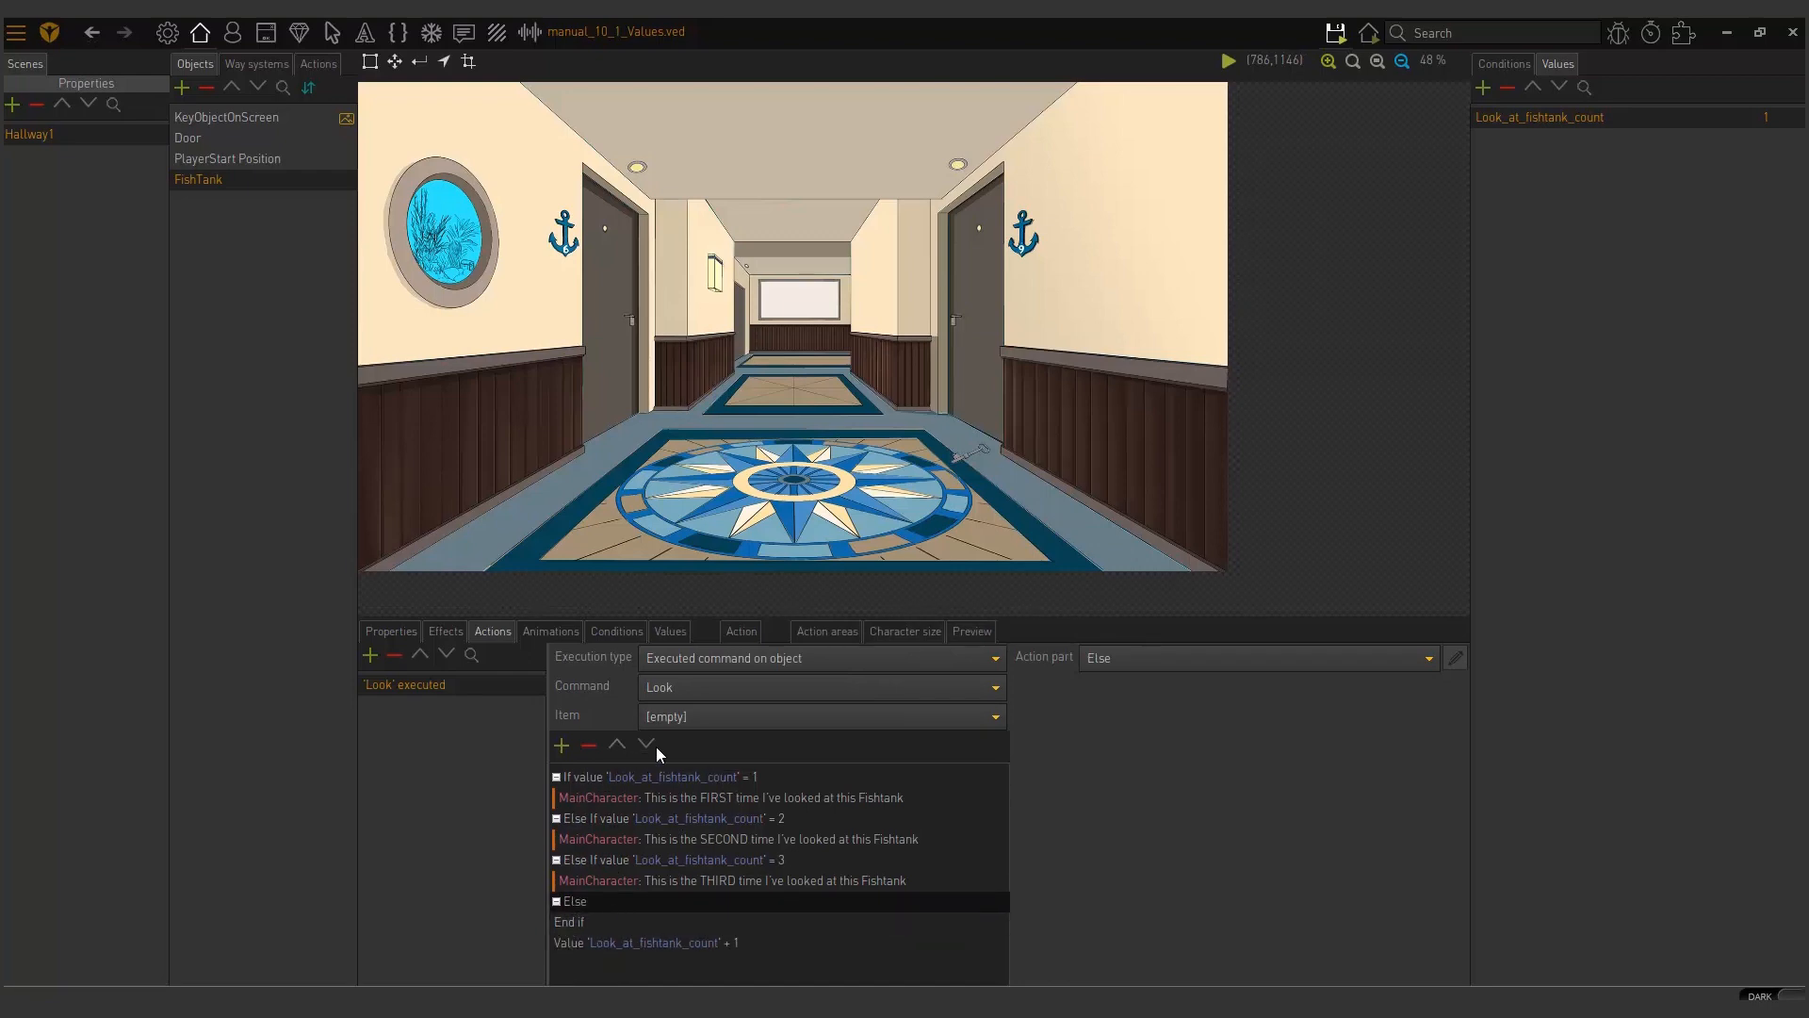
{"action": "mouse_move", "coordinate": [648, 868]}
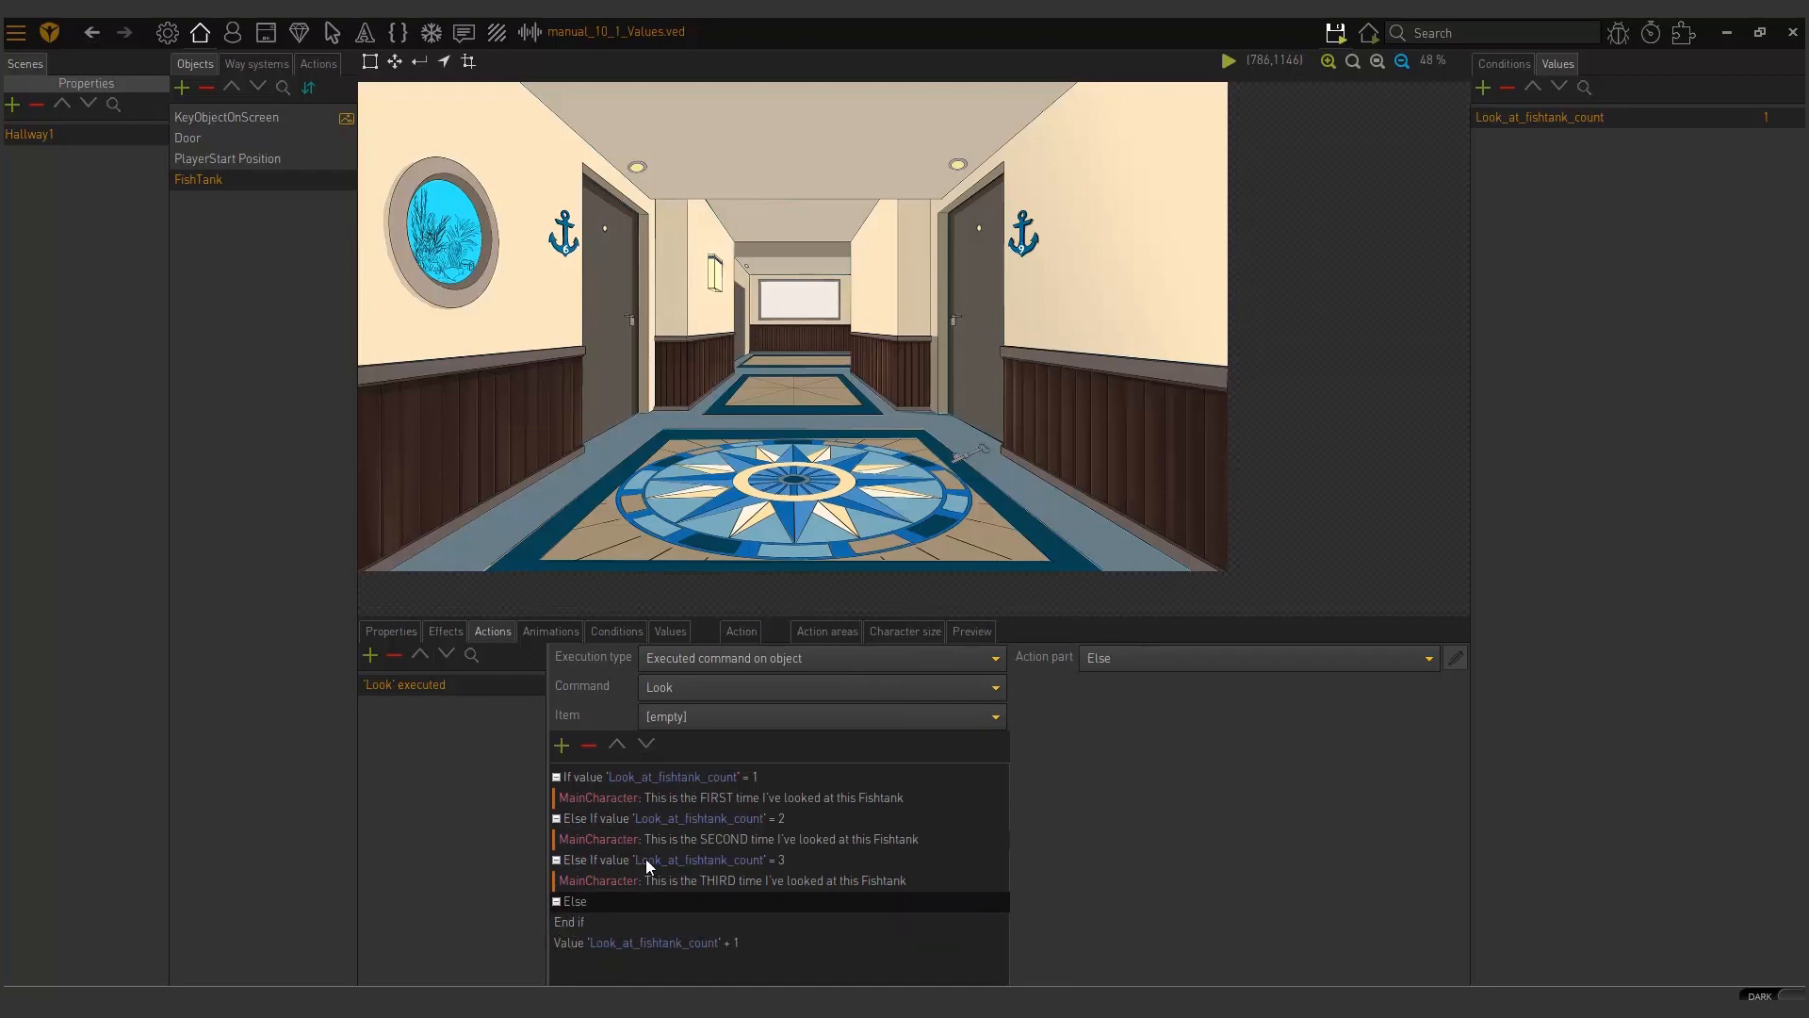
{"action": "left_click", "coordinate": [732, 880]}
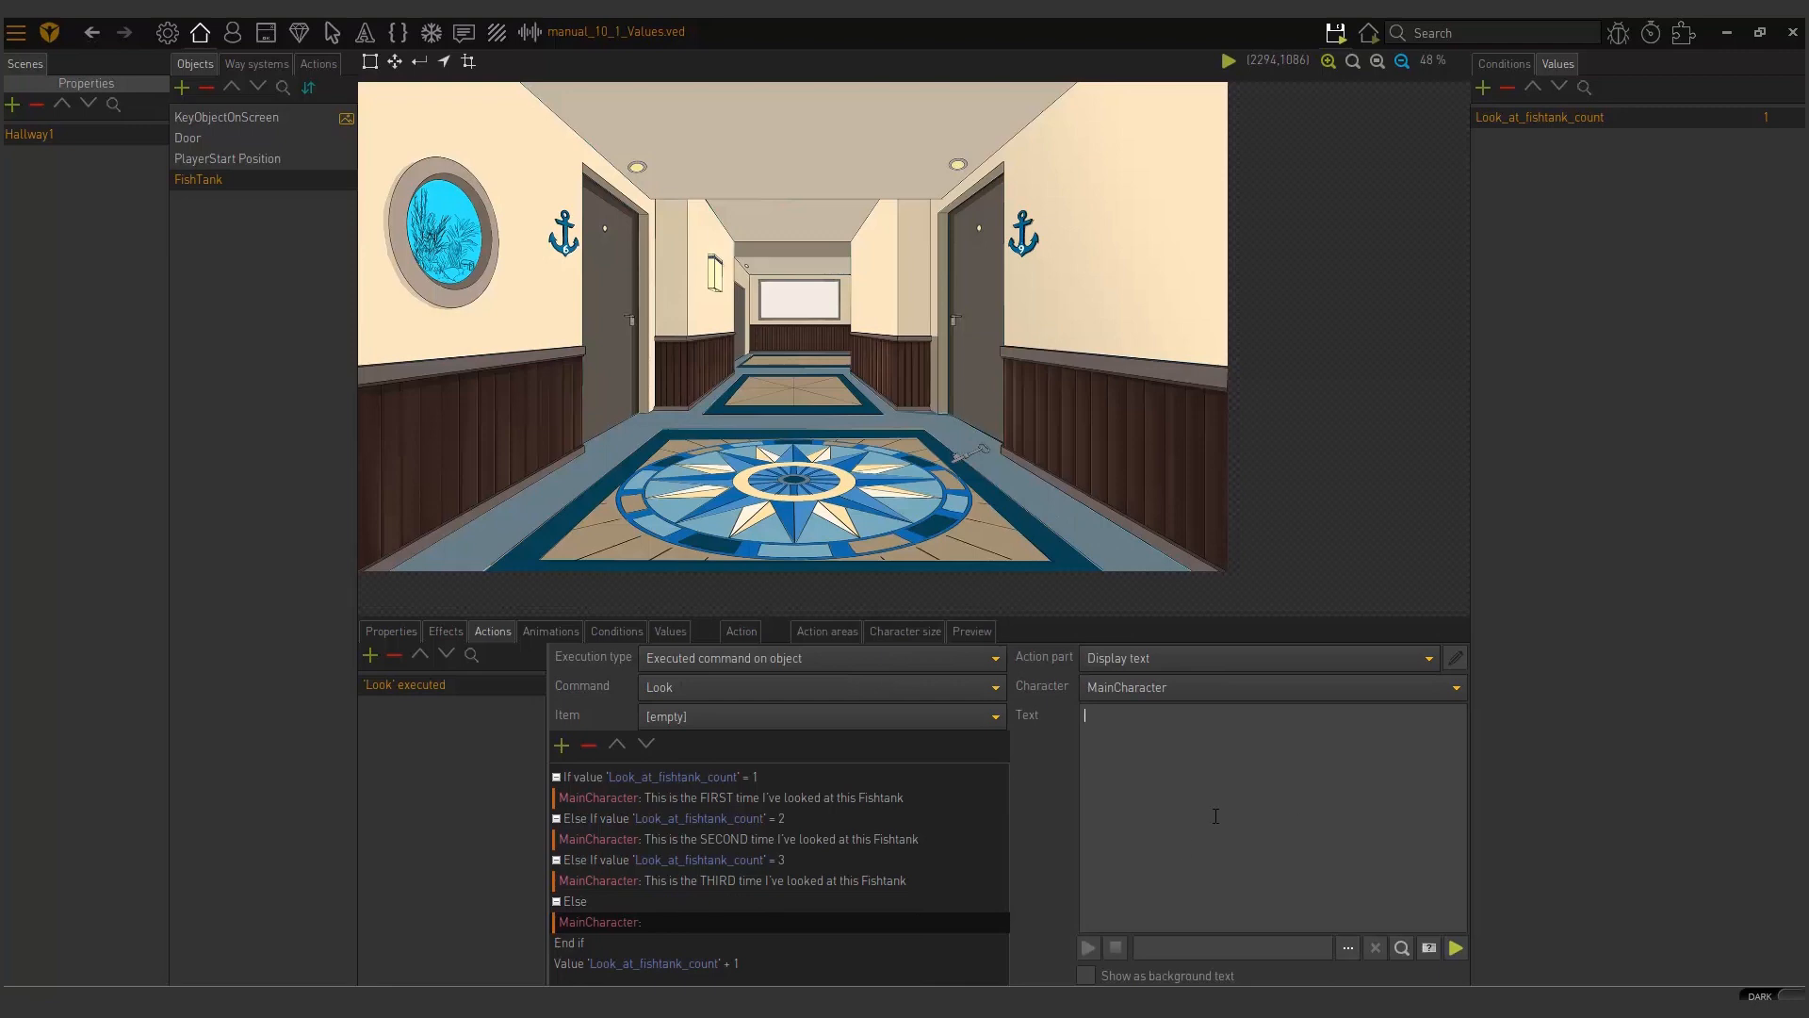
{"action": "type", "text": "i HAV"}
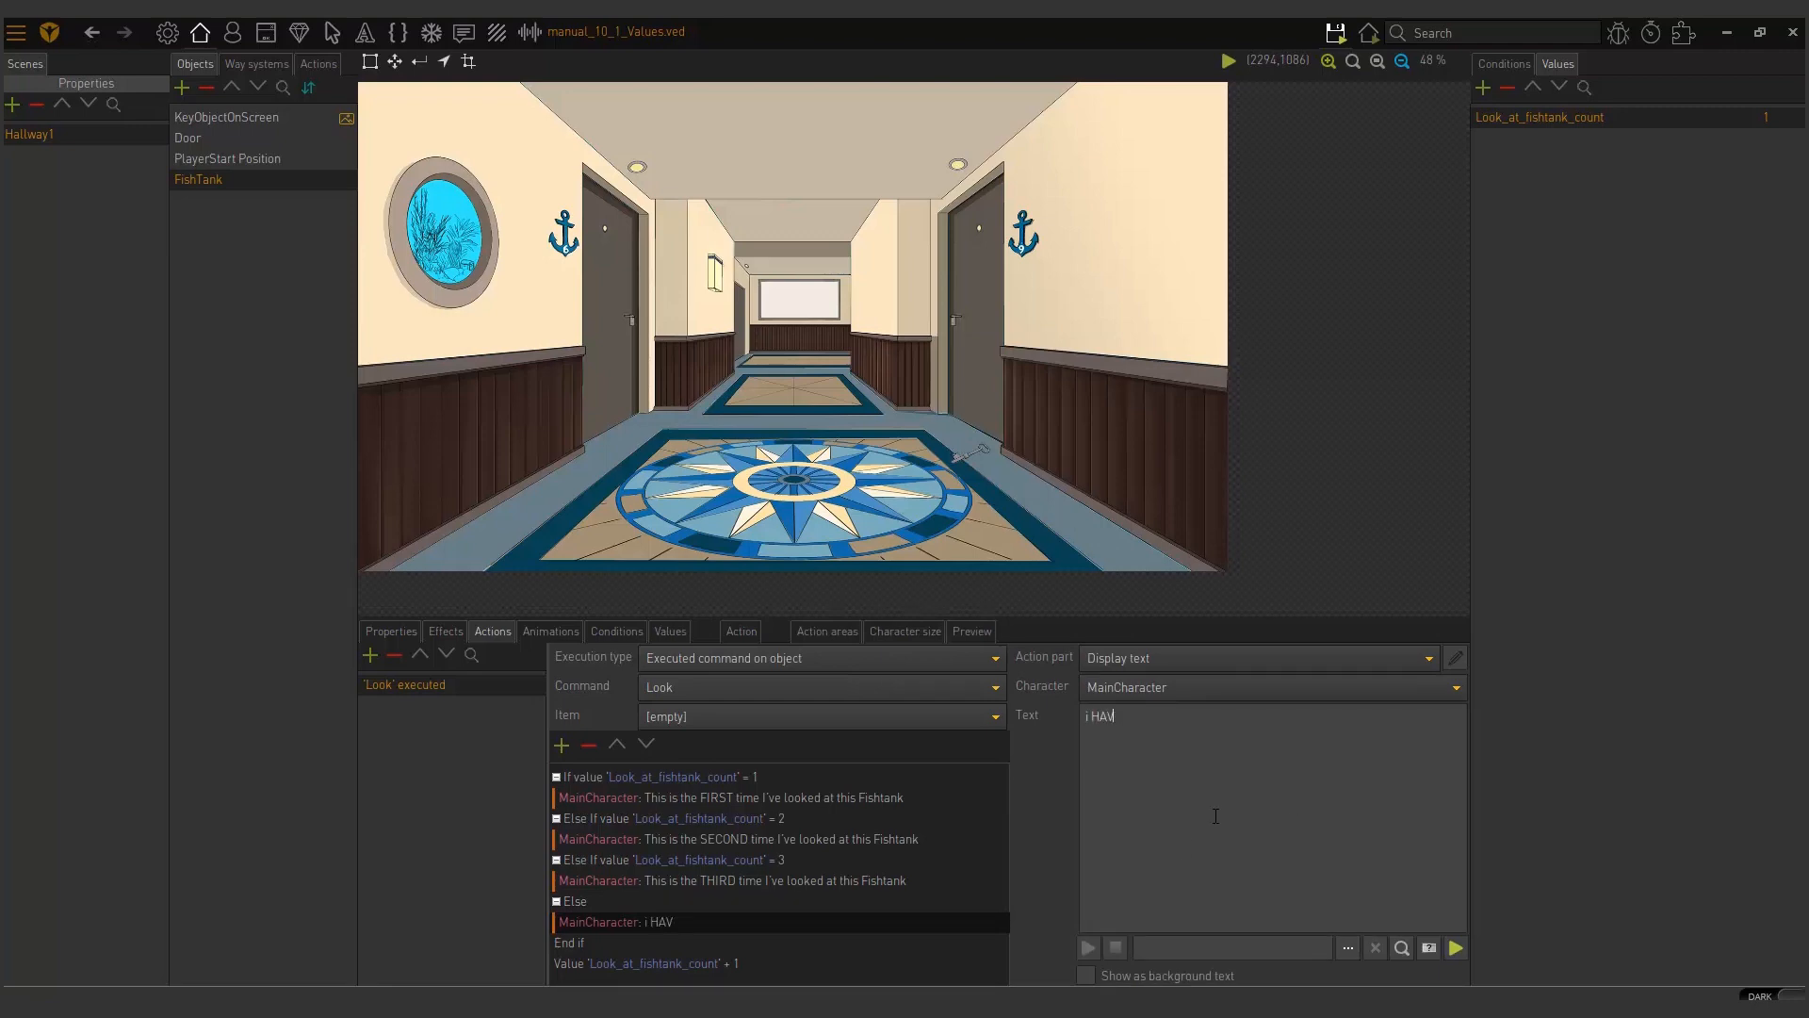
{"action": "type", "text": "I have looked at it too many"}
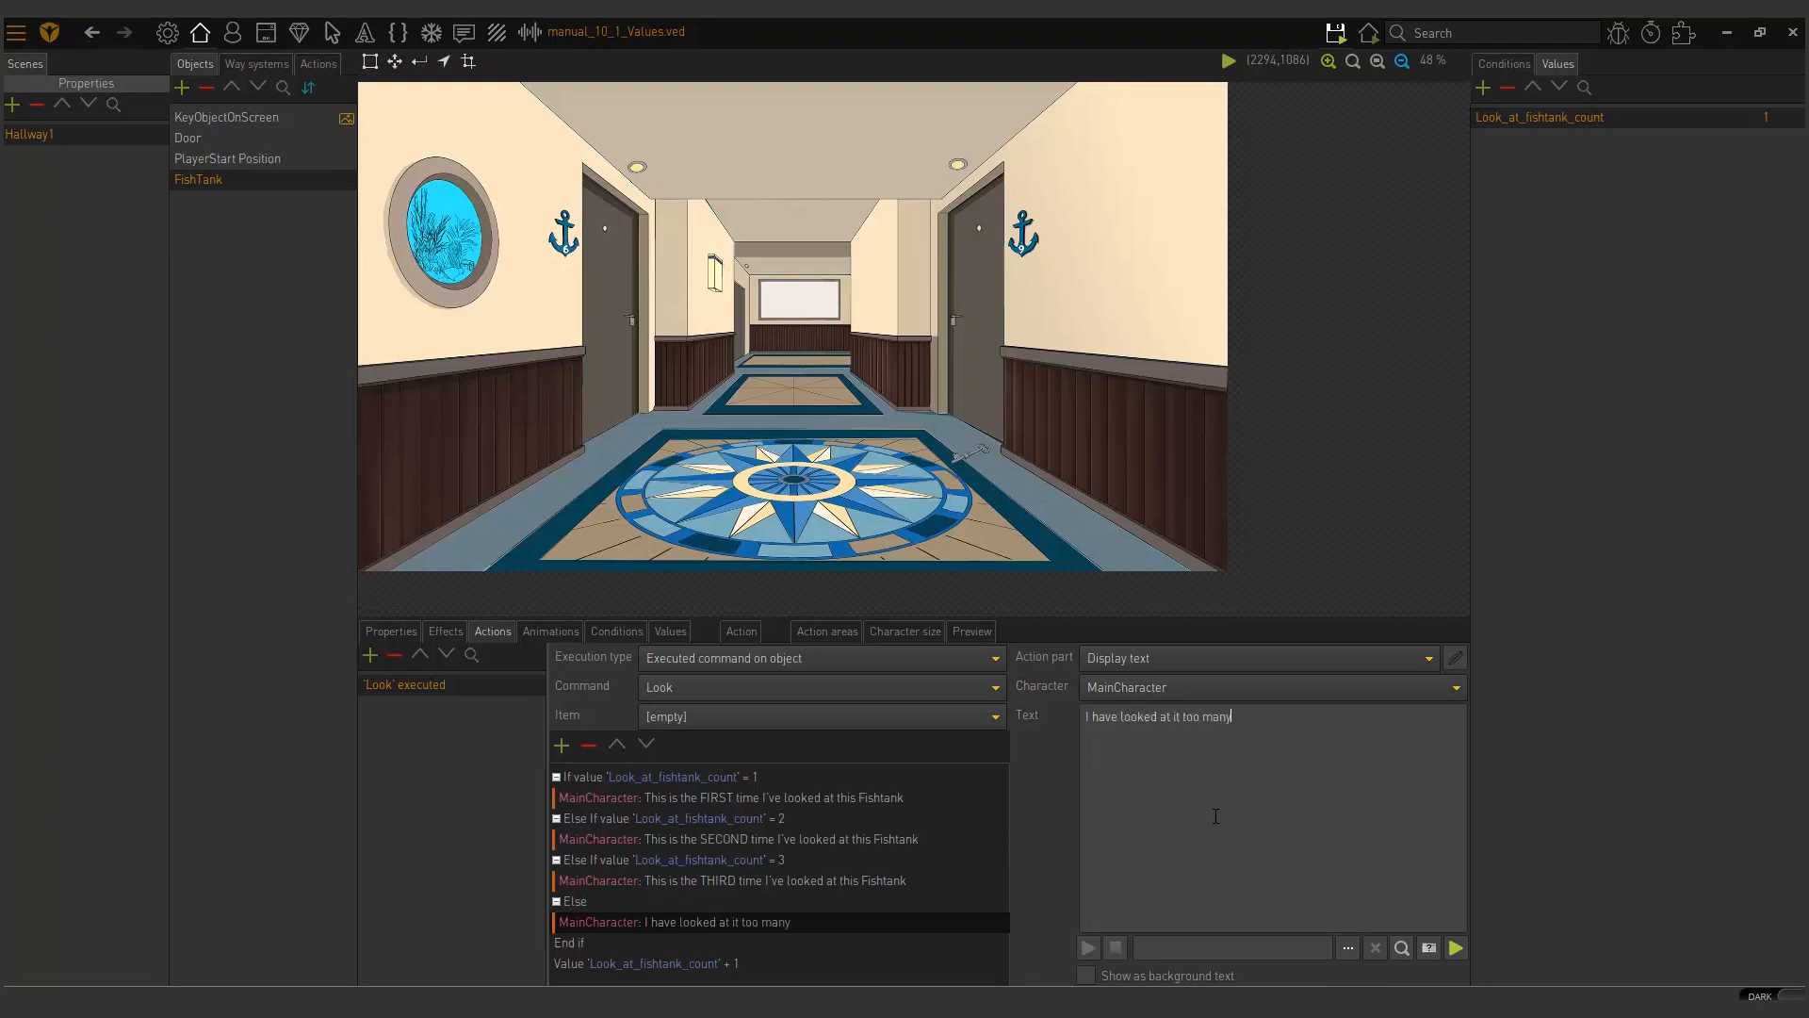
{"action": "type", "text": "times"}
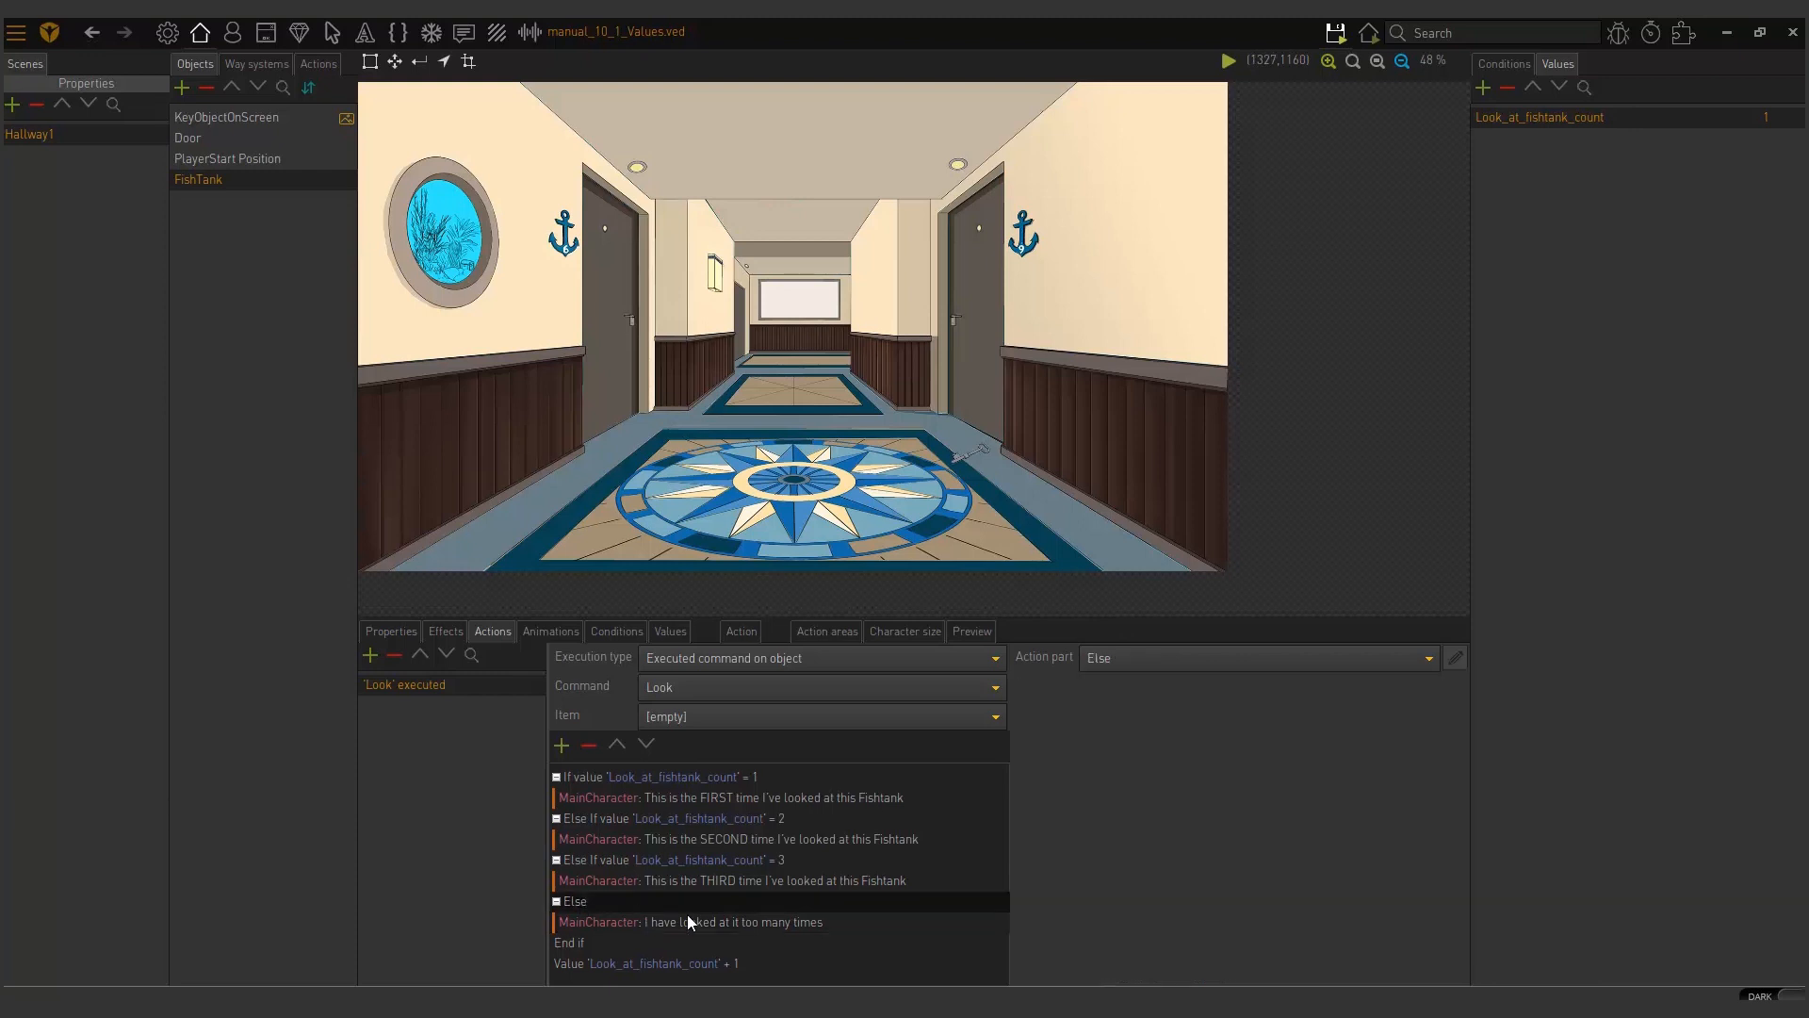
{"action": "mouse_move", "coordinate": [580, 926]}
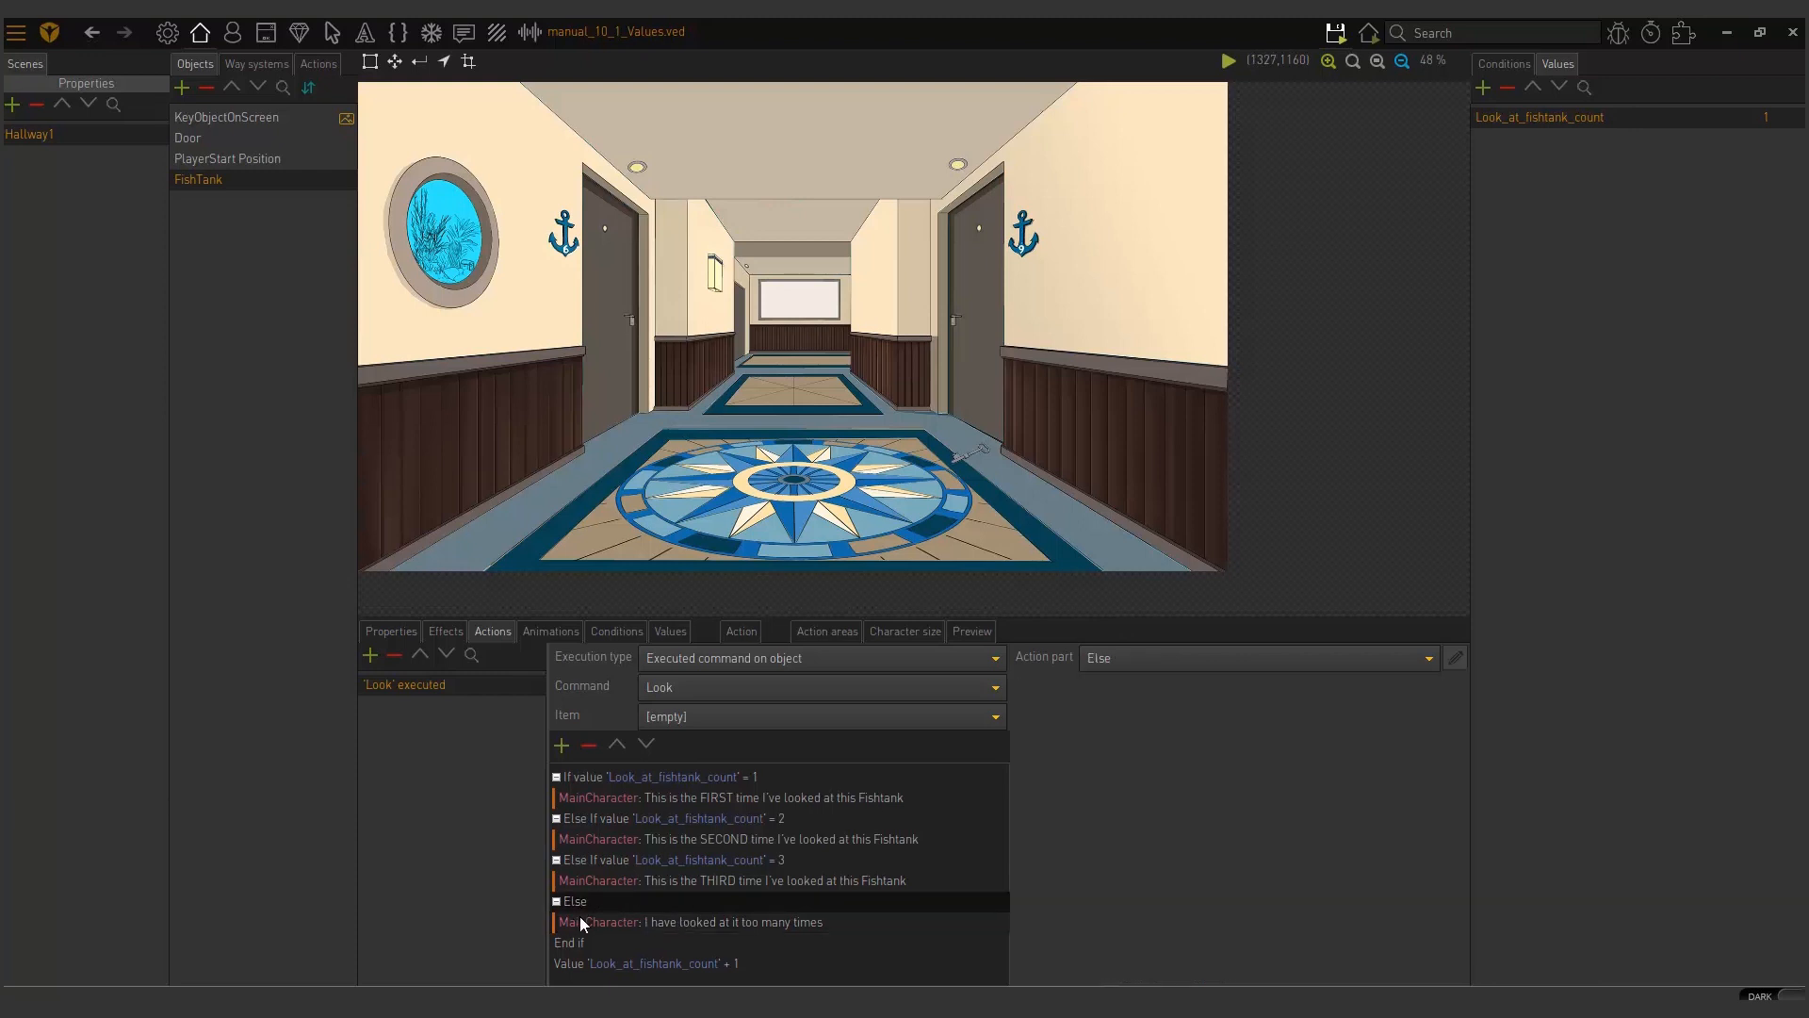
{"action": "mouse_move", "coordinate": [666, 805]}
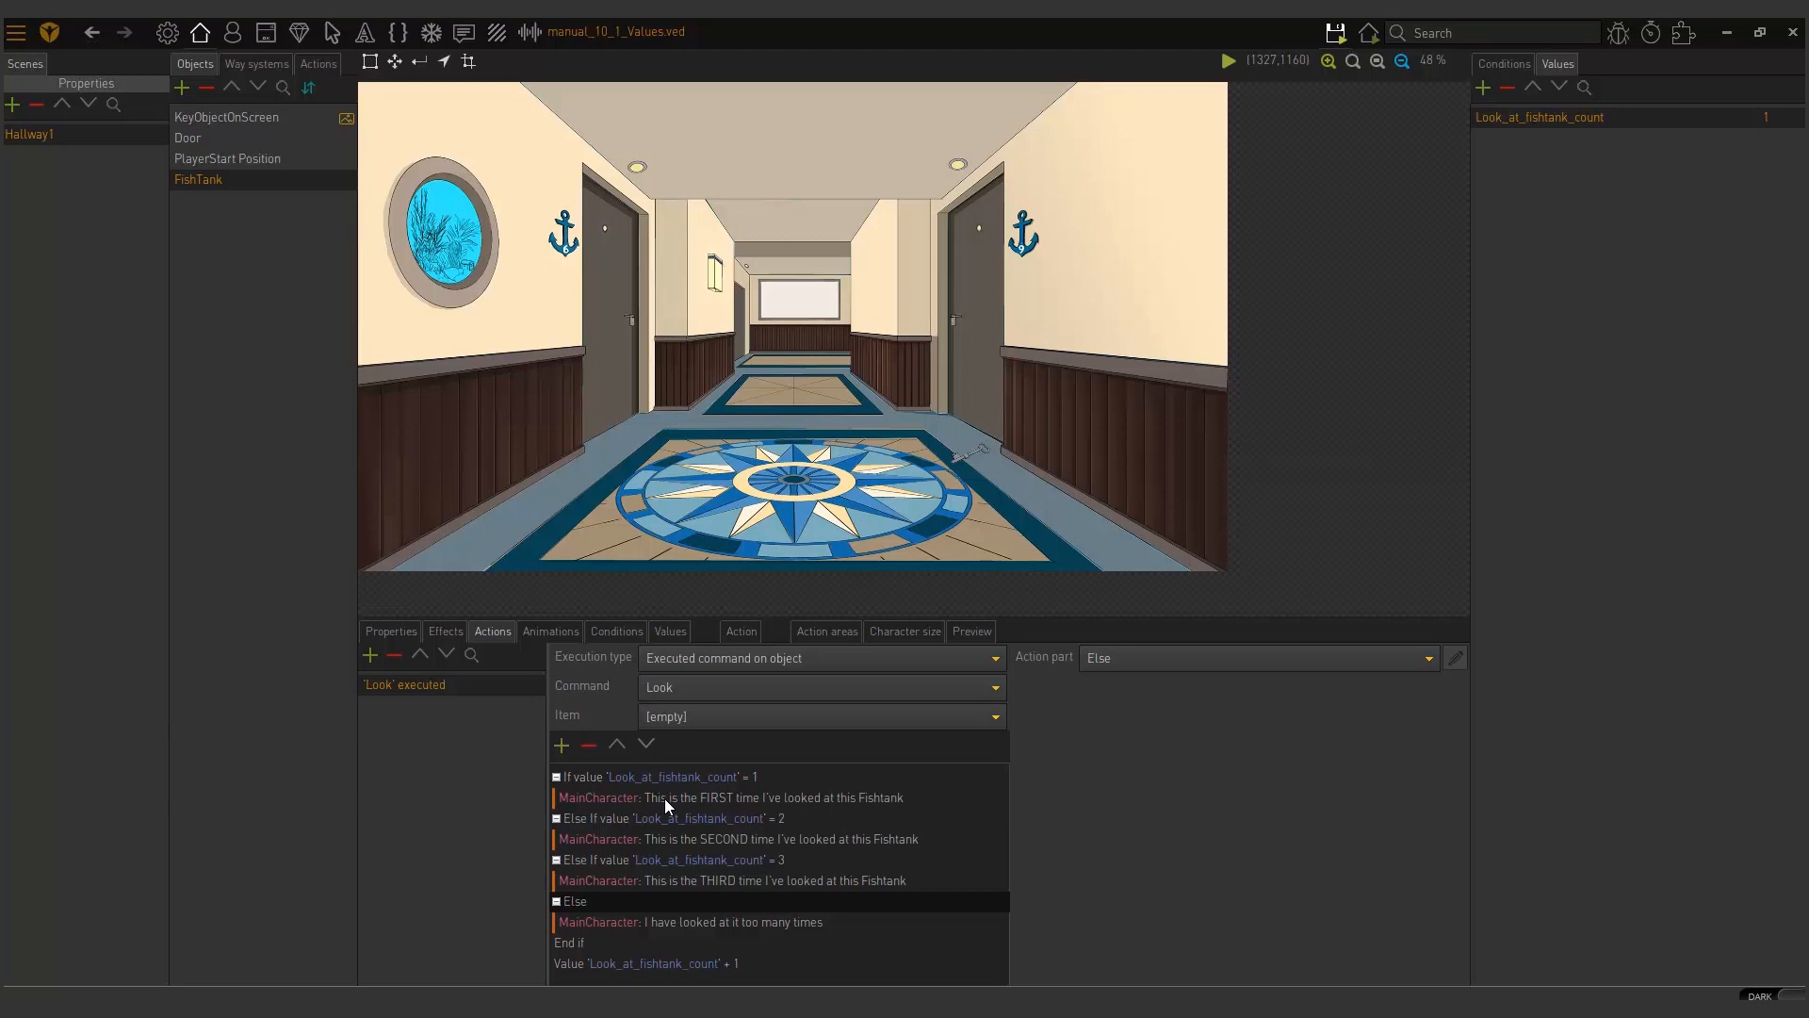
{"action": "mouse_move", "coordinate": [680, 862]}
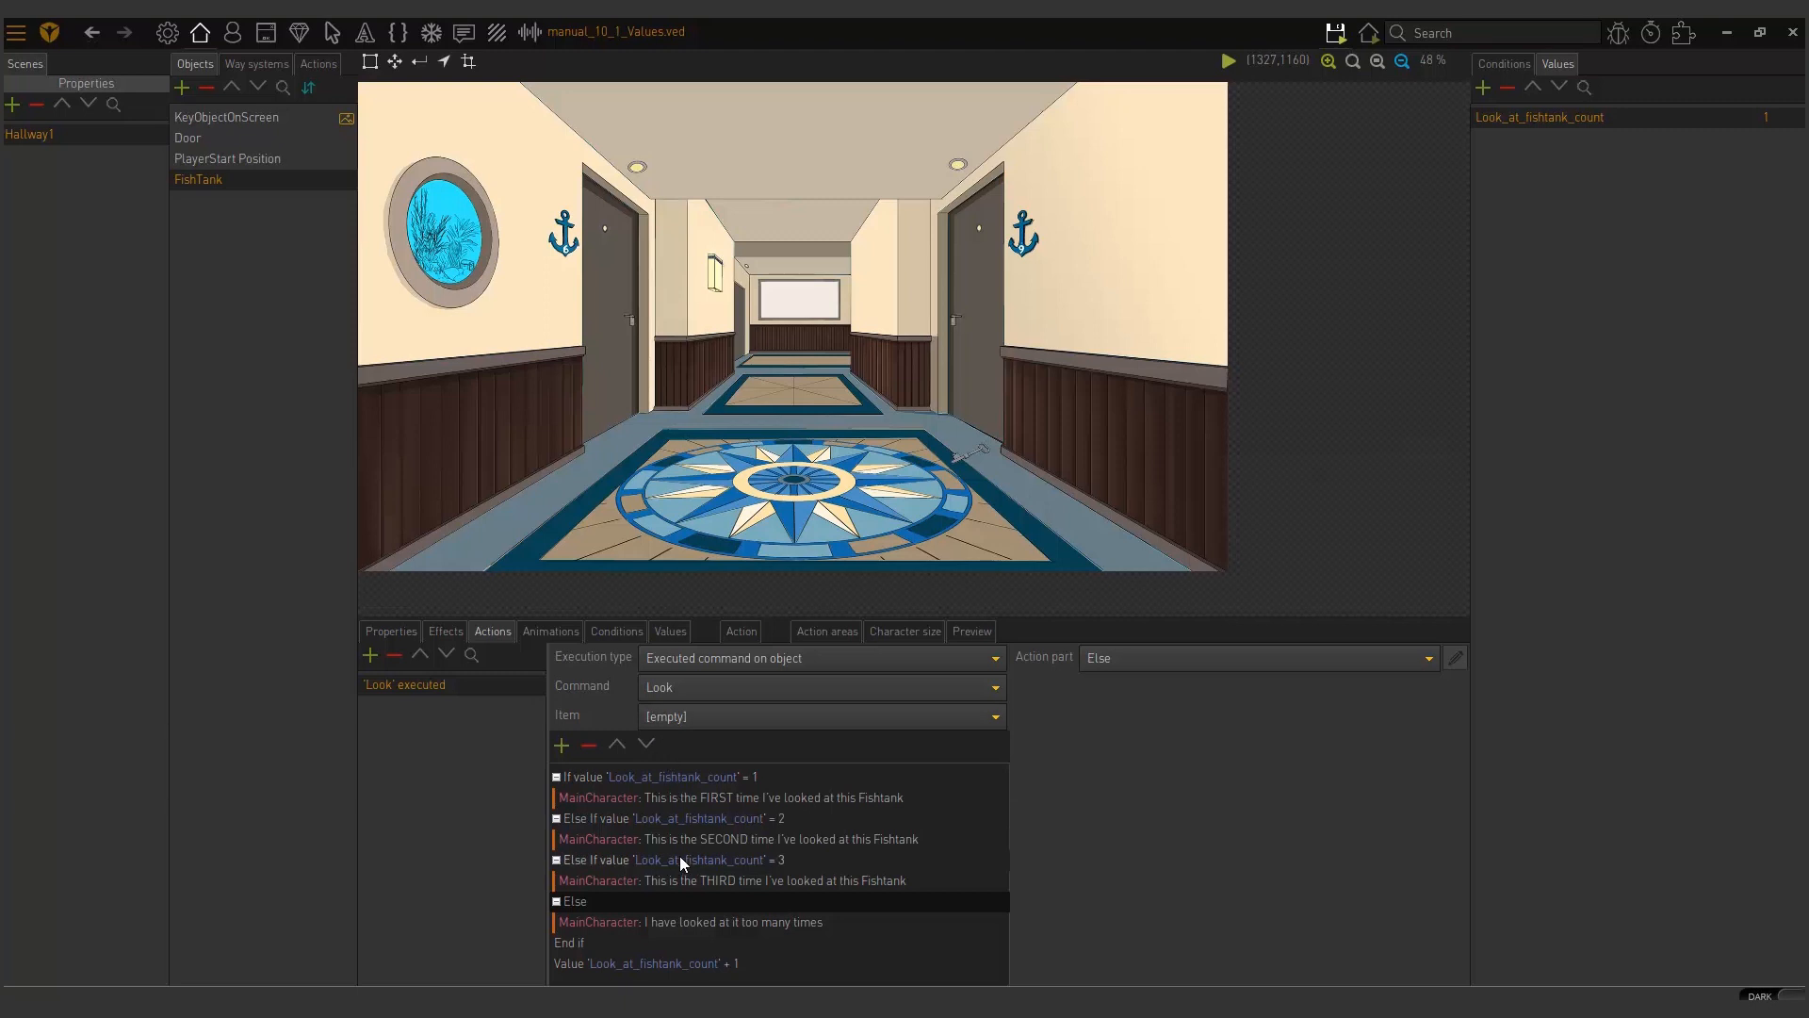
{"action": "mouse_move", "coordinate": [706, 880]}
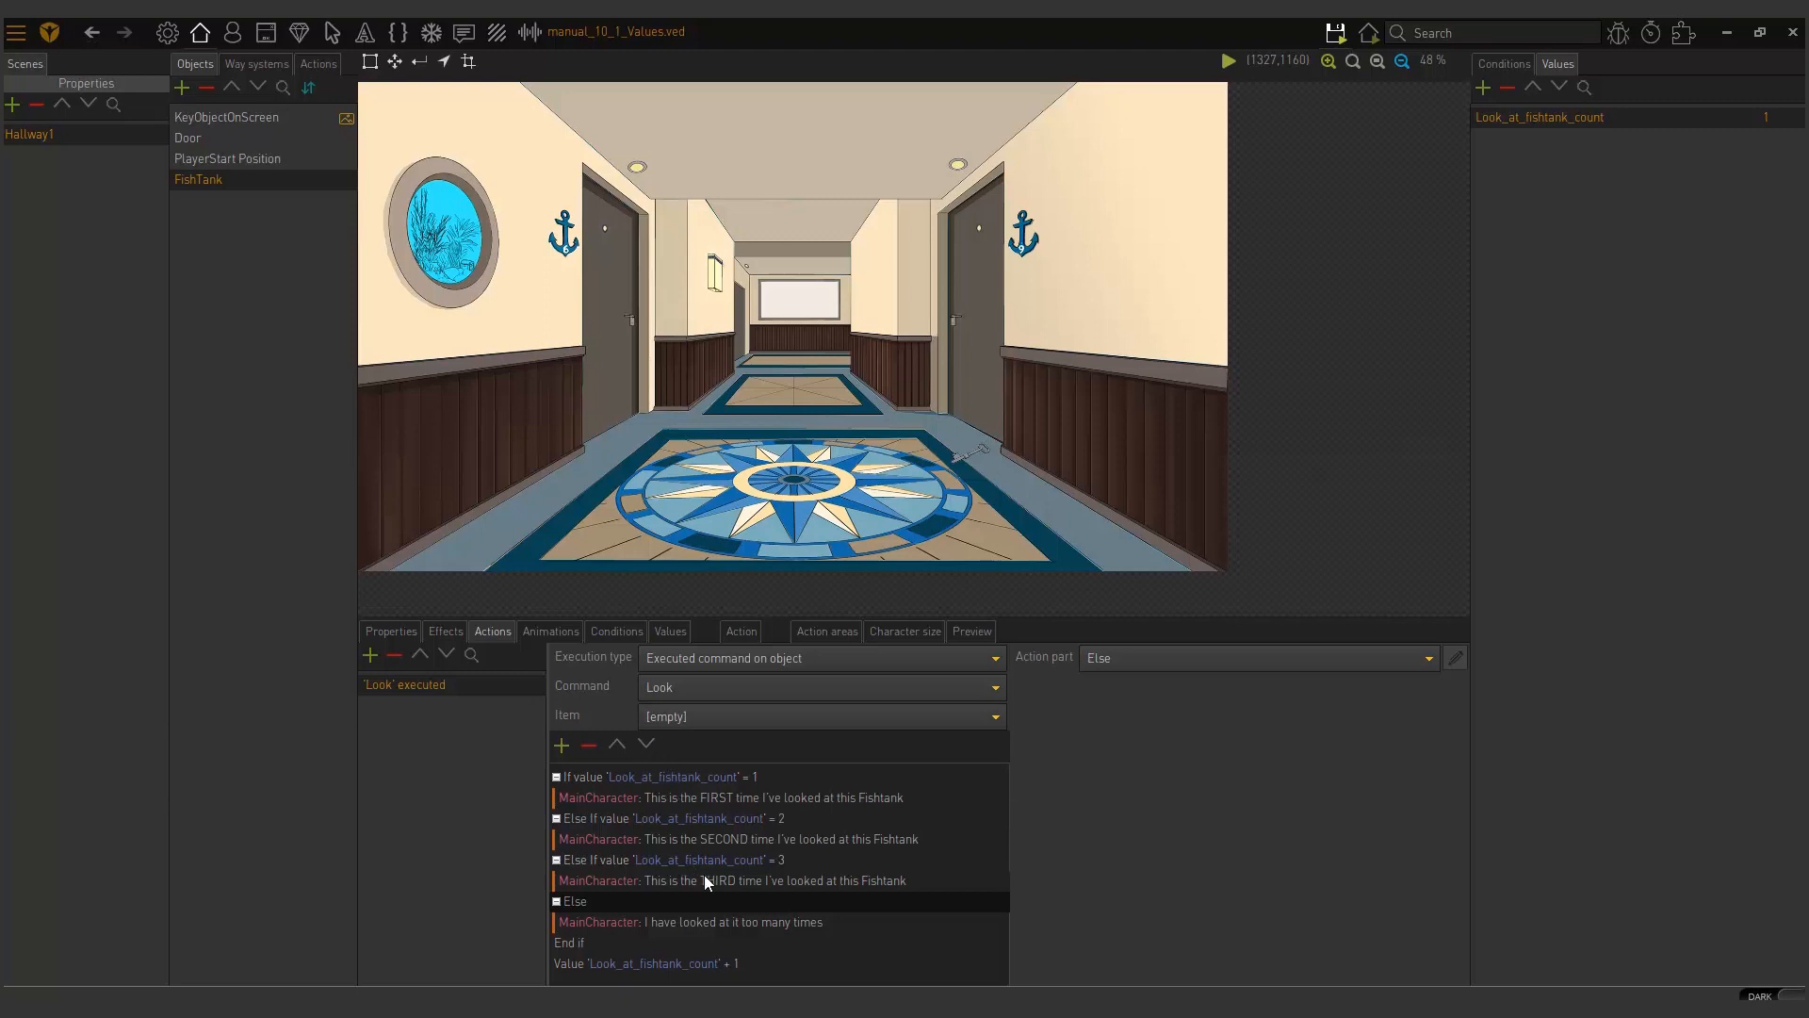
{"action": "mouse_move", "coordinate": [652, 780]}
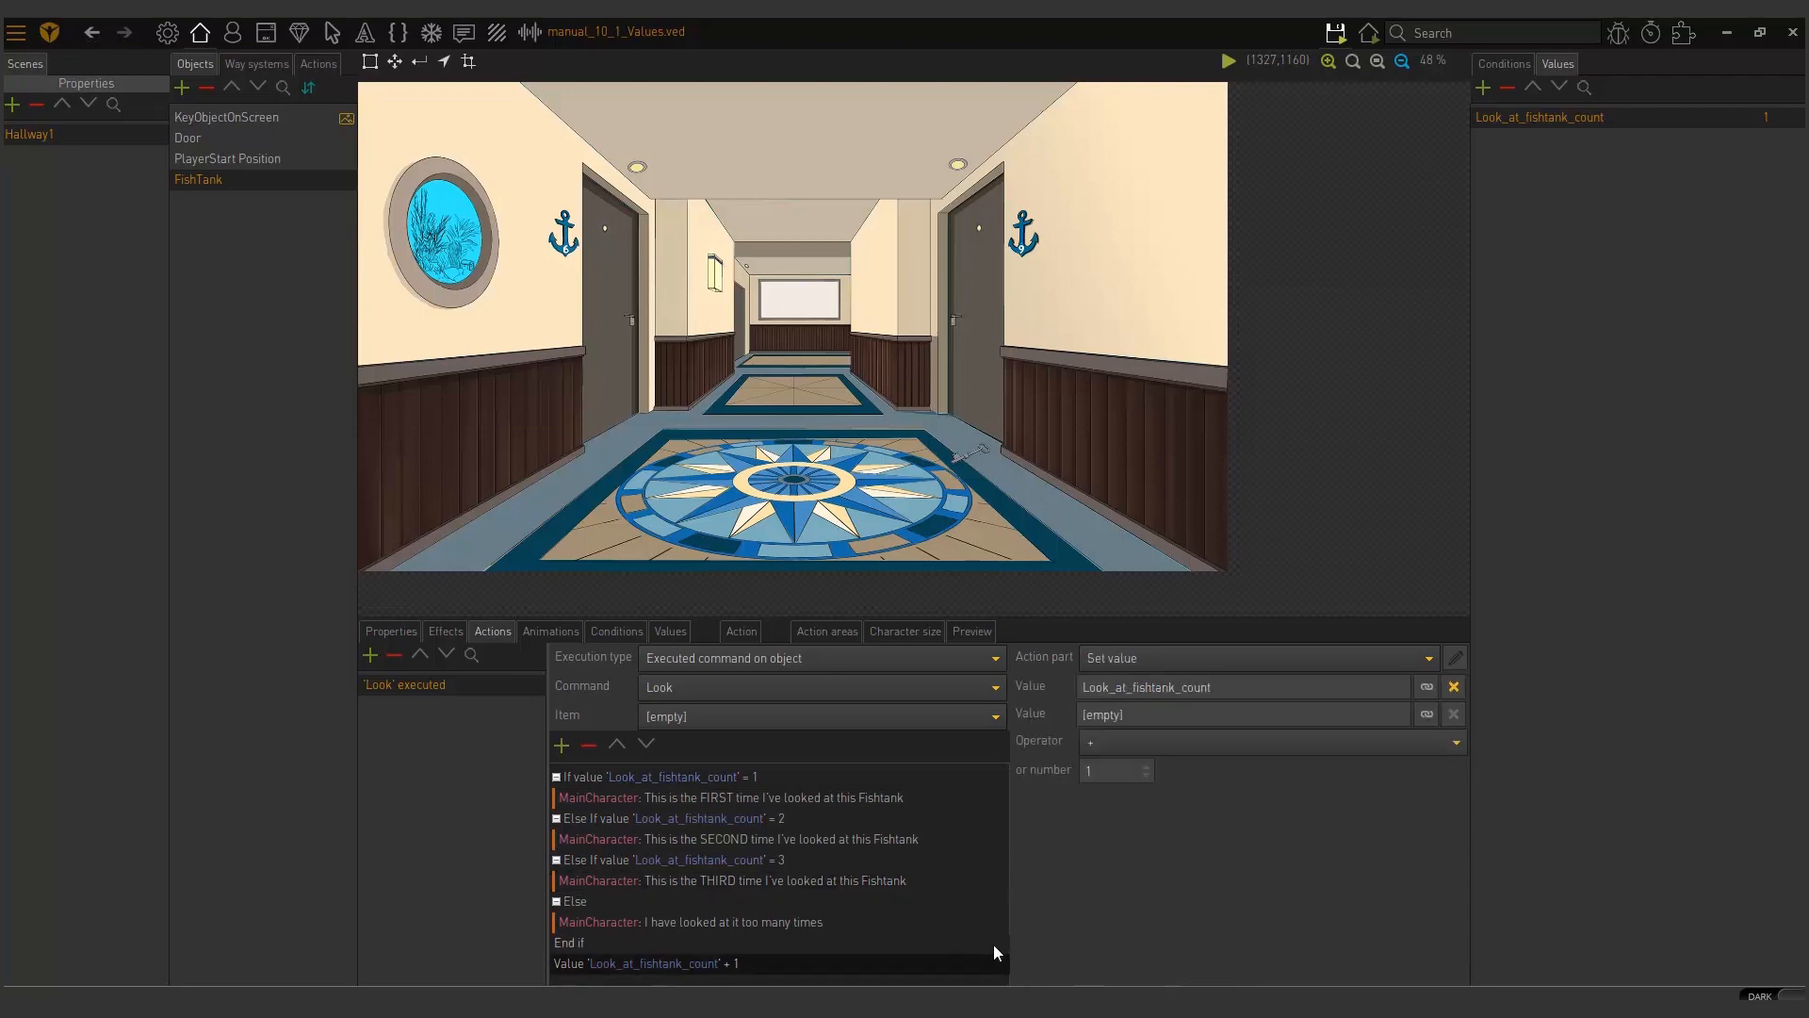
{"action": "mouse_move", "coordinate": [667, 921]}
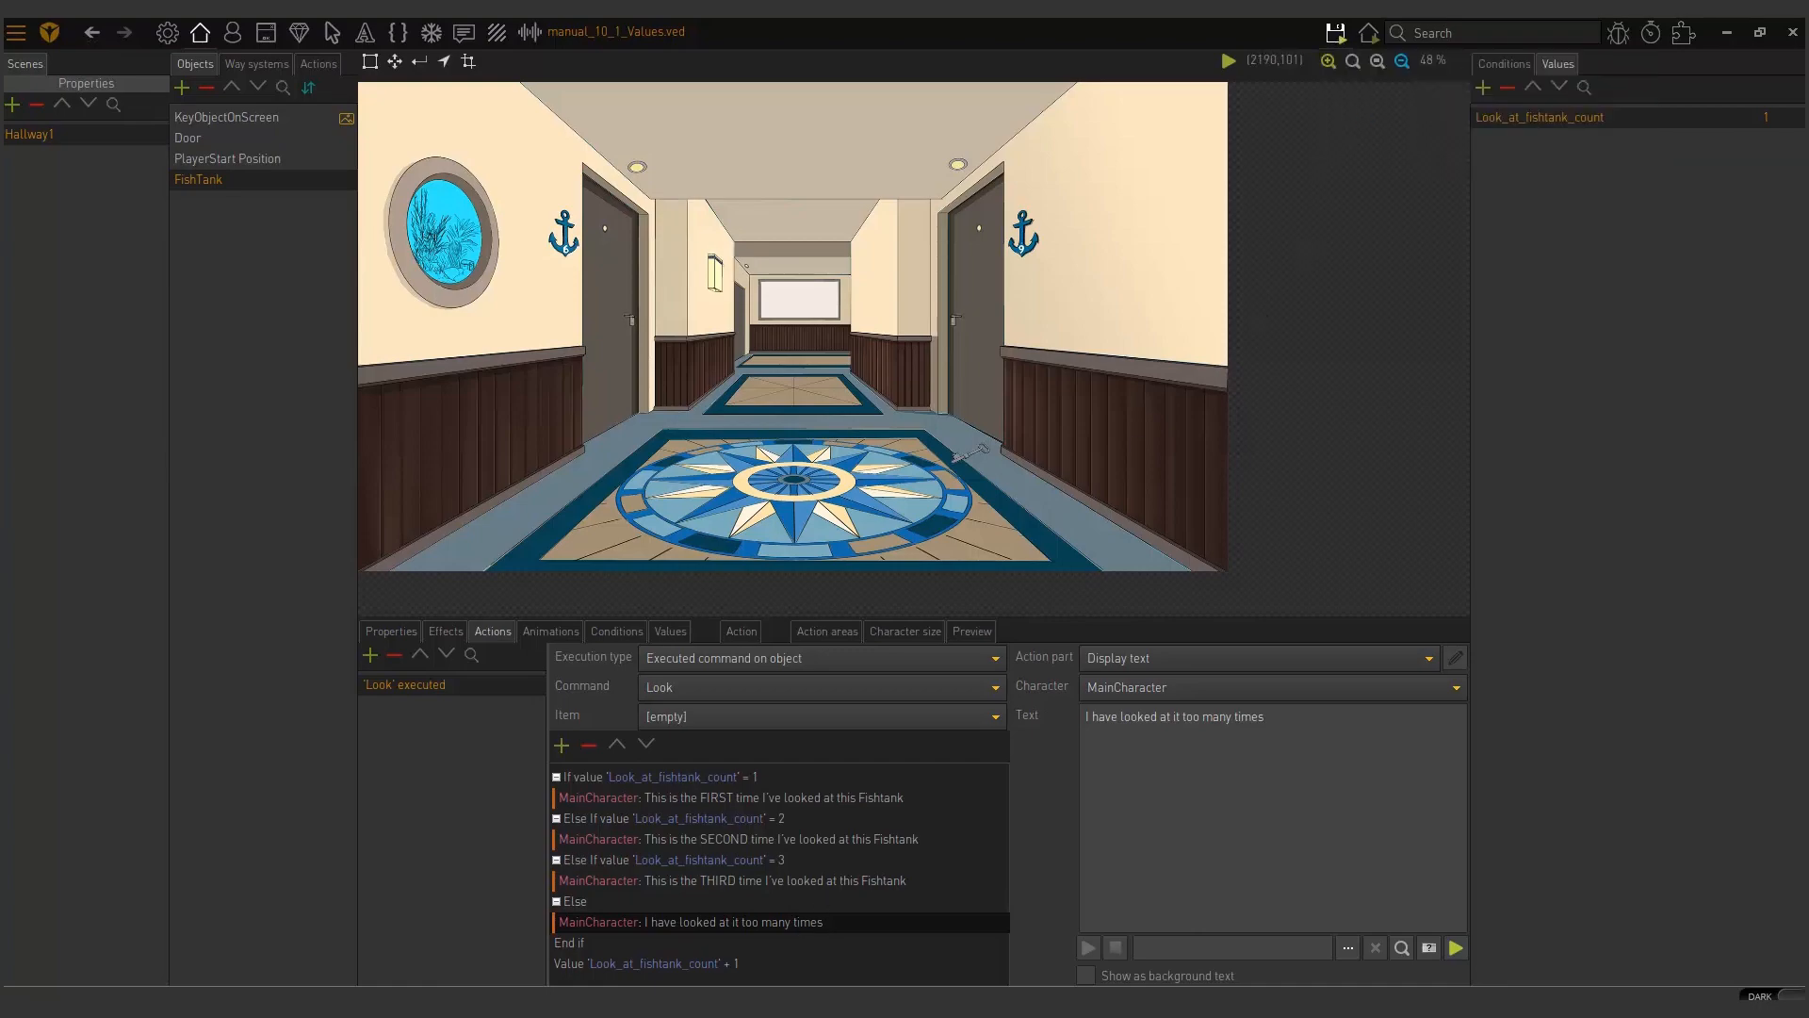
{"action": "left_click", "coordinate": [1228, 61]}
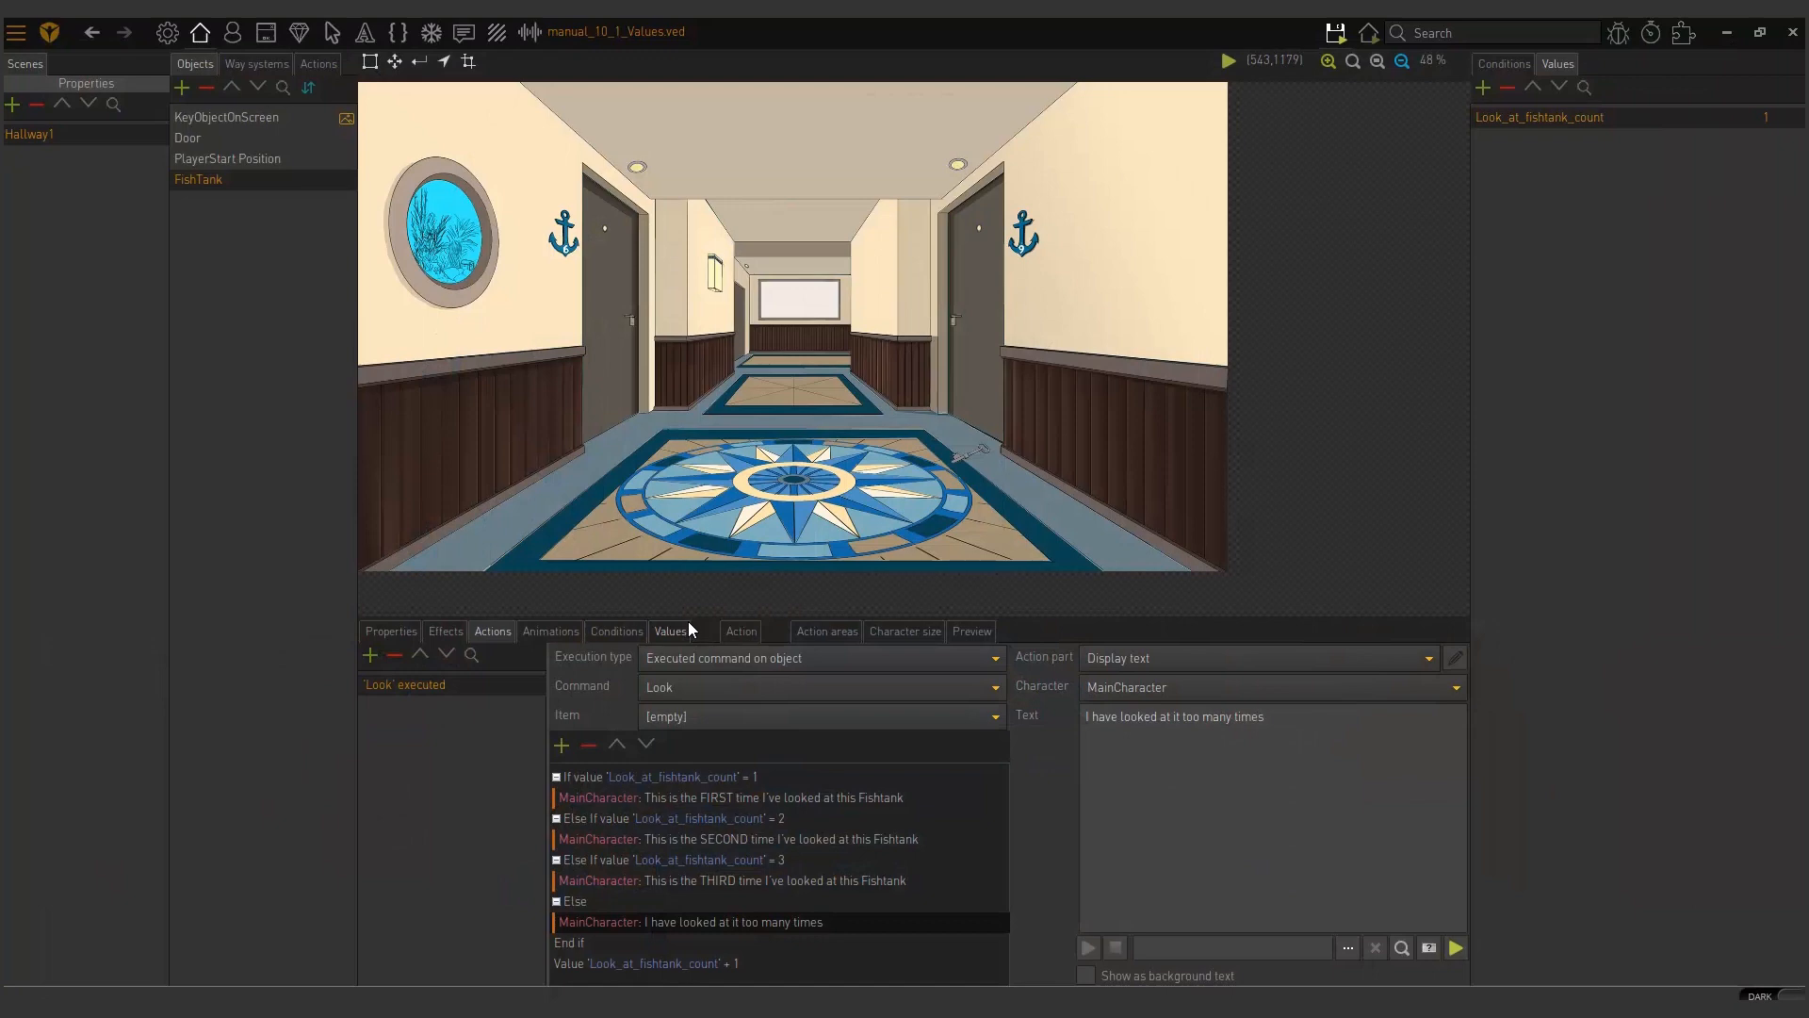
{"action": "mouse_move", "coordinate": [790, 554]}
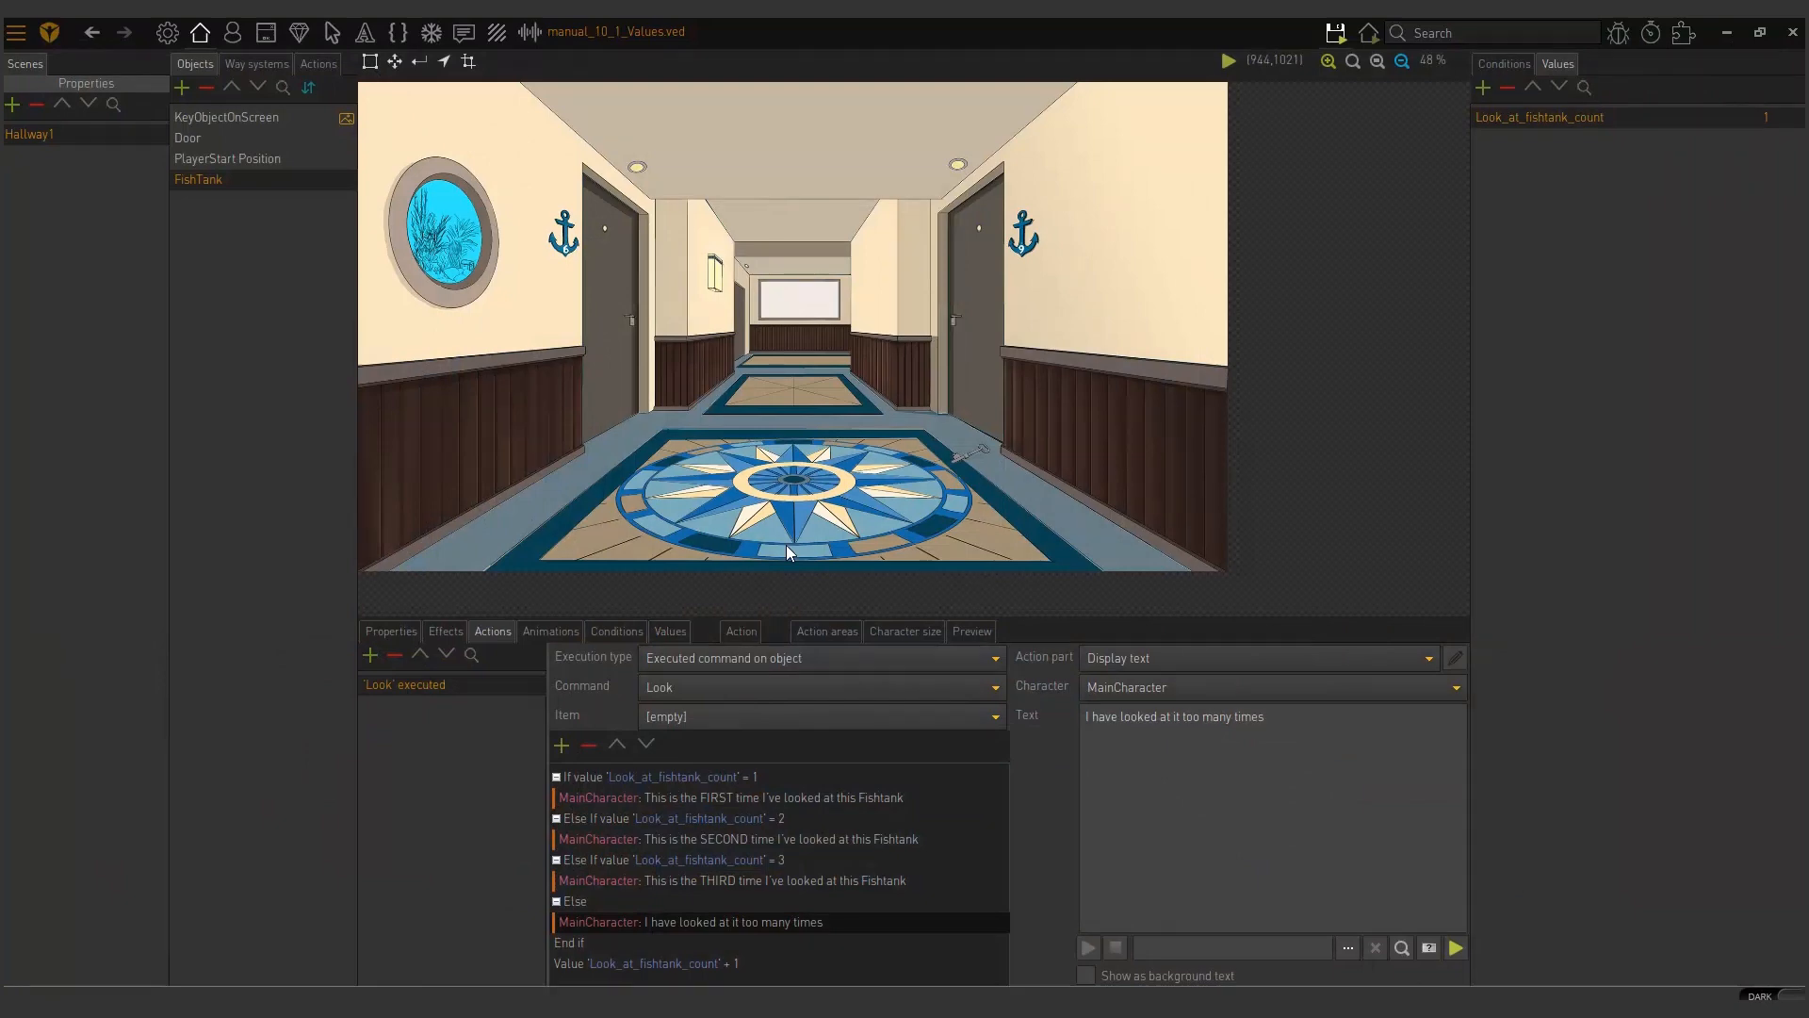